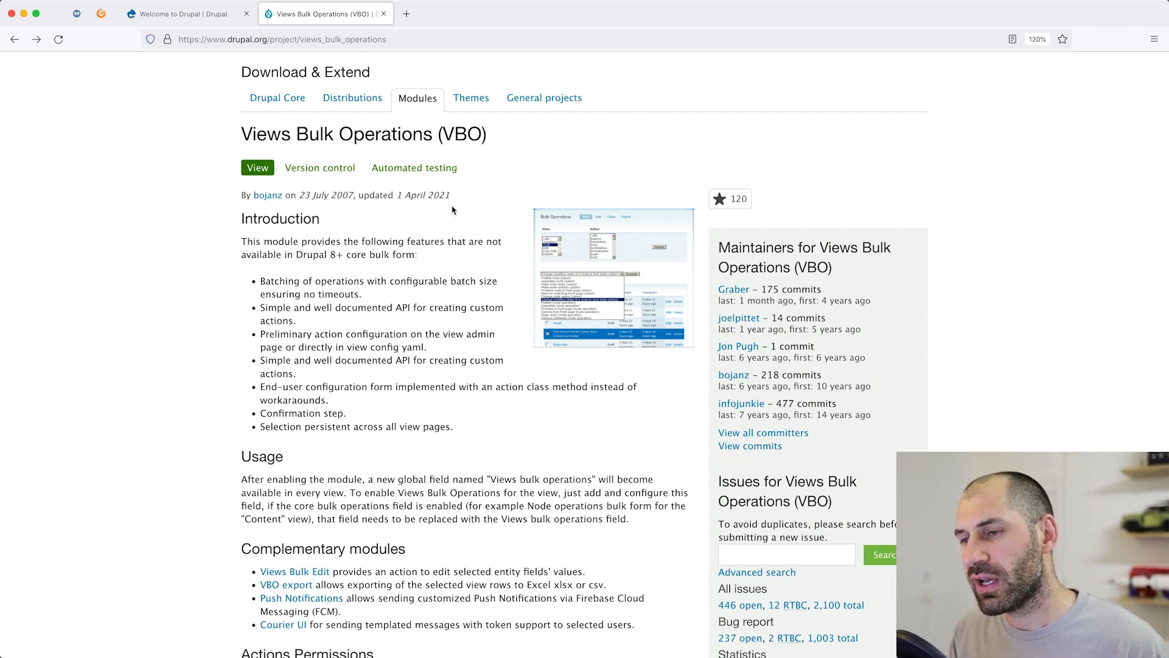
Enlarge the VBO example screenshot, go back, and return to the local Drupal site
click(613, 279)
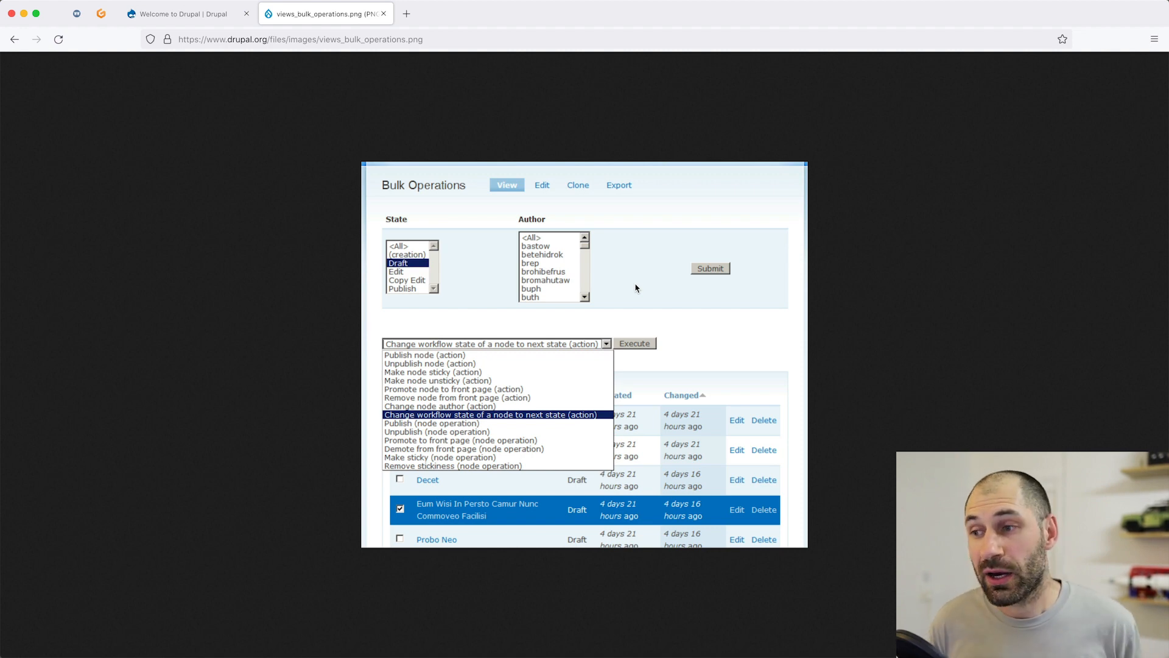
click(14, 39)
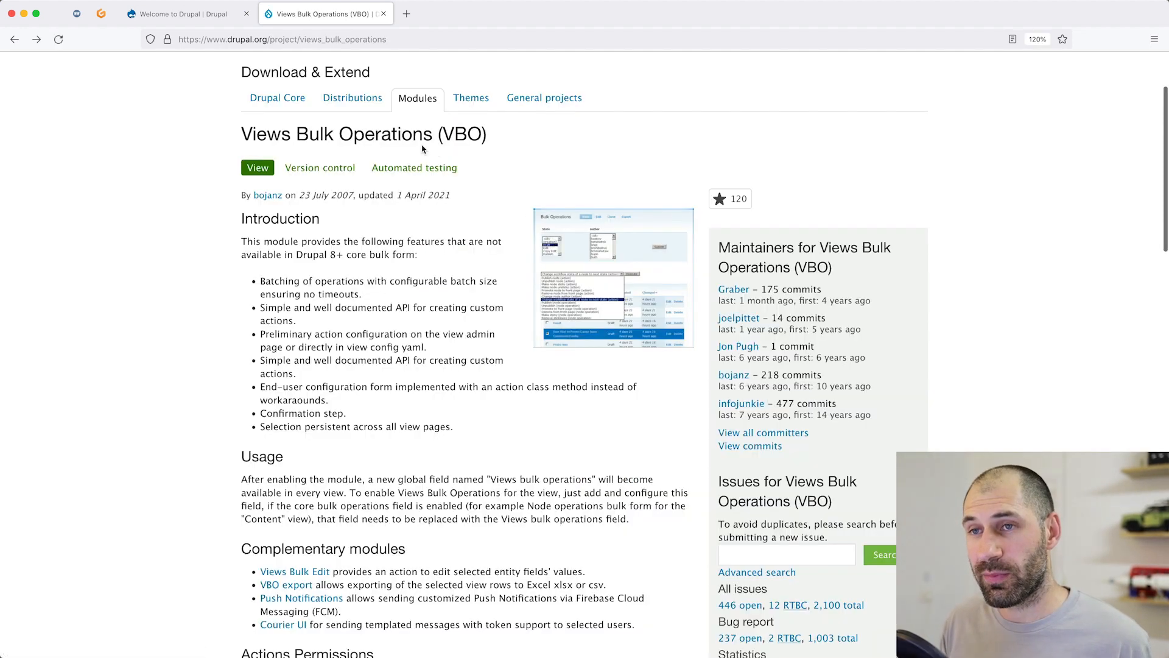
click(179, 13)
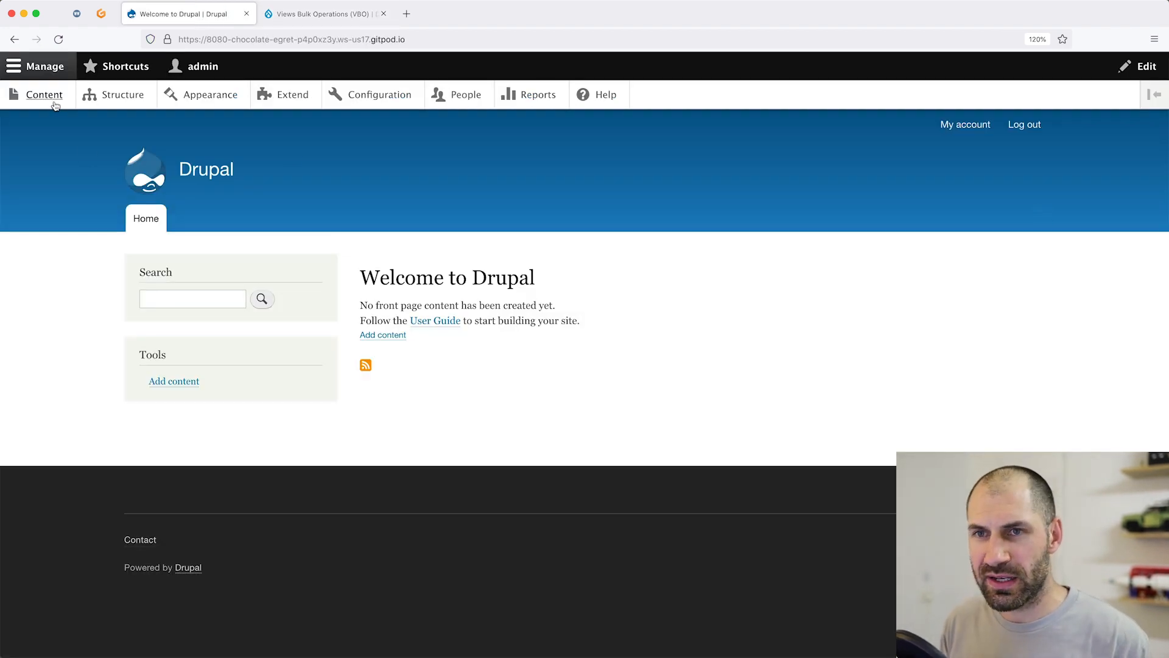
Reach the Devel Generate content form from Configuration after checking the content list
click(45, 93)
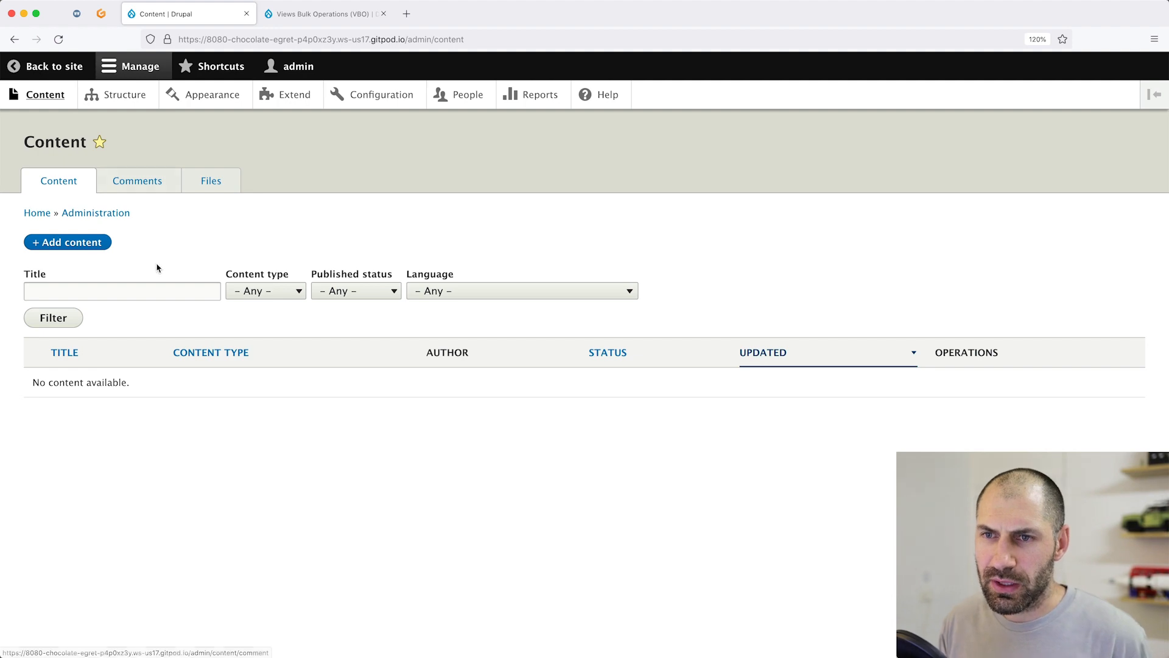
mouse_move(403, 99)
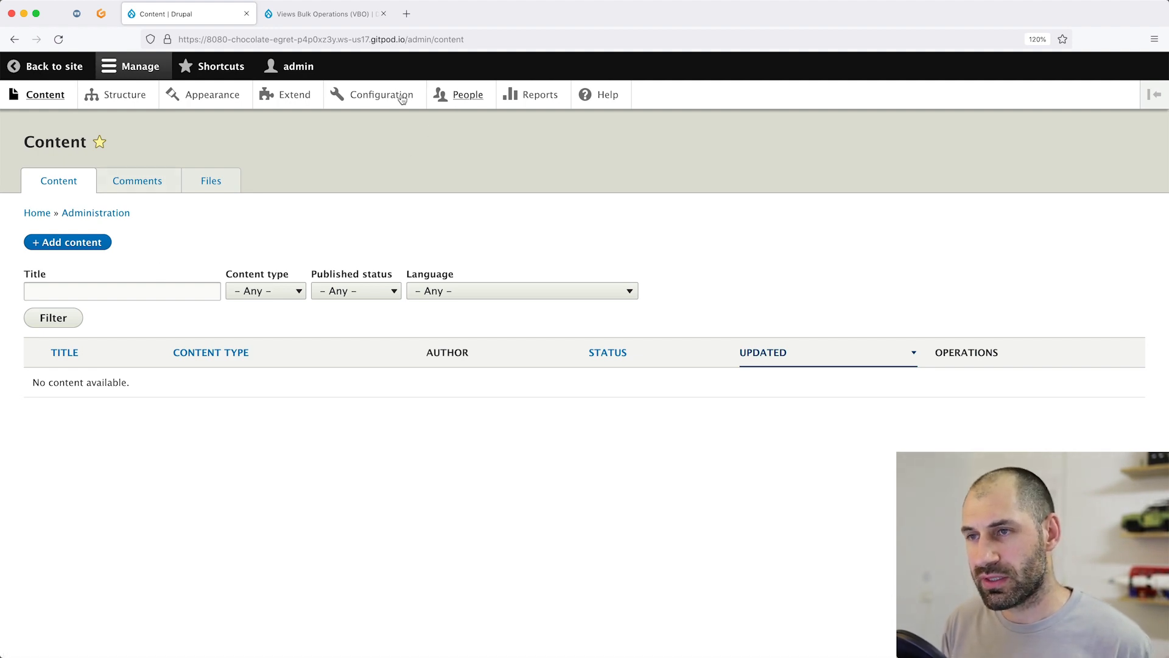
click(382, 95)
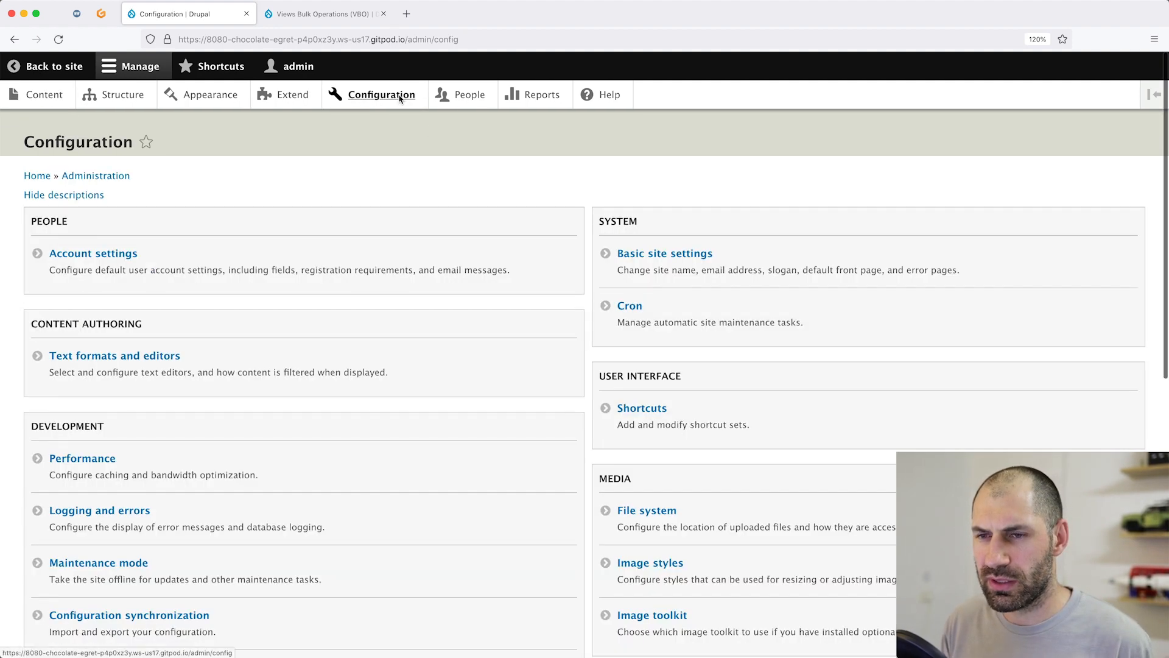
scroll(down, 3)
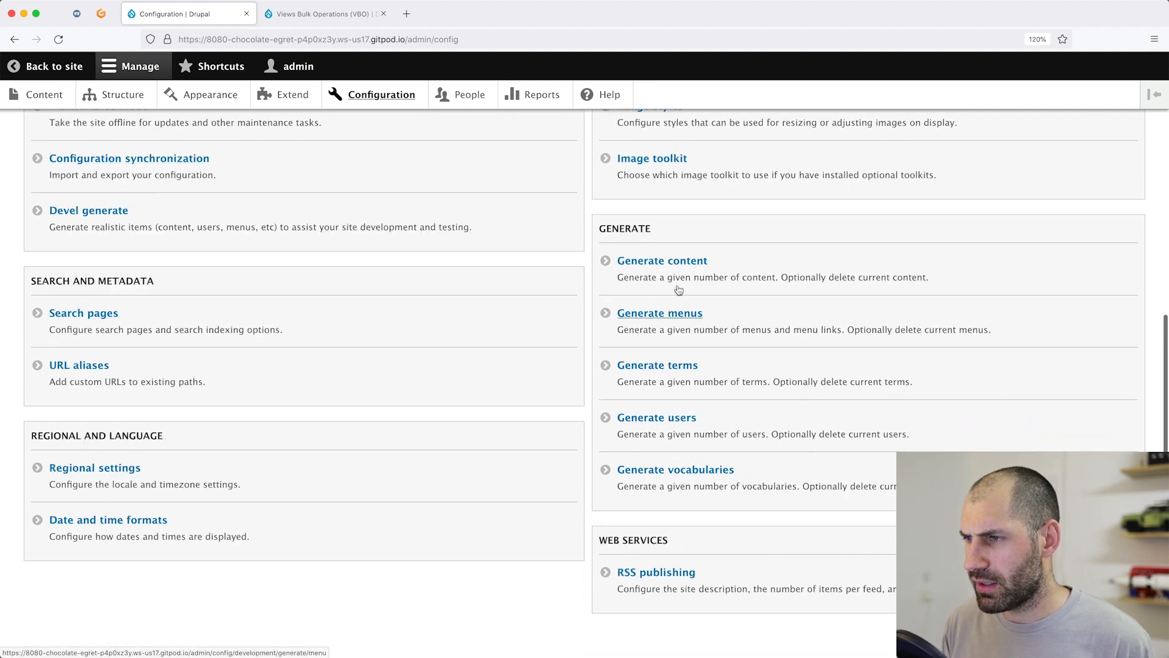
click(662, 261)
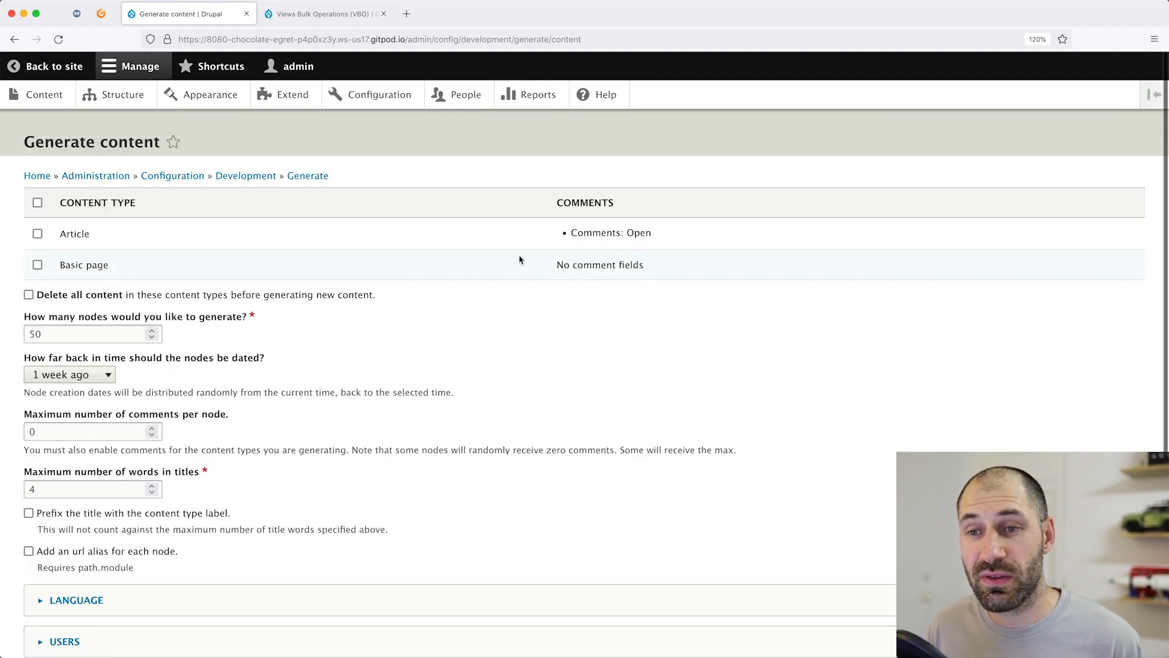
mouse_move(470, 267)
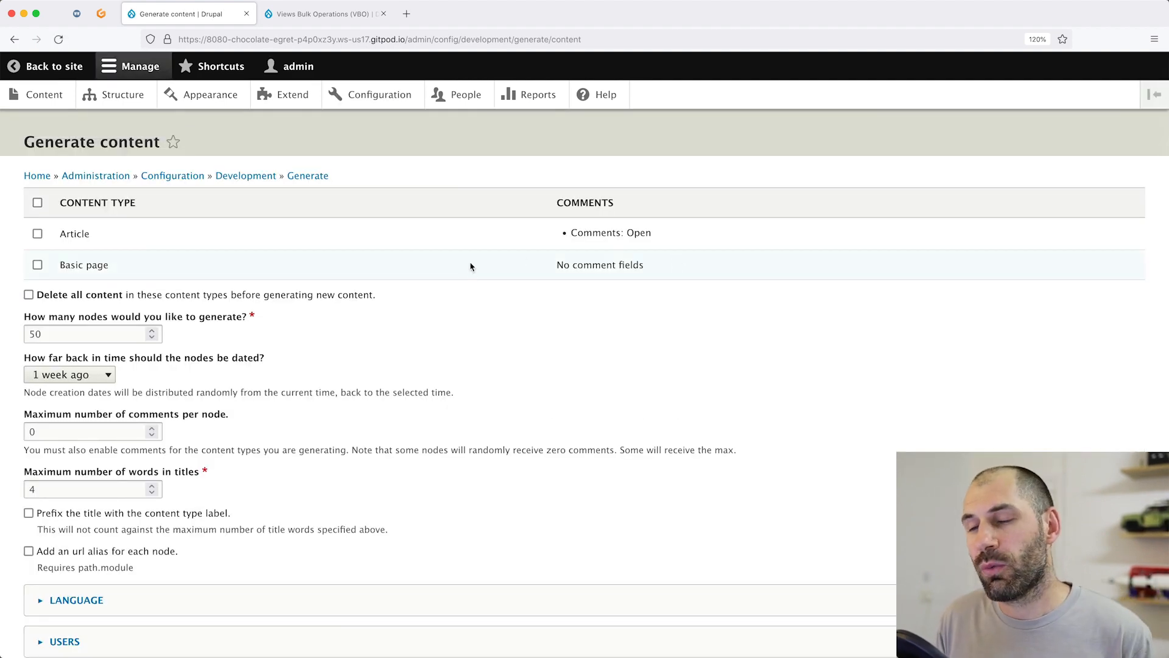
mouse_move(258, 239)
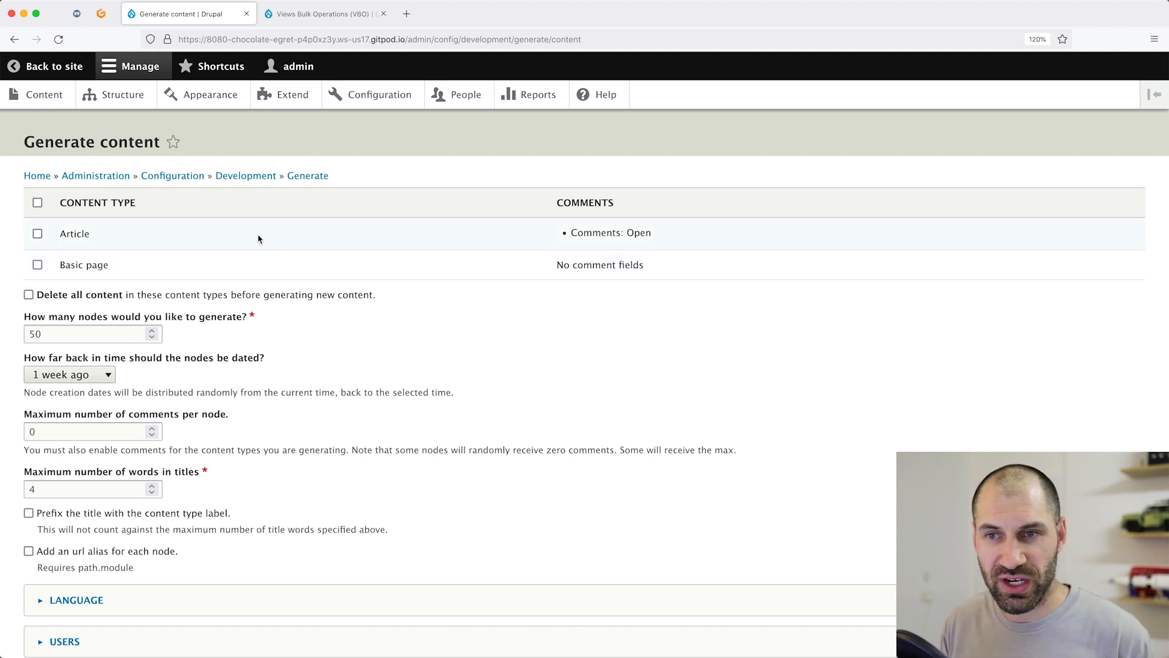
Generate 50 sample nodes for both Article and Basic page types, then go to the content list
click(38, 204)
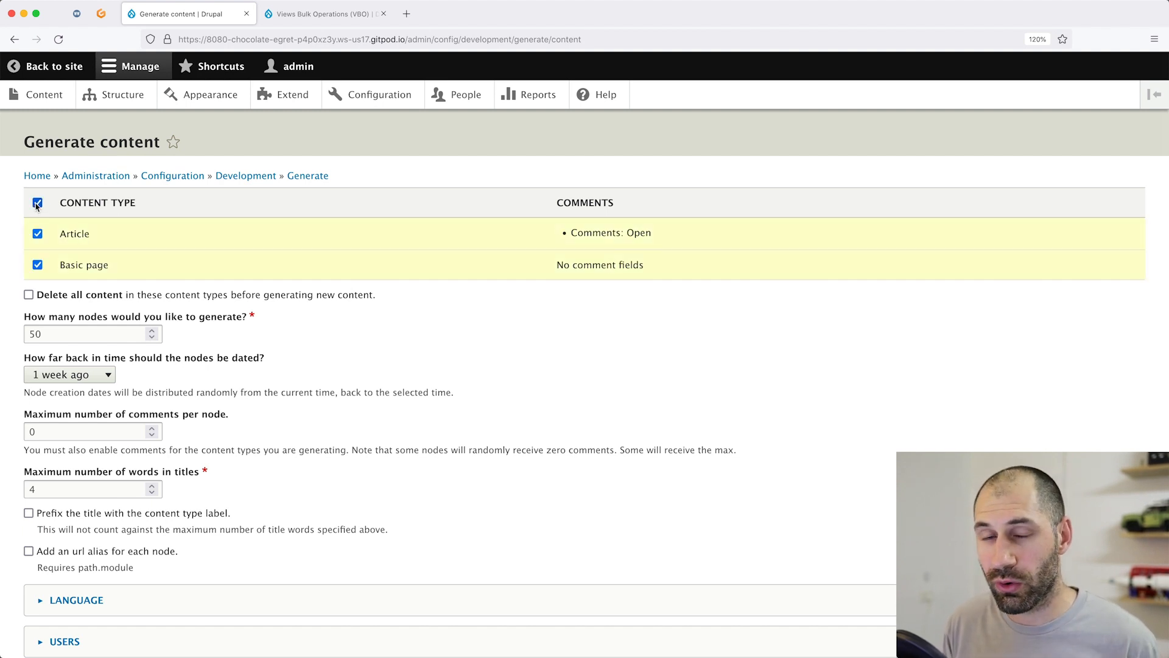
click(62, 580)
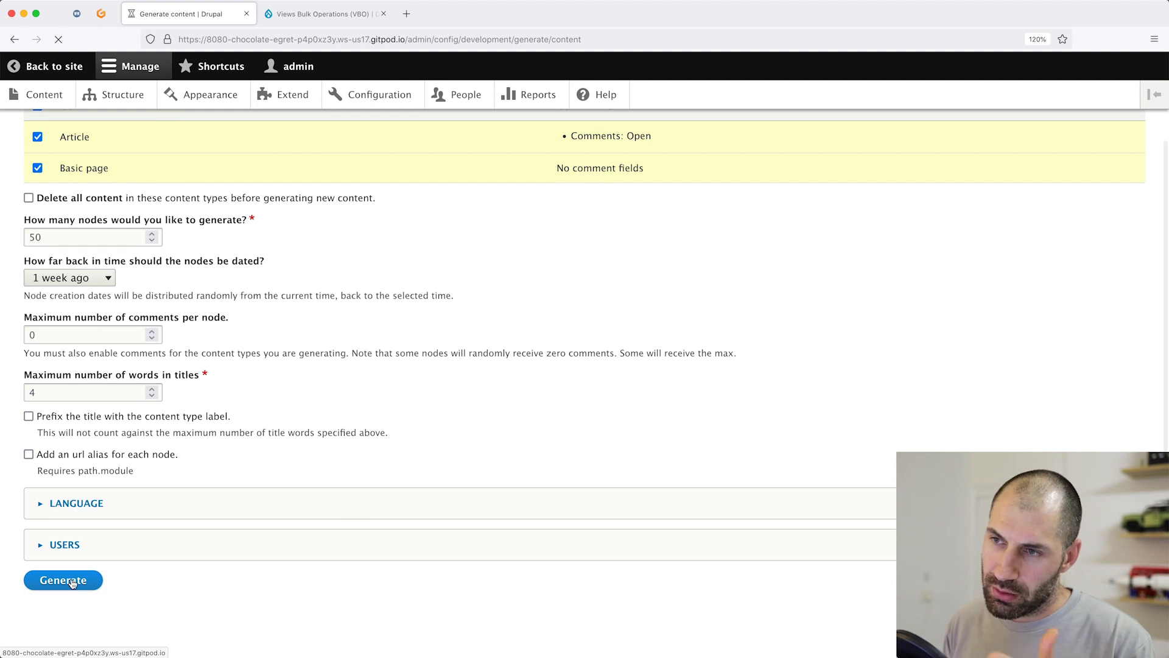
click(63, 580)
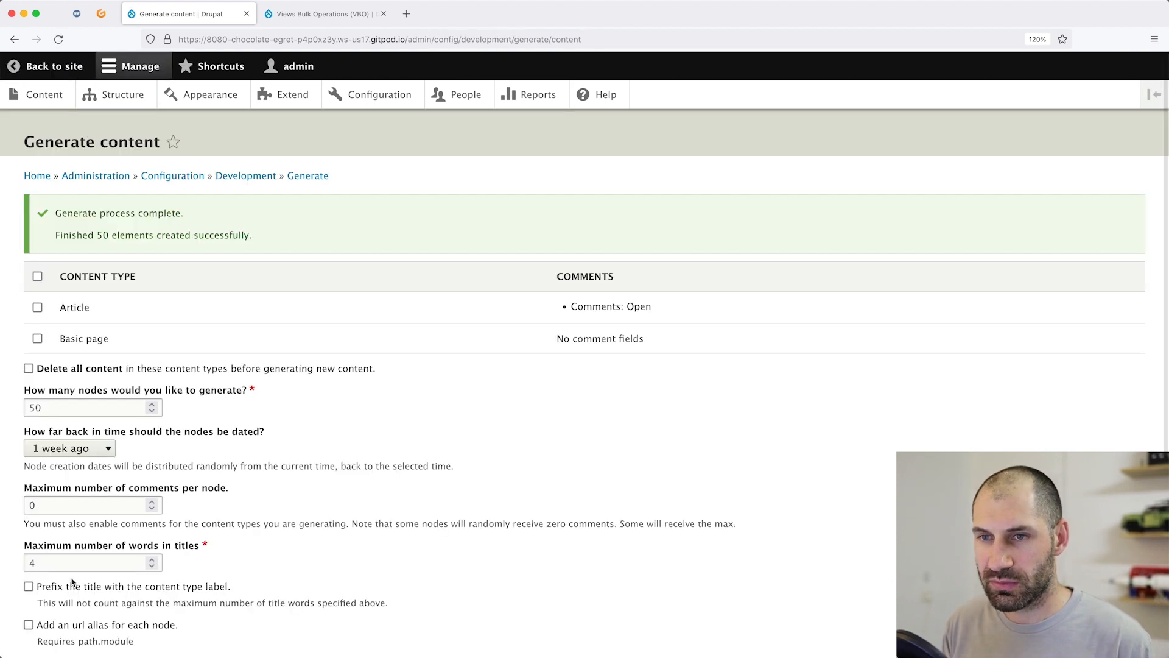
click(43, 95)
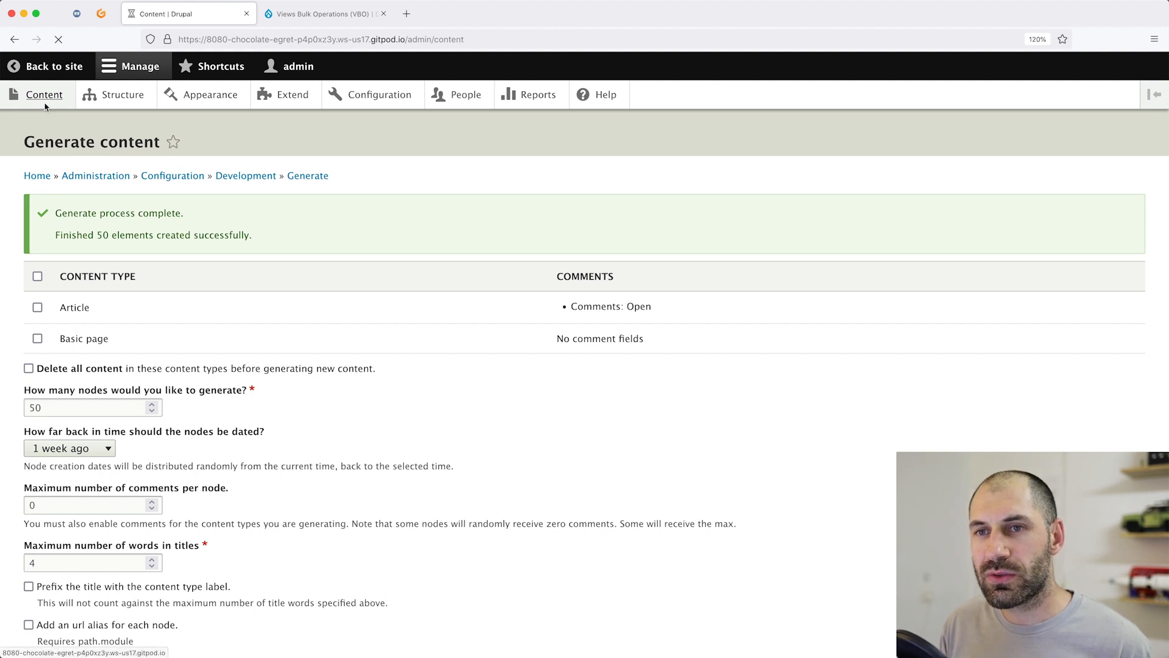
Inspect the content listing's built-in bulk Action options and toggle the select-all checkbox
click(45, 95)
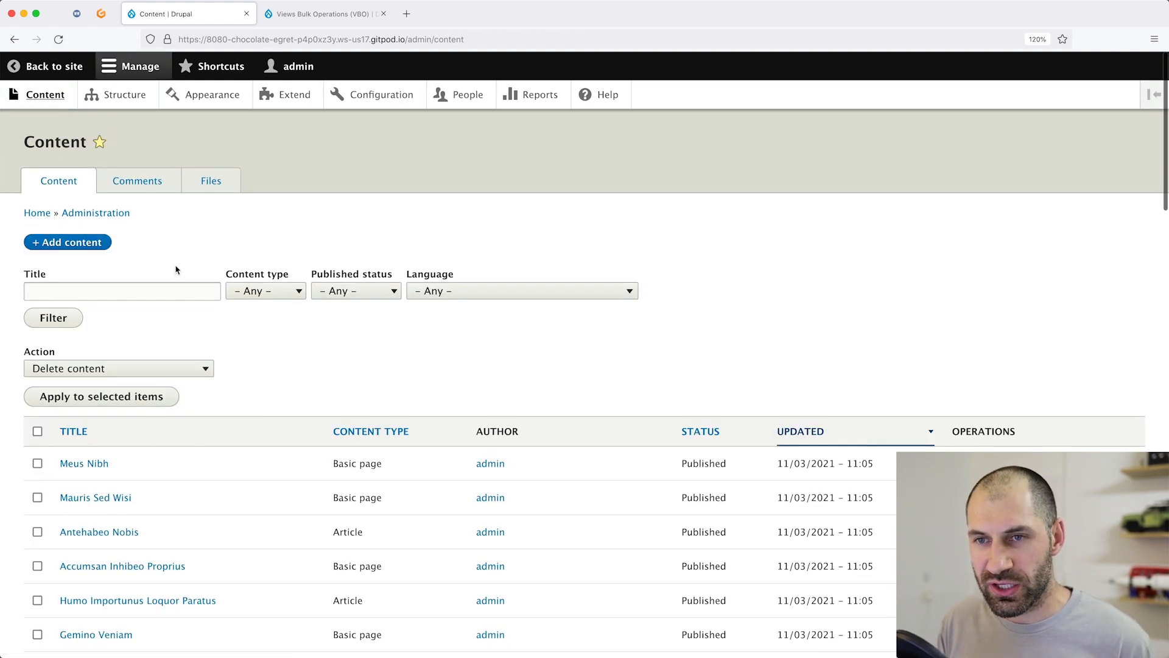
click(119, 368)
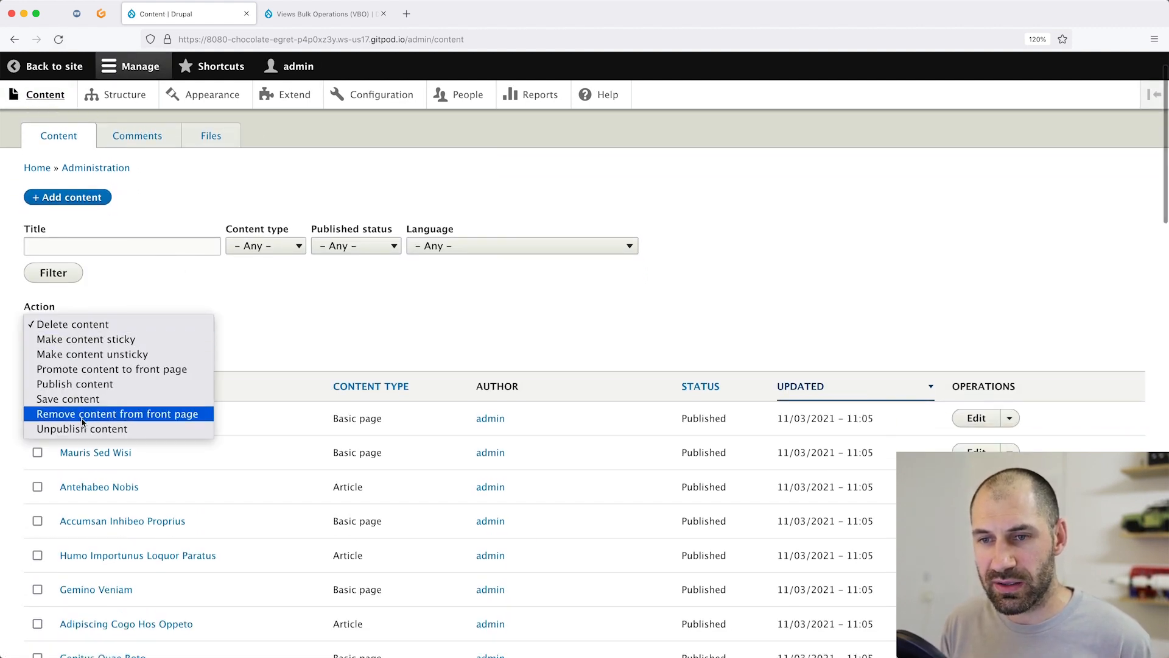
mouse_move(299, 320)
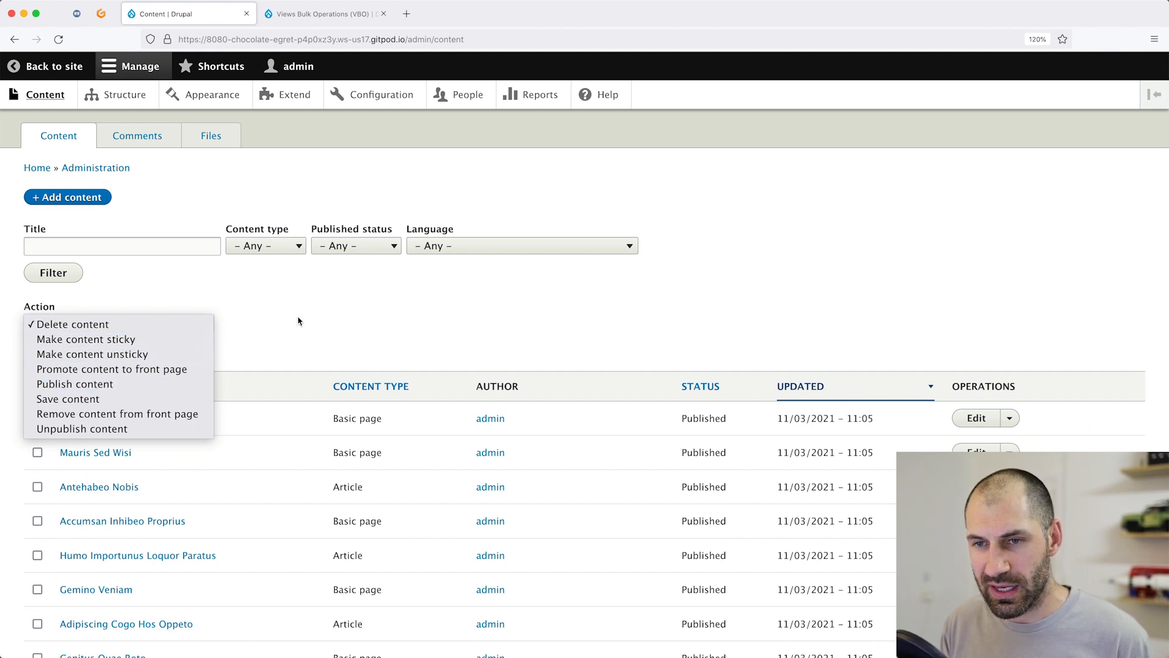
click(38, 386)
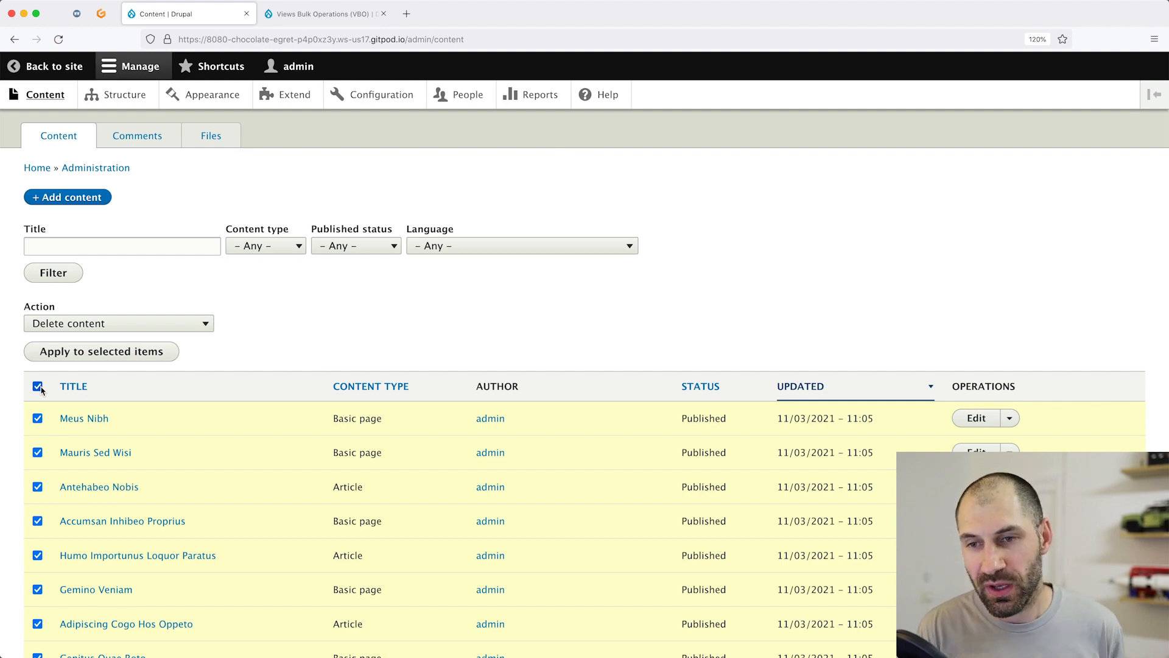
click(38, 387)
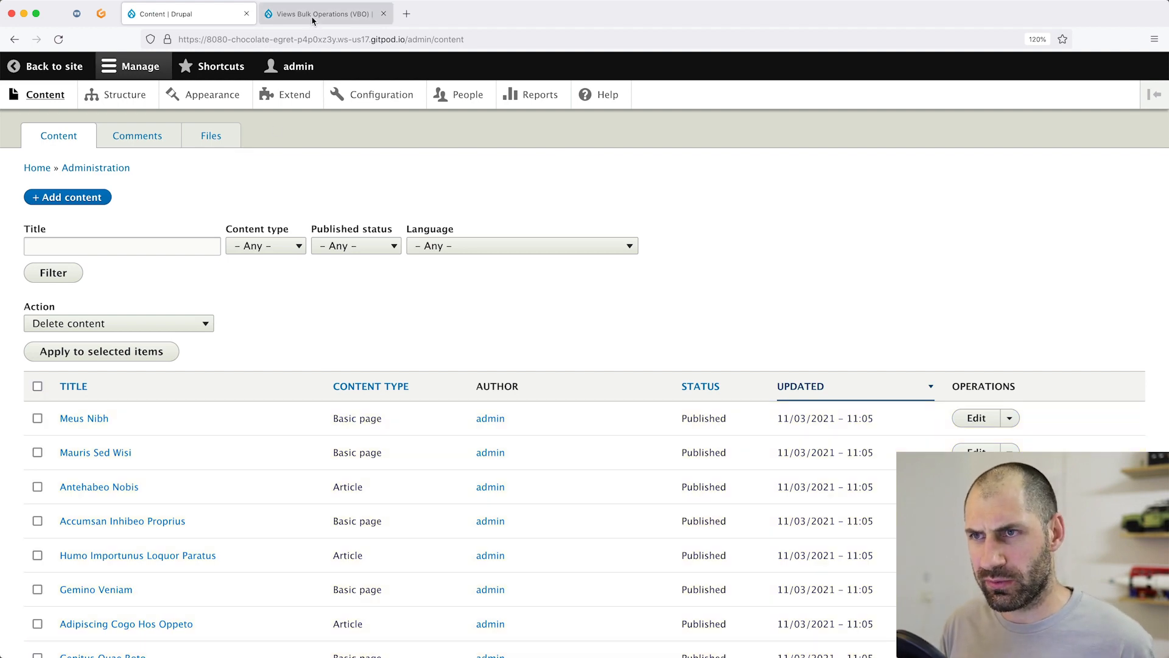
Review the VBO project's 4.0.0, 8.x-3.13 and 7.x-3.6 releases in its Downloads section
click(325, 13)
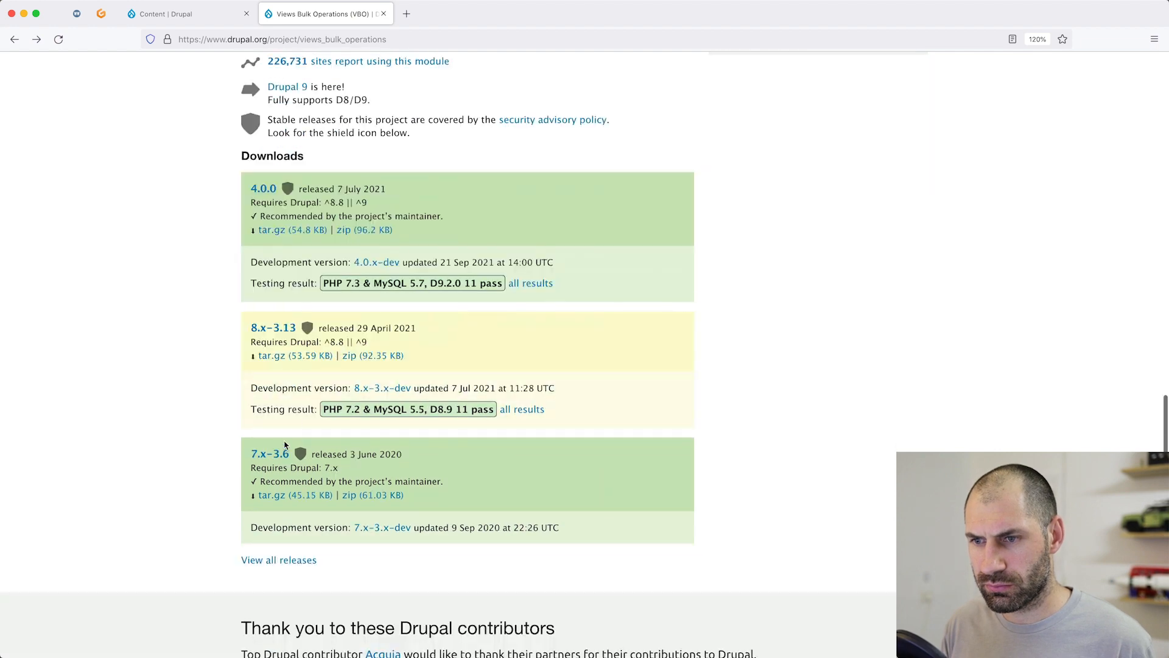
mouse_move(270, 453)
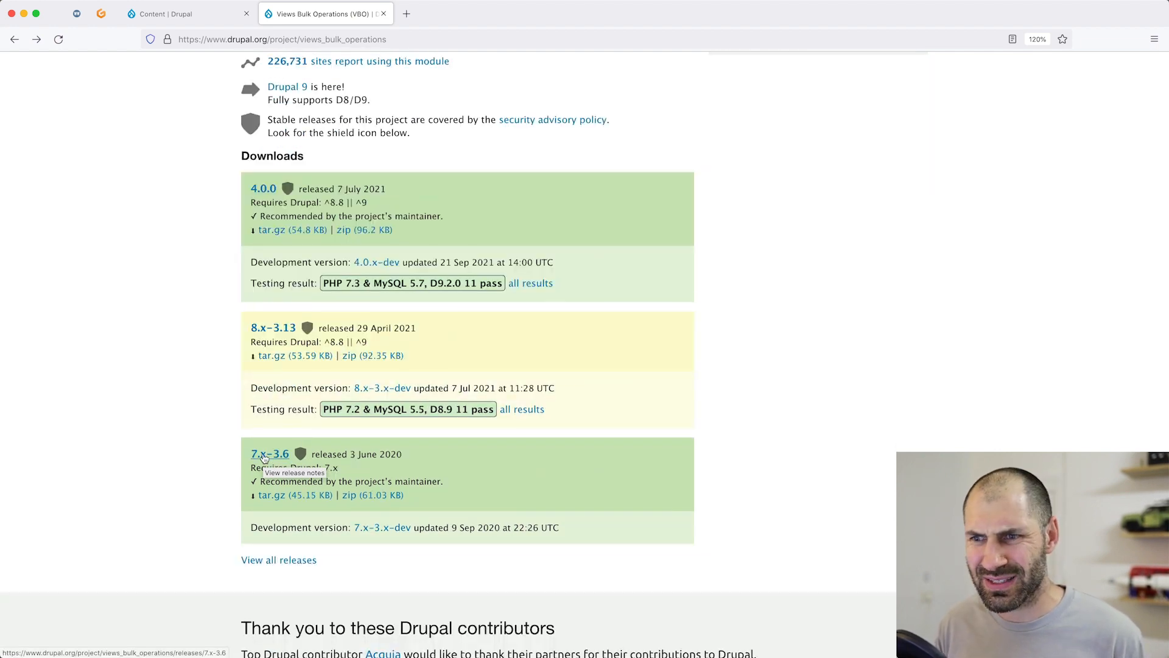
mouse_move(230, 458)
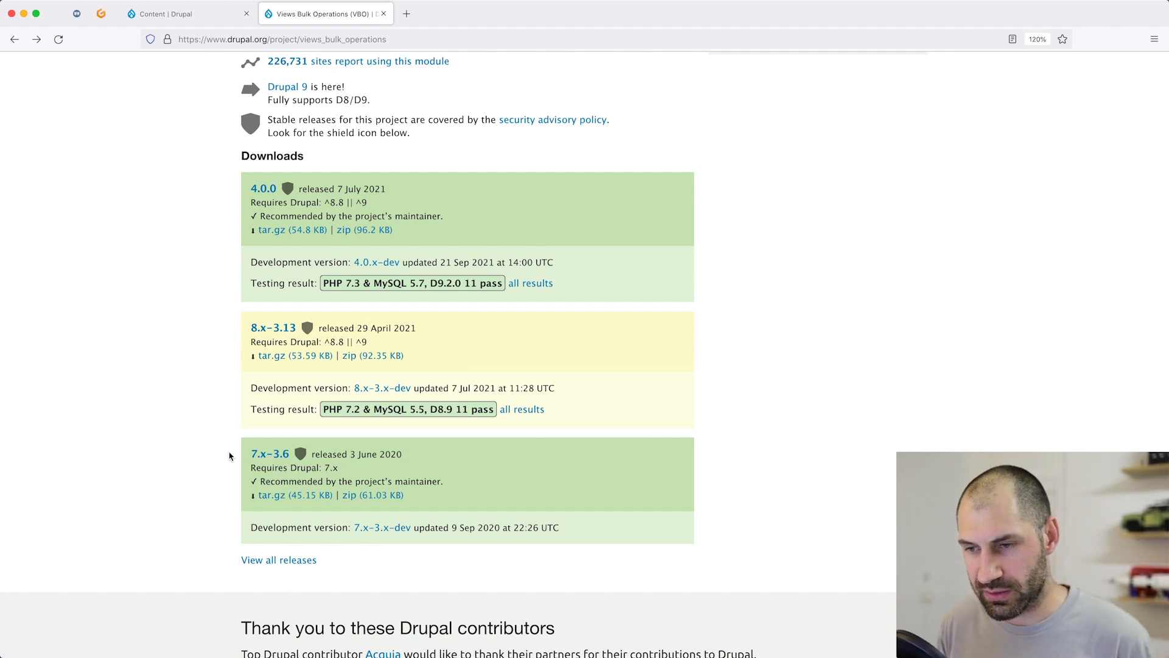
scroll(up, 3)
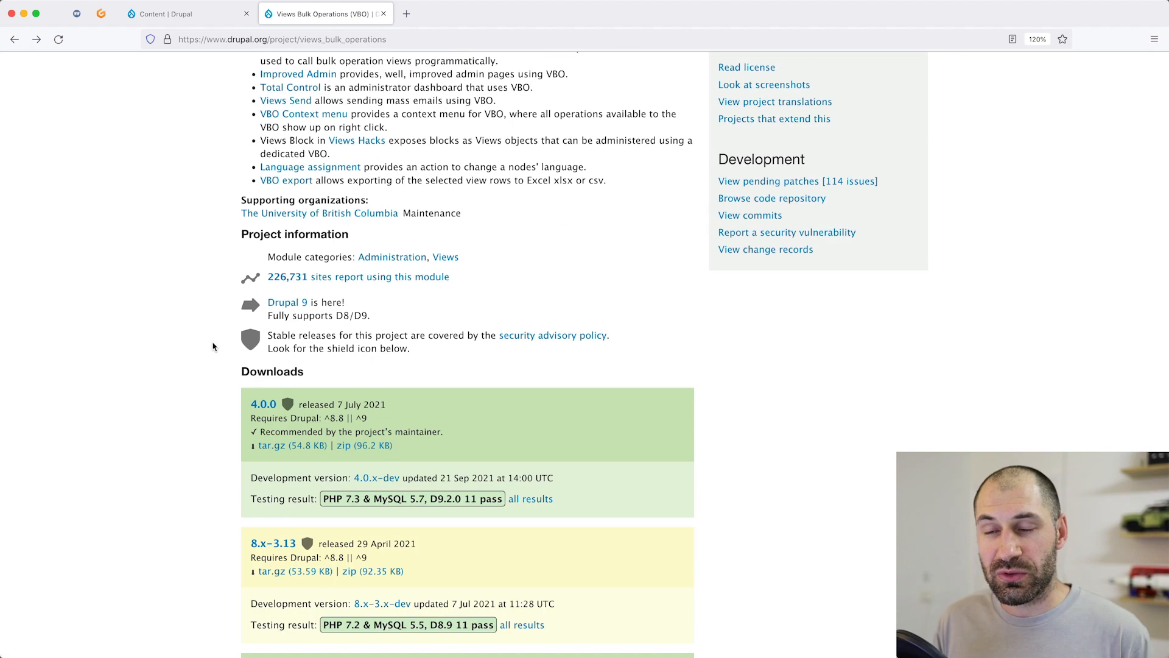
mouse_move(208, 338)
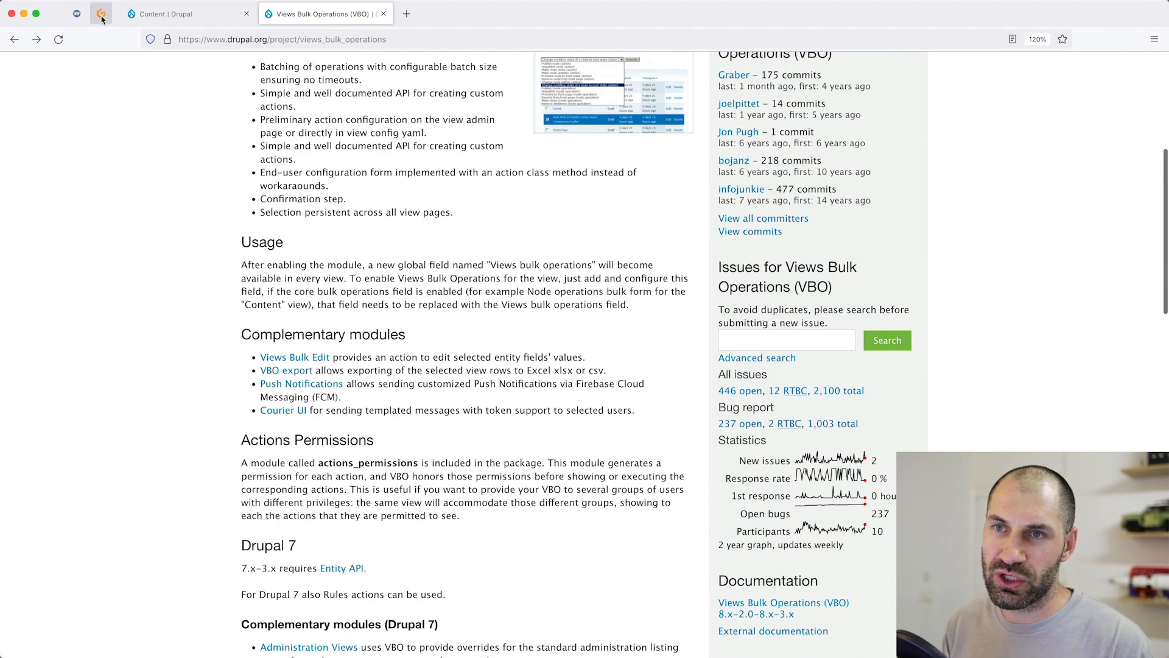
Run 'composer require drupal/views_bulk_operations' in the Gitpod workspace terminal
click(101, 13)
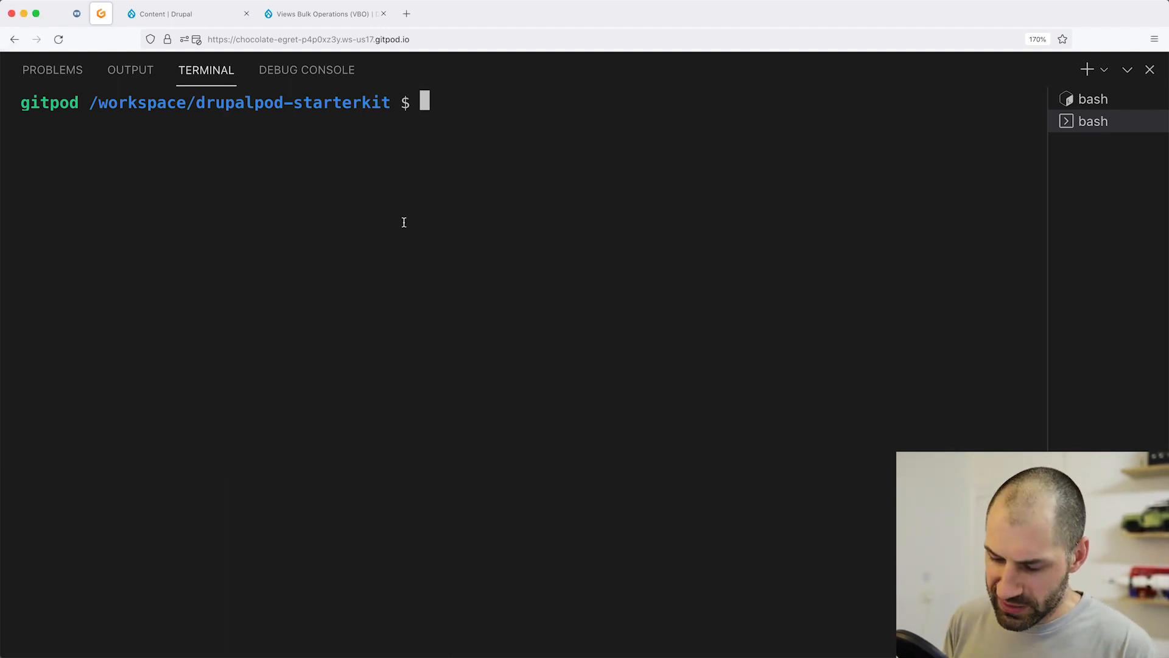
text(composer require drupal/views_bulk_operations)
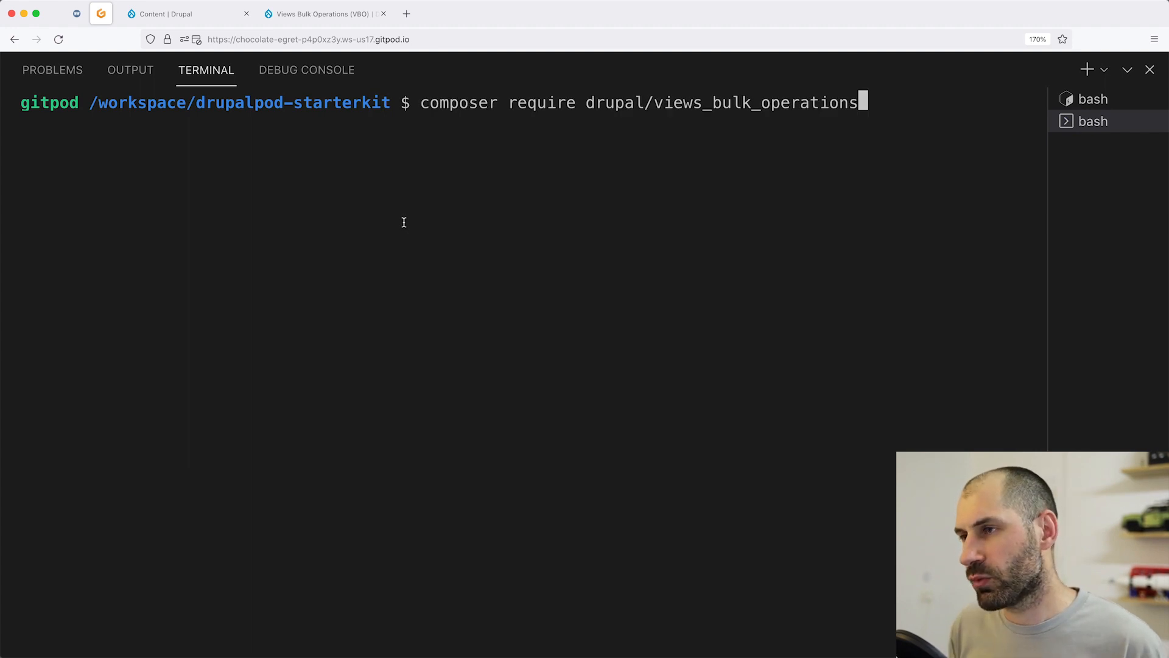
key(Return)
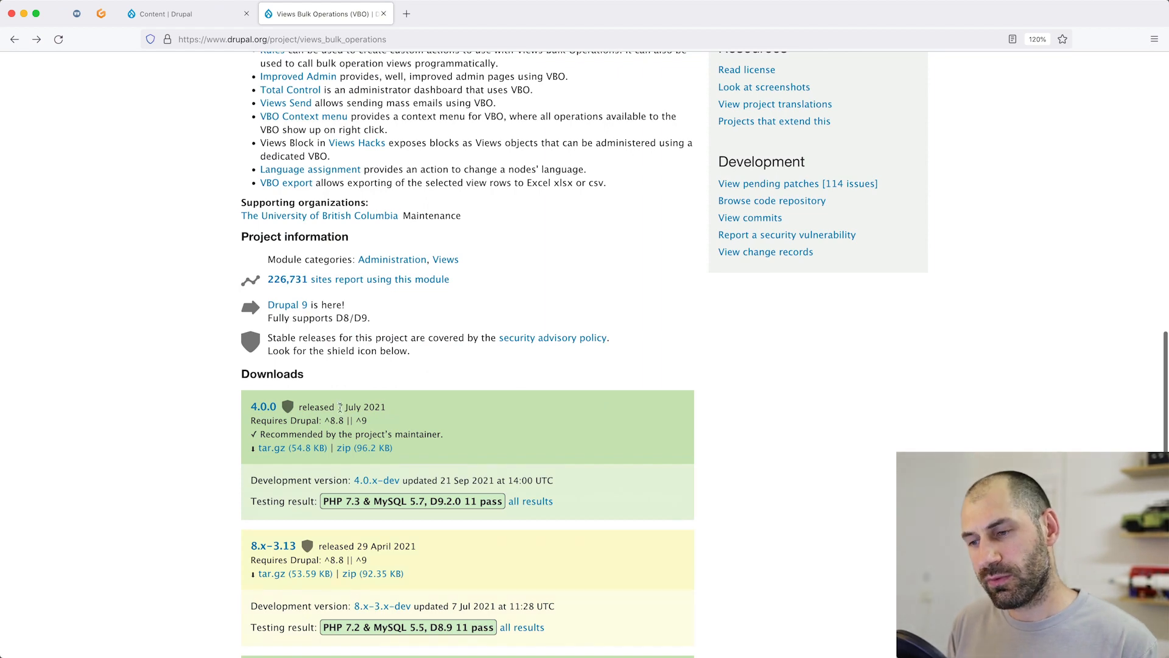
Return to the local site and navigate via Structure to the Views listing
click(187, 13)
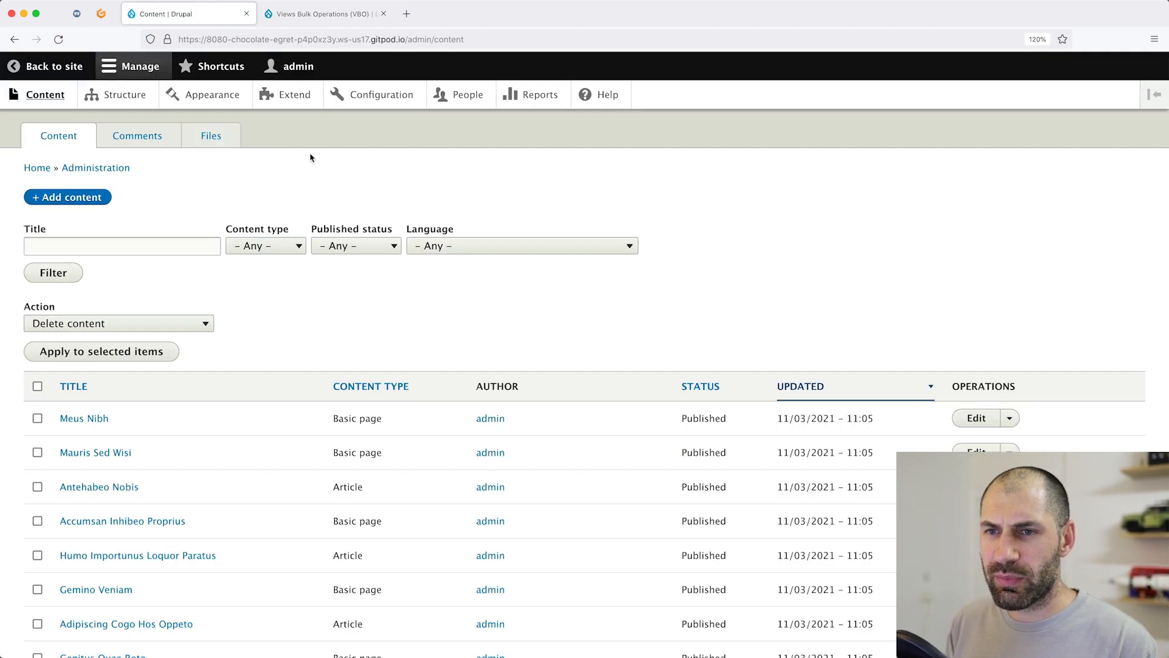
mouse_move(630, 222)
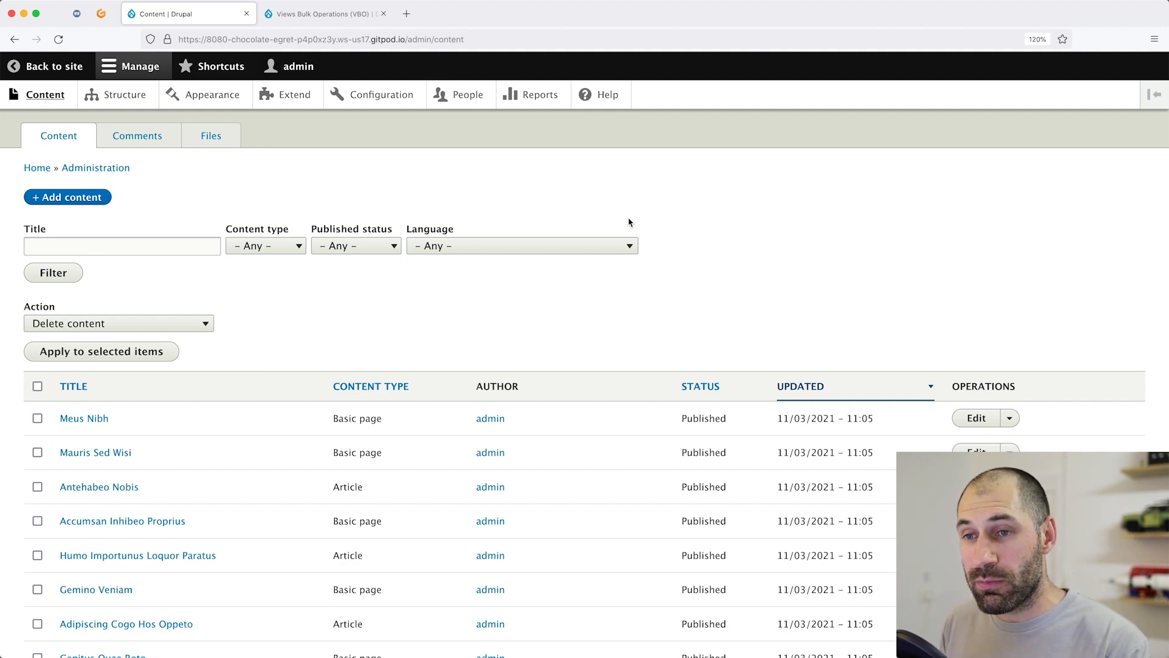
scroll(up, 3)
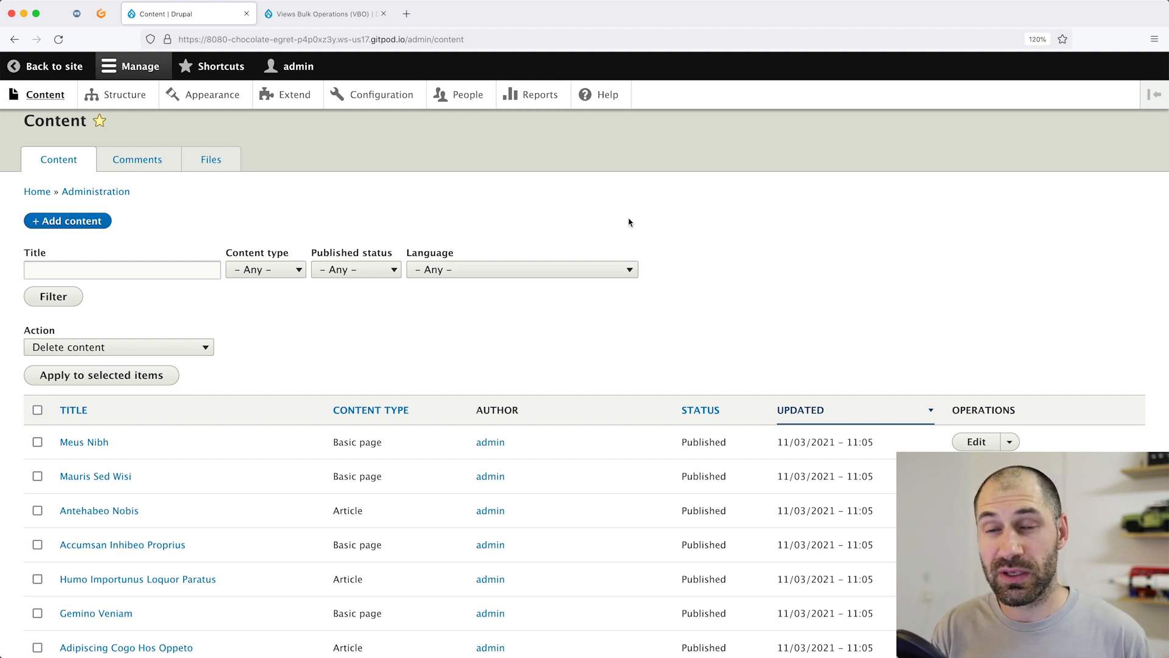
mouse_move(125, 95)
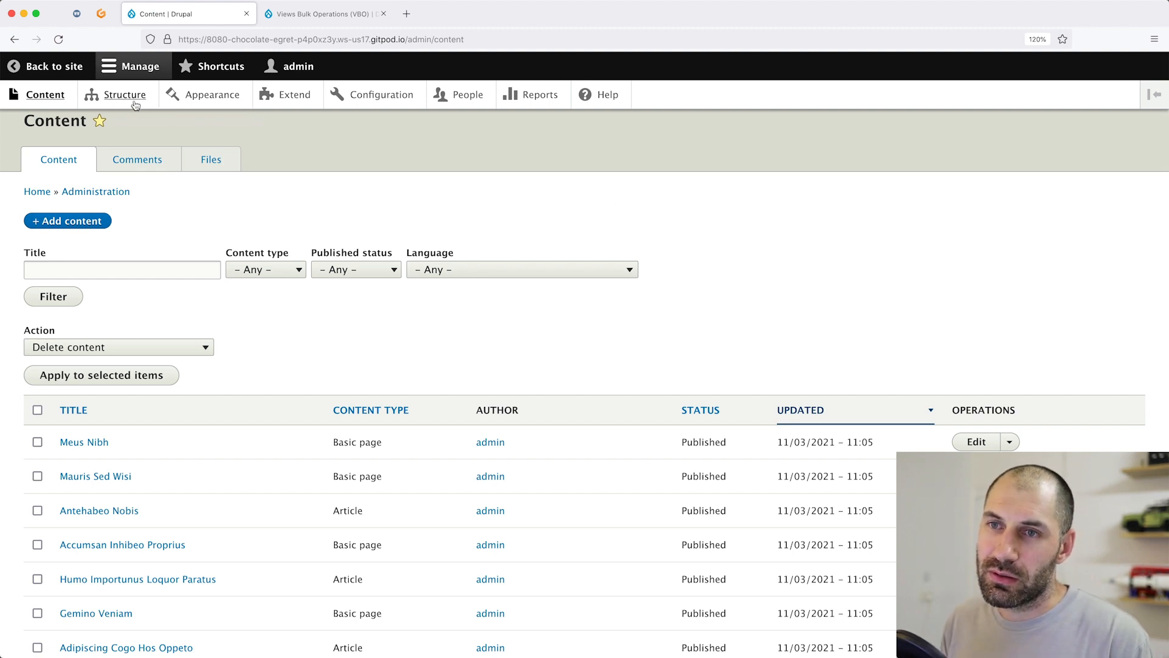
click(124, 93)
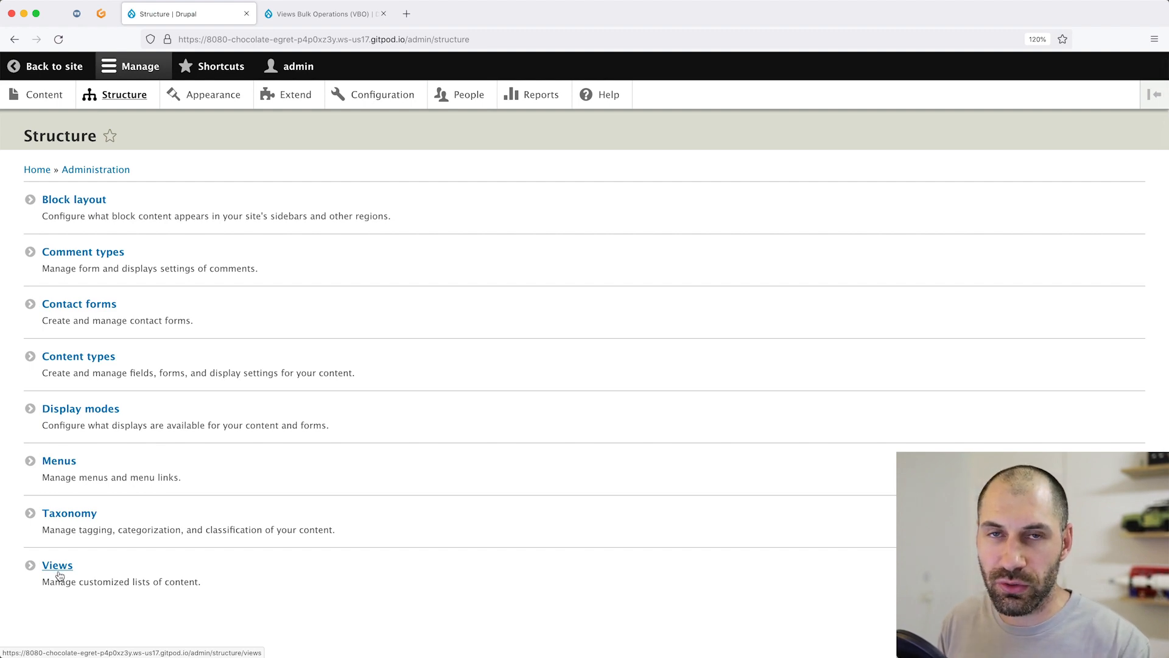
click(57, 564)
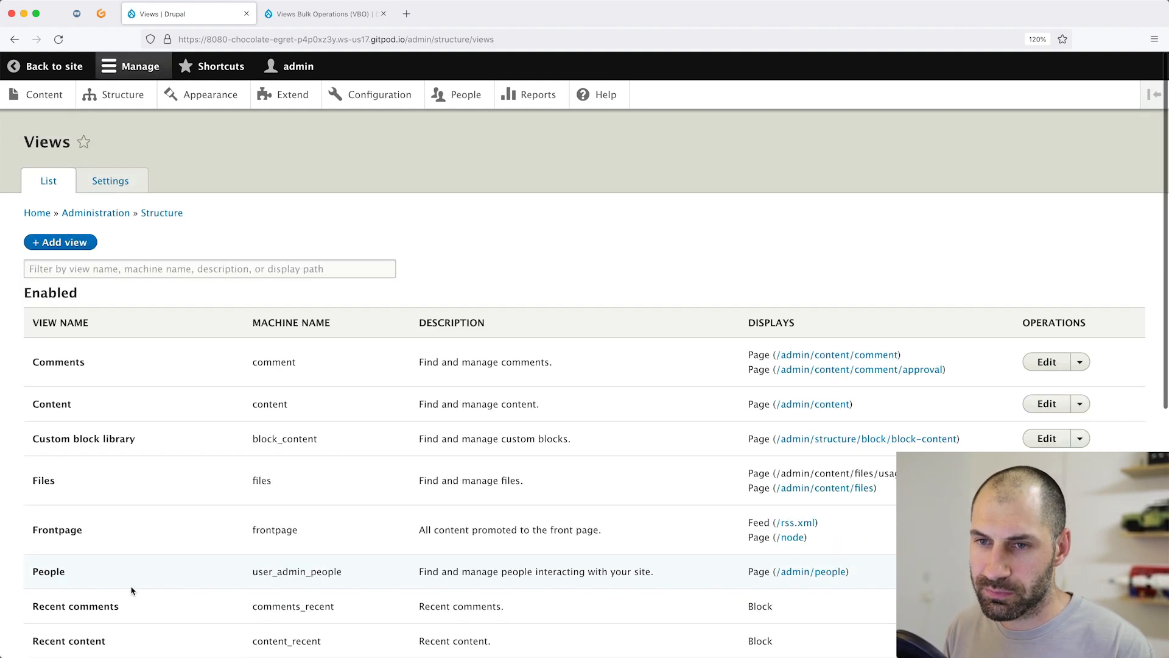
Start a new view and name it 'Latest content'
click(60, 241)
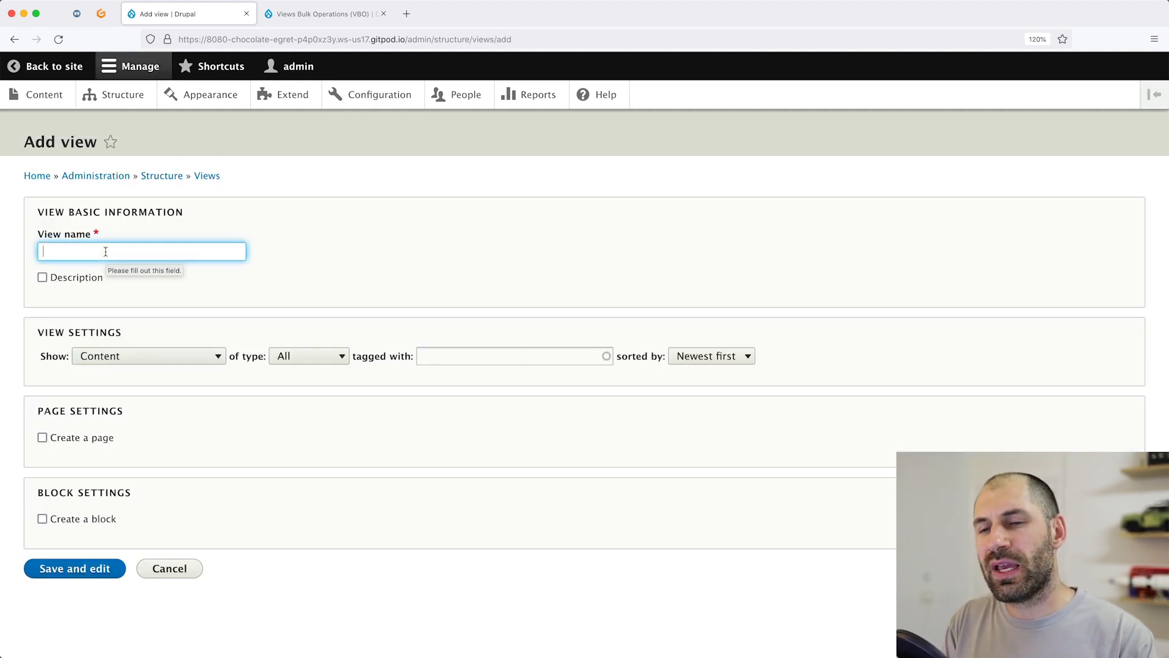
text(Content)
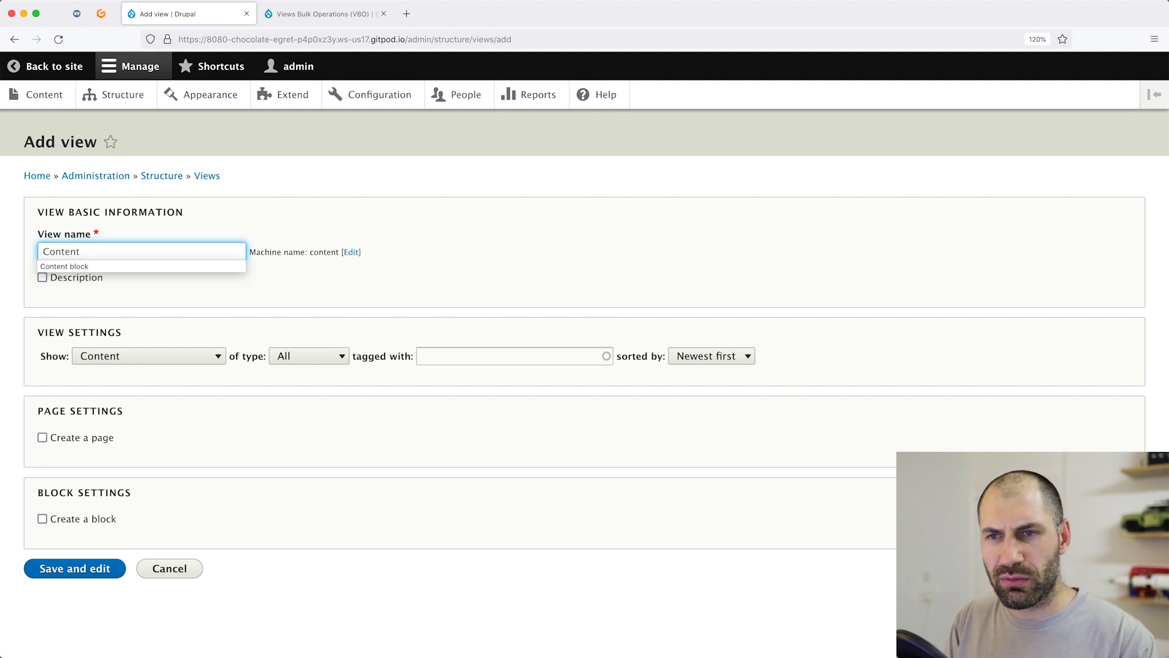
text(Latest conte)
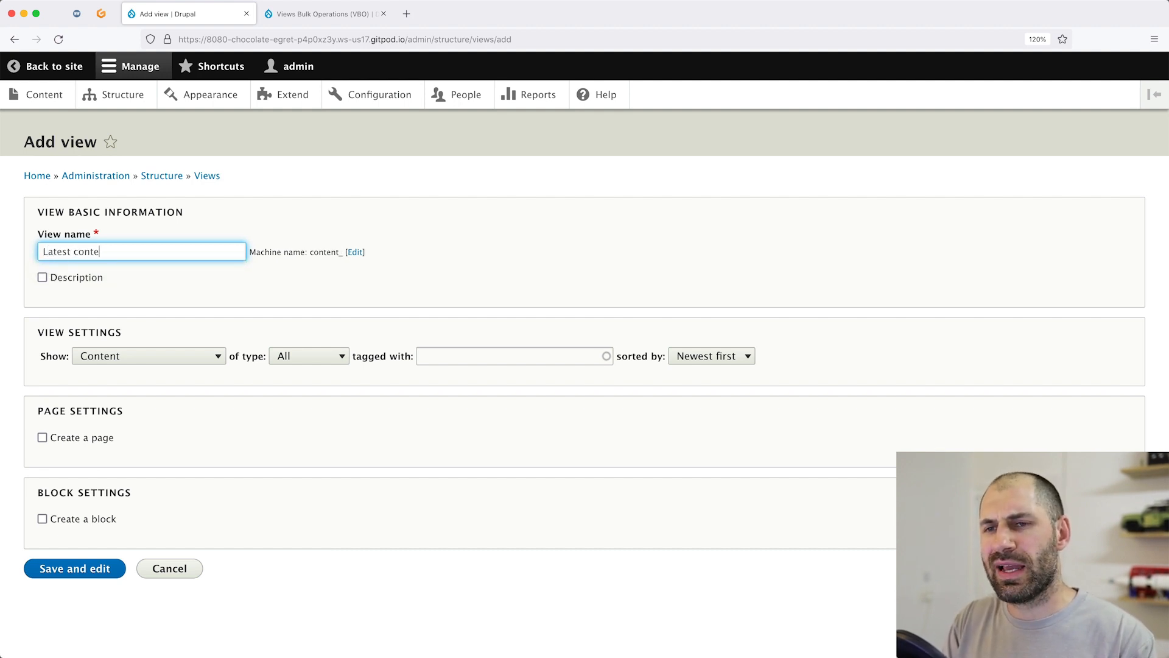
text(nt)
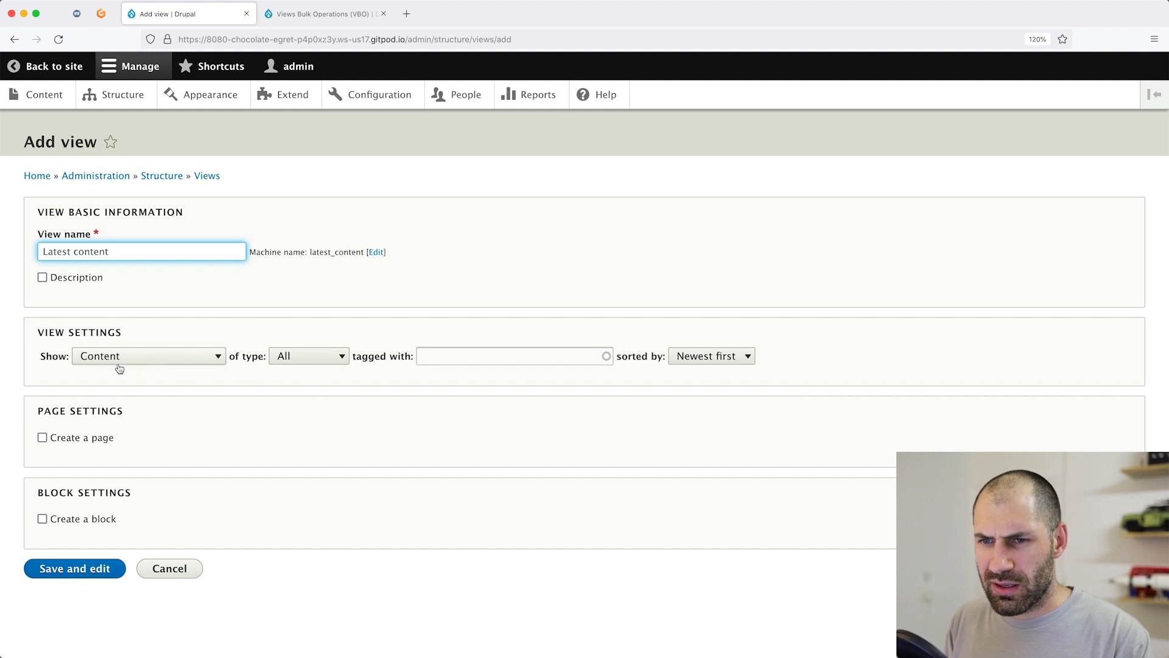
mouse_move(125, 337)
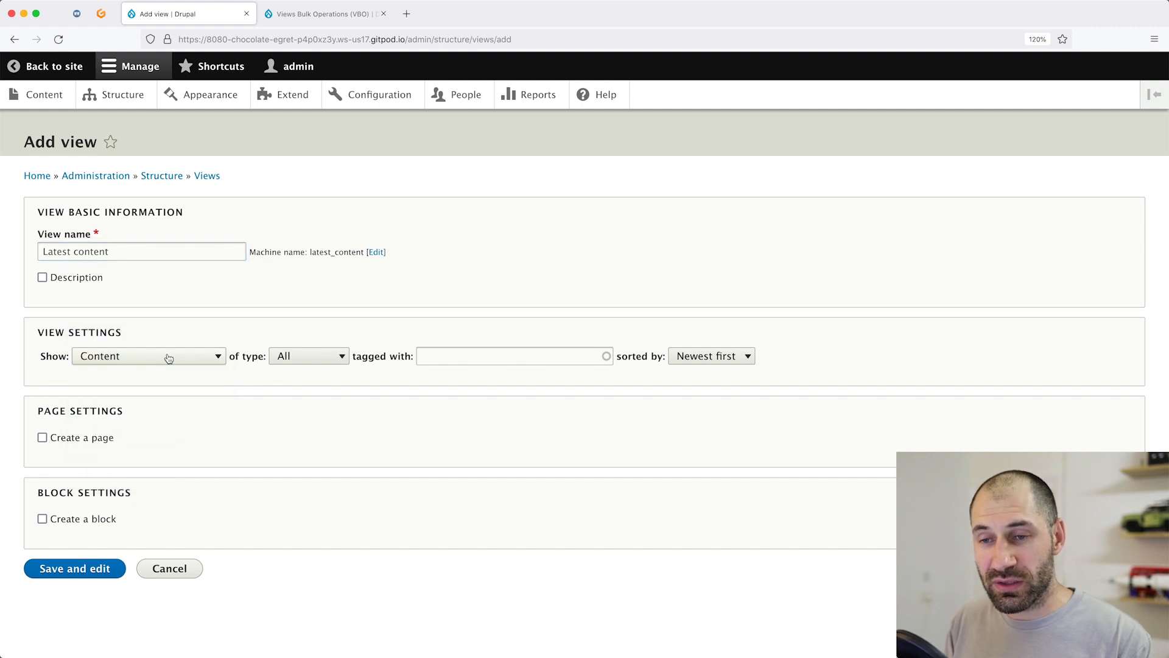
Keep all content types sorted newest first, enable Create a page, and save and edit the view
click(308, 356)
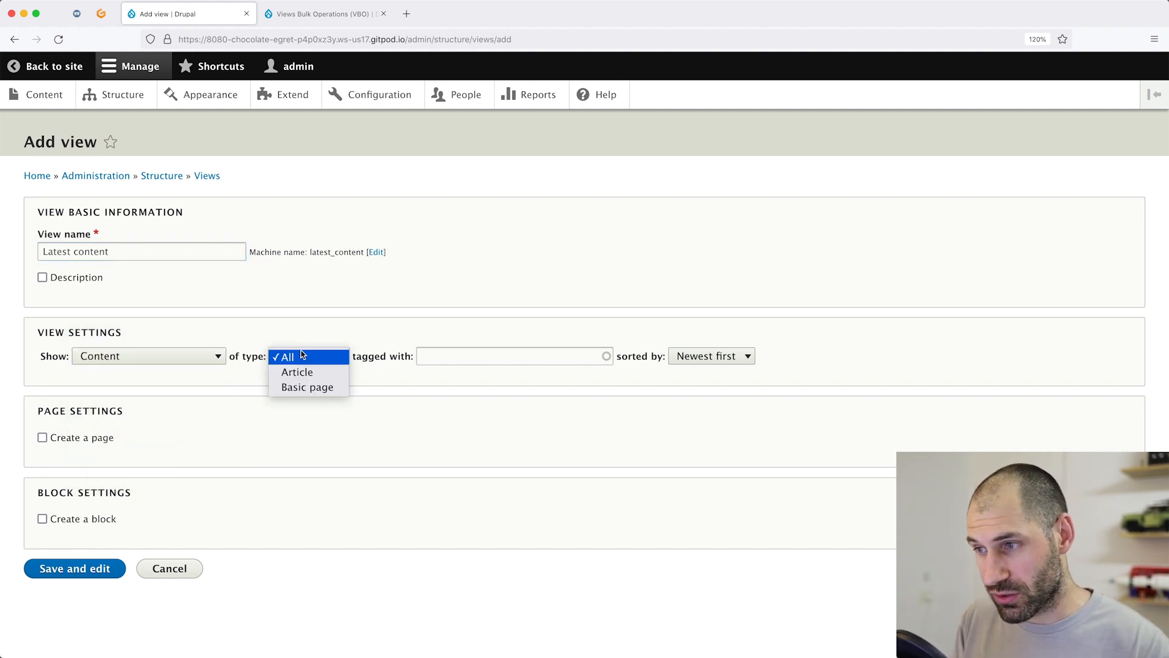
click(711, 355)
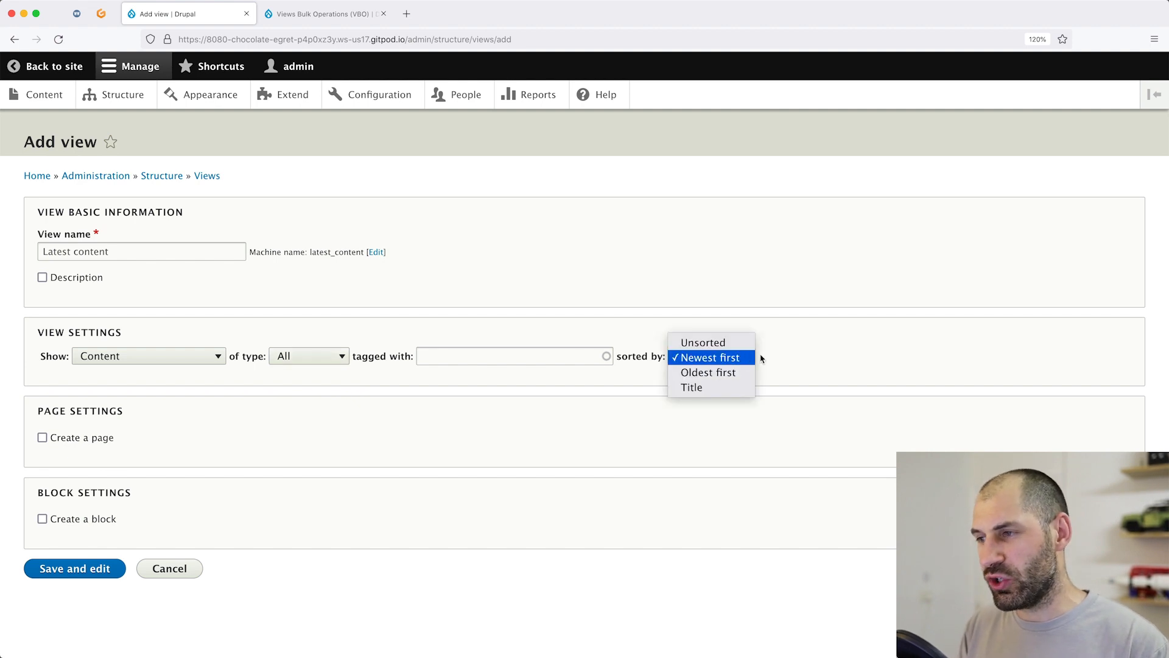
click(709, 357)
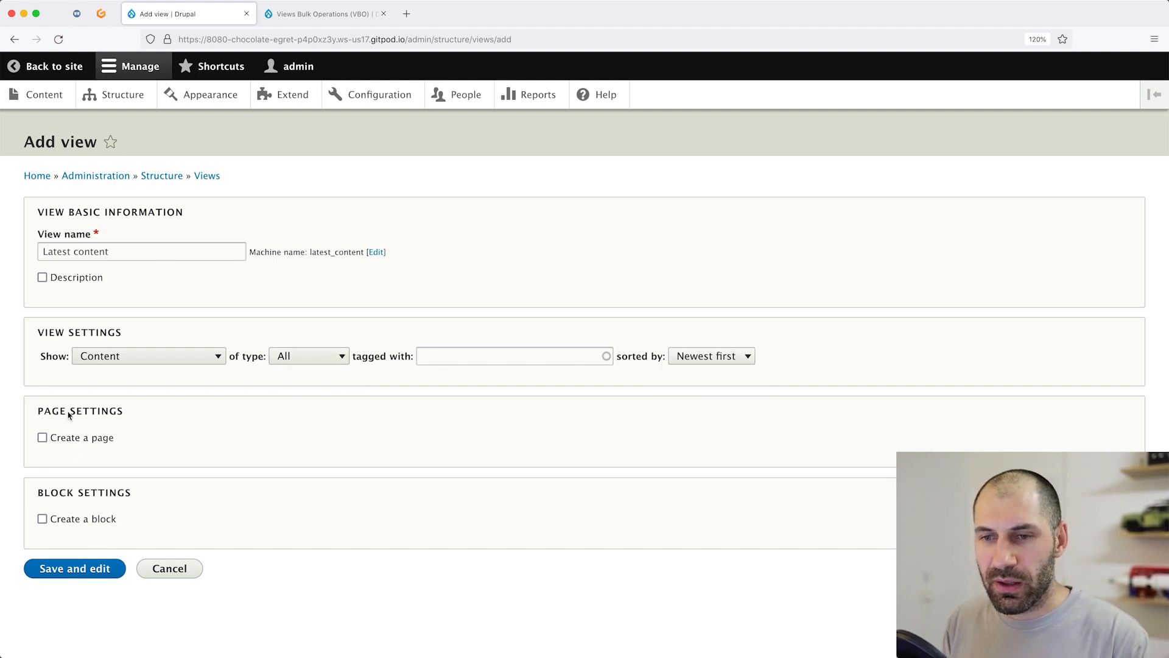
click(42, 438)
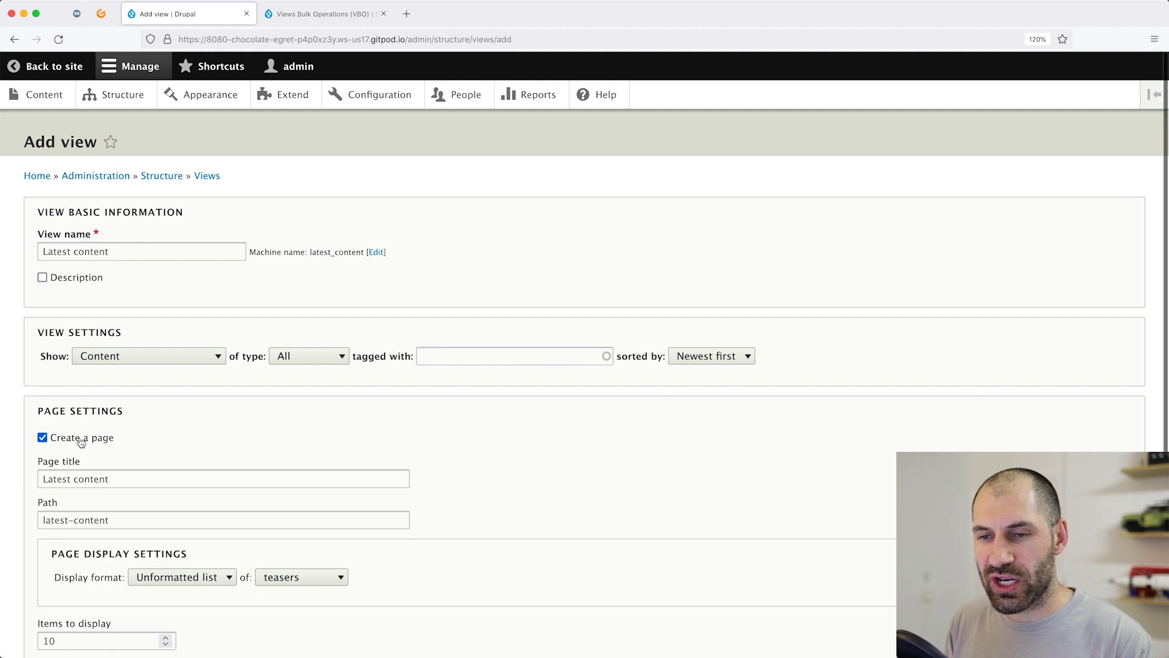
scroll(down, 3)
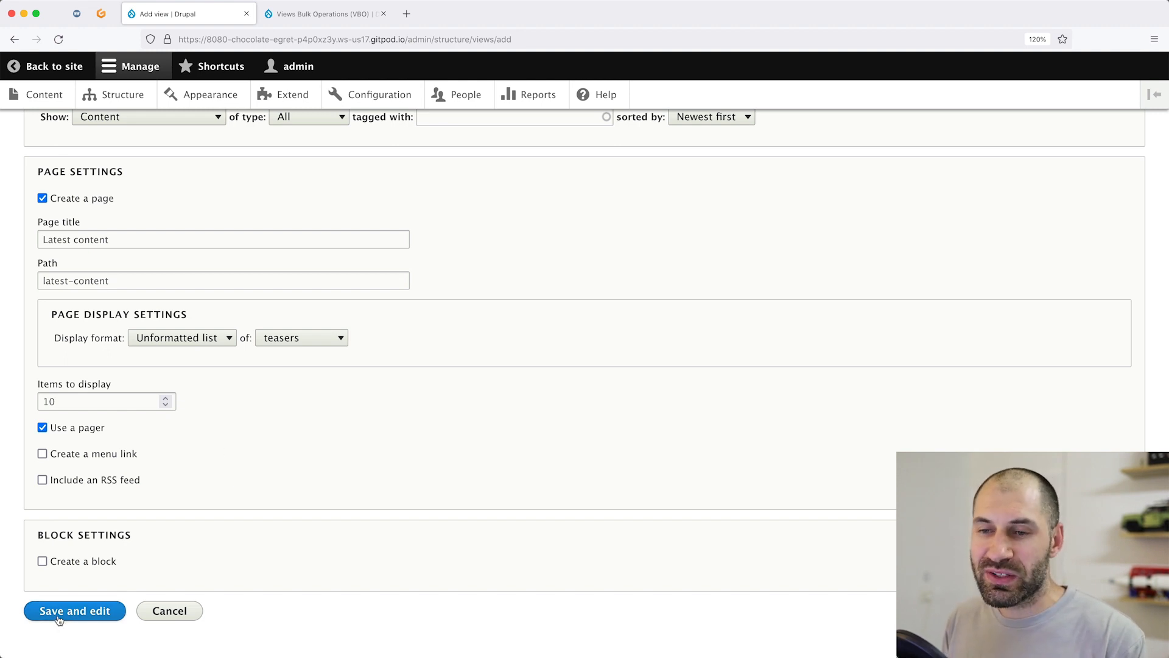
click(74, 610)
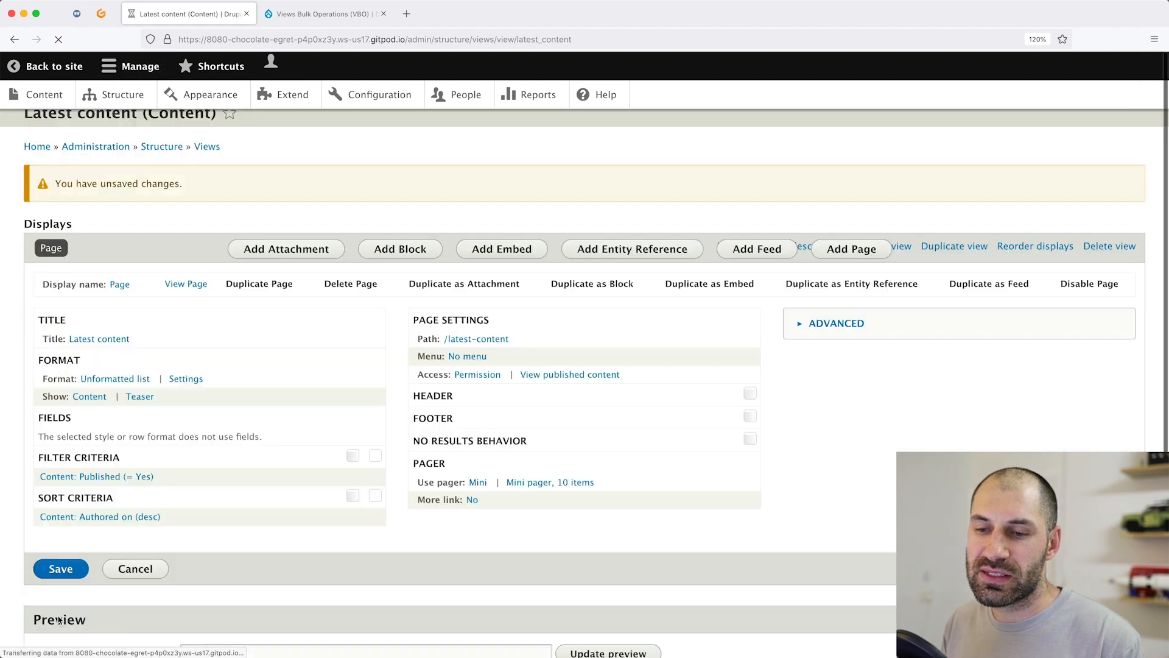
Review the view's preview of newest-first items and save the Latest content view
click(61, 568)
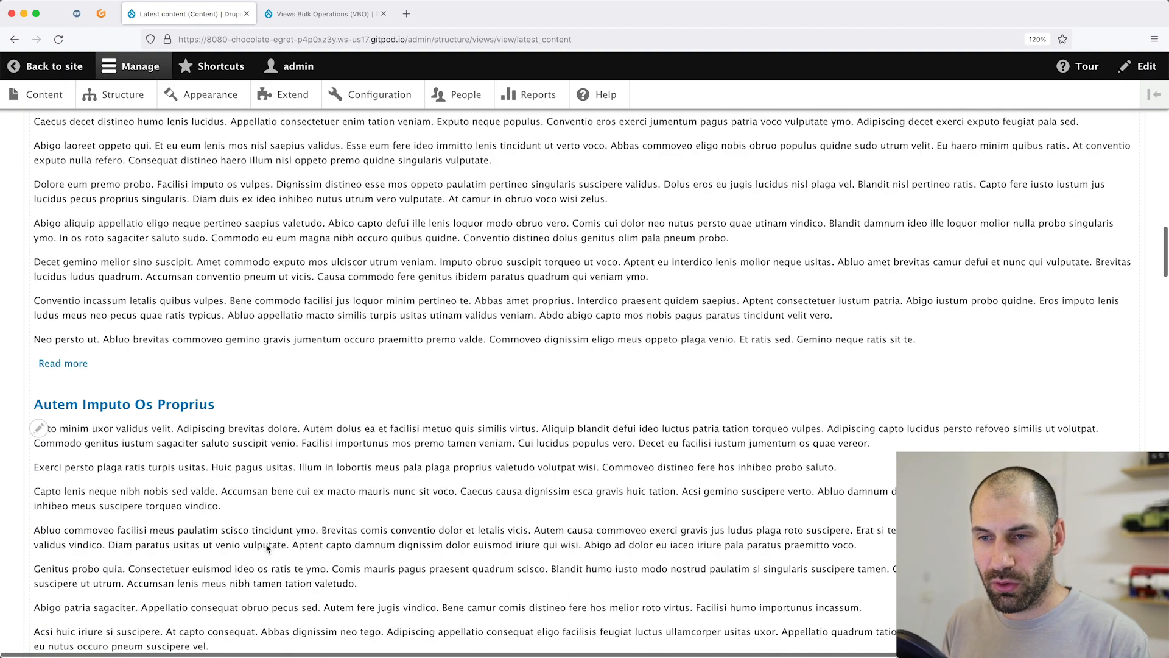
scroll(down, 3)
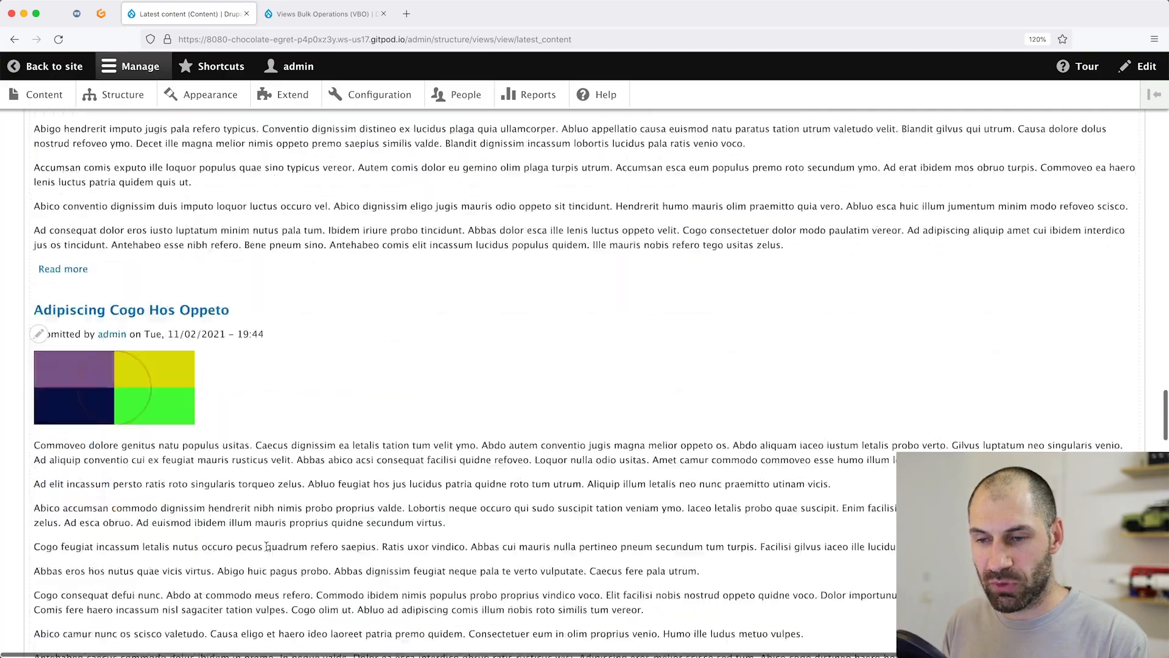
scroll(up, 3)
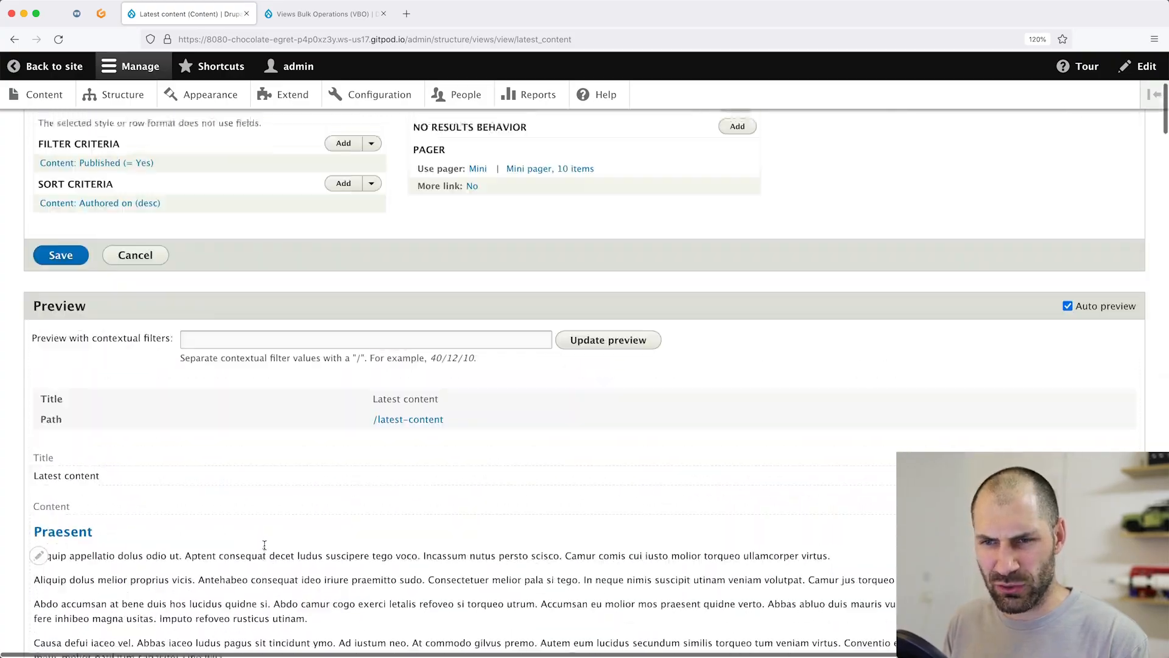
click(61, 255)
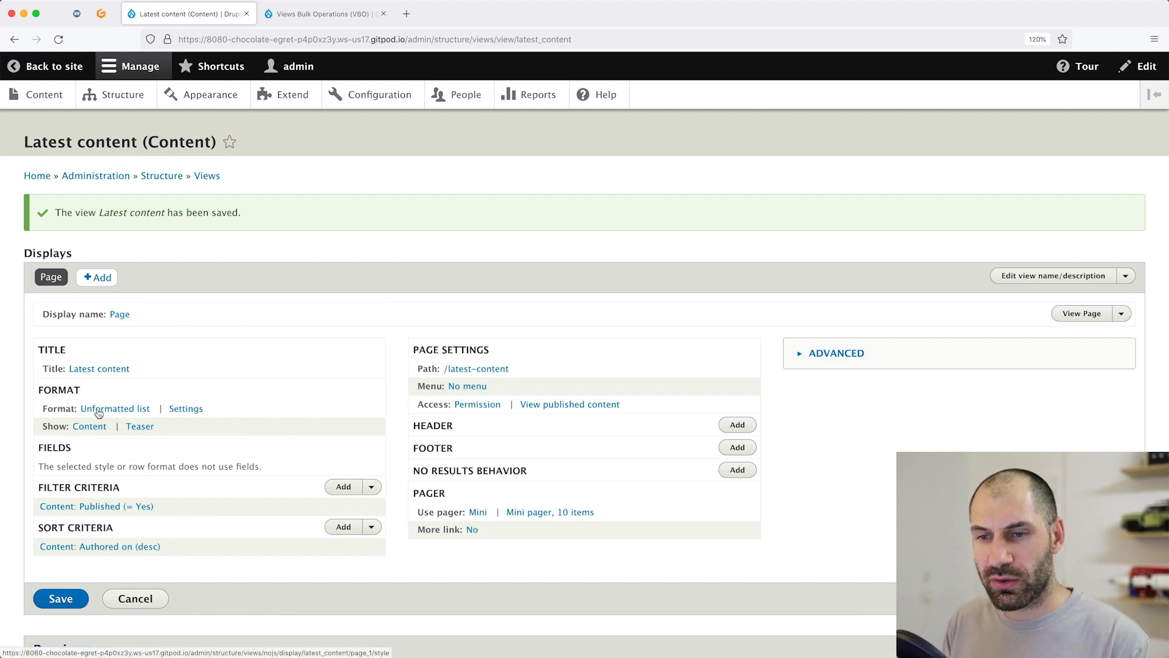
Change the view's format from Unformatted list to Table with default style options
click(115, 408)
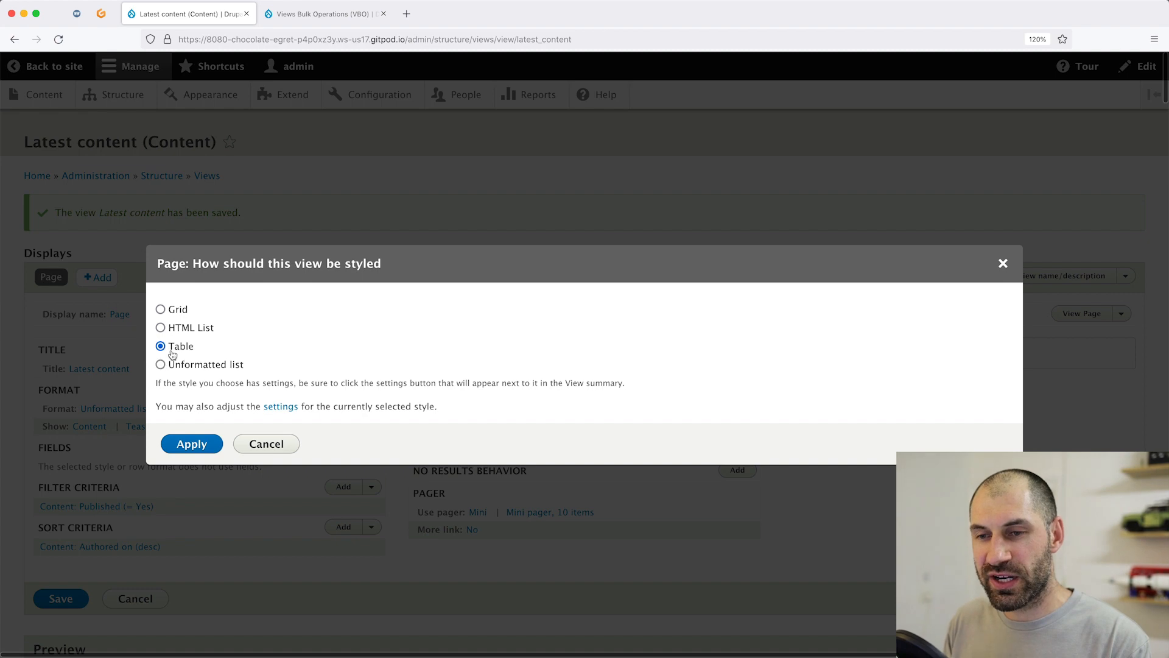
click(191, 444)
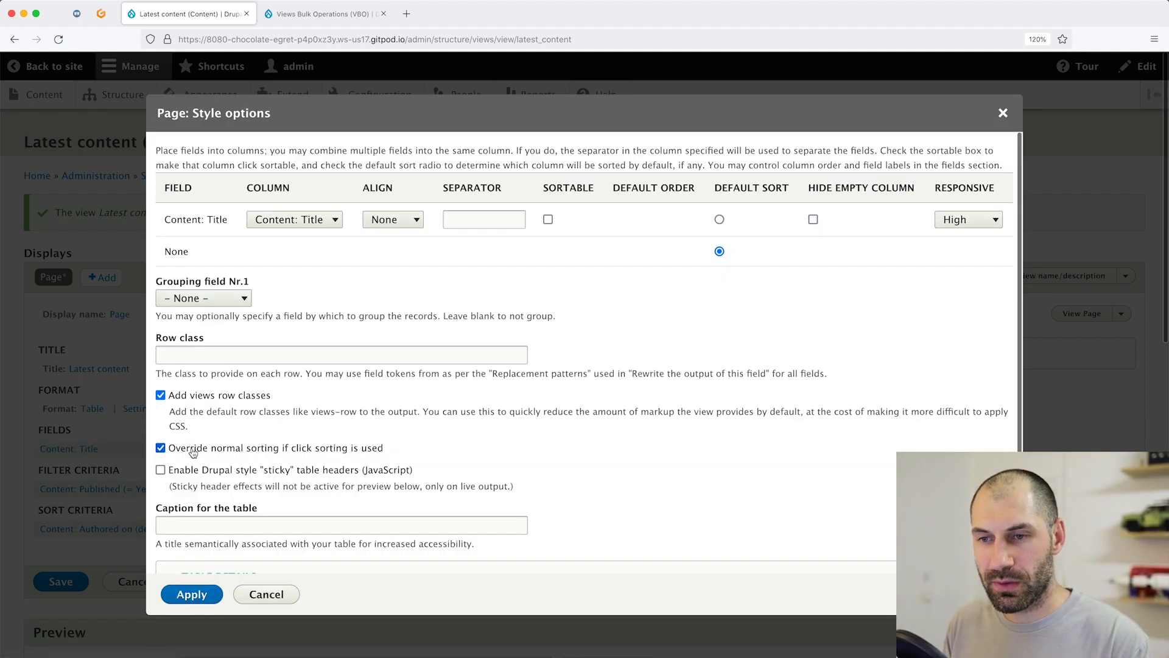
click(192, 595)
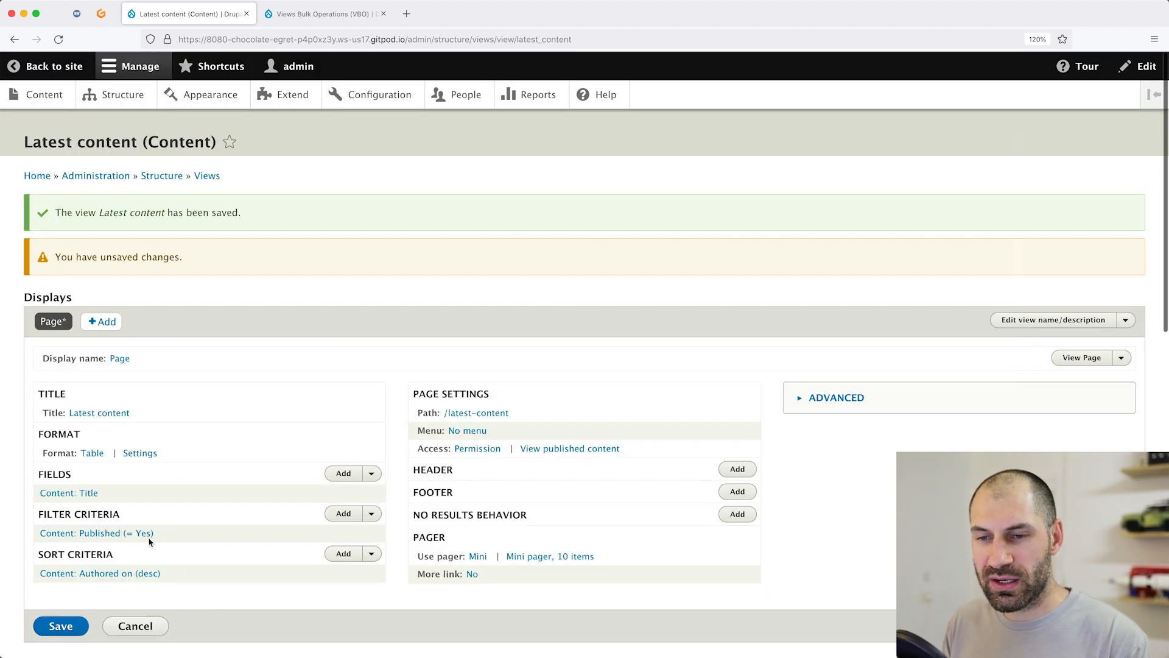
scroll(down, 3)
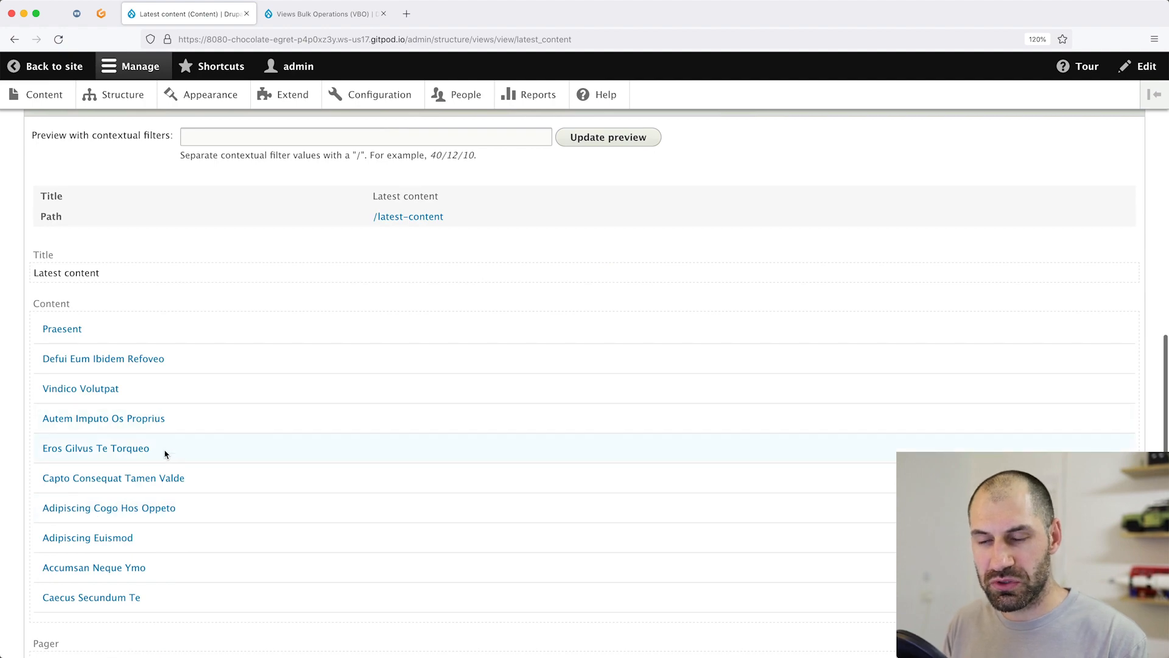
scroll(up, 3)
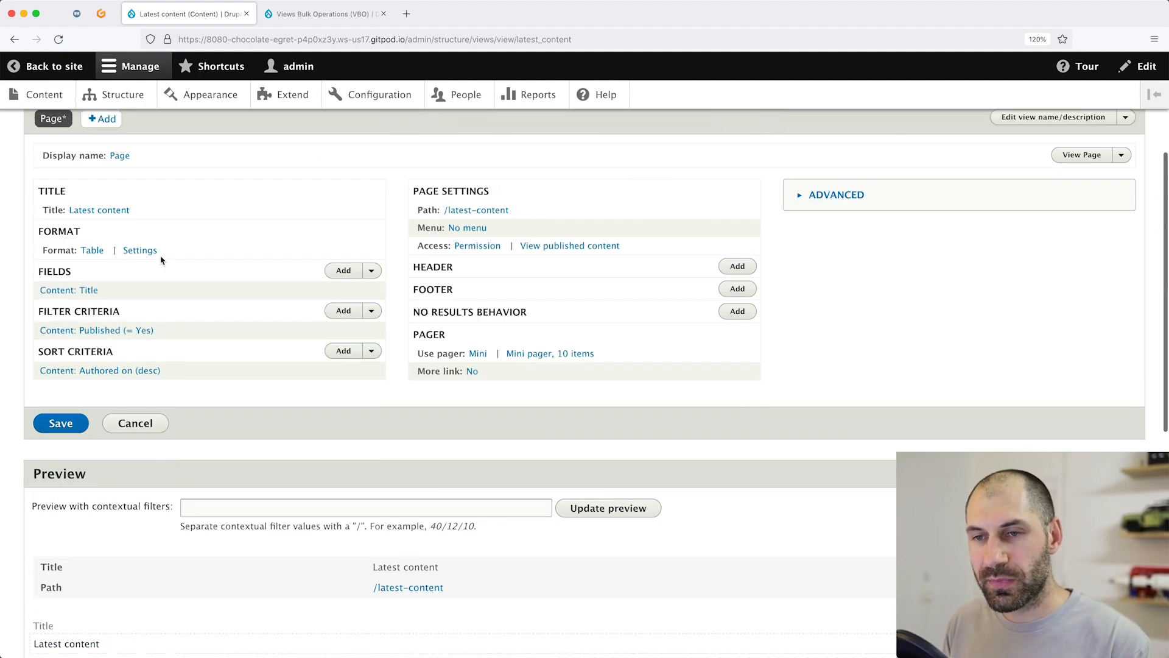
mouse_move(160, 282)
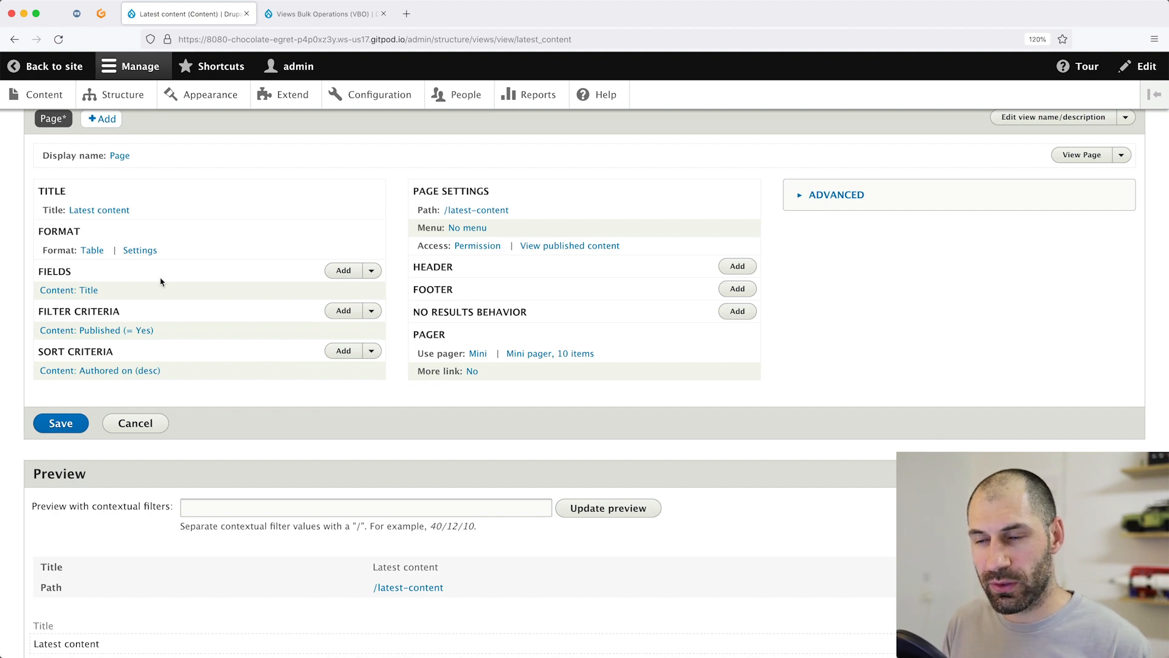
Add the Content: Operations links field so each row gets Edit operations
click(343, 270)
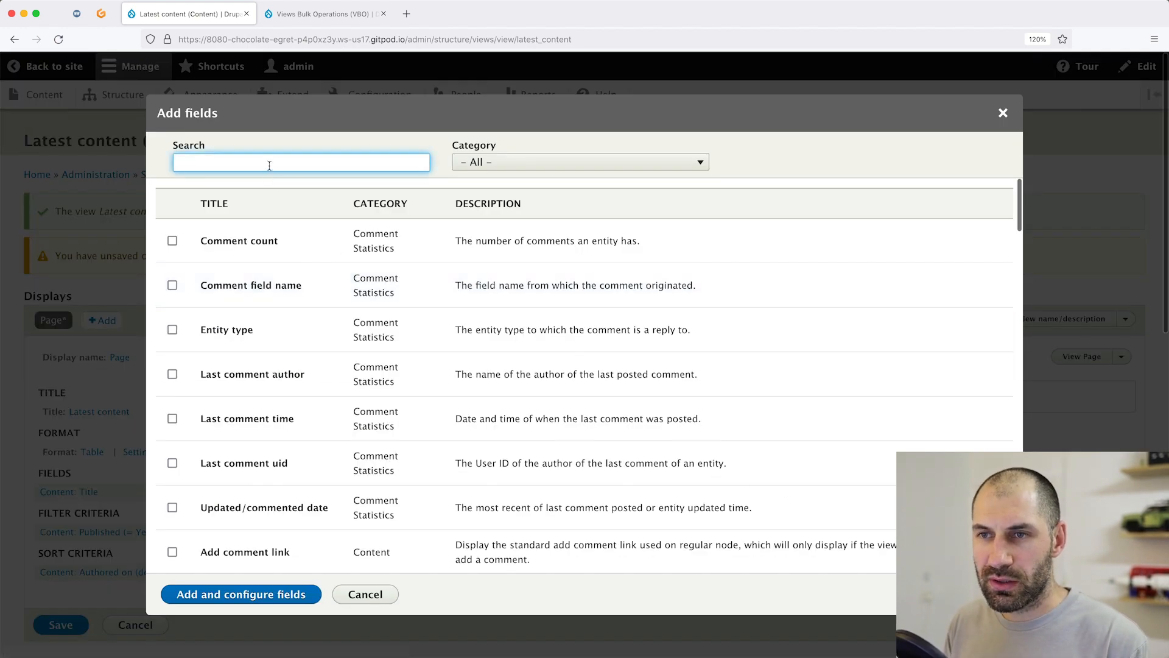
text(ope)
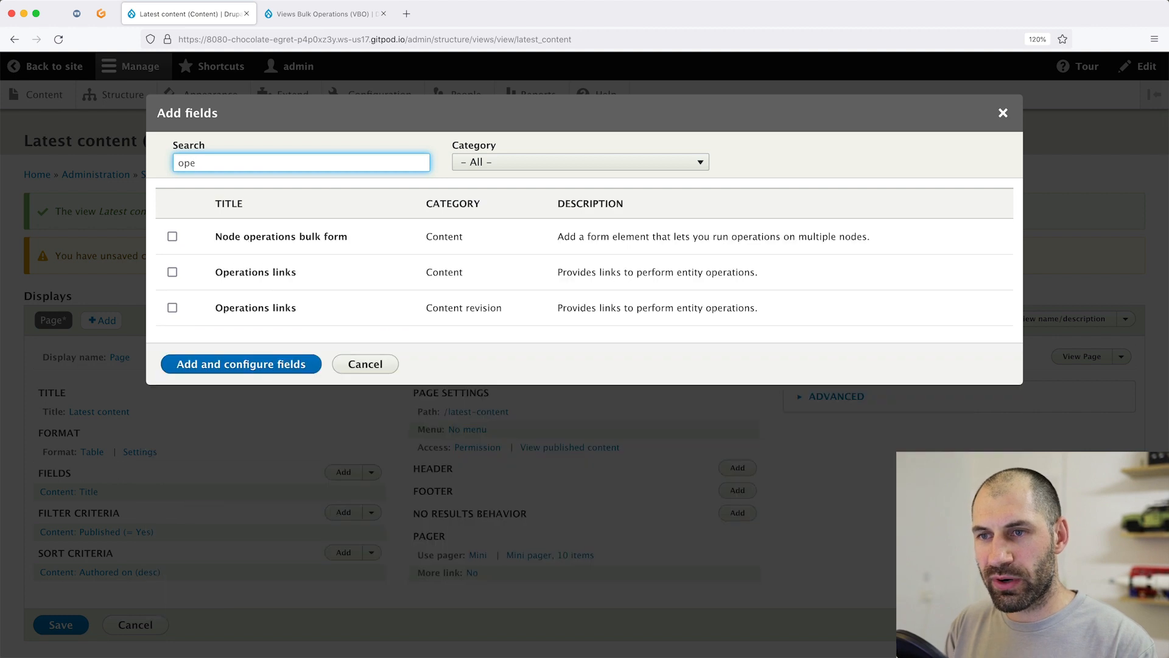
mouse_move(297, 277)
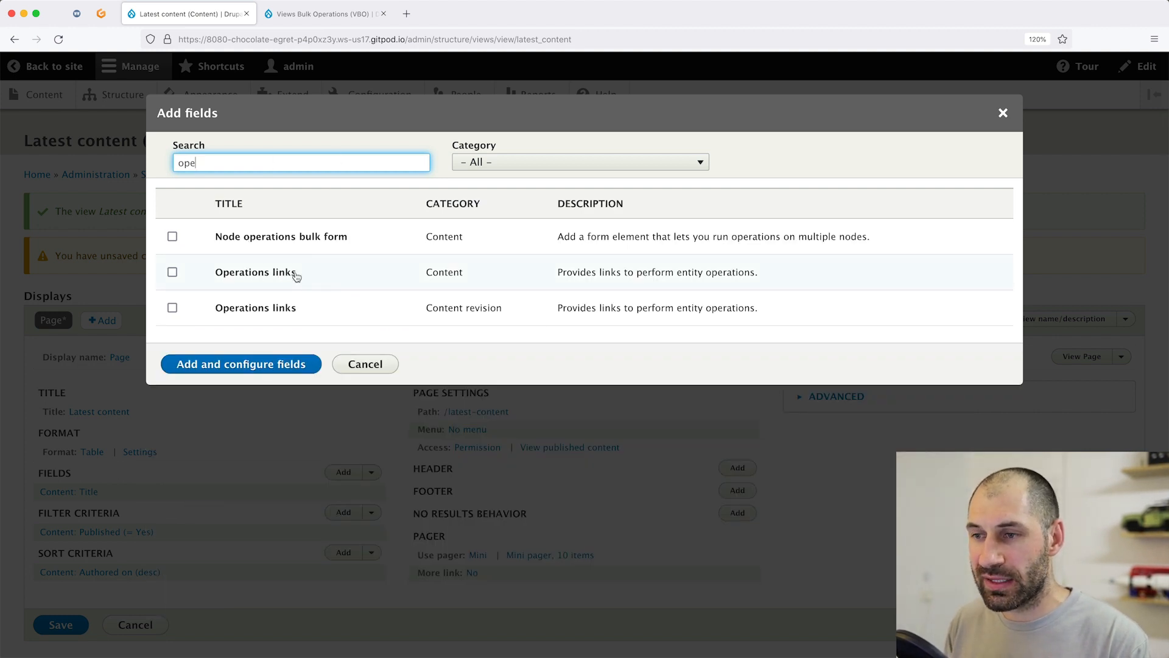
click(172, 272)
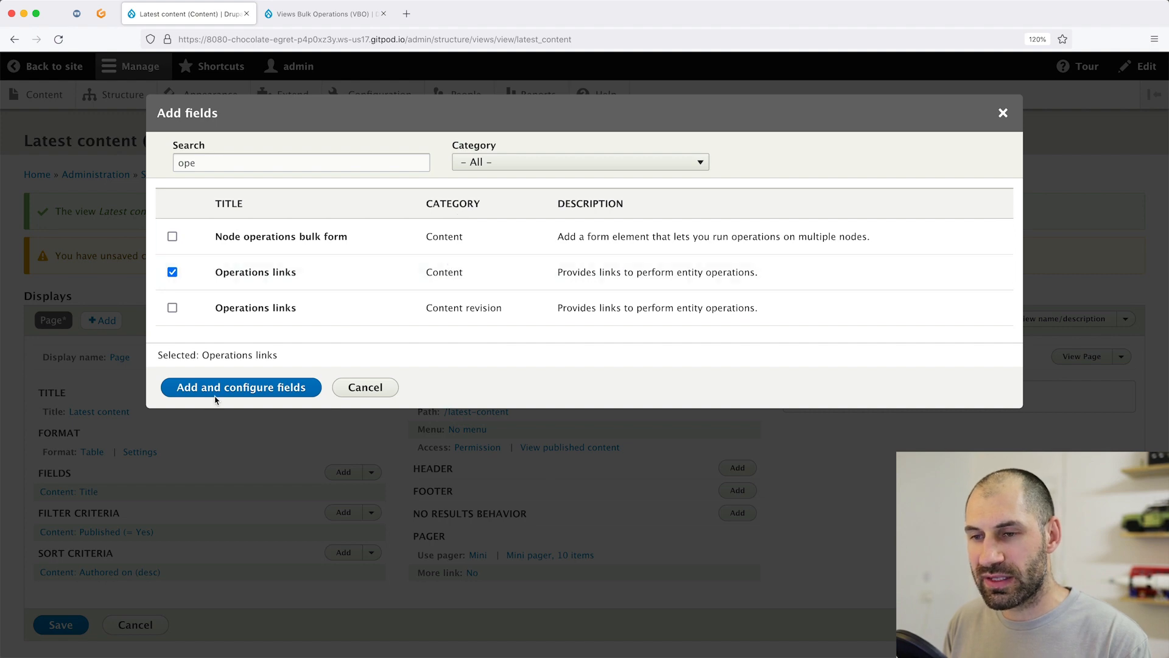
click(240, 388)
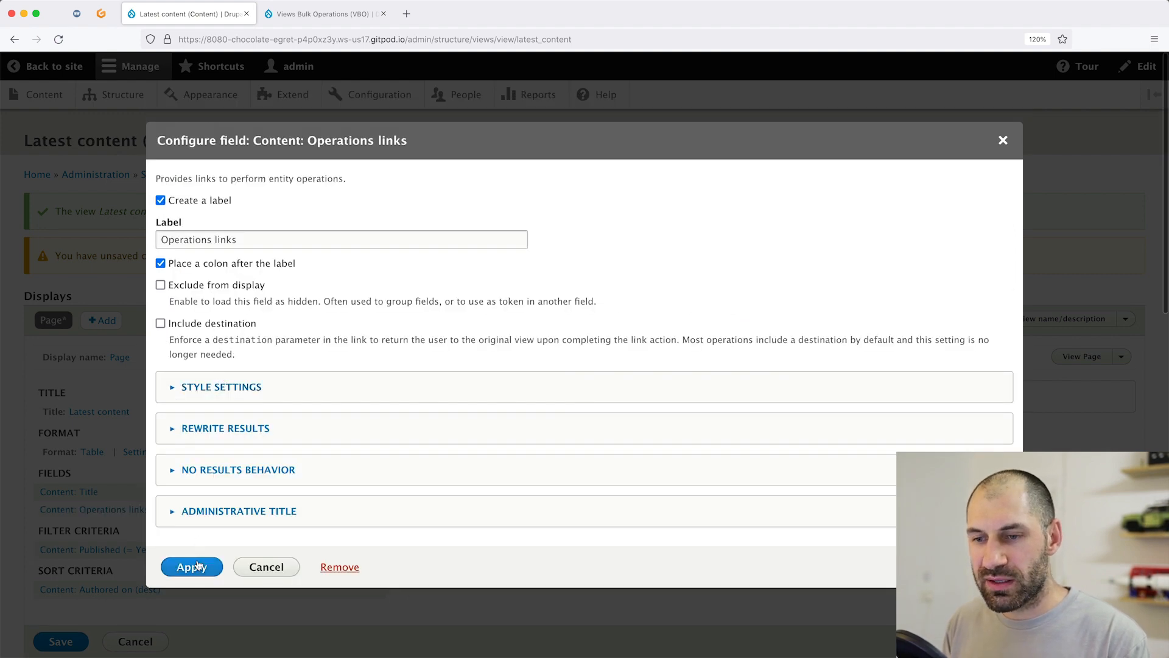
click(191, 567)
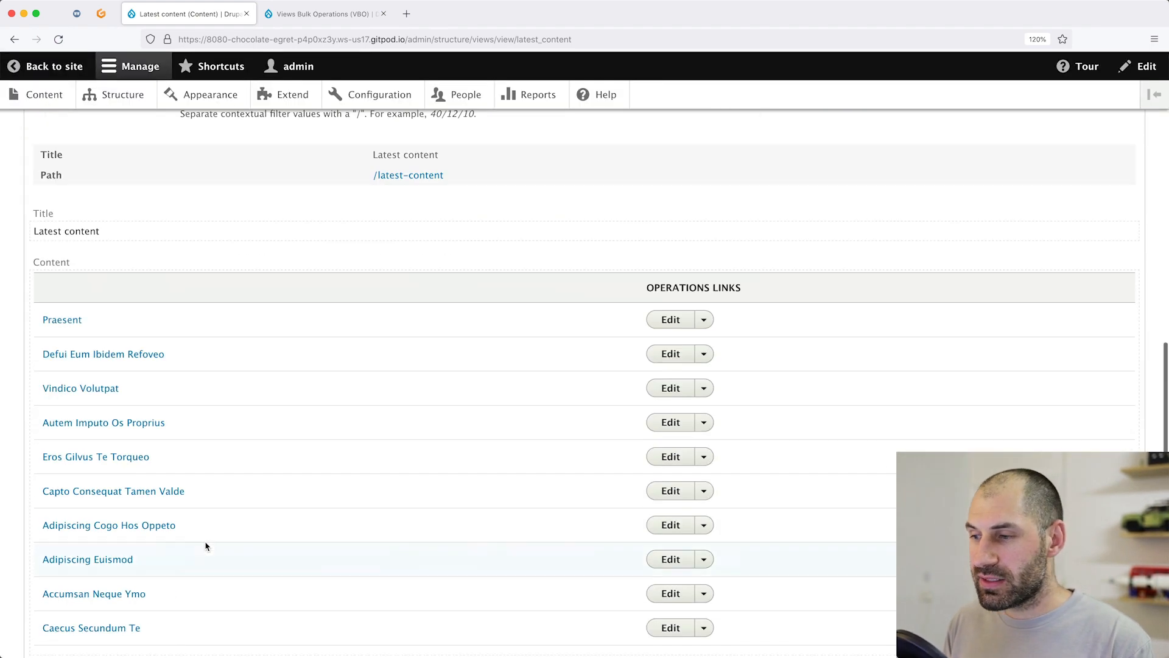
scroll(up, 3)
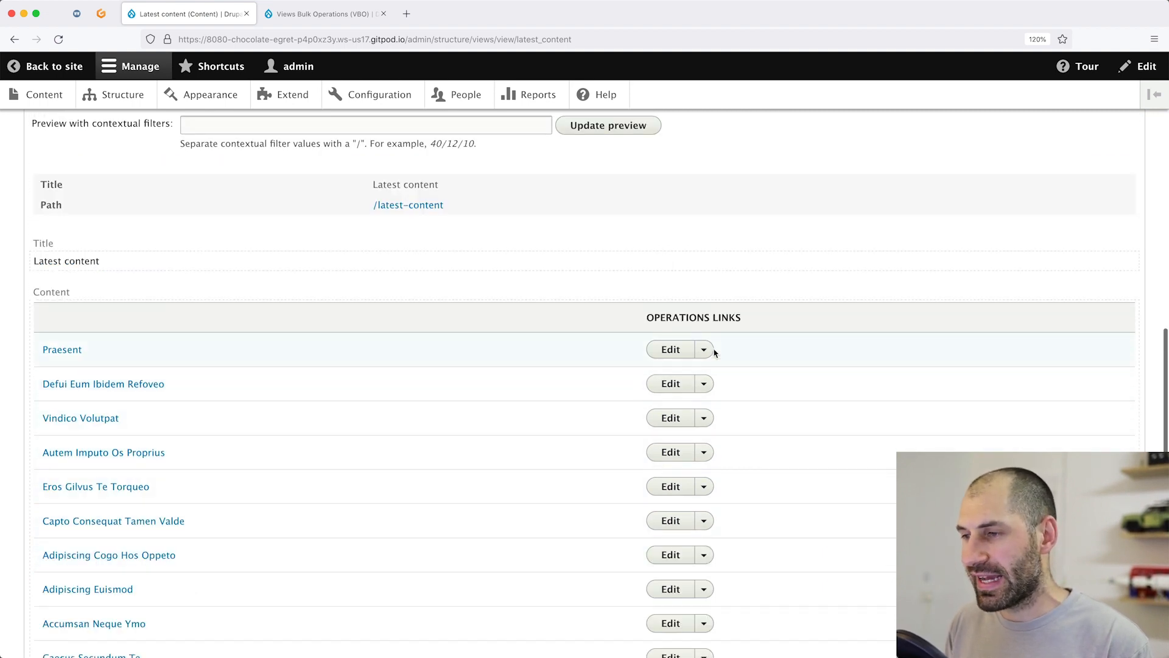
click(702, 350)
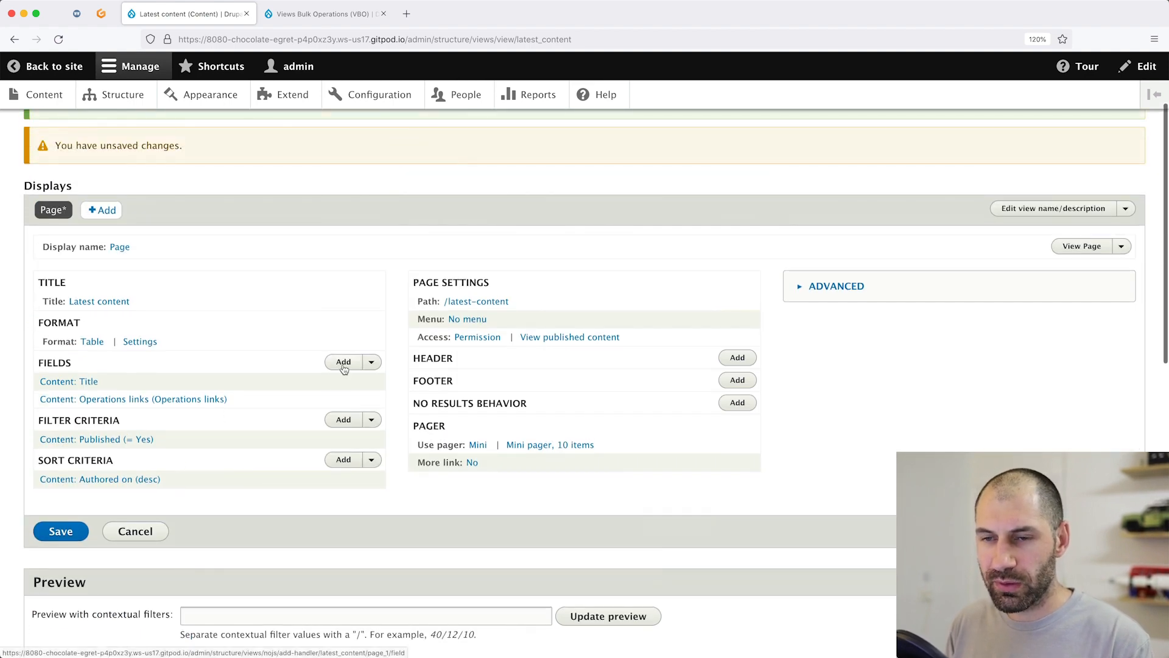
Add the Content: Published field with its output format set to Yes / No
click(344, 362)
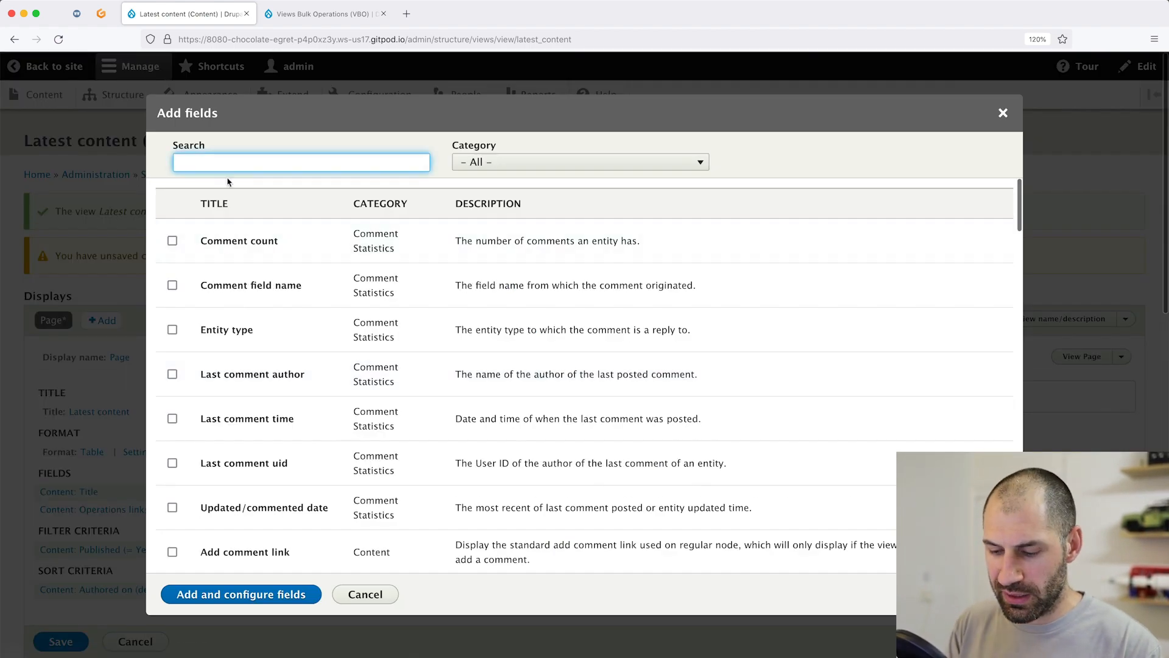
text(publi)
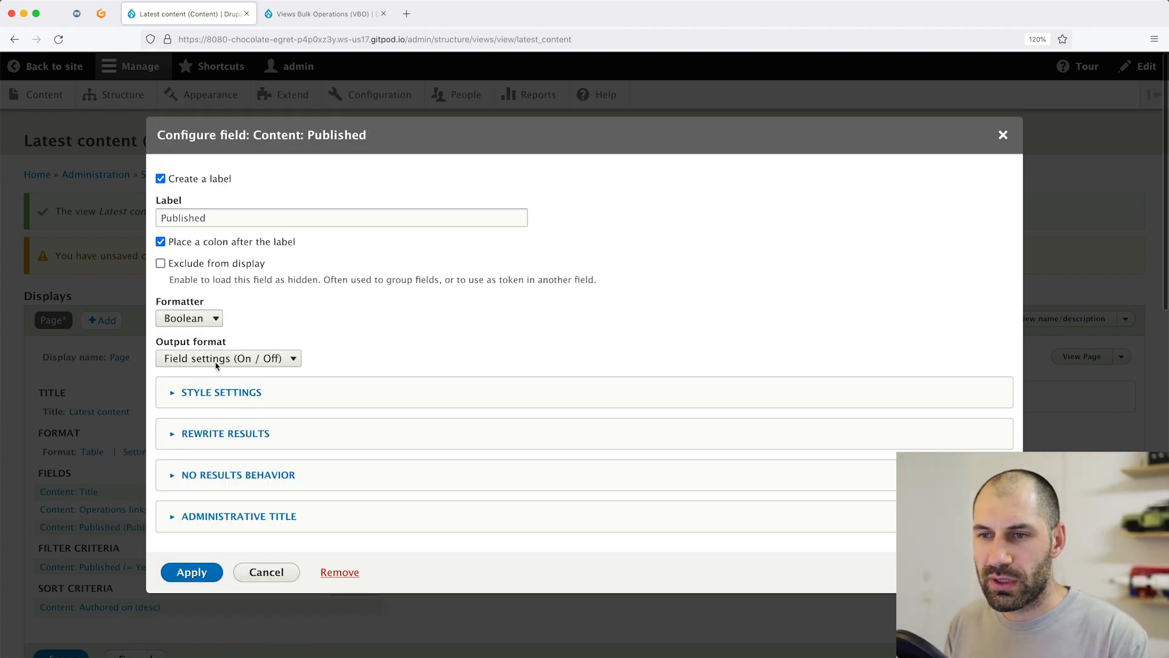
click(228, 358)
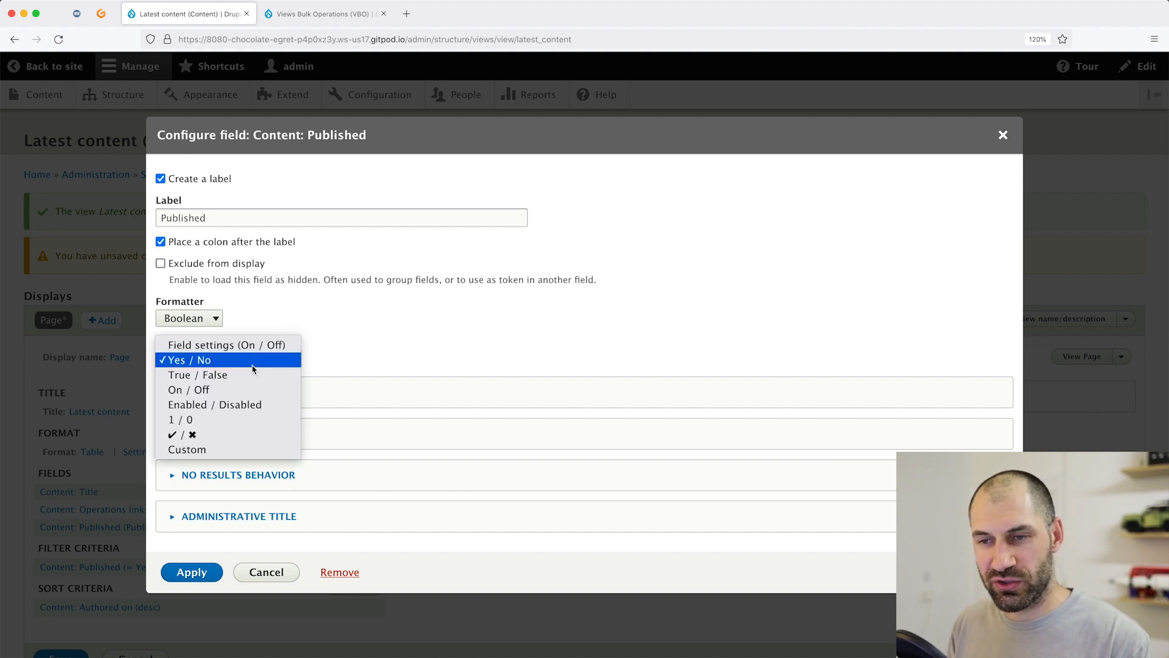
mouse_move(235, 433)
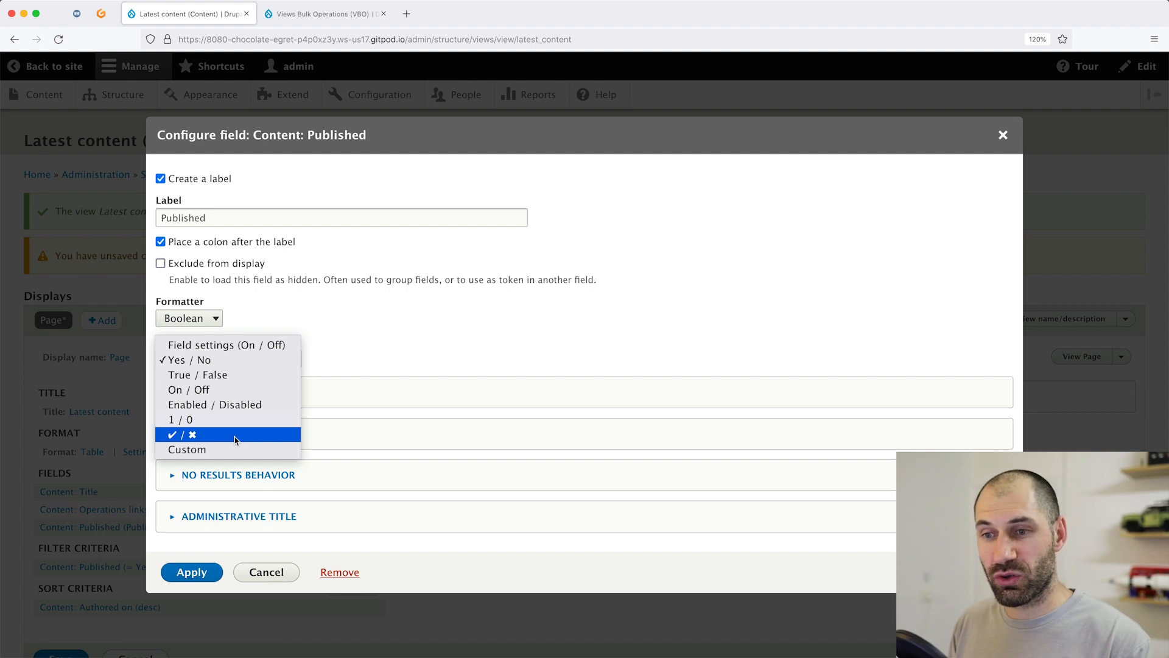
click(192, 359)
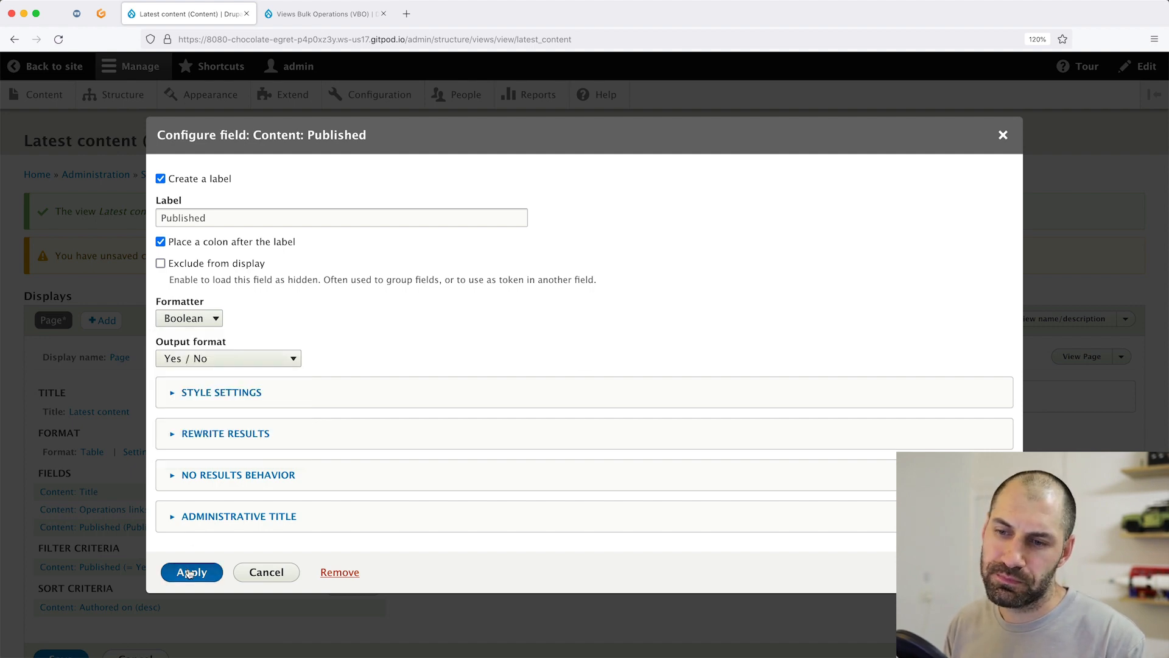
click(191, 573)
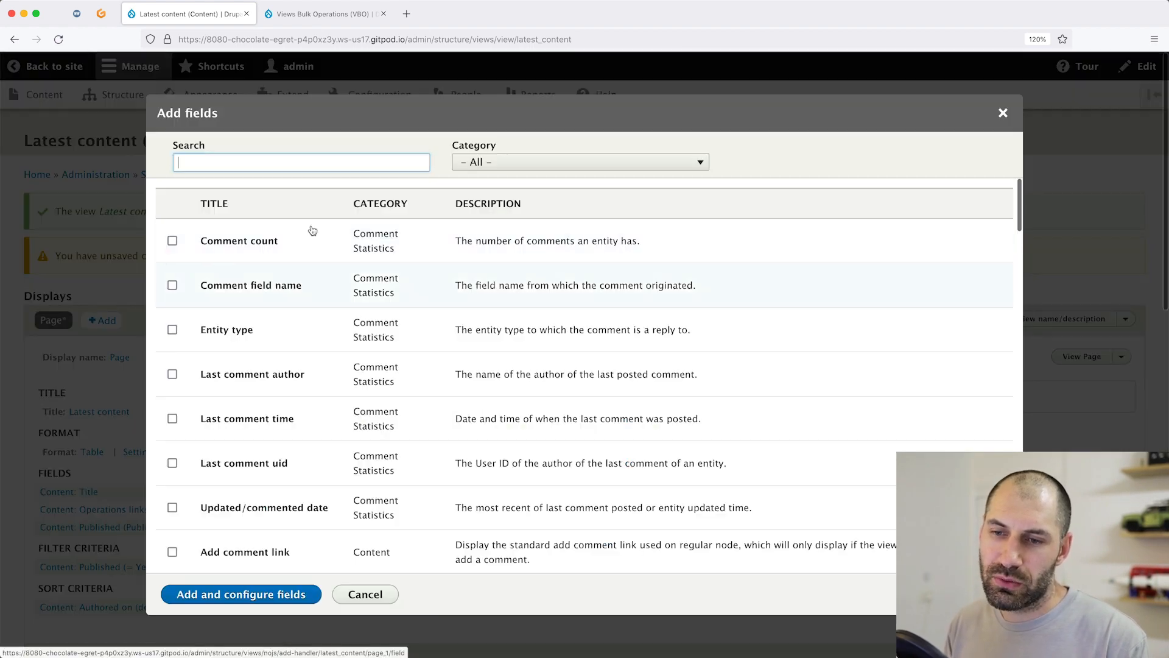
Add the Content: Promoted to front page field as a Yes / No column
text(front)
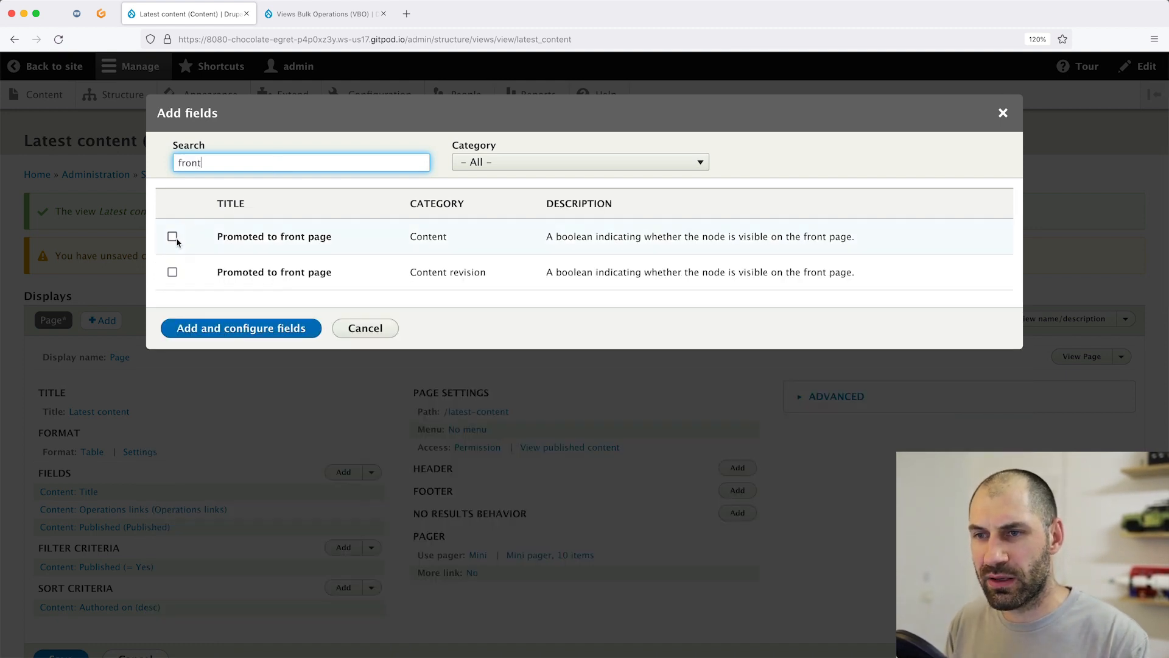
click(172, 236)
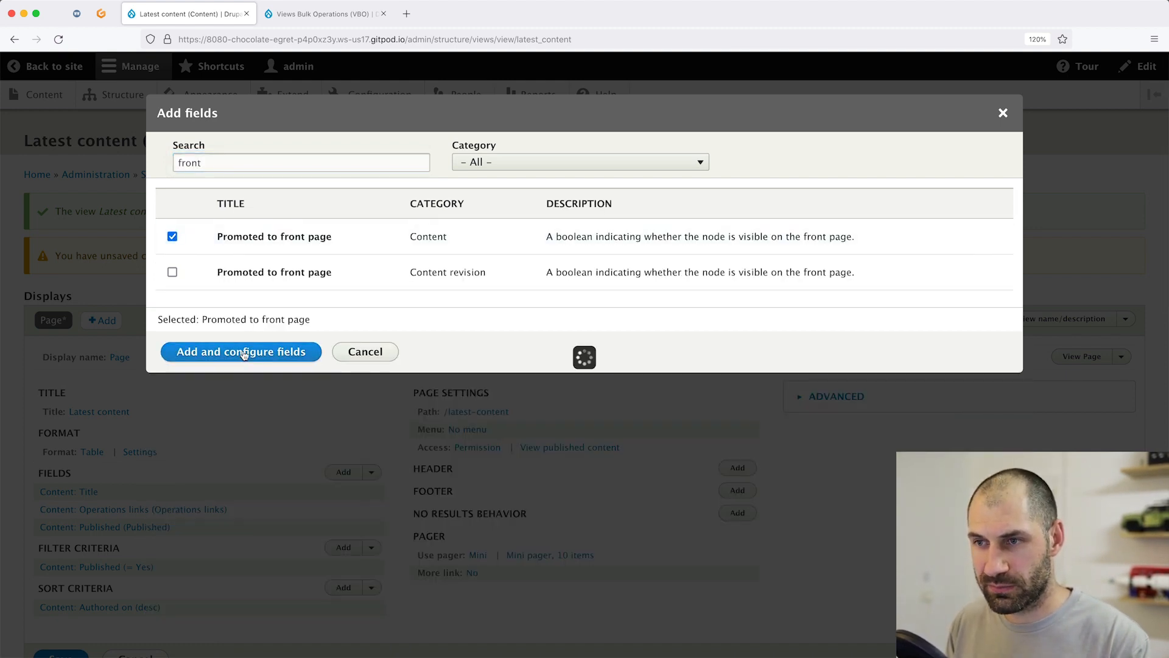
click(241, 351)
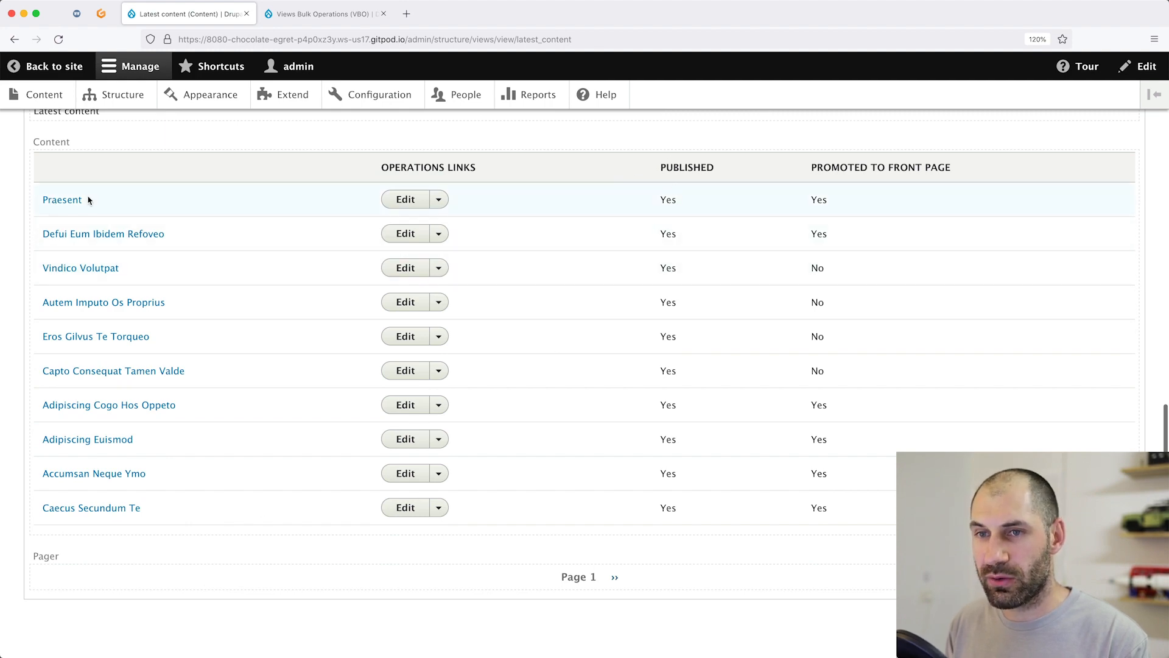
mouse_move(849, 191)
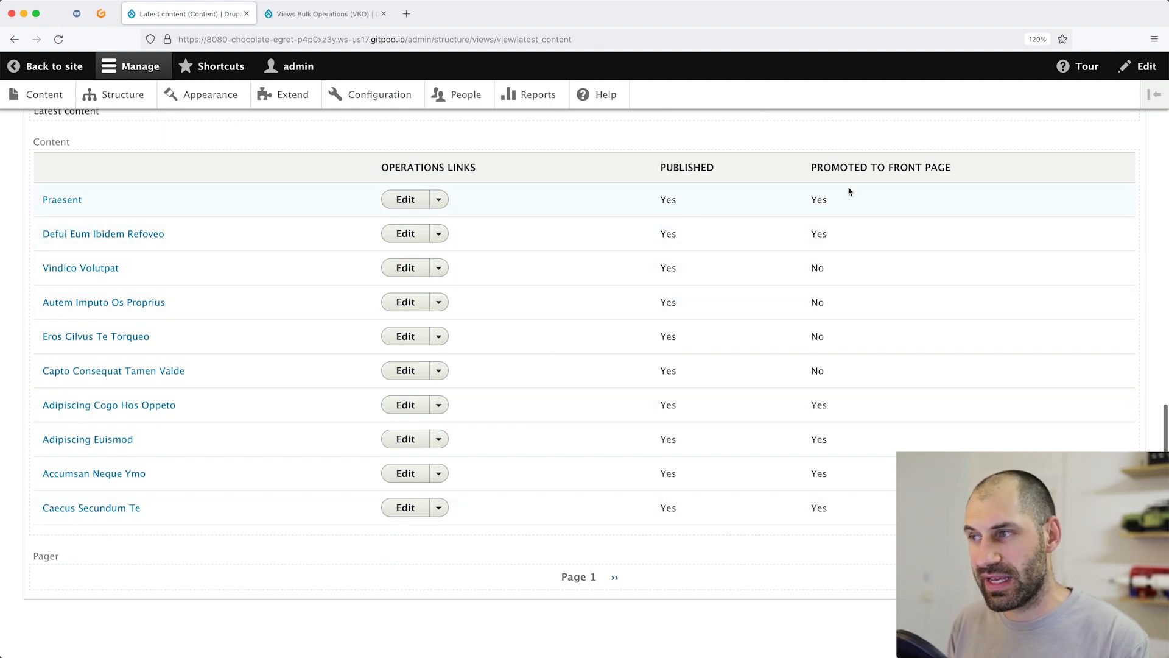
mouse_move(844, 183)
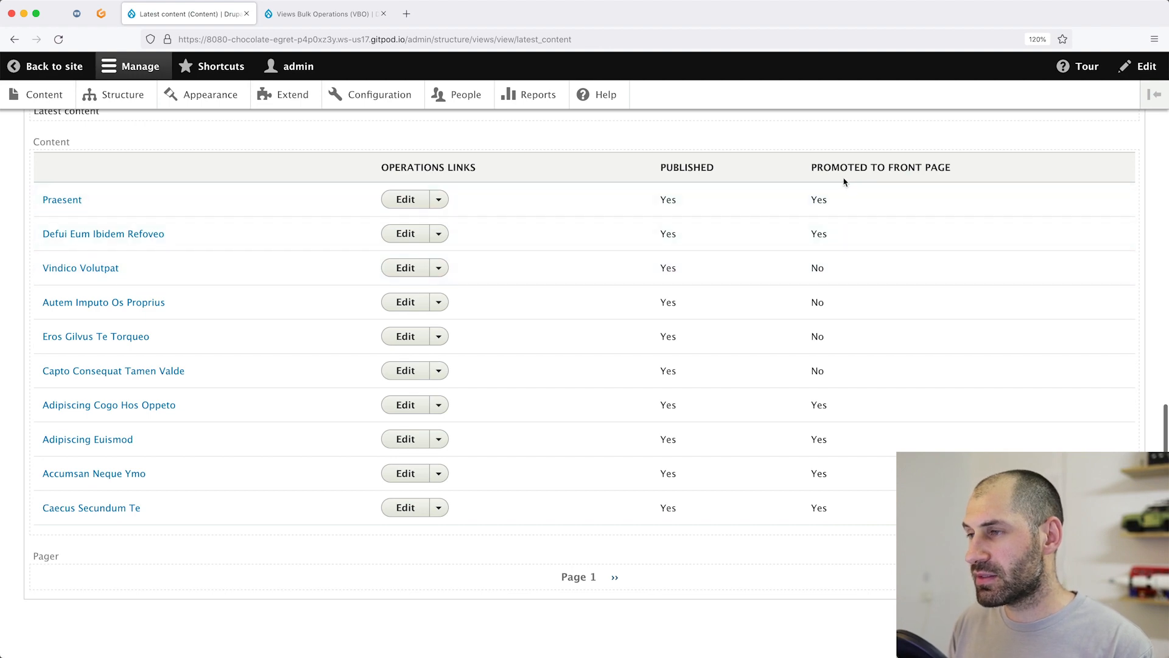
mouse_move(968, 171)
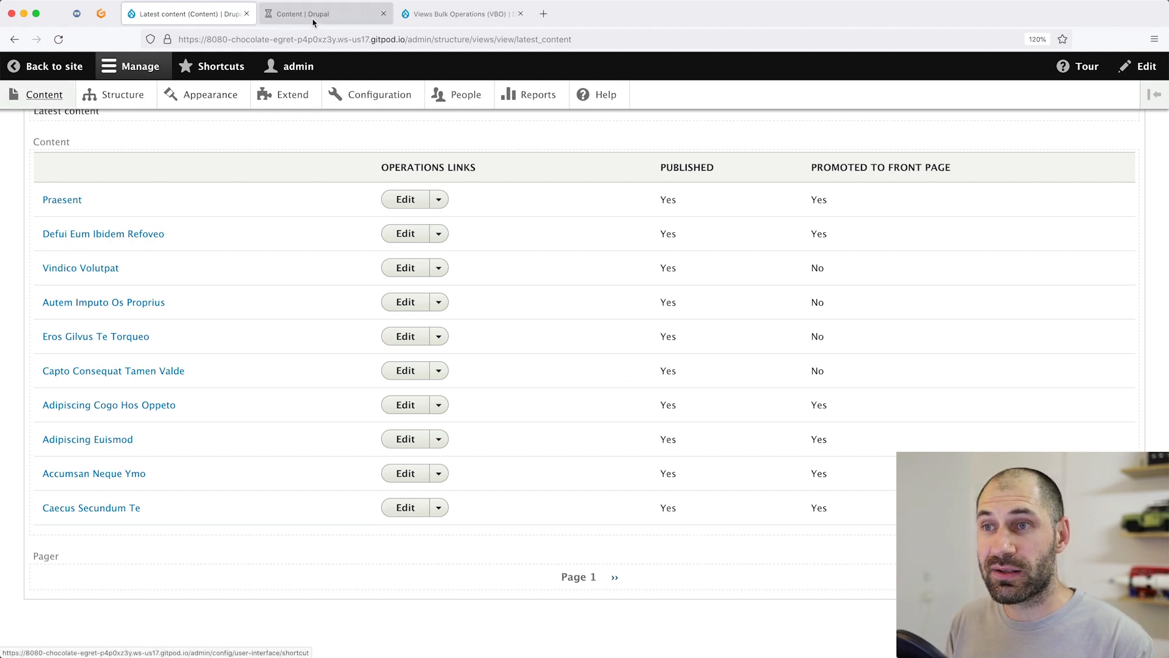
click(324, 13)
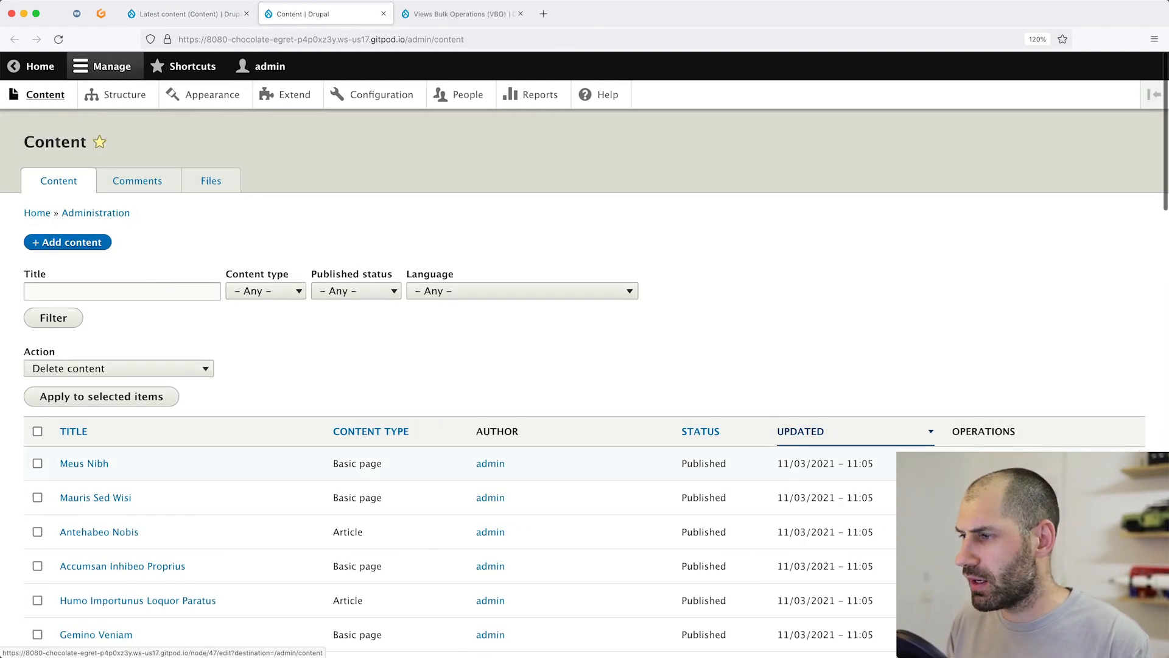
click(84, 463)
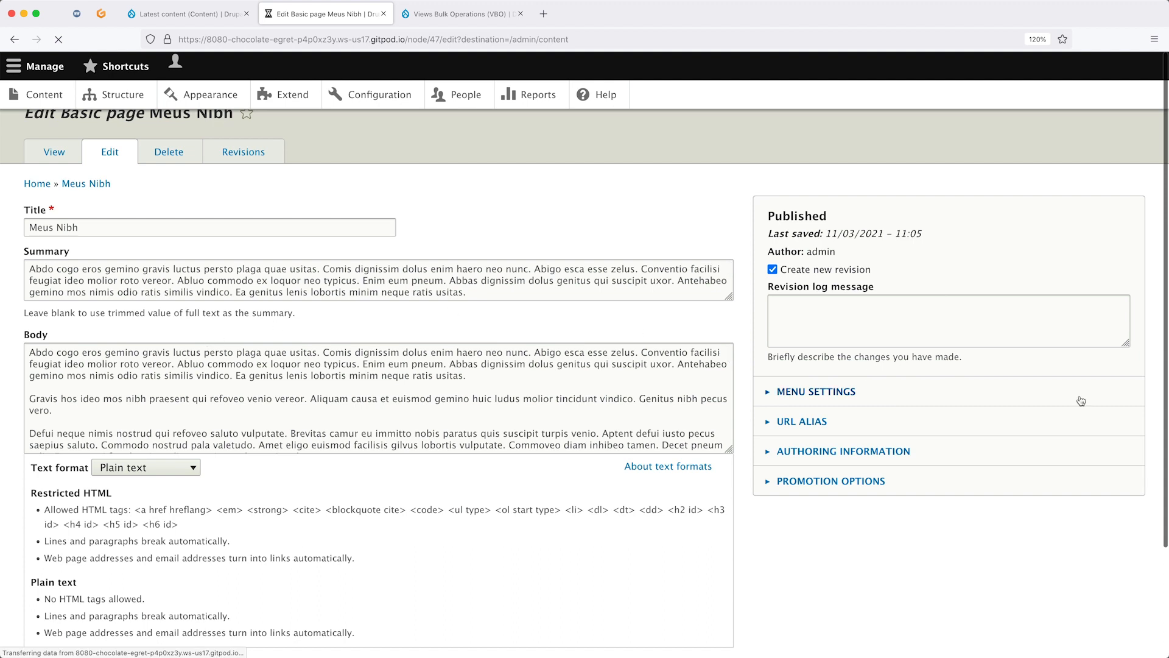
click(831, 480)
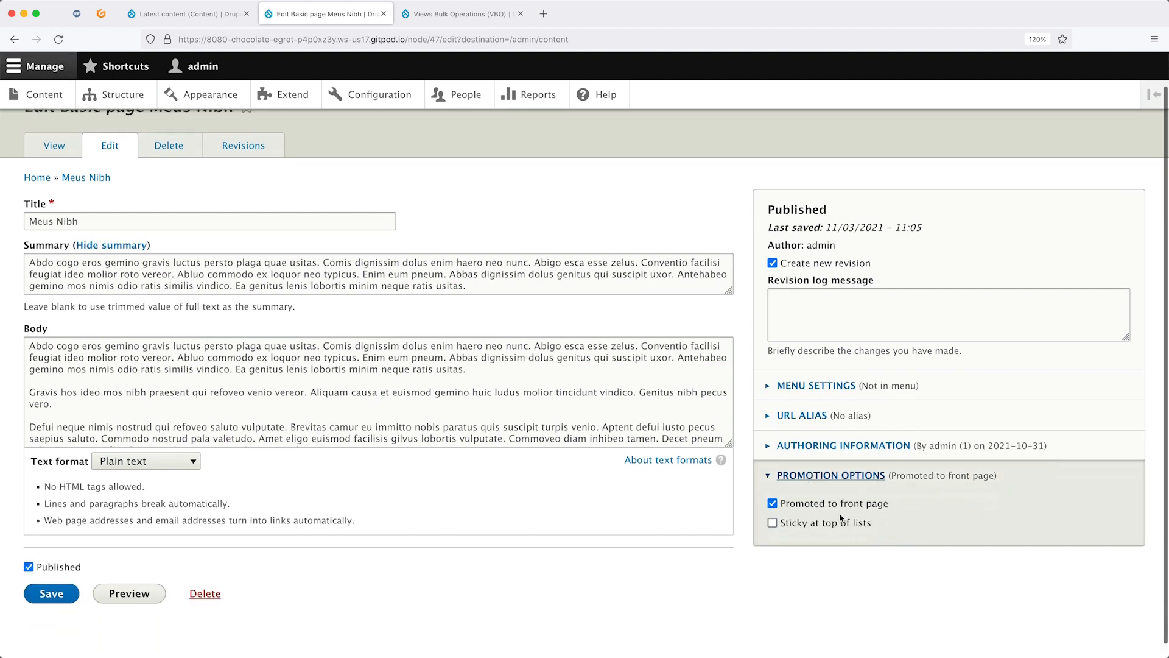
mouse_move(225, 178)
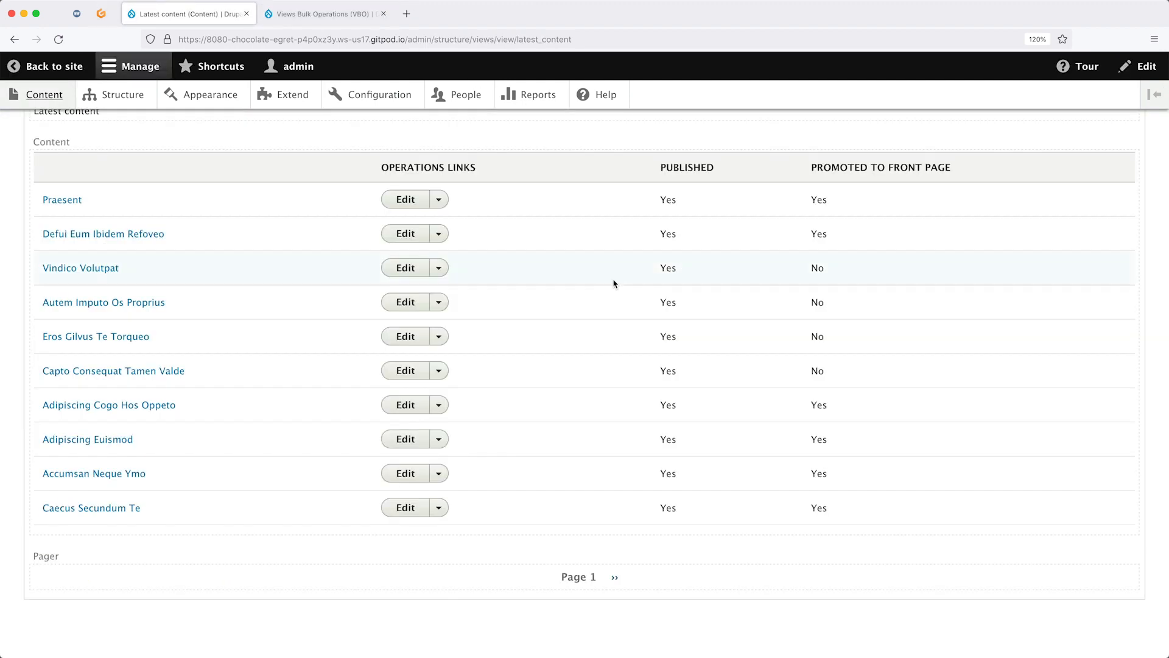
Rearrange the view's fields so Operations links comes after Published and Promoted to front page
scroll(up, 3)
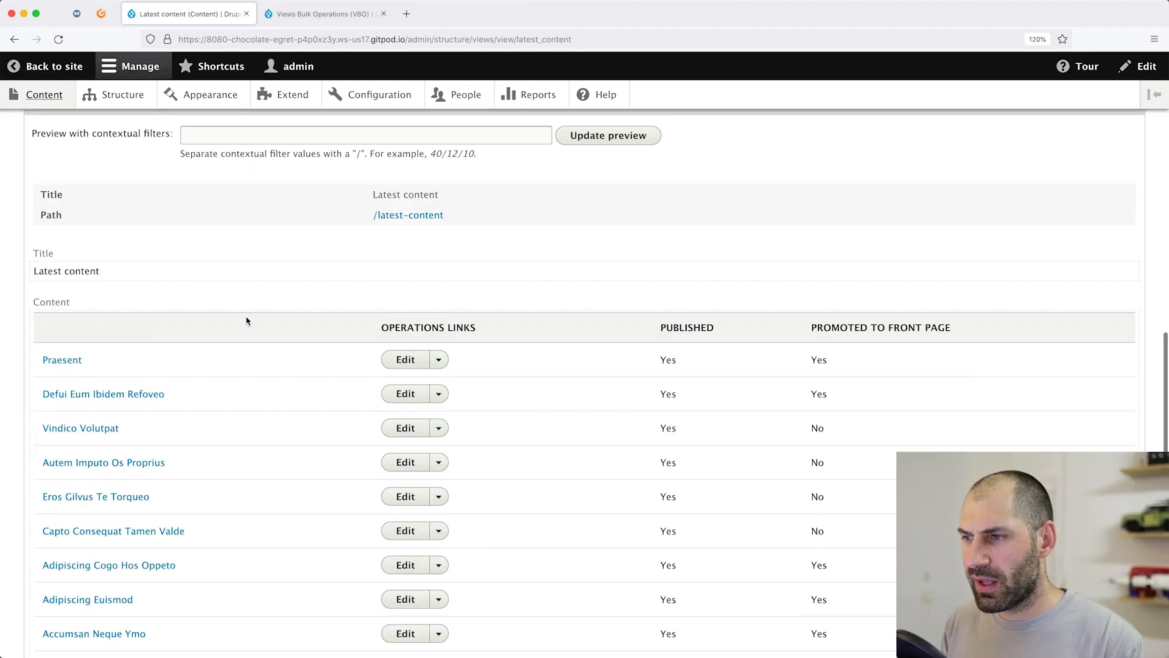
scroll(up, 3)
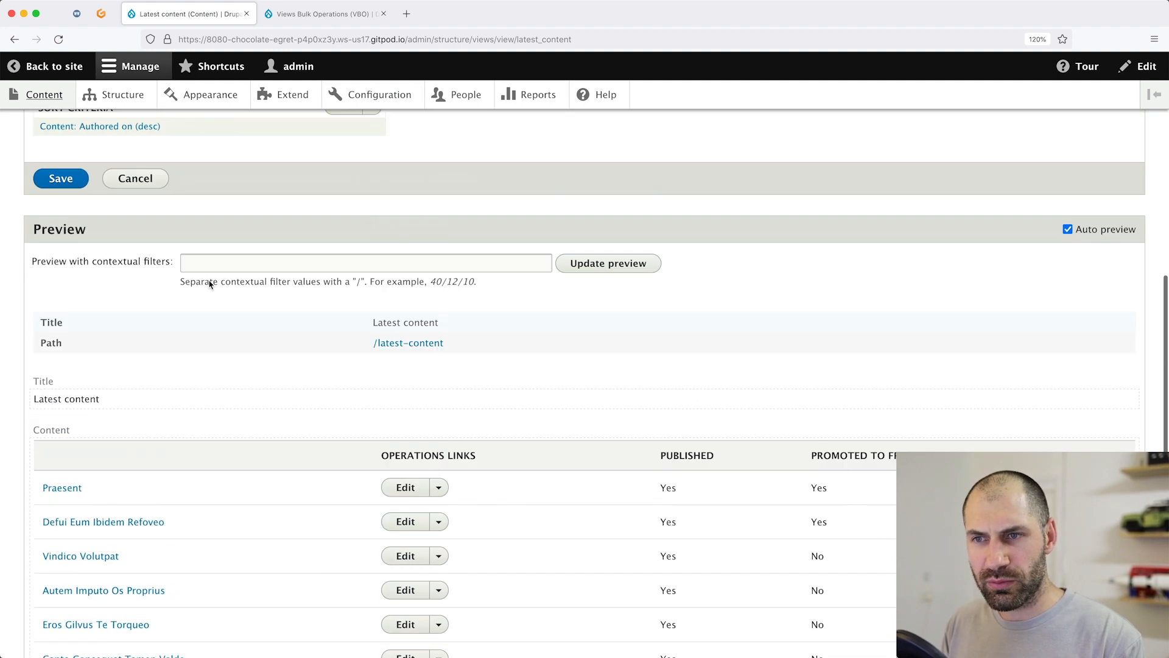
scroll(down, 3)
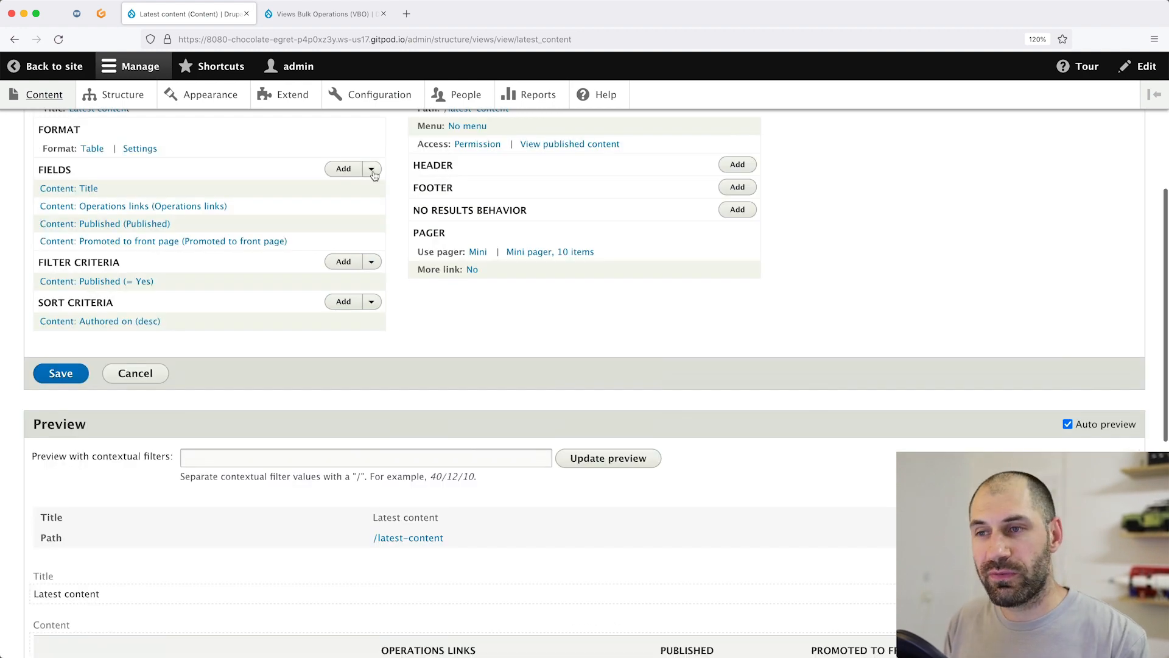
click(370, 169)
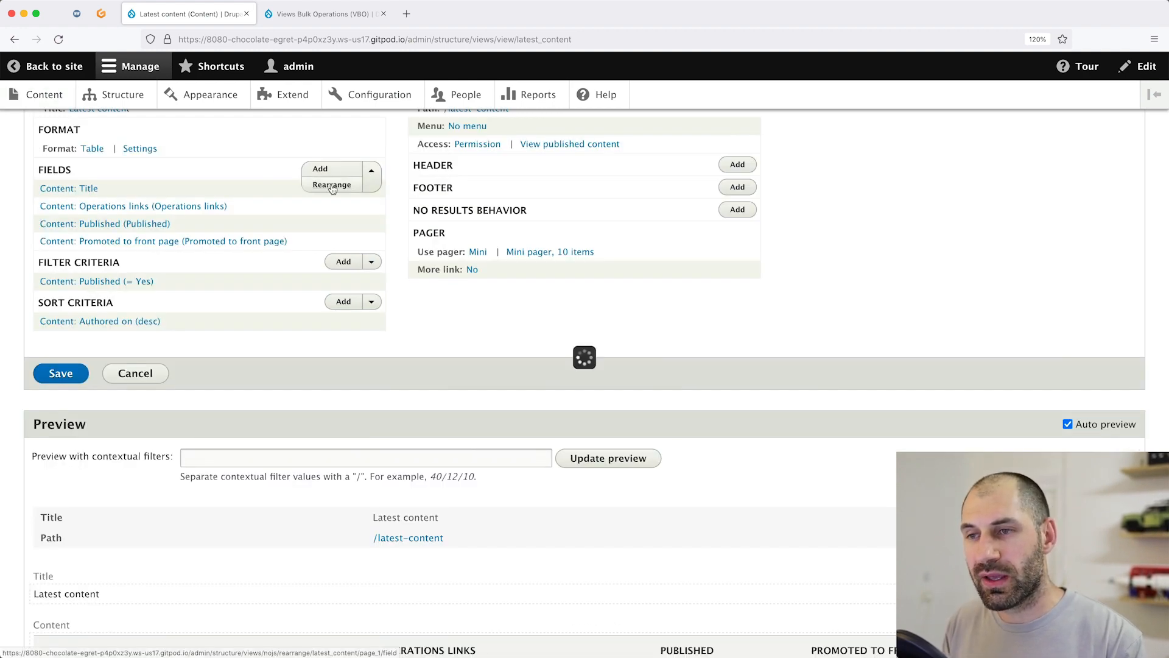
click(332, 184)
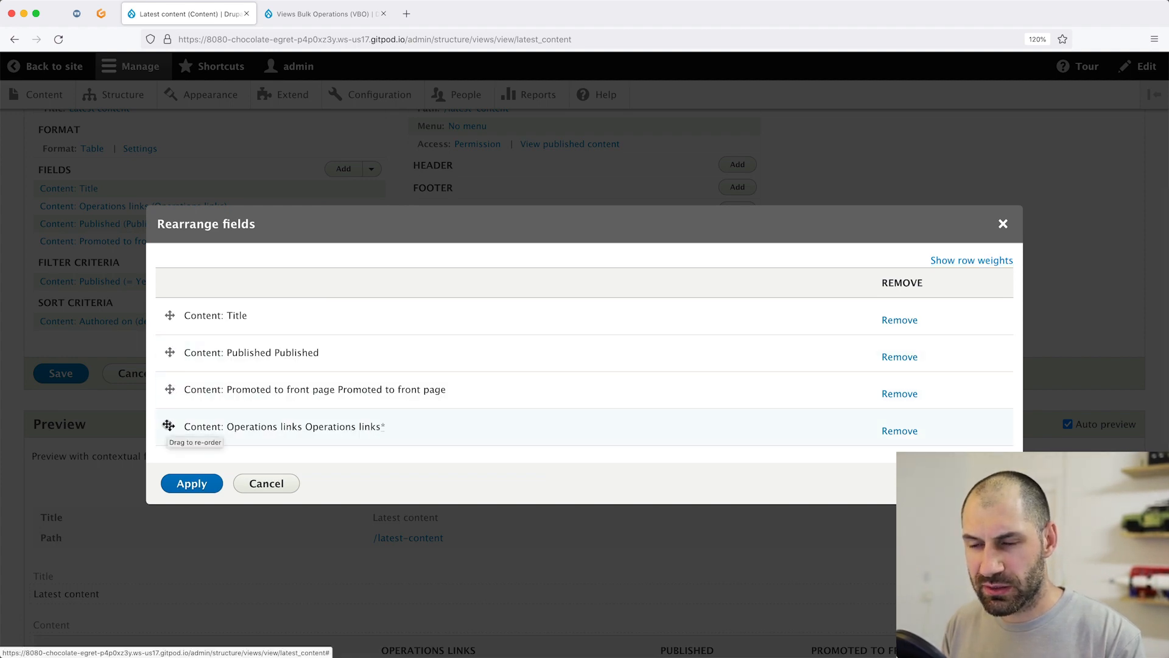
click(191, 482)
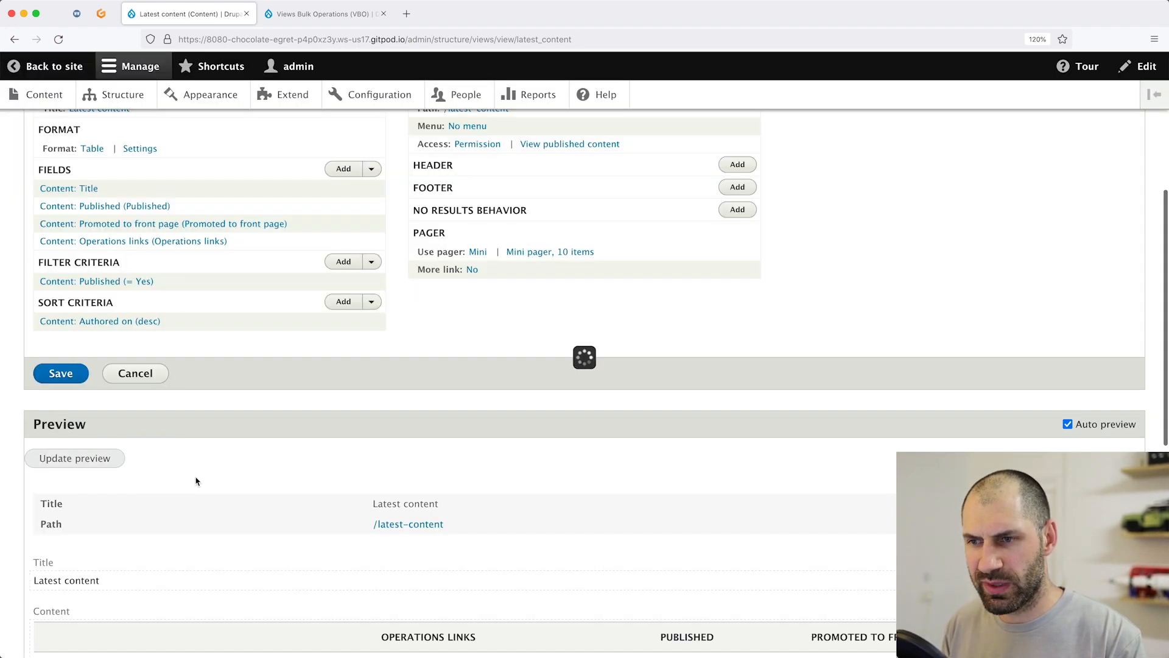
scroll(down, 3)
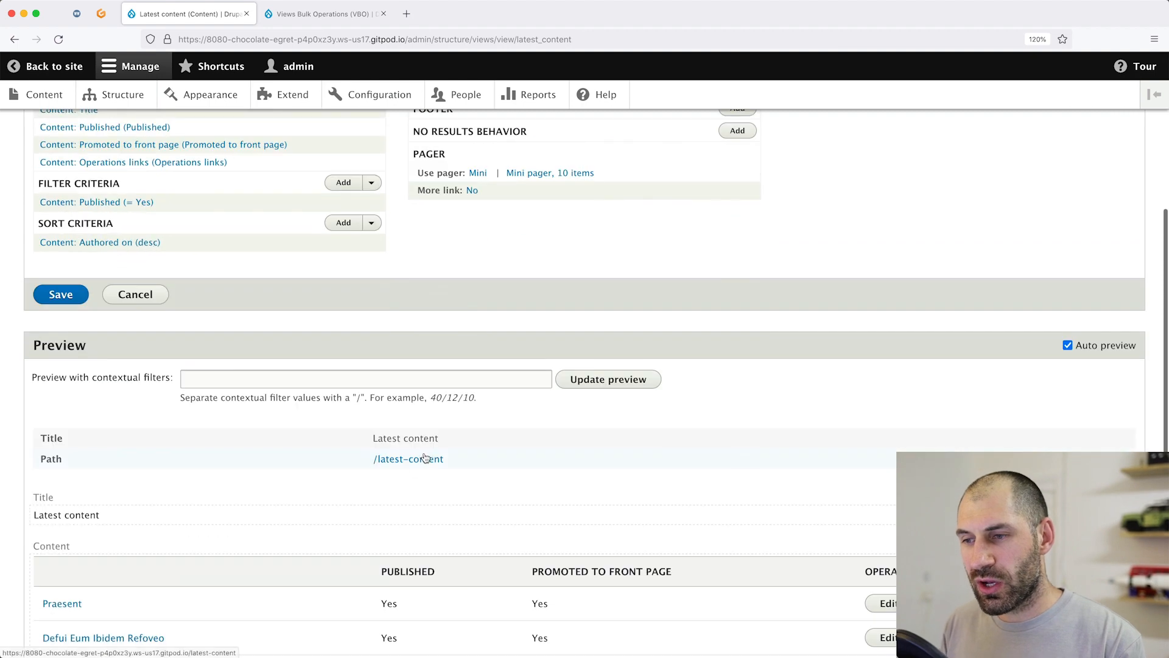
scroll(down, 3)
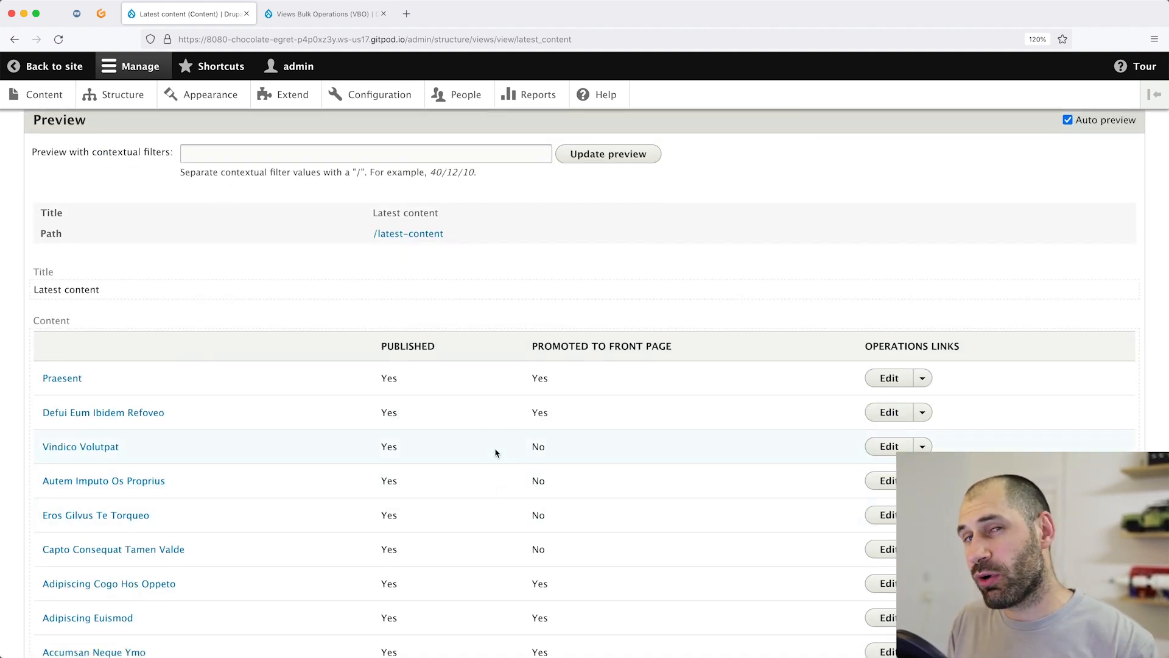
scroll(up, 3)
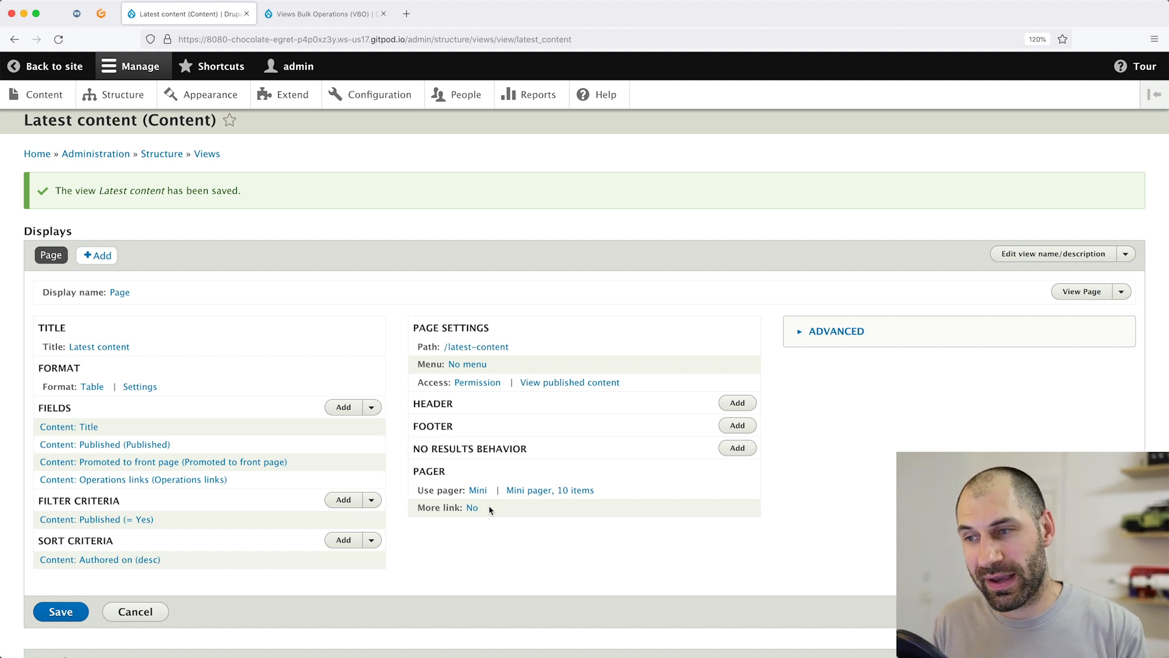
mouse_move(502, 512)
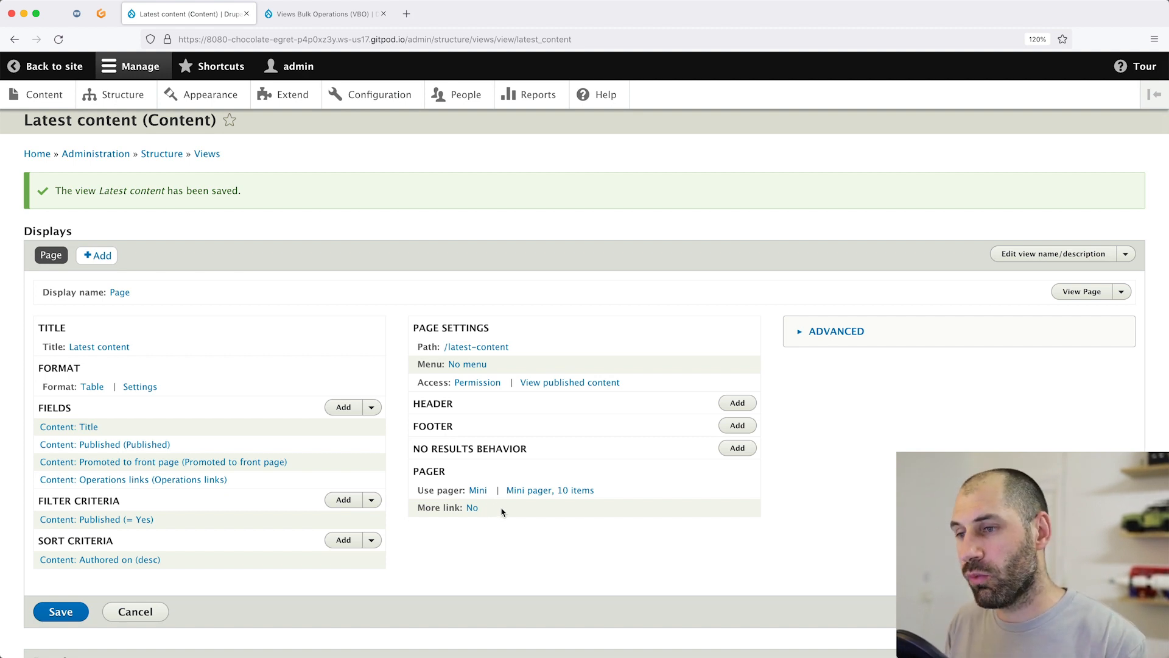
mouse_move(476, 347)
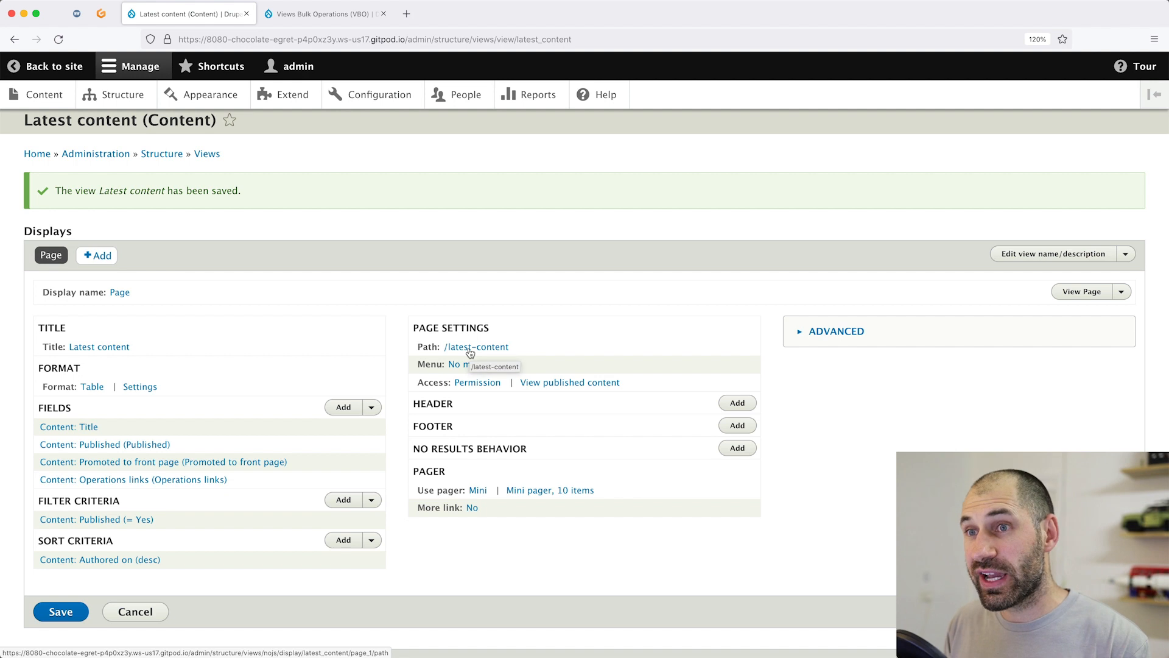
Set the view page path to admin/content/latest and return to the view editor
click(477, 347)
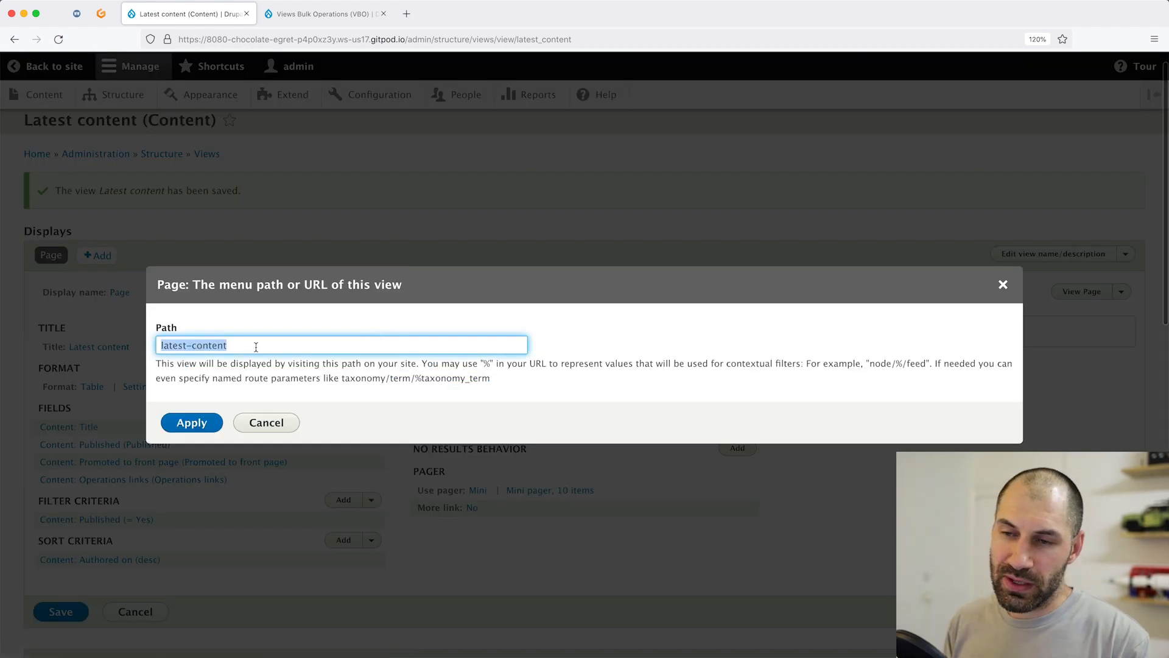
text(admin/)
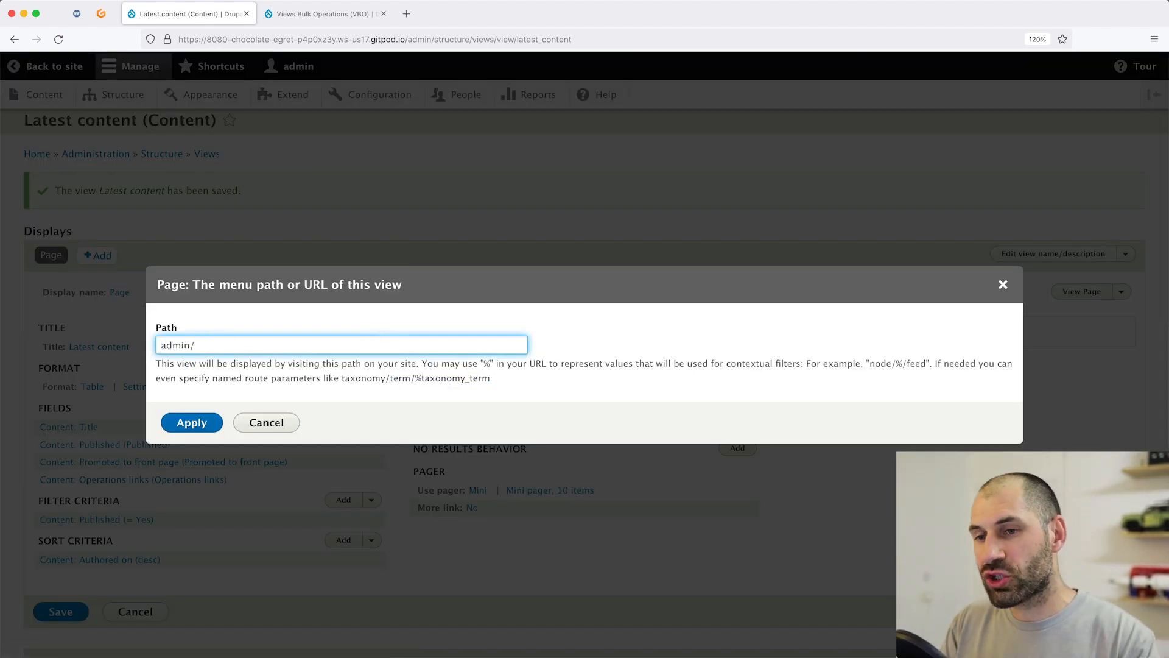
text(content/lat)
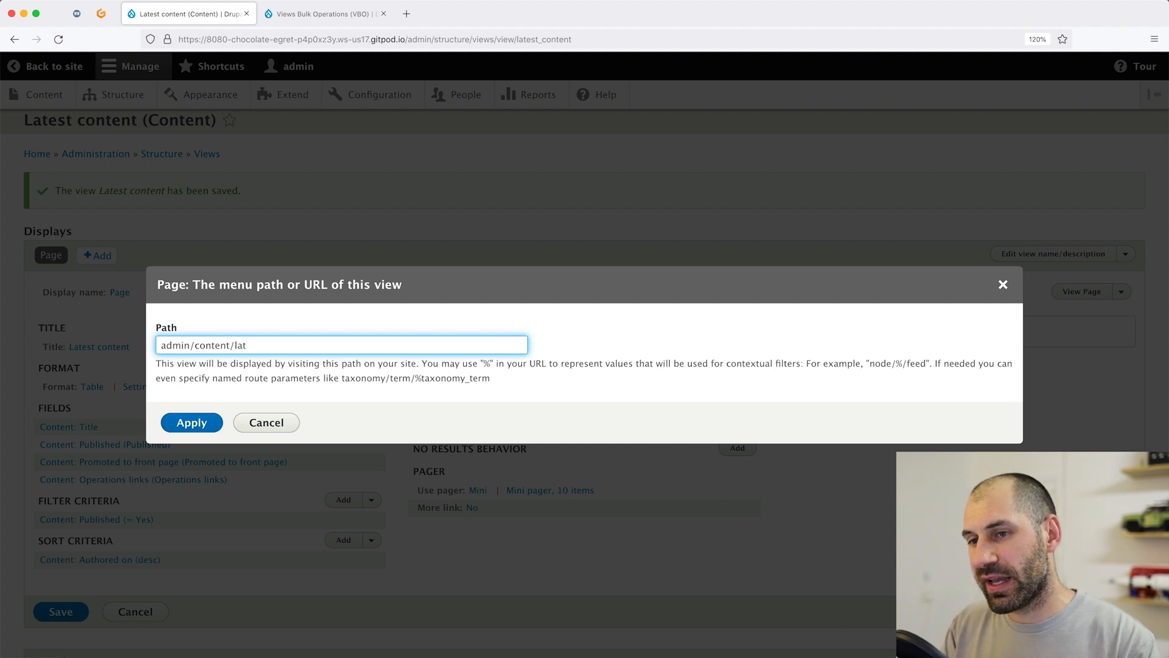
text(est)
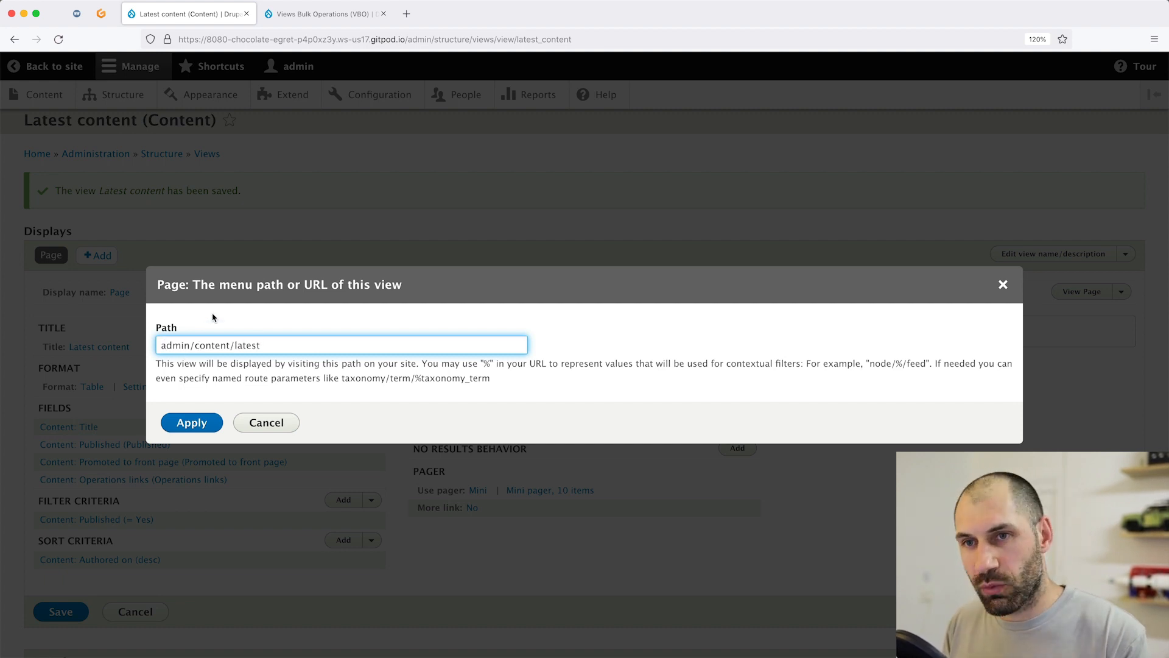
click(191, 423)
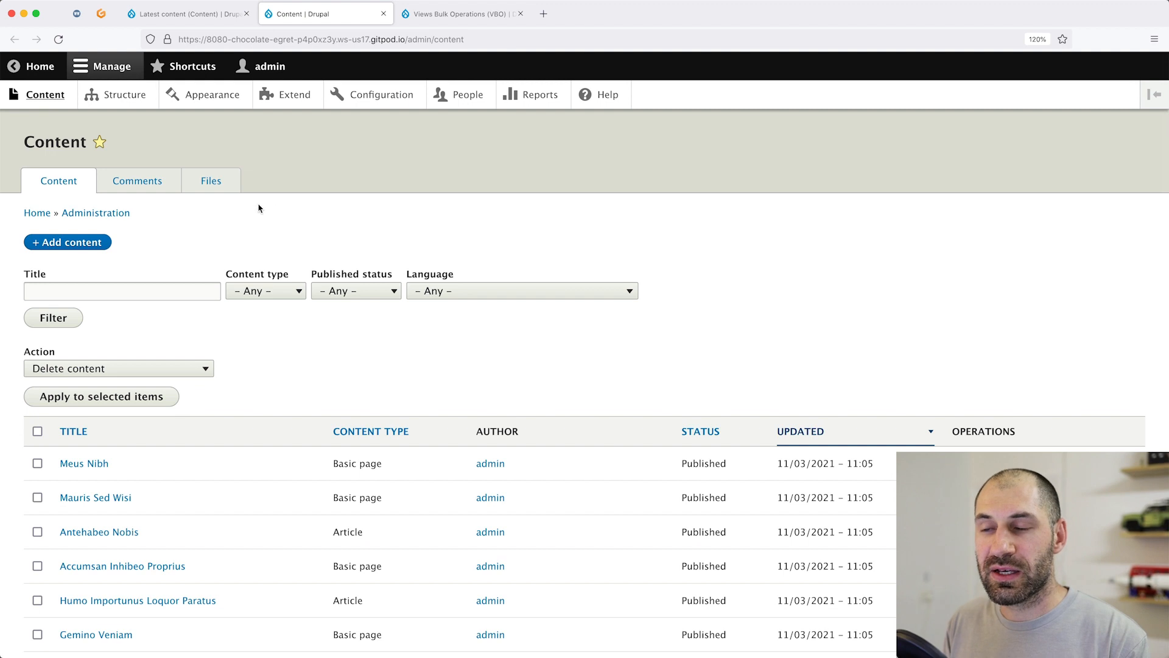
mouse_move(245, 173)
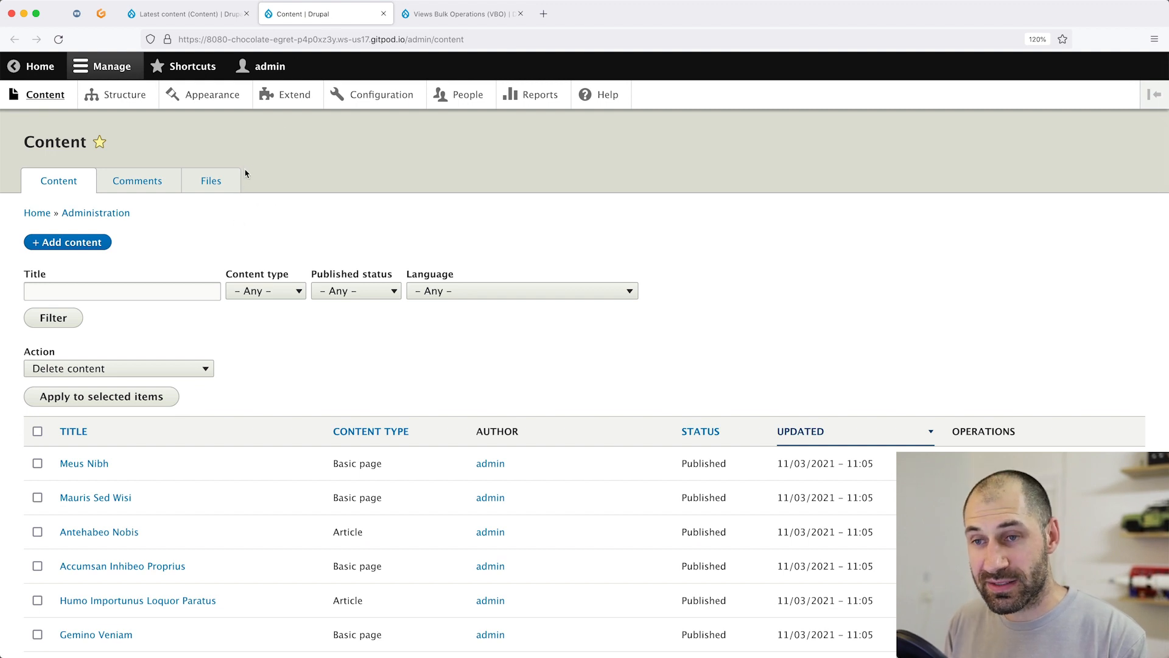
mouse_move(292, 203)
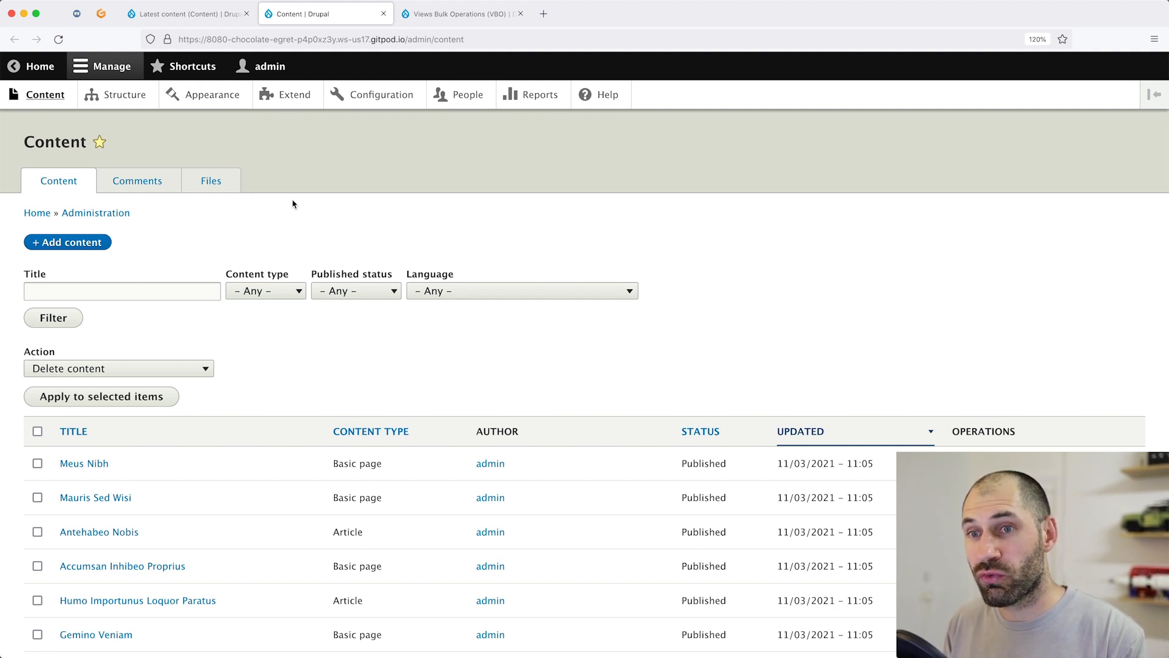
mouse_move(270, 184)
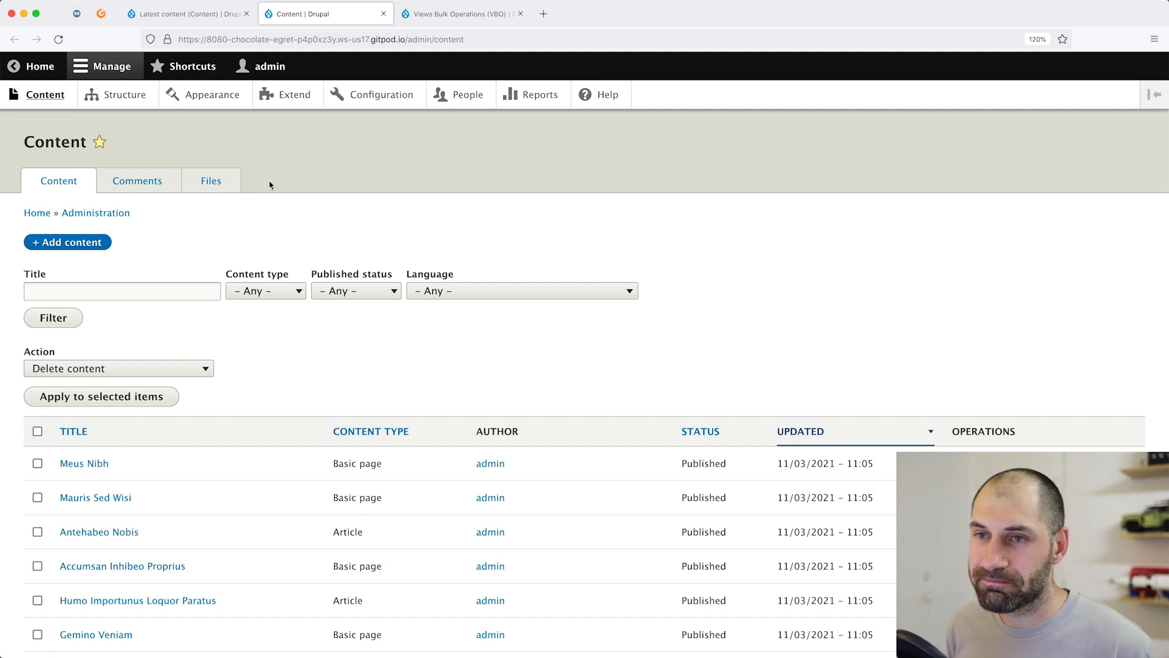
click(187, 13)
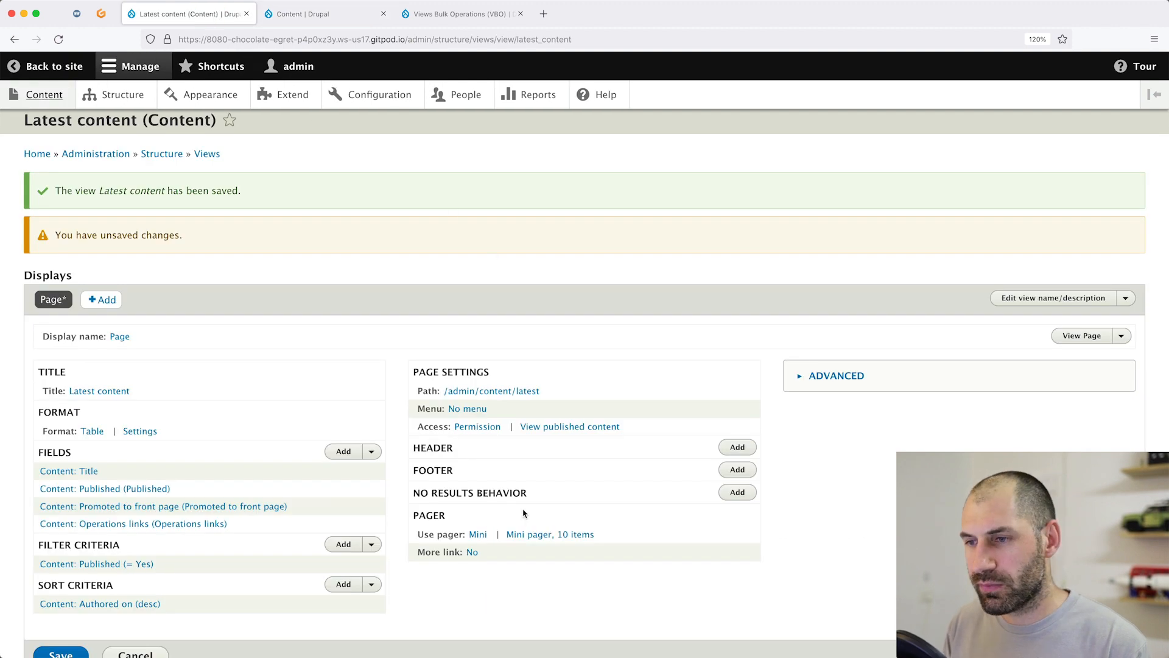
Check the Latest content table loads at /admin/content/latest, then go back to the editor
scroll(down, 3)
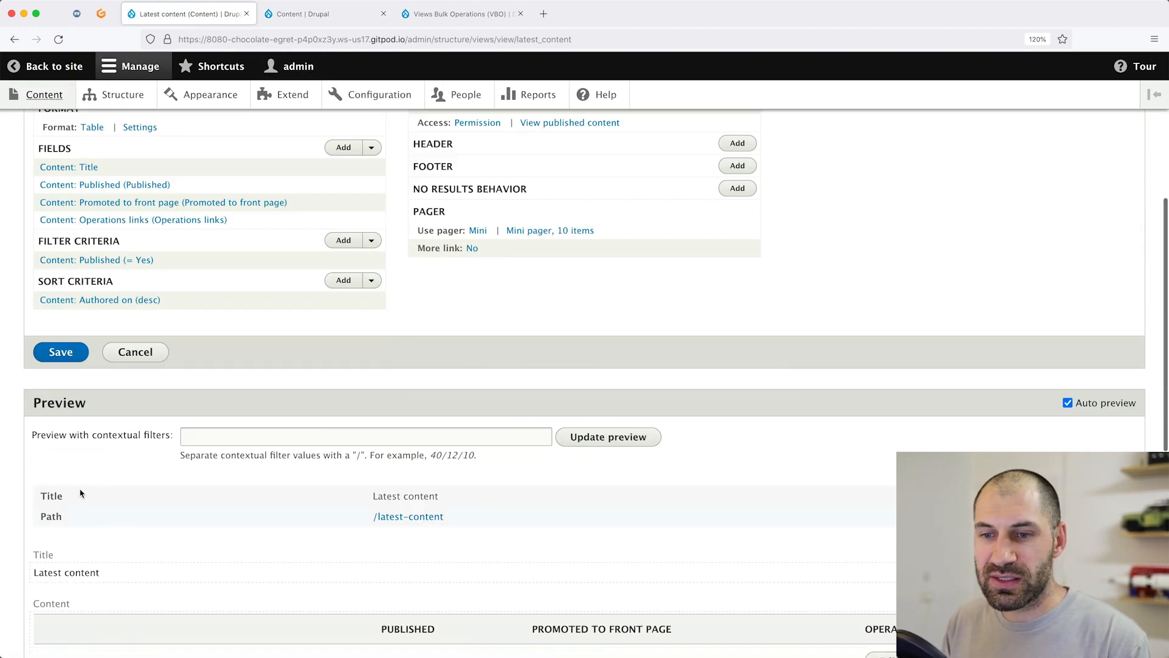
click(302, 13)
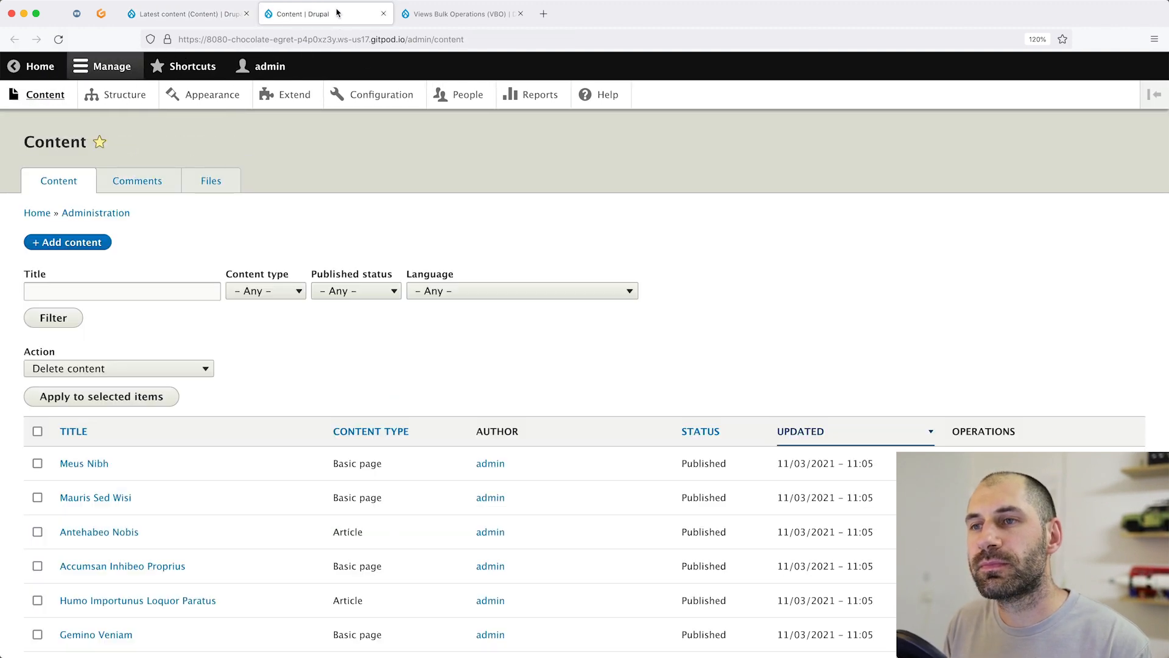
click(320, 39)
text(/latest)
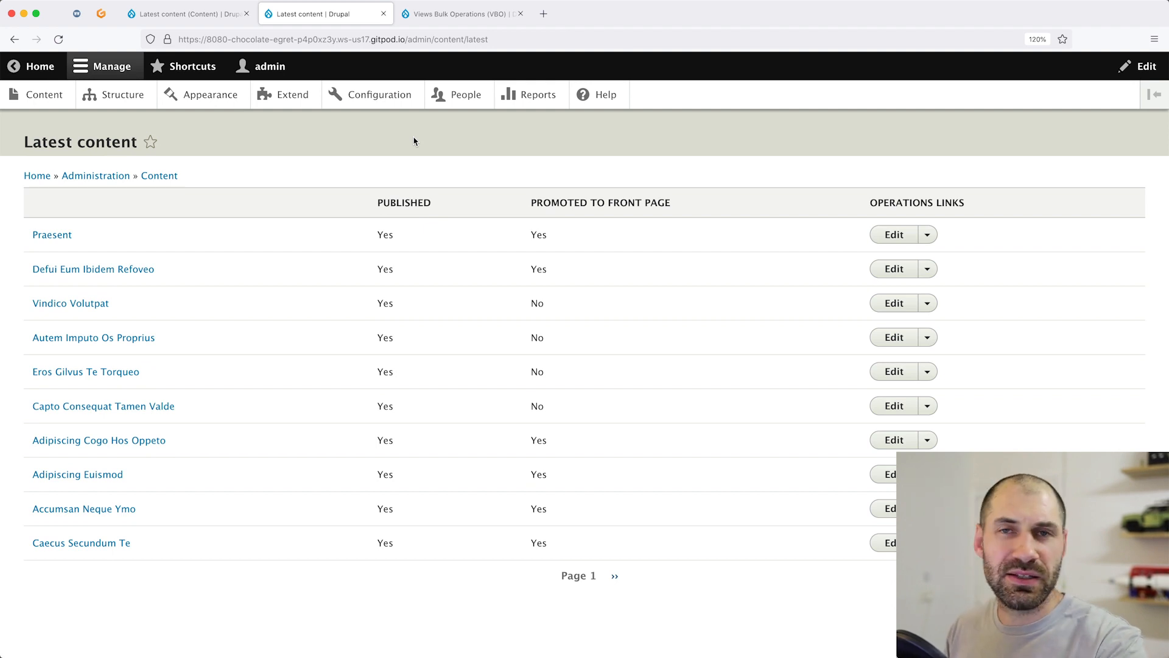
click(45, 95)
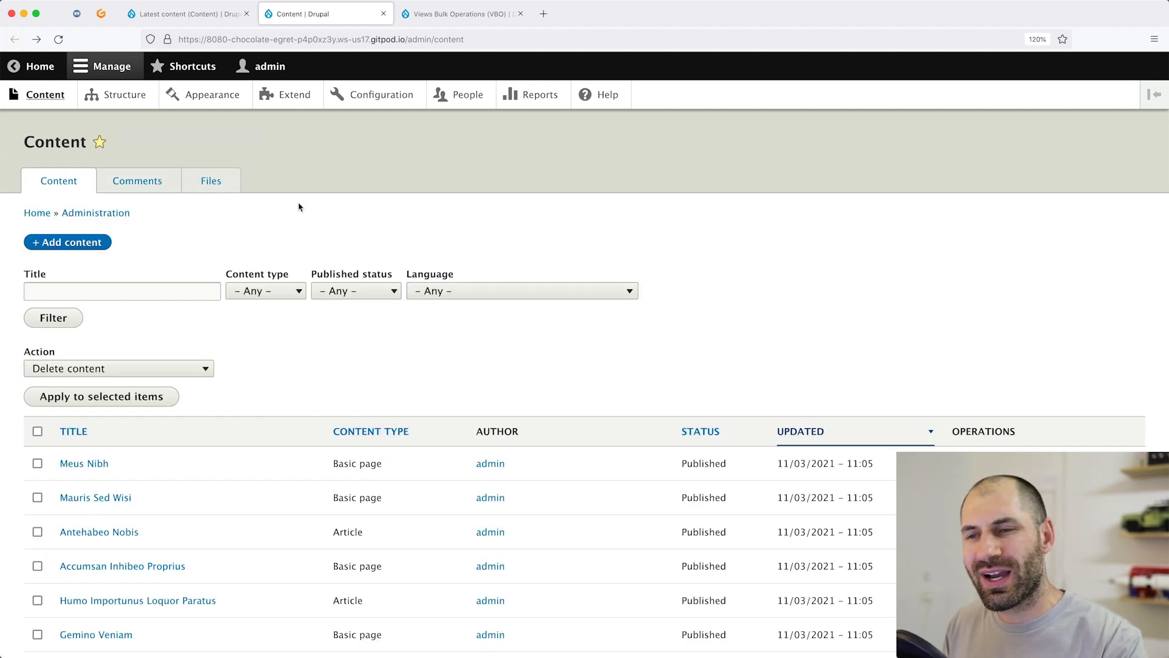
click(321, 39)
text(/latest)
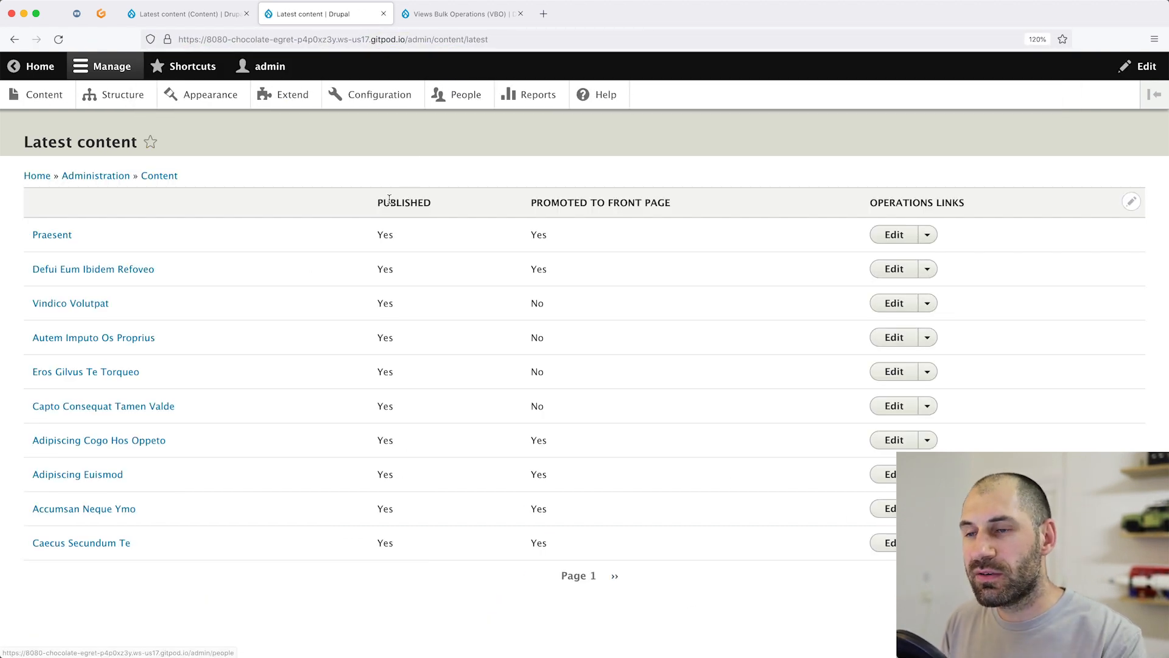
click(179, 14)
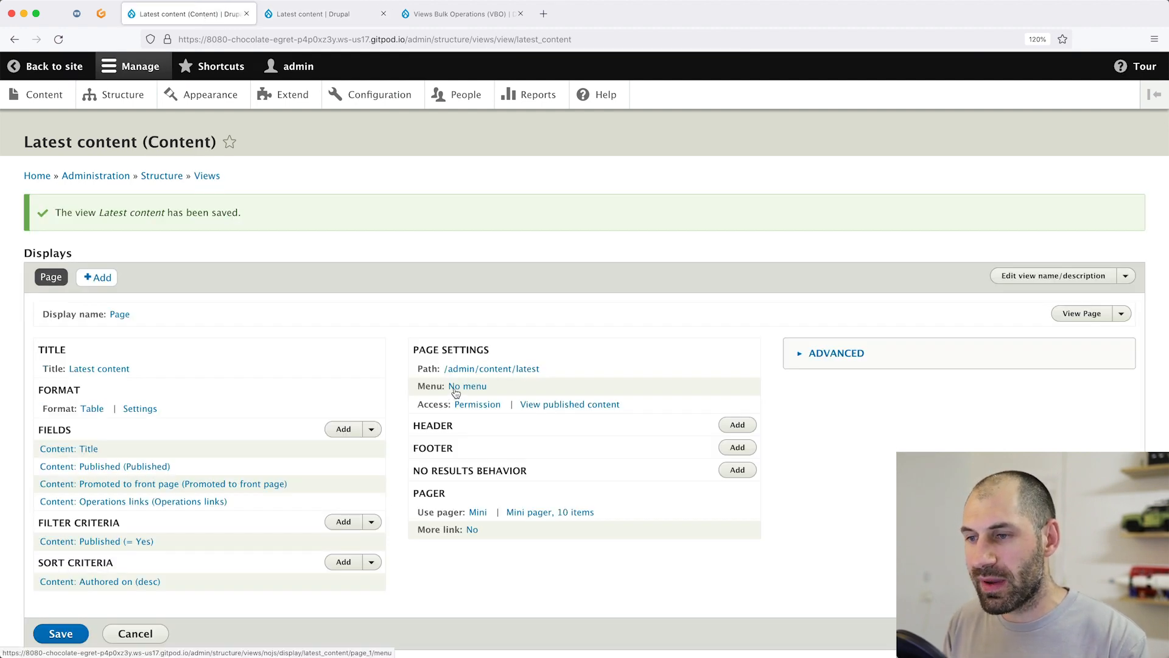
Give the page a Menu tab link titled Latest
click(466, 386)
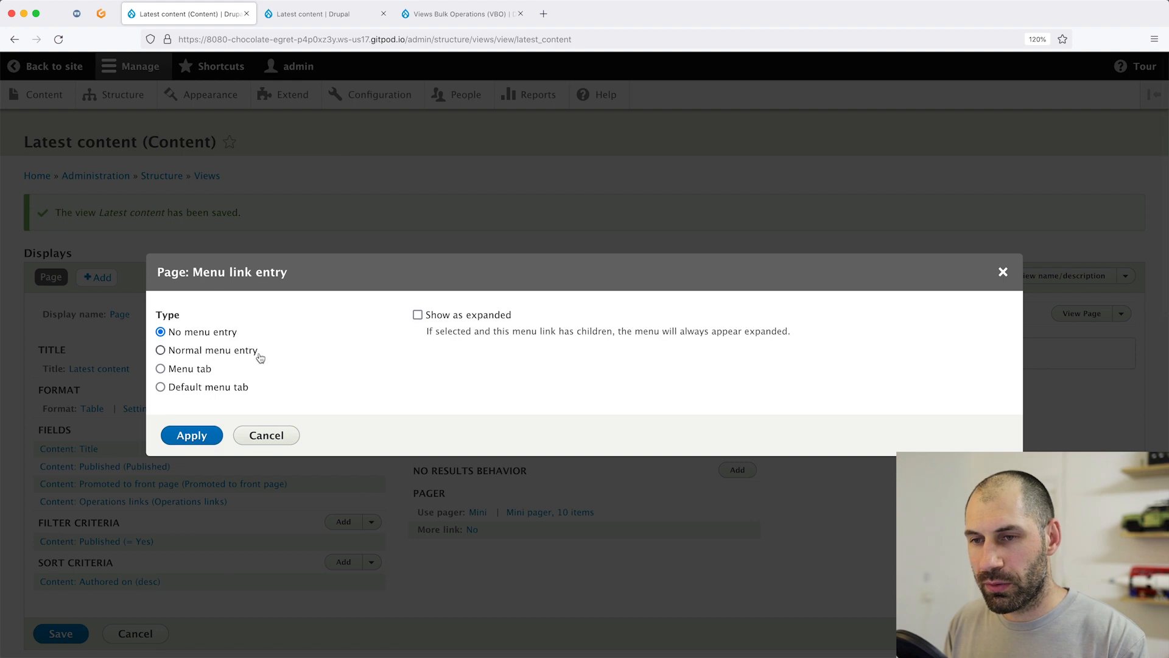
click(160, 368)
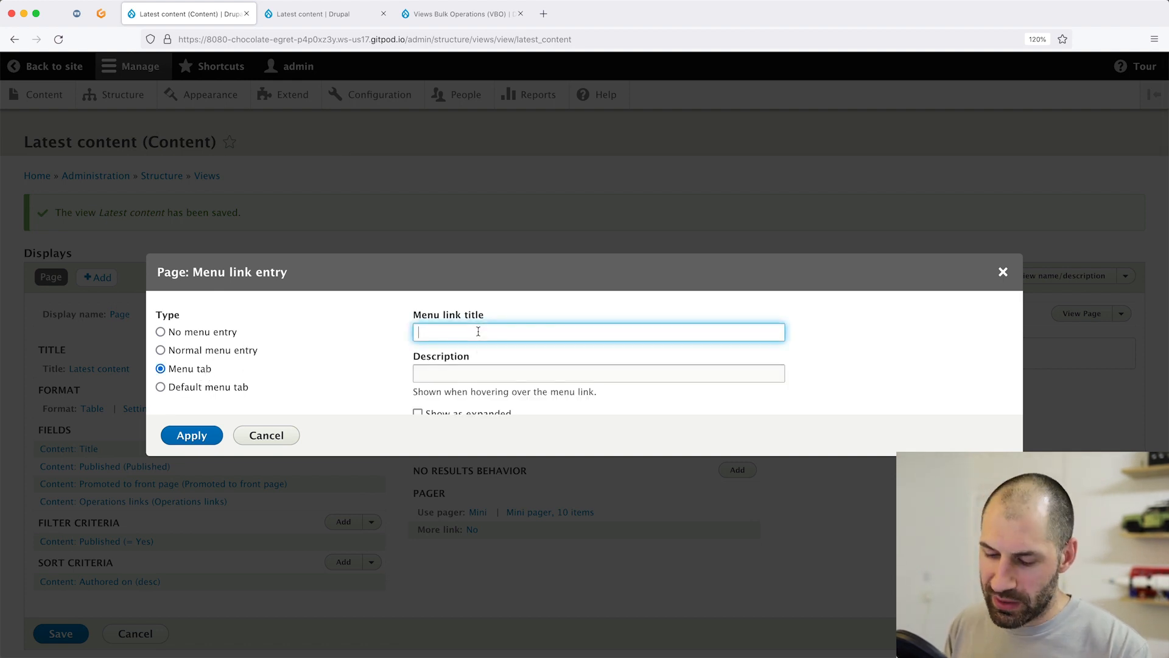
text(Latest)
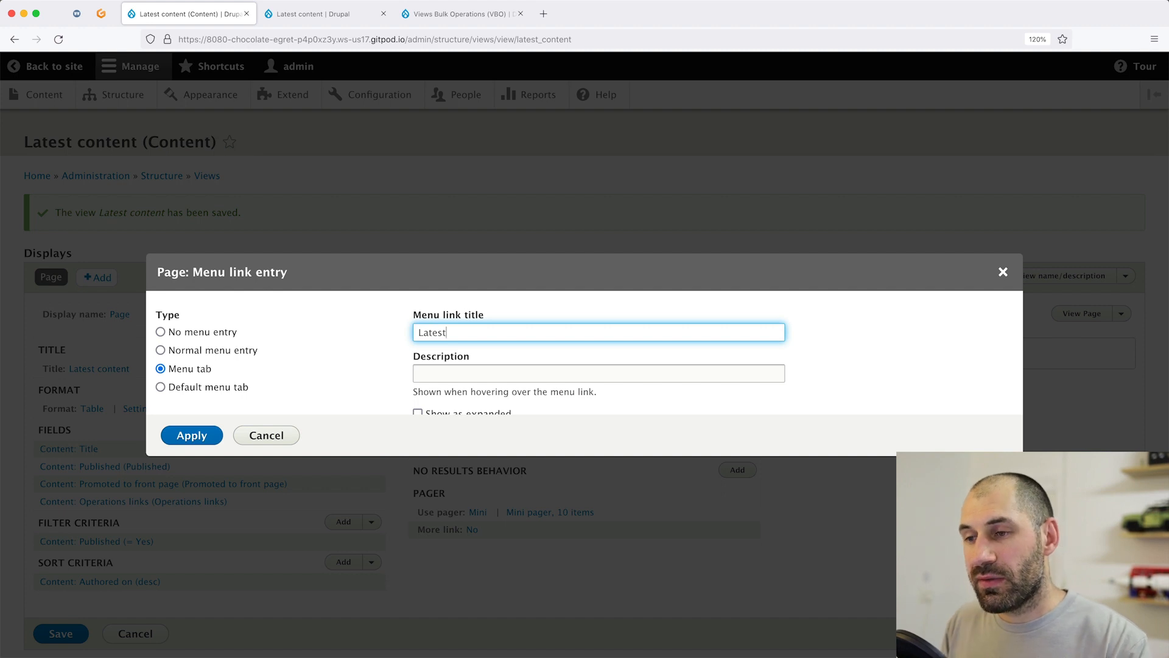
scroll(down, 3)
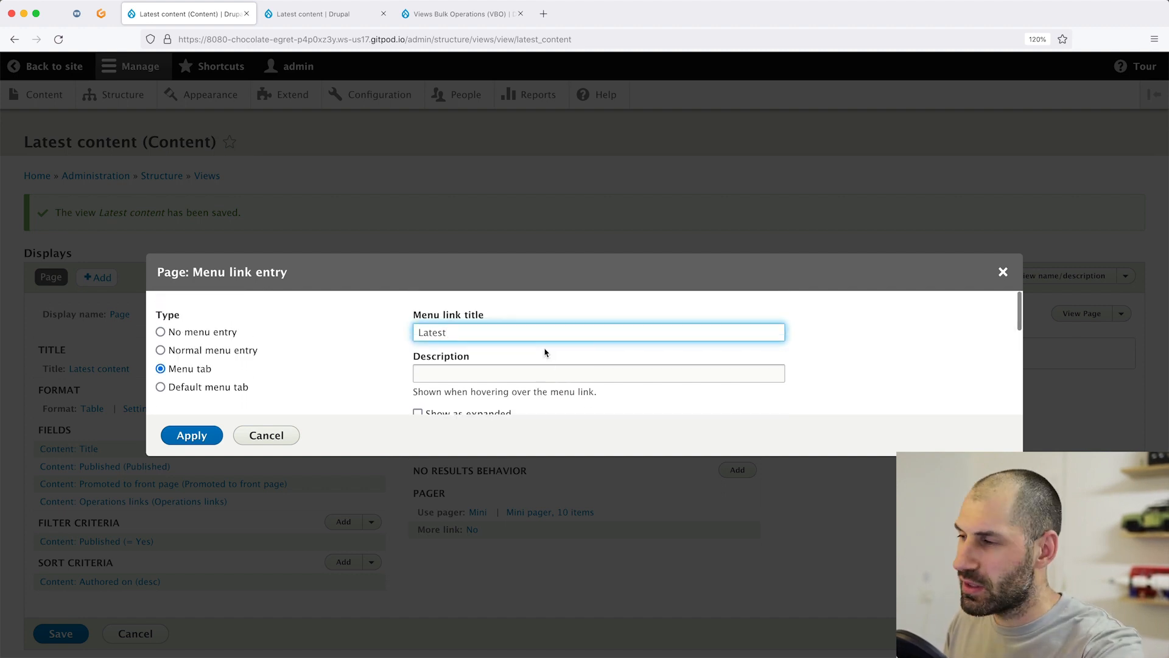
scroll(down, 3)
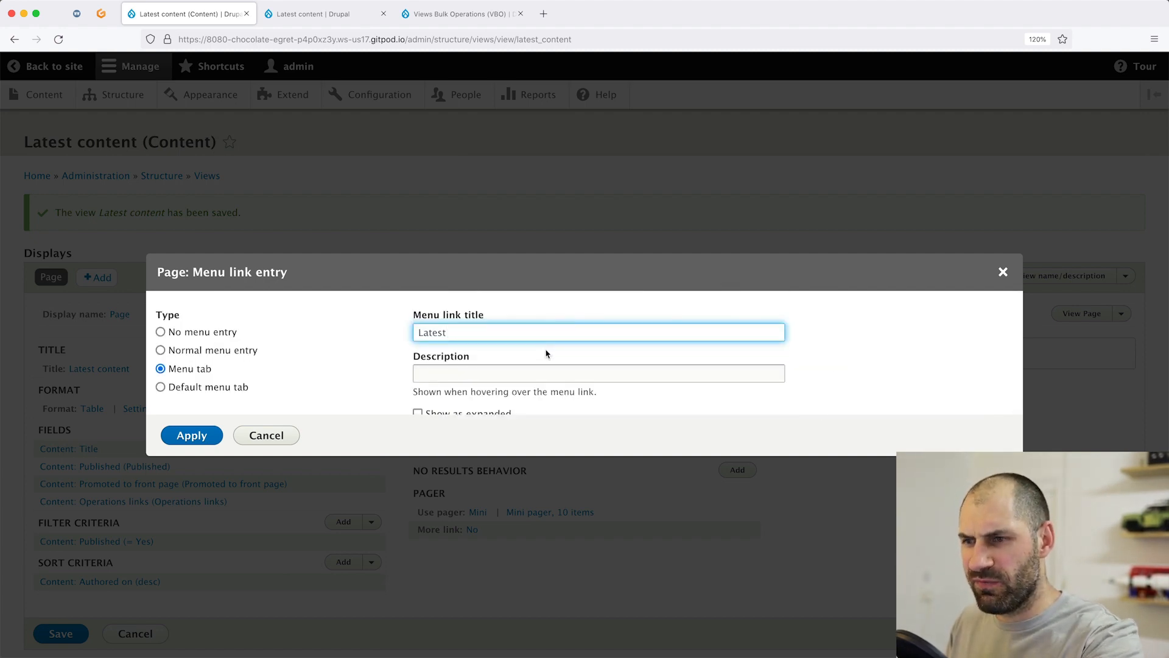
click(192, 435)
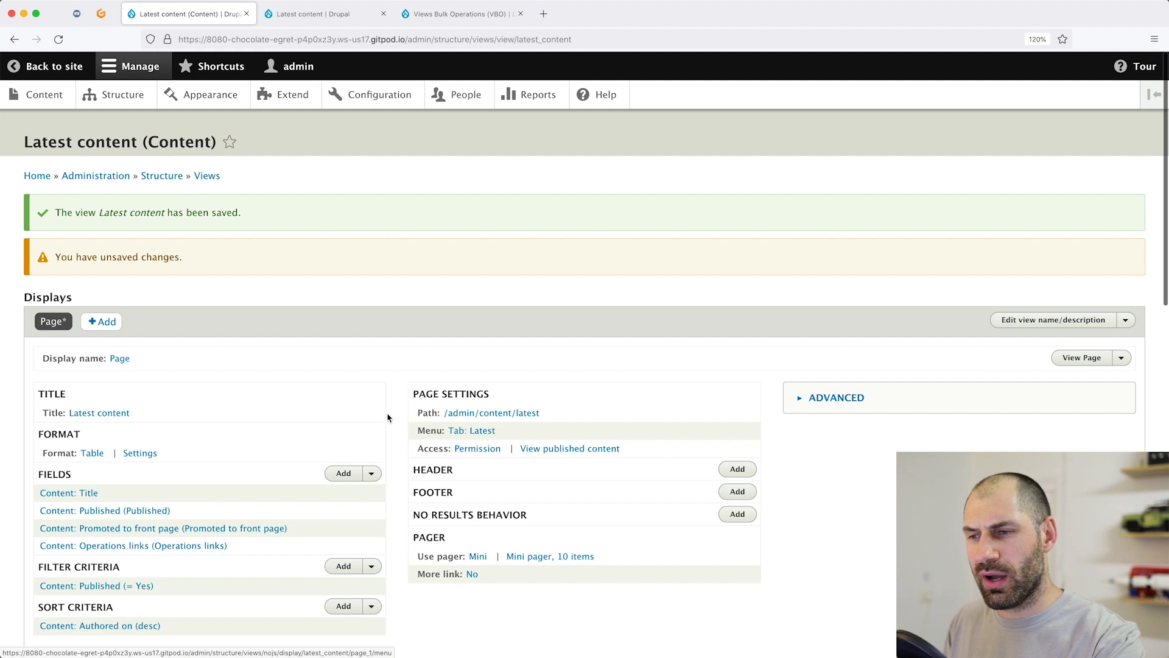
Set Administration as the Latest tab's parent menu and save the view
click(471, 430)
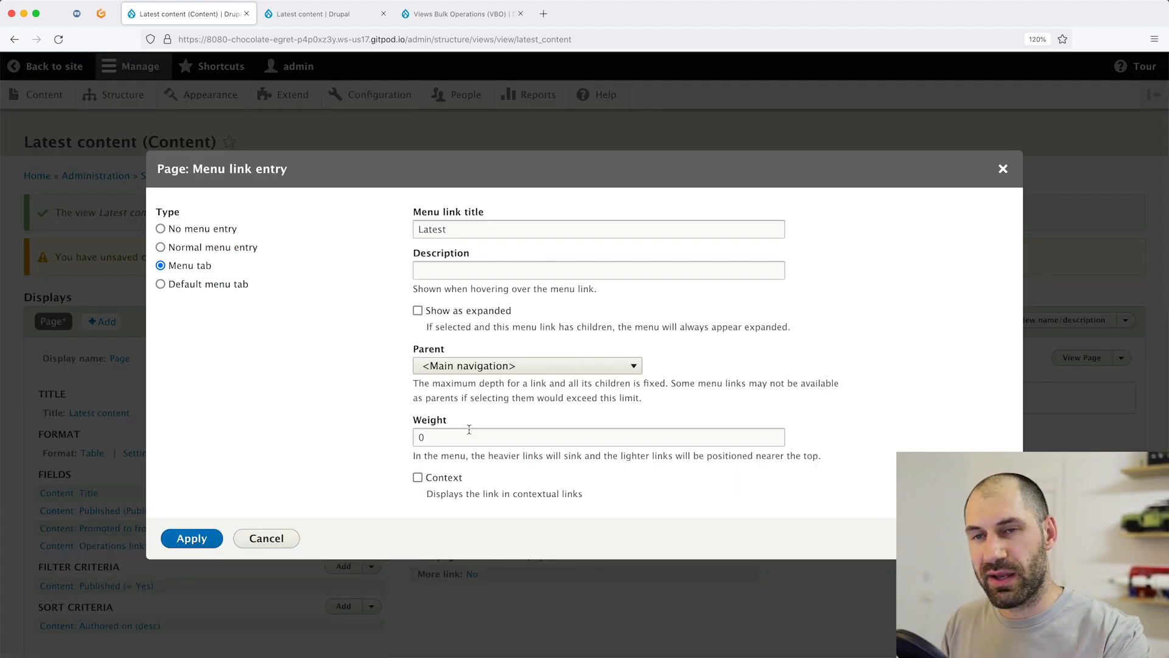
click(526, 365)
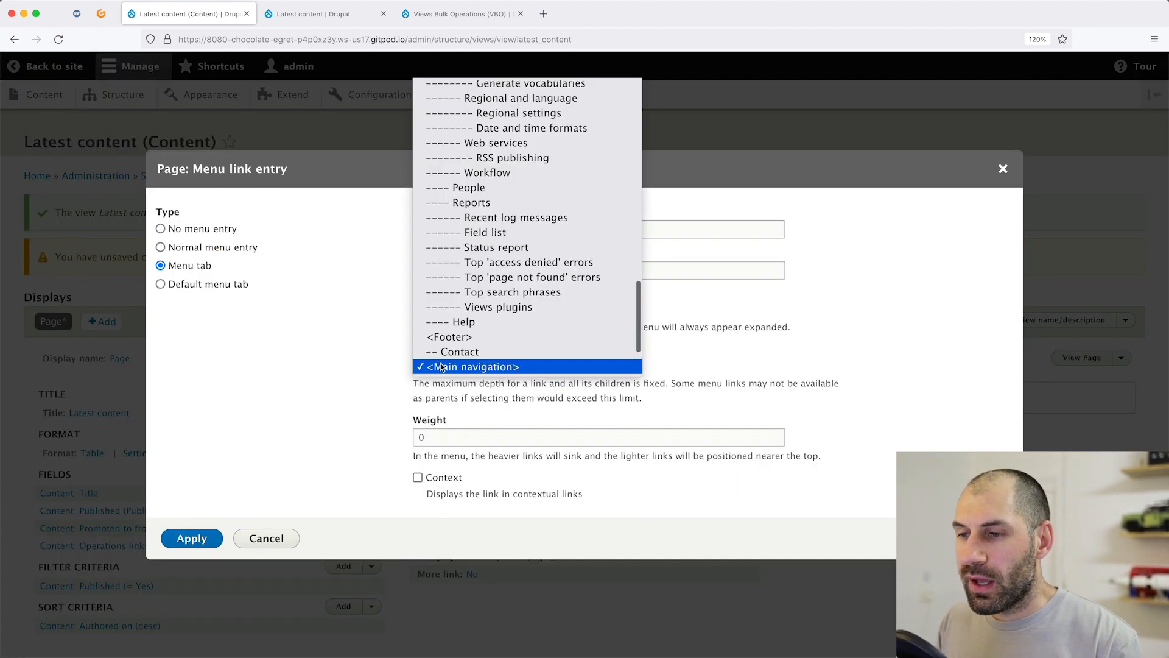
click(468, 366)
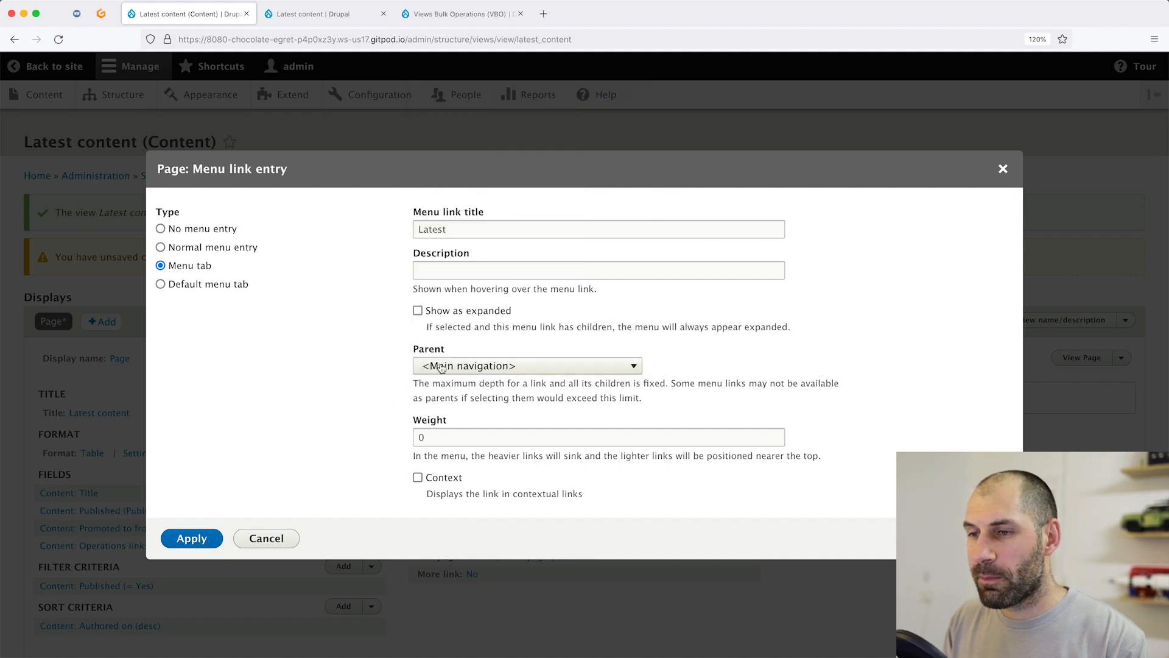
click(527, 366)
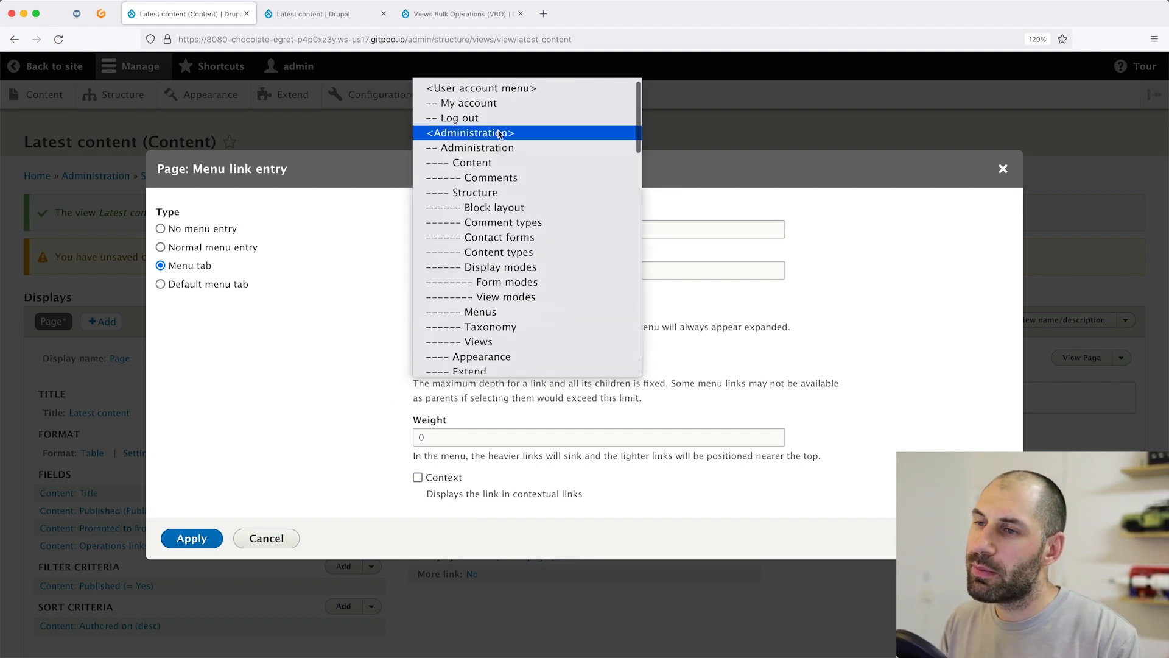
click(468, 133)
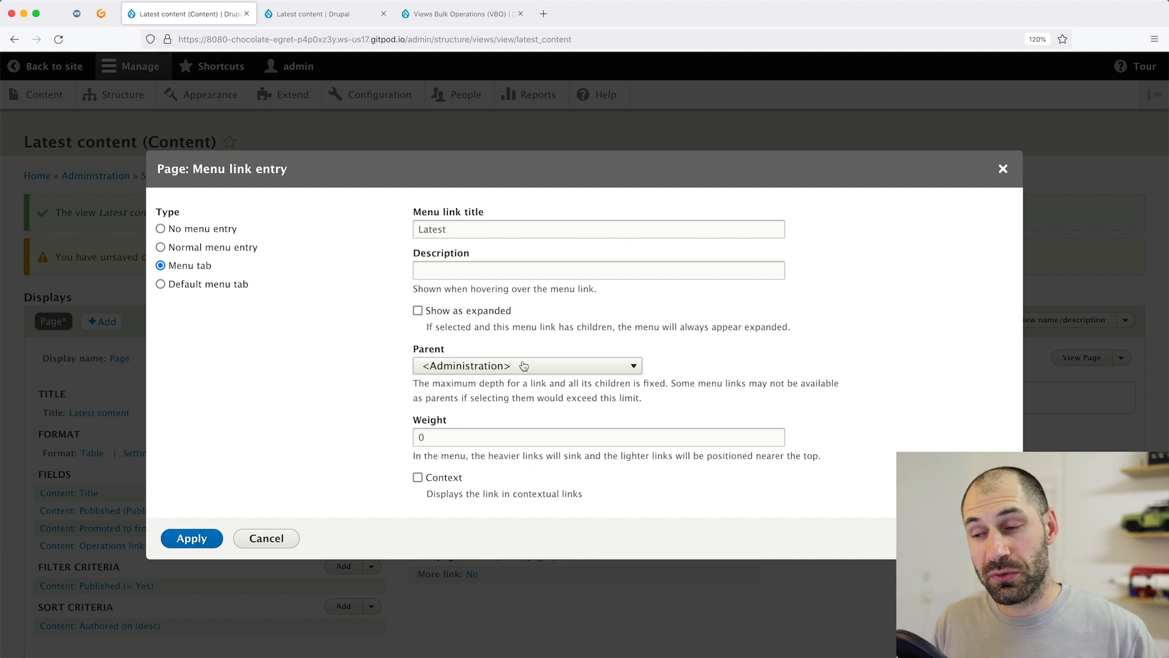
click(191, 537)
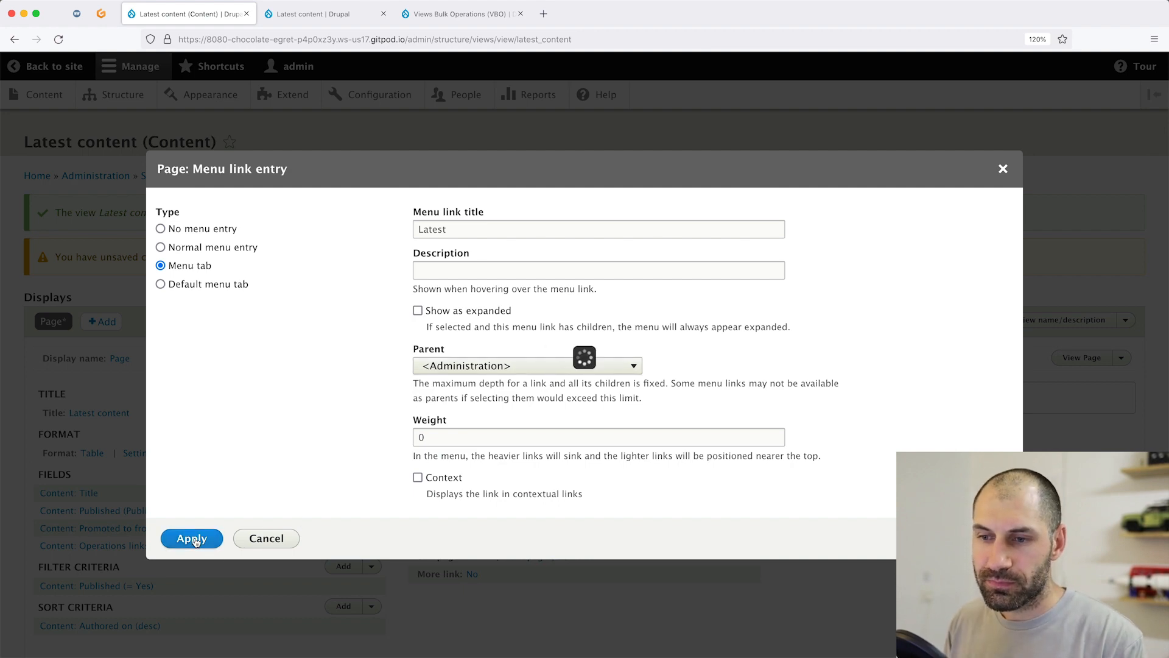
click(191, 539)
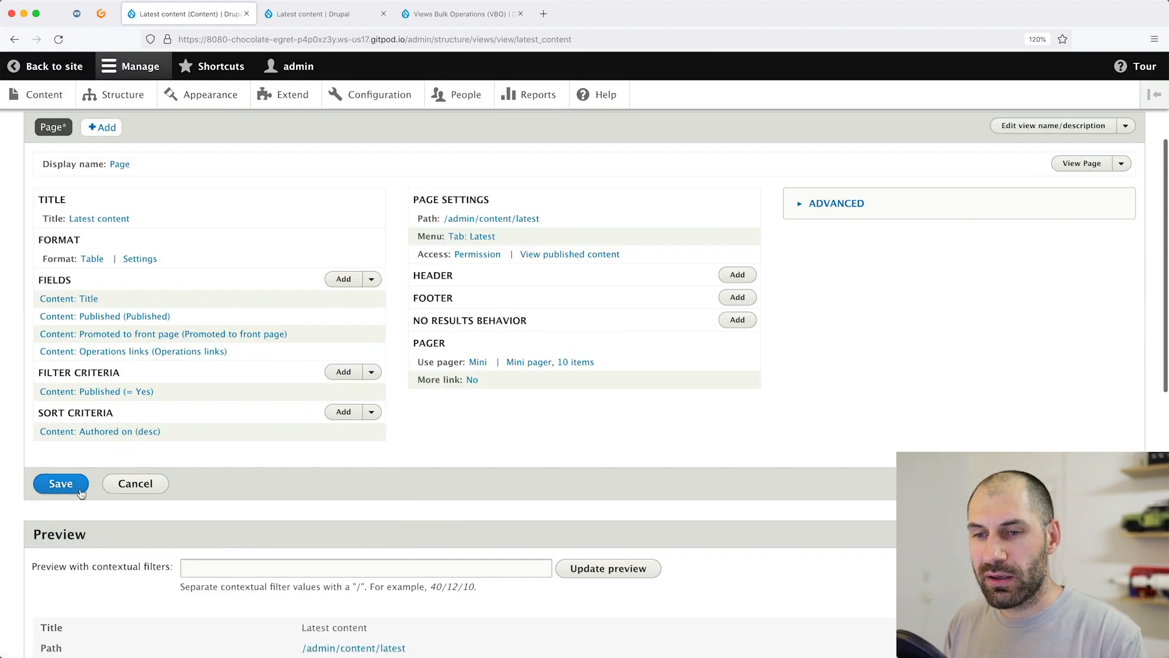
click(61, 483)
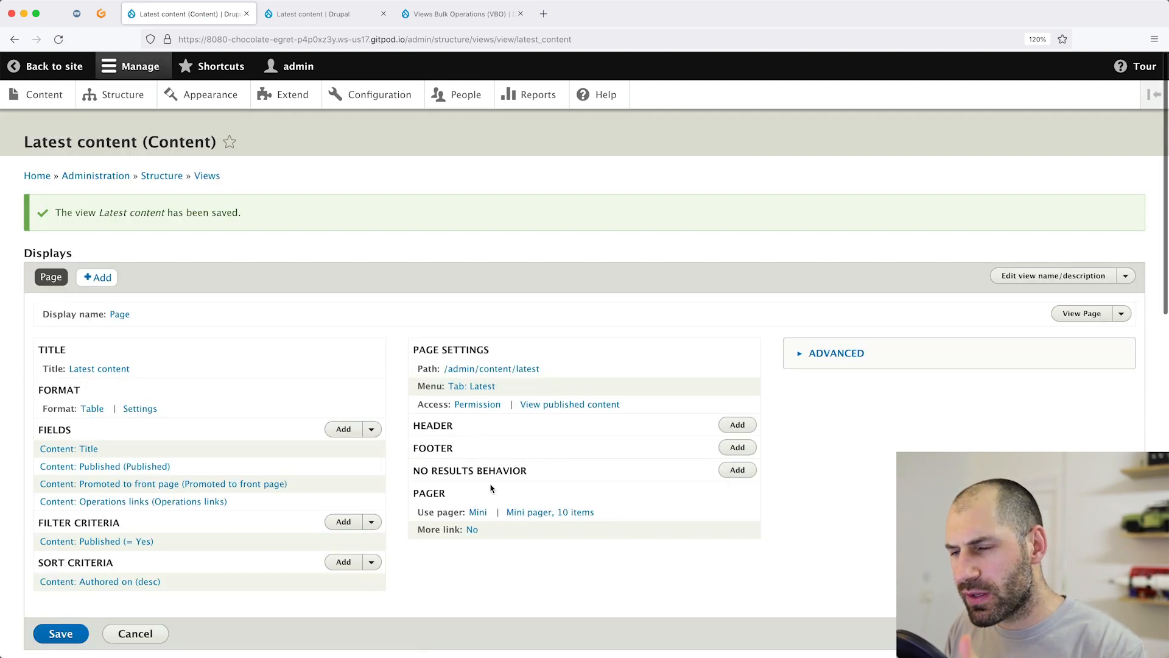
mouse_move(573, 445)
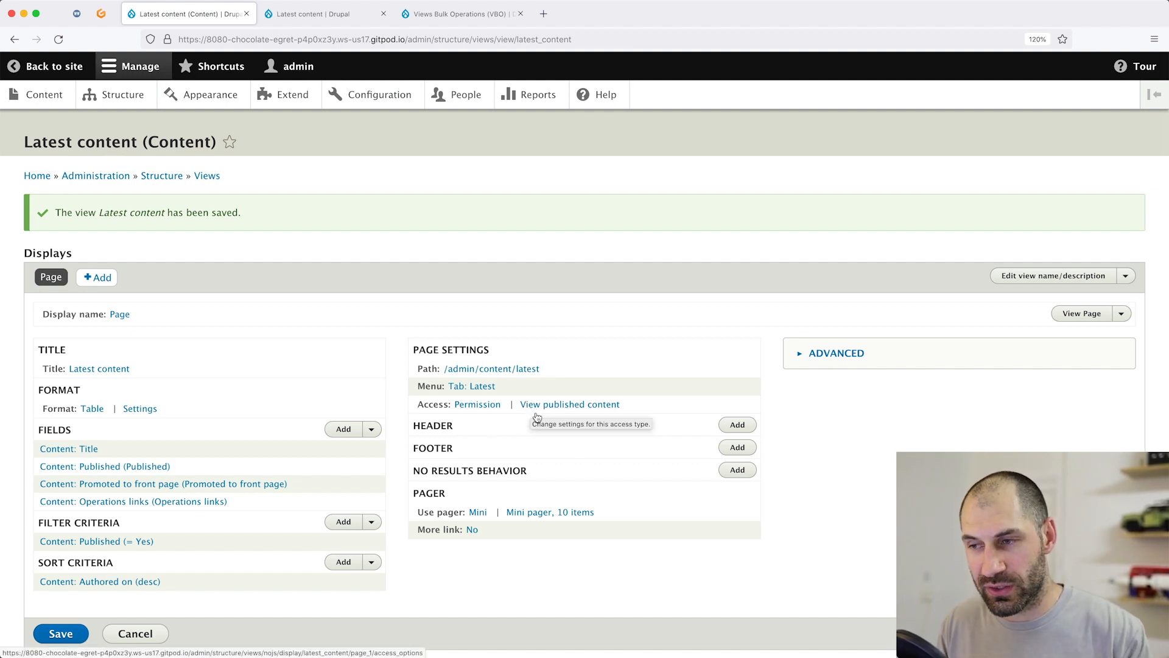
mouse_move(649, 415)
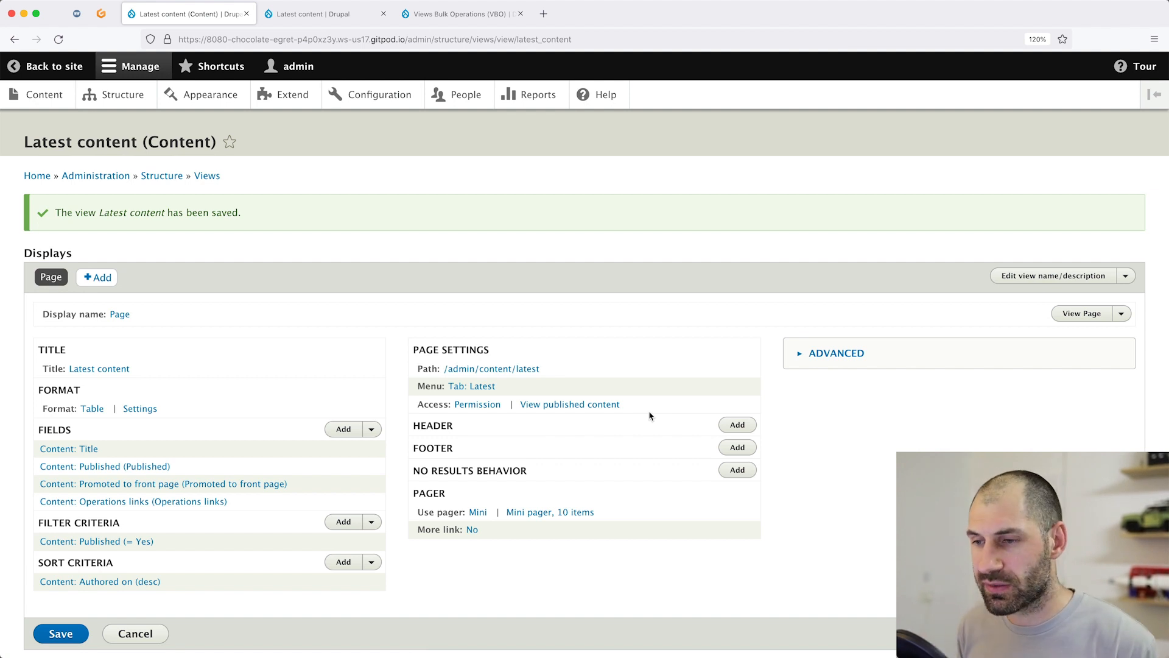
mouse_move(570, 403)
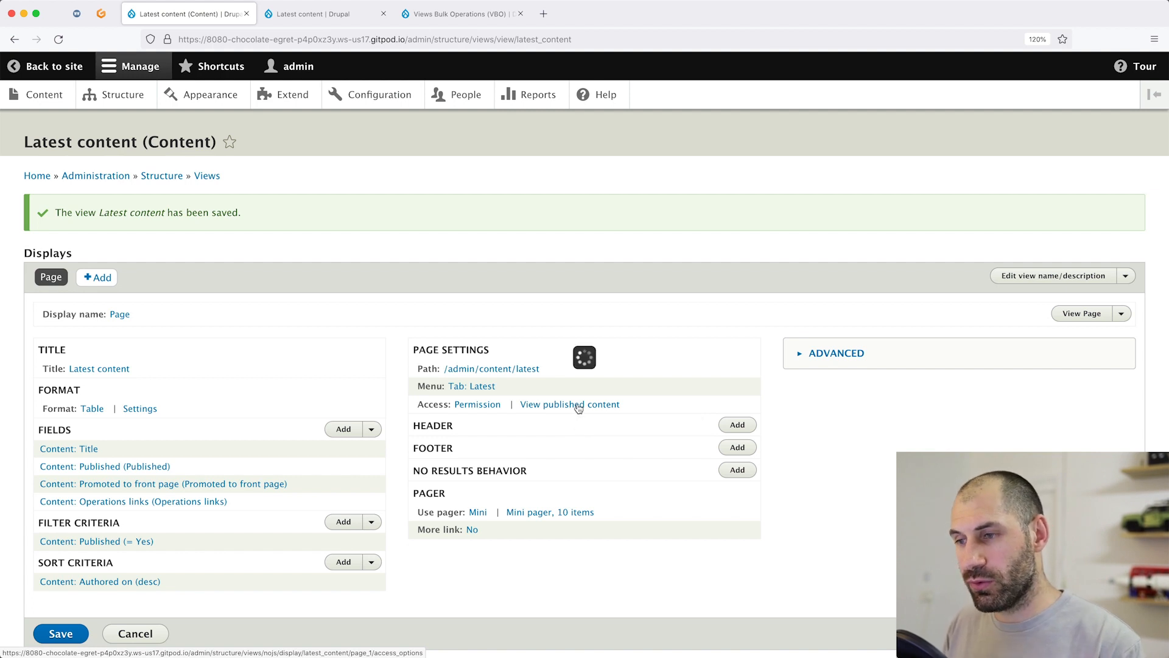
Require the Access the Content overview page permission for the Latest content page
click(570, 405)
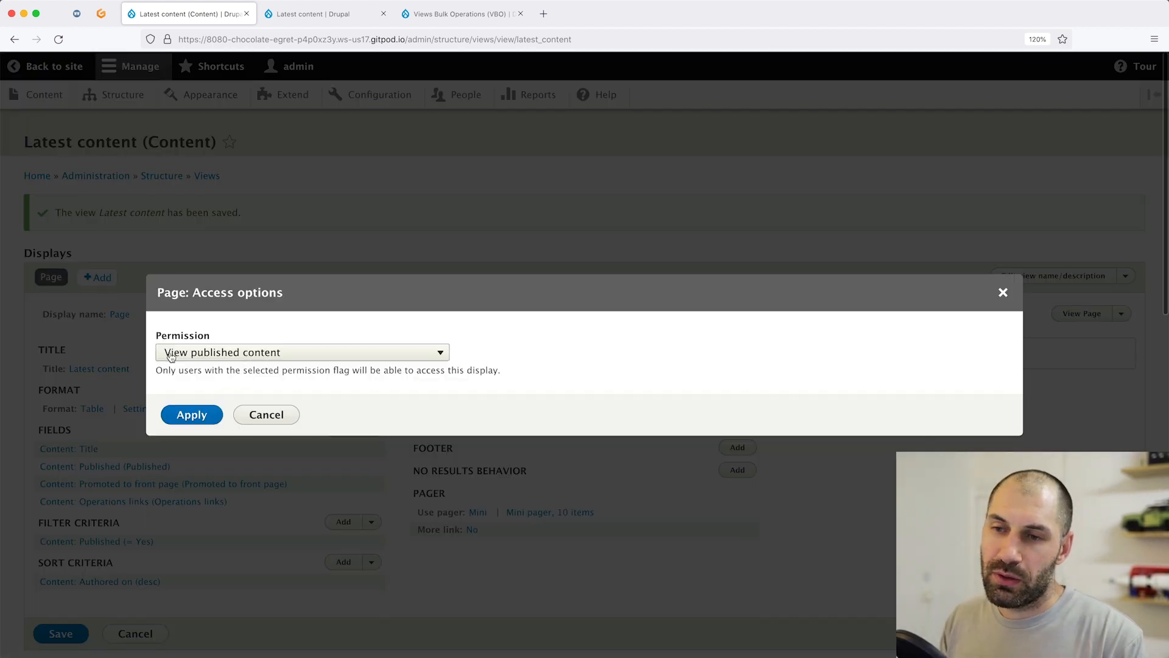
mouse_move(568, 372)
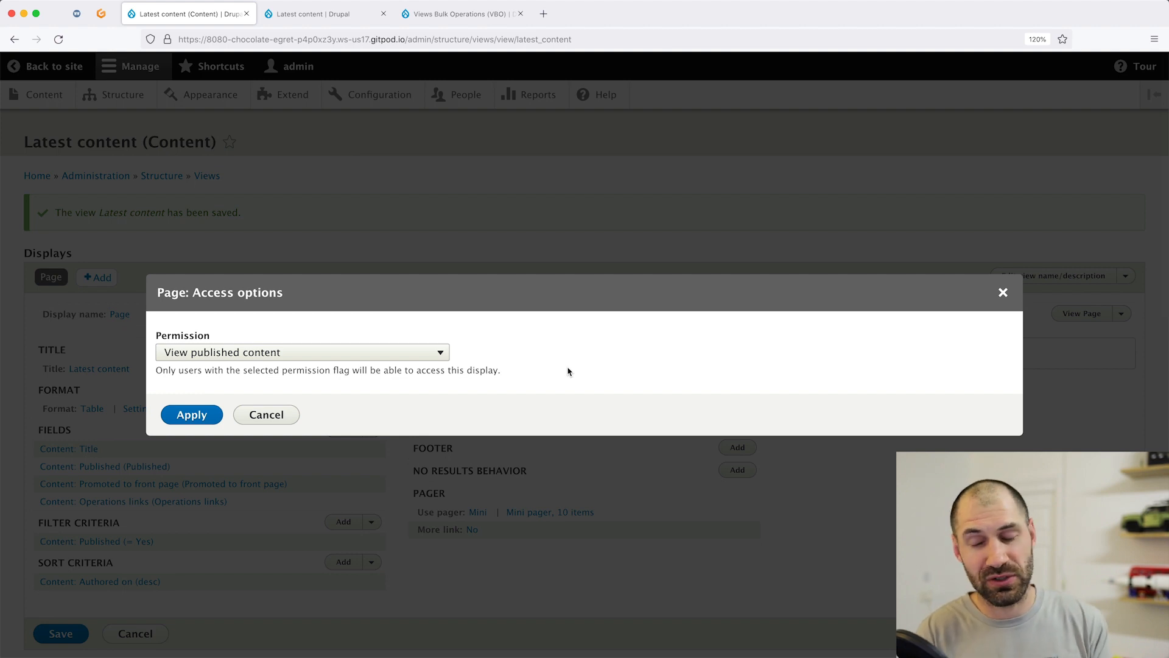
click(301, 352)
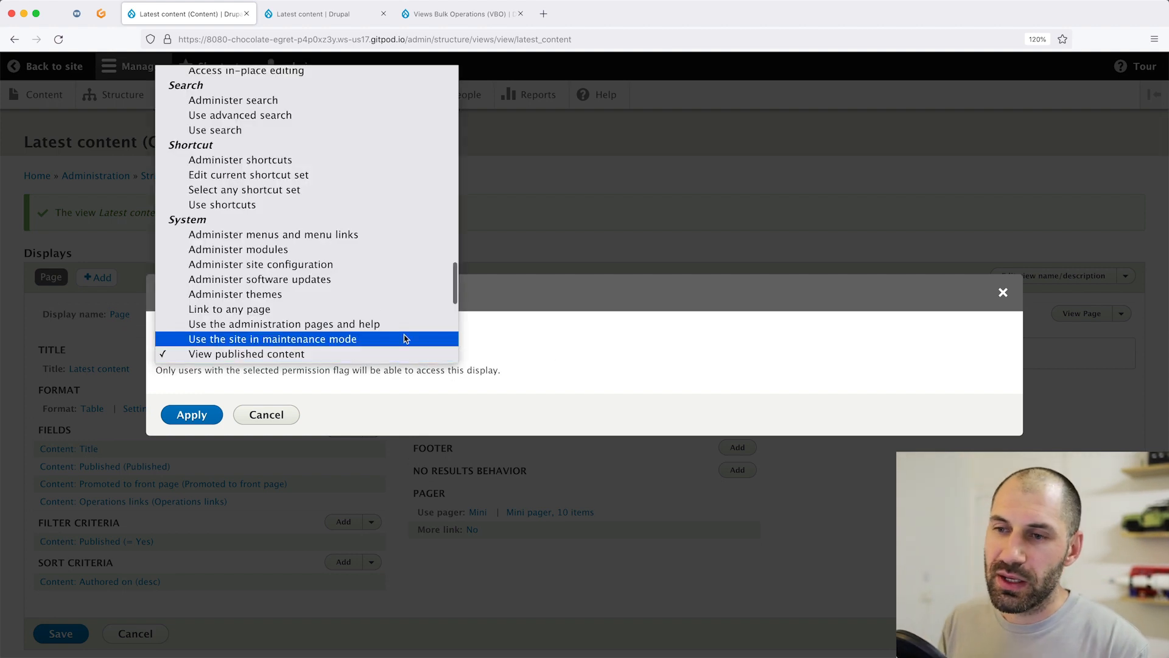
scroll(up, 3)
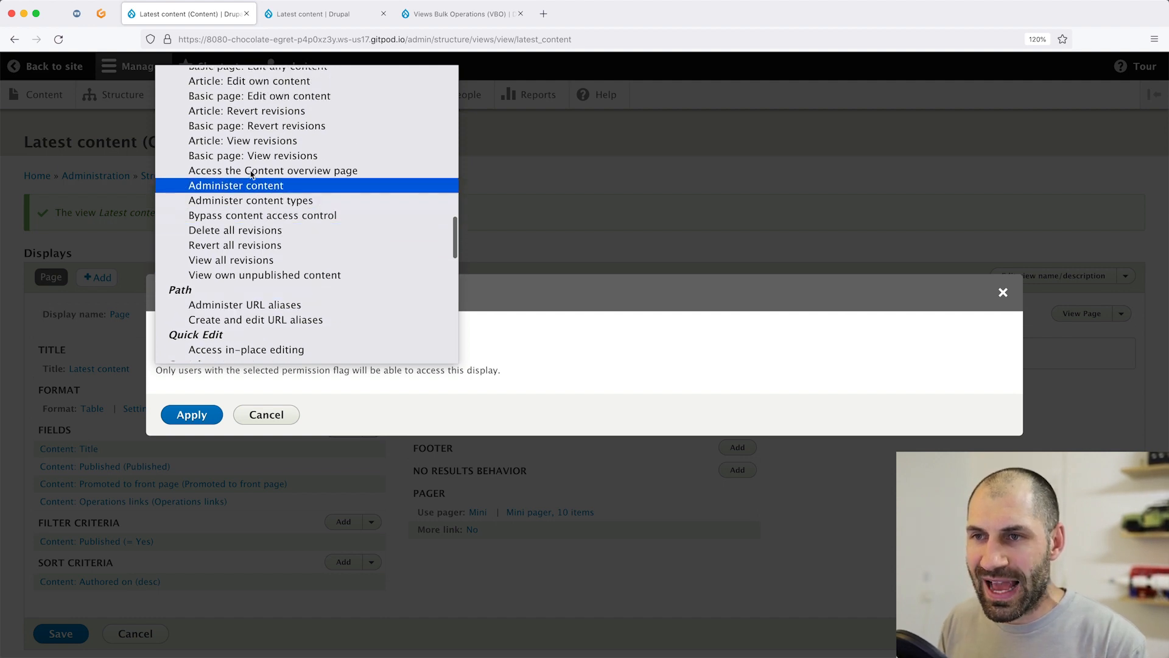
mouse_move(273, 171)
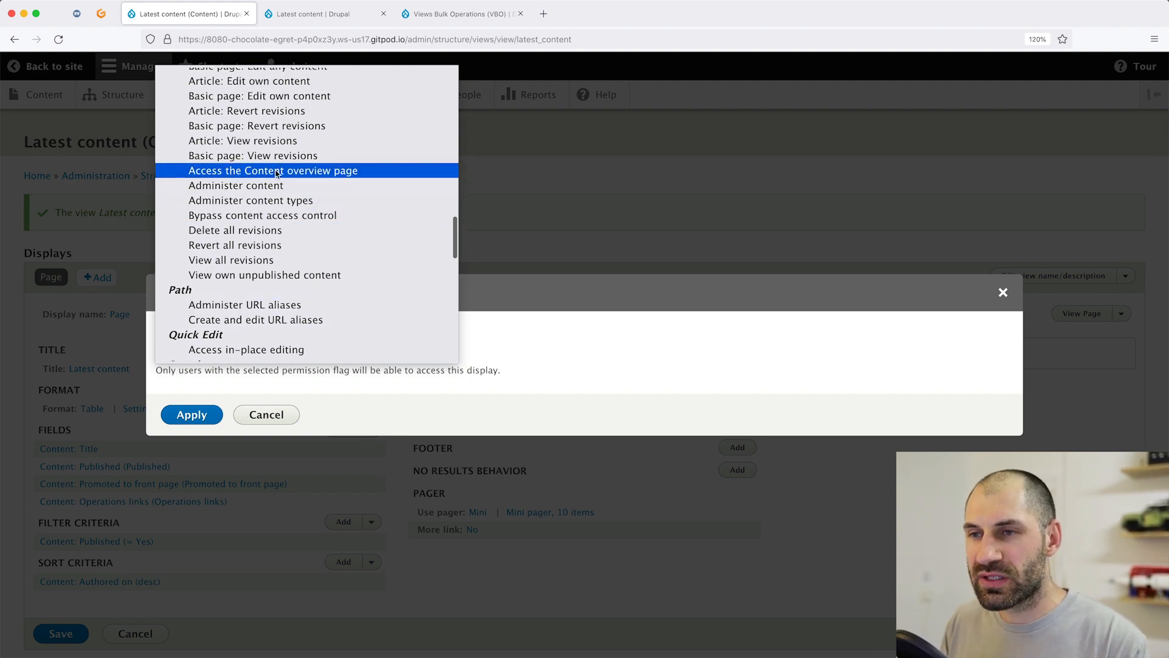
click(272, 170)
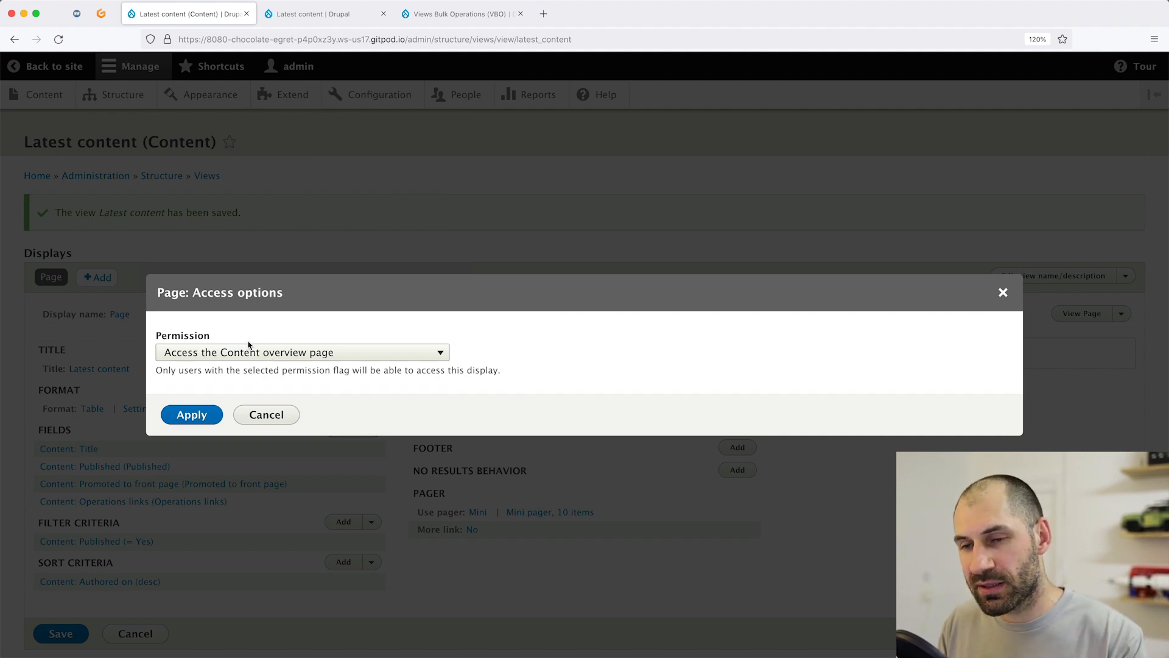
mouse_move(191, 415)
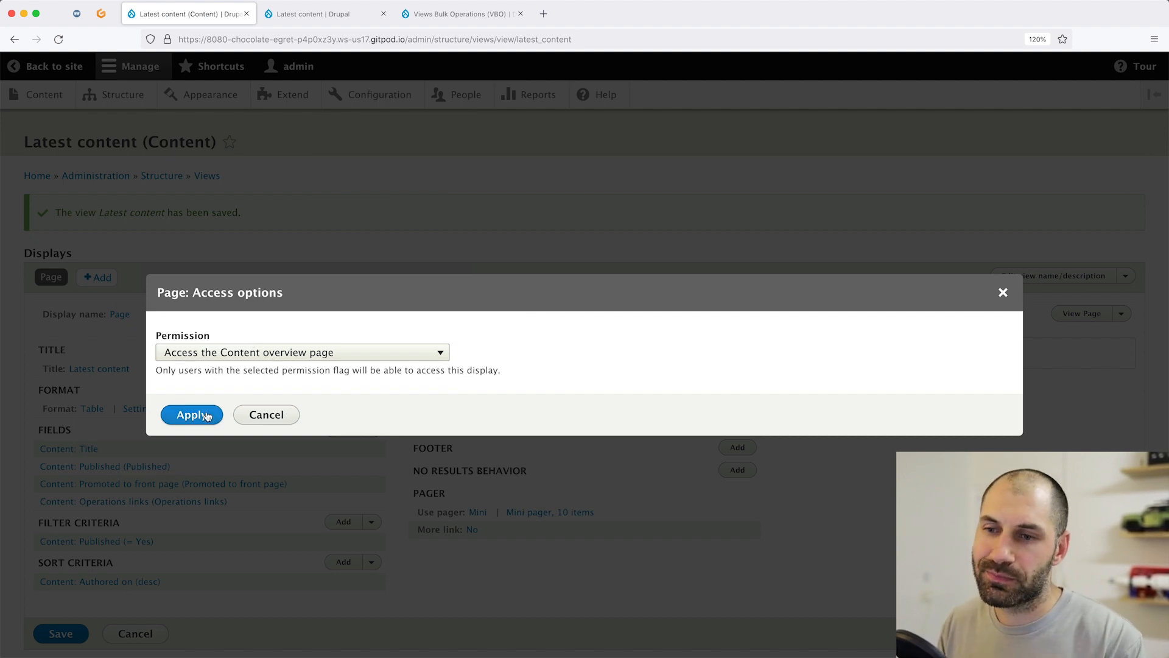
click(191, 414)
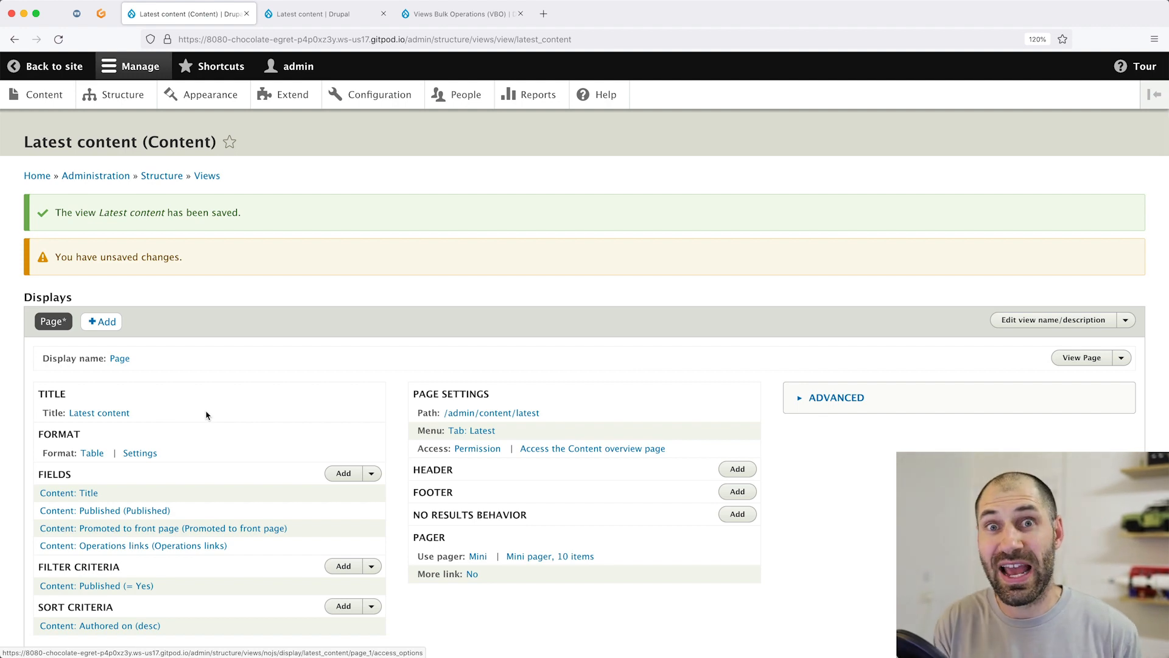
scroll(down, 3)
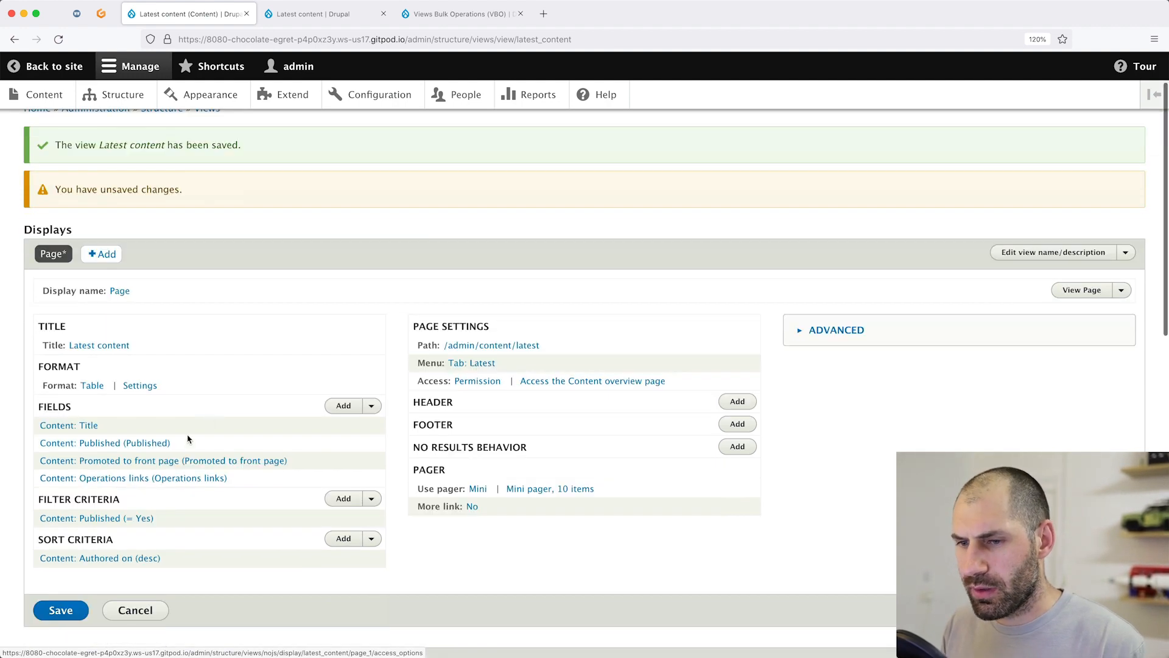
Save the view and open the Latest tab in the content administration
click(61, 610)
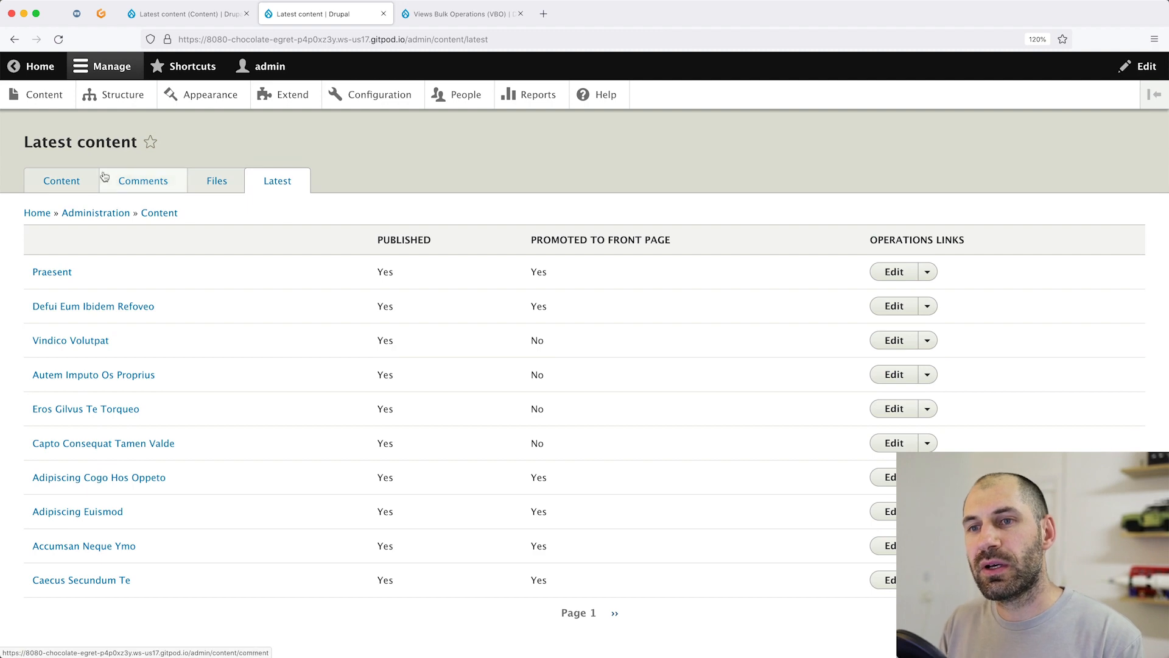
click(58, 180)
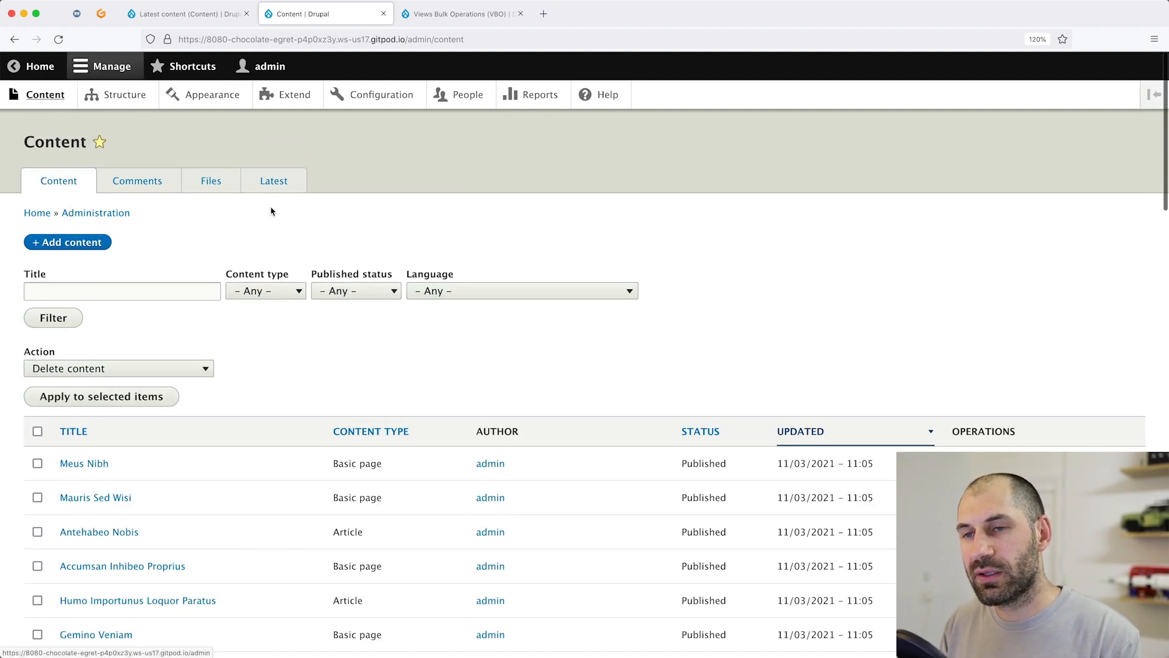
click(272, 180)
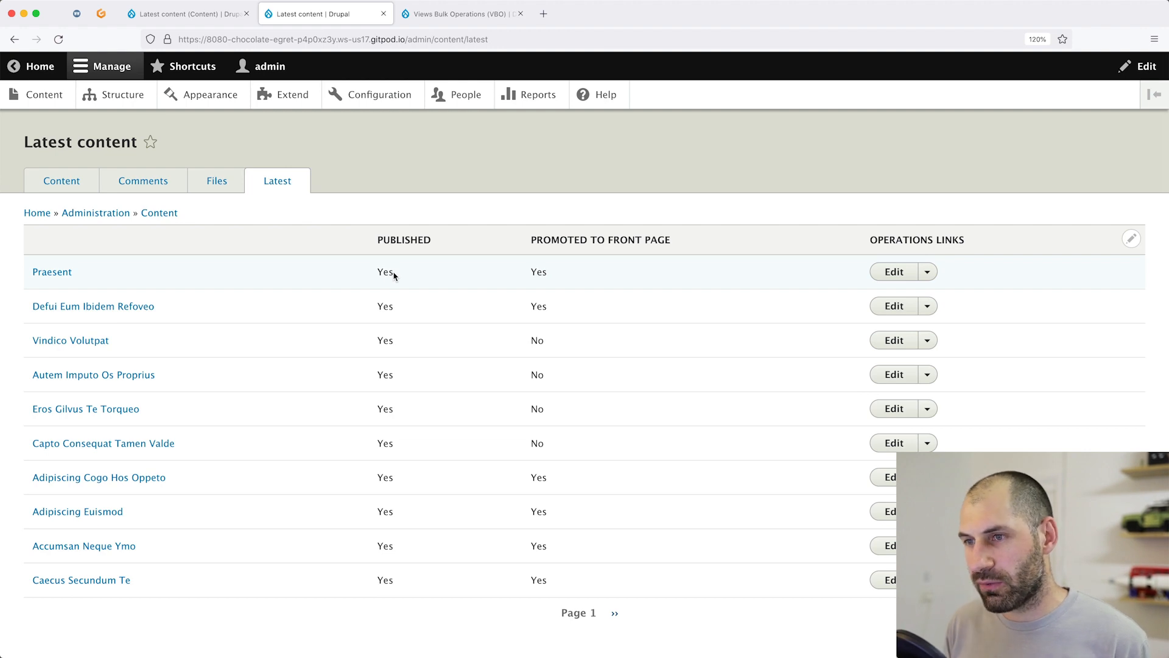
Page through the Latest content listing to page 3
click(53, 272)
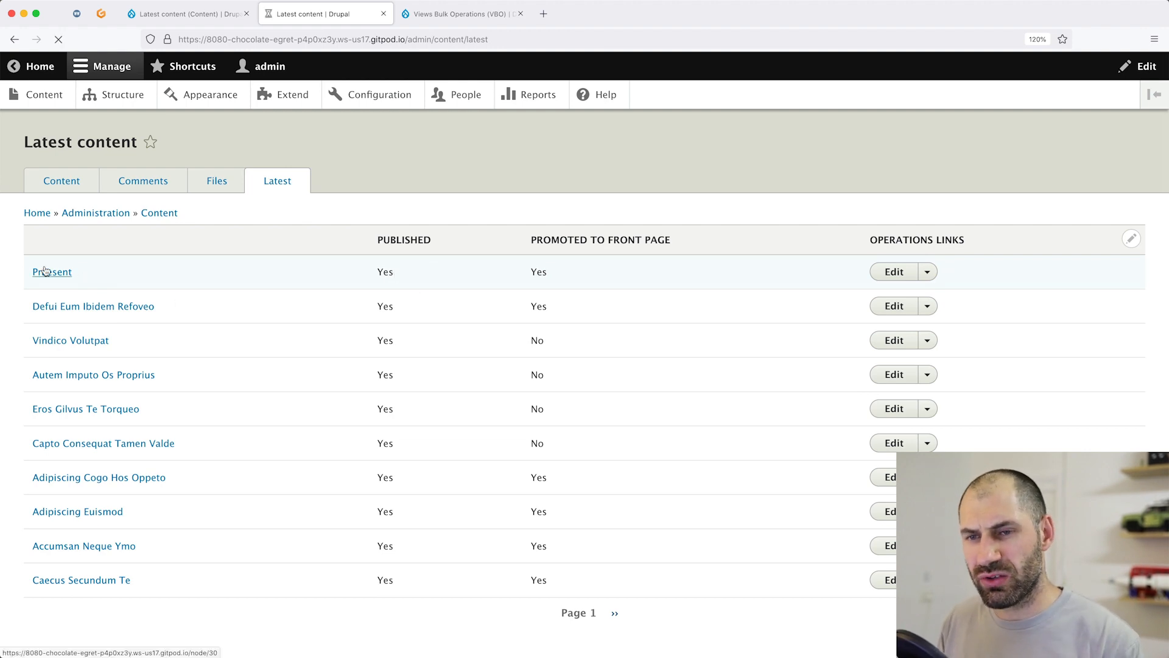
click(52, 272)
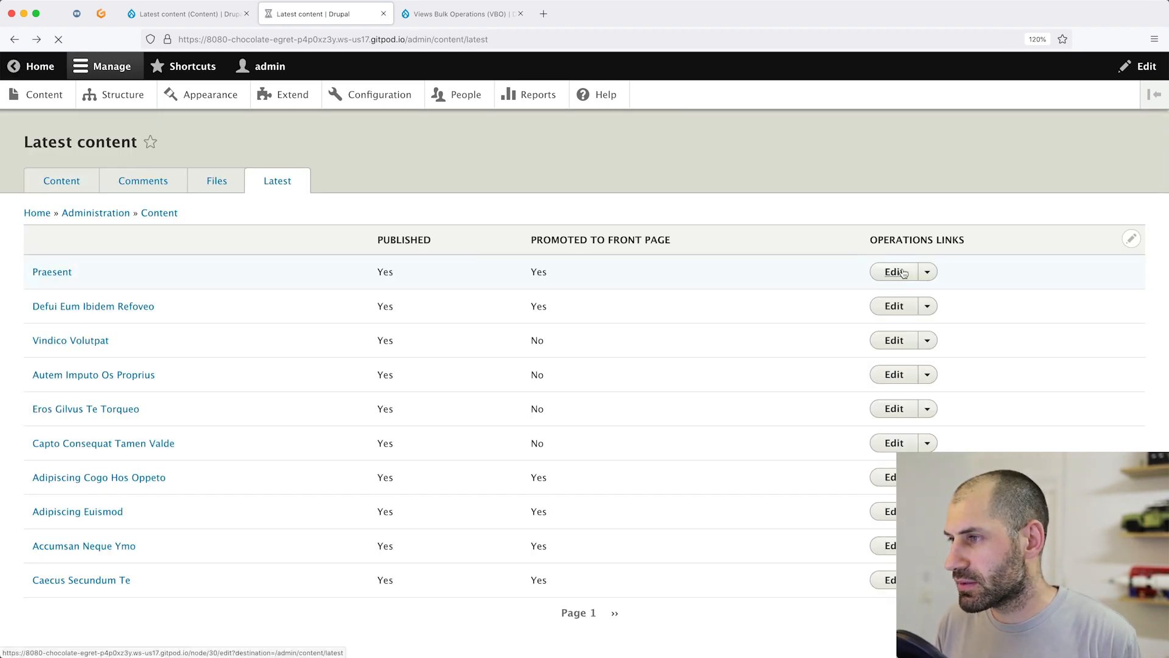
click(893, 271)
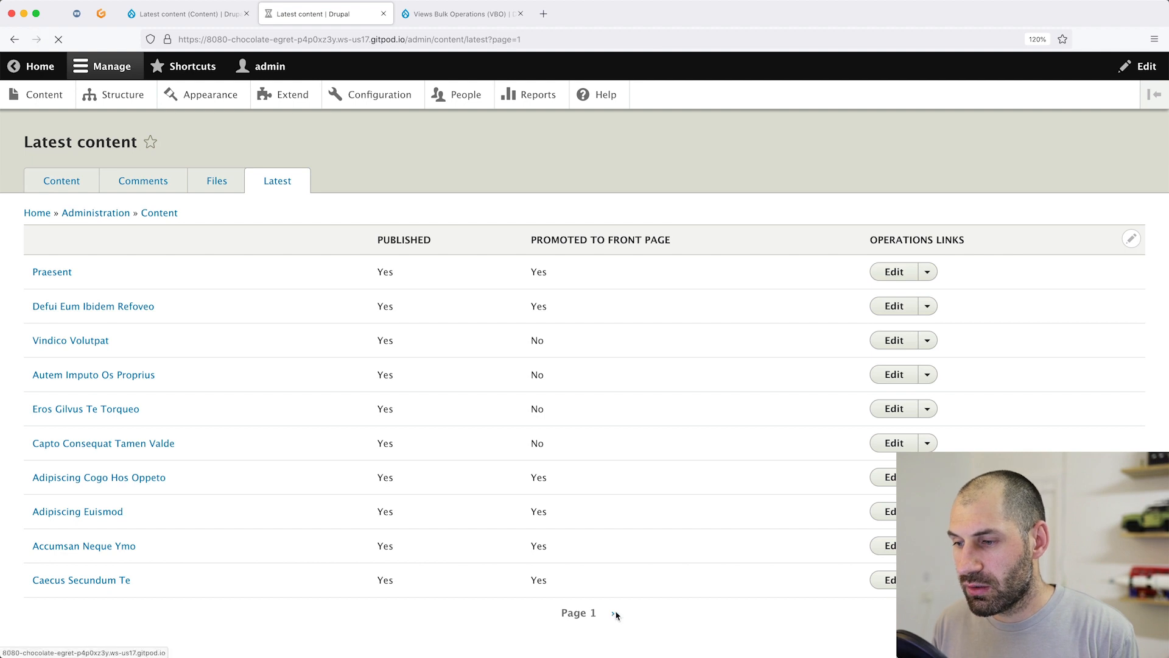
click(615, 613)
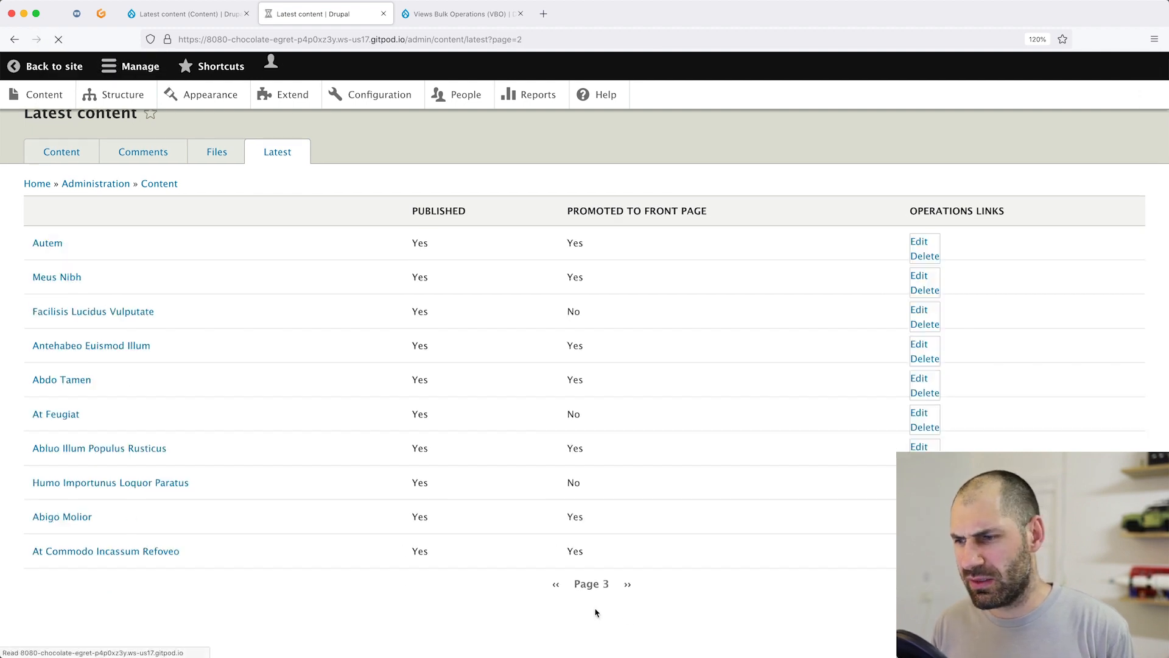
Page to page 4 of the listing, then return to the view editor and close the field search
click(627, 584)
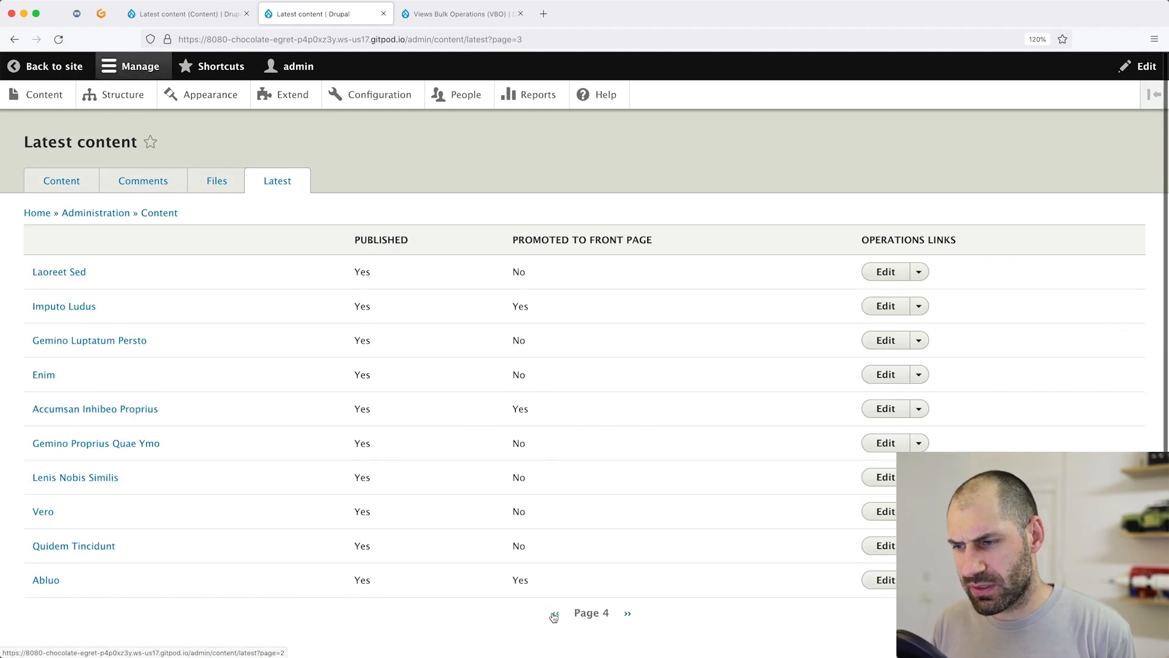
click(554, 613)
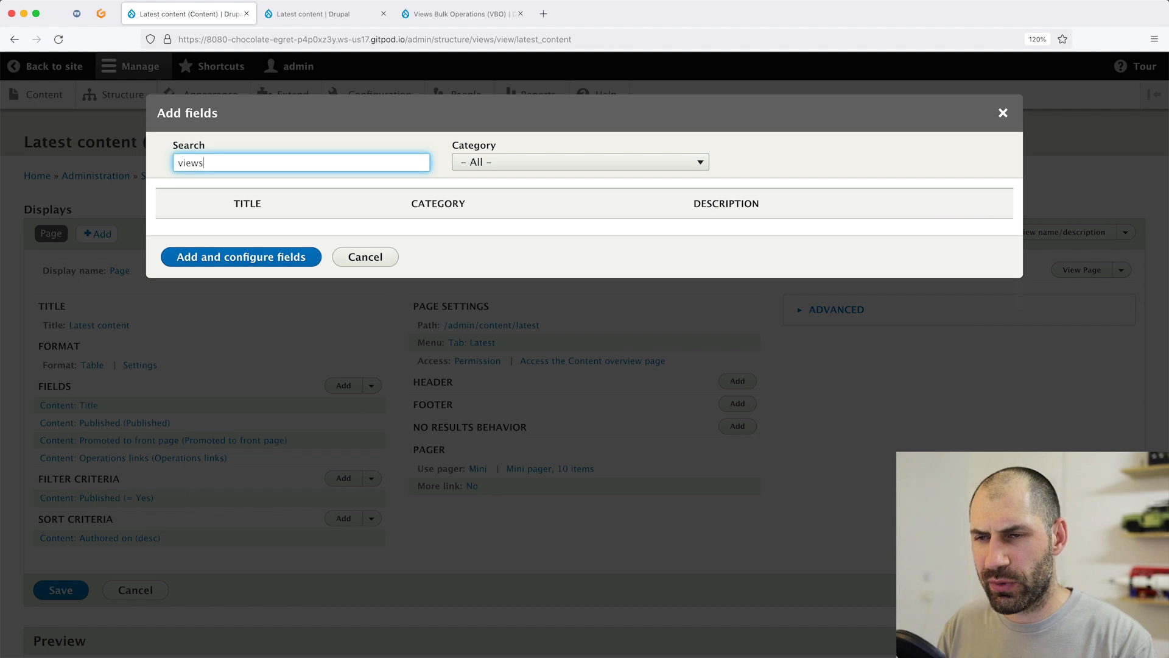
click(365, 257)
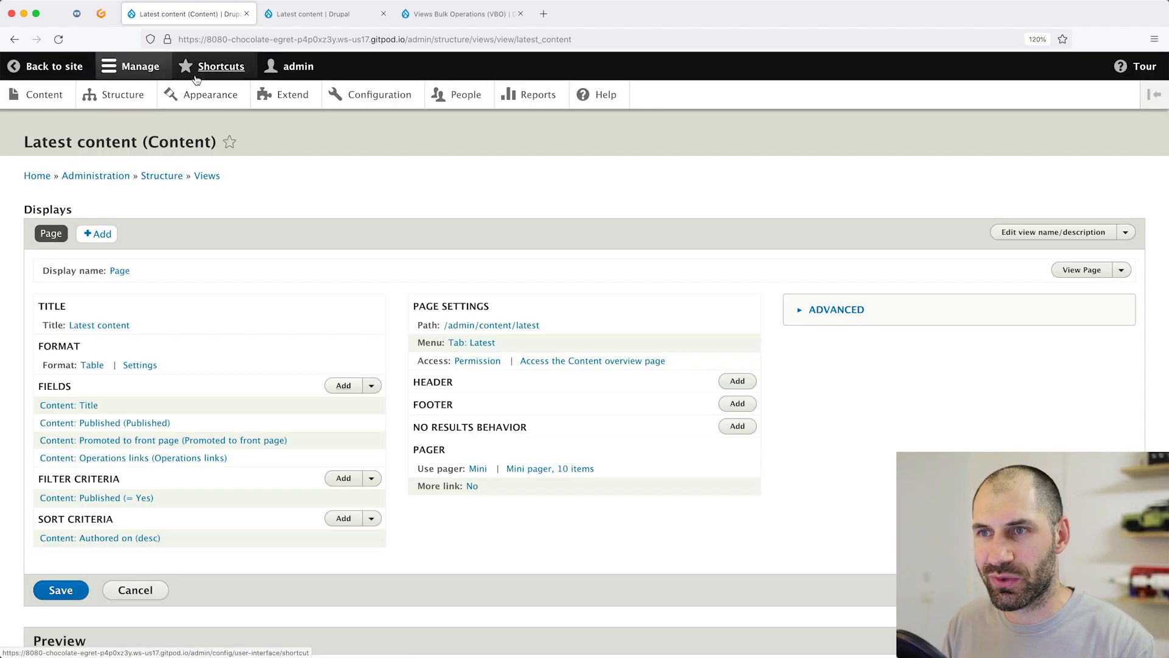
On the Extend page, filter by 'views' and install the Views Bulk Operations module
click(292, 94)
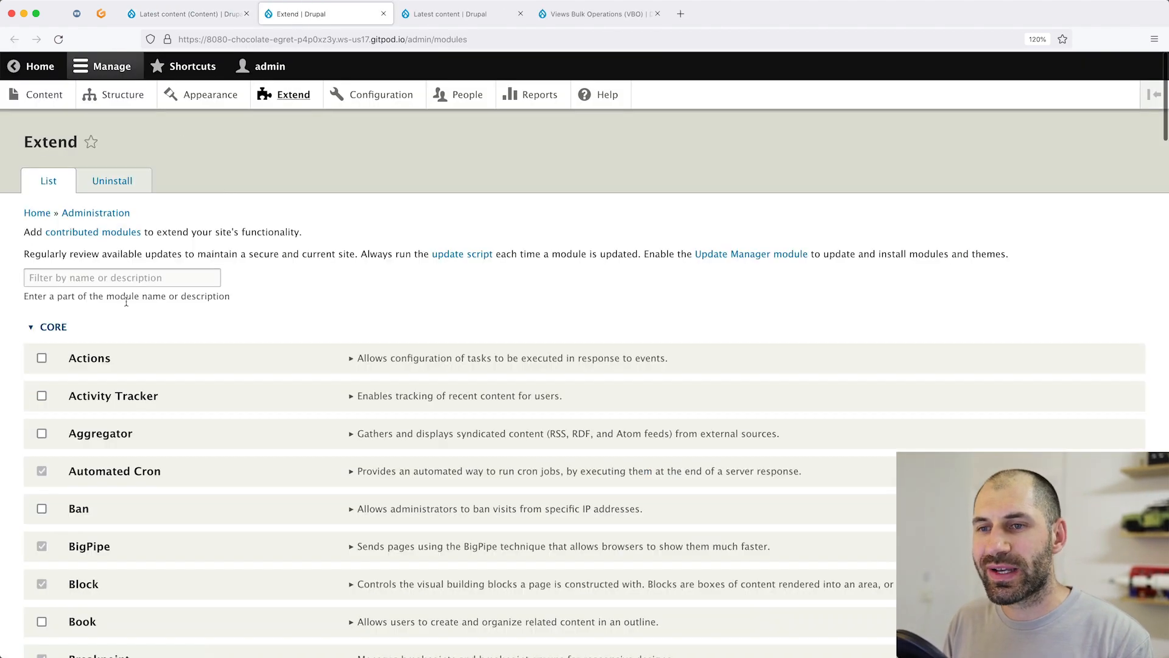
text(views)
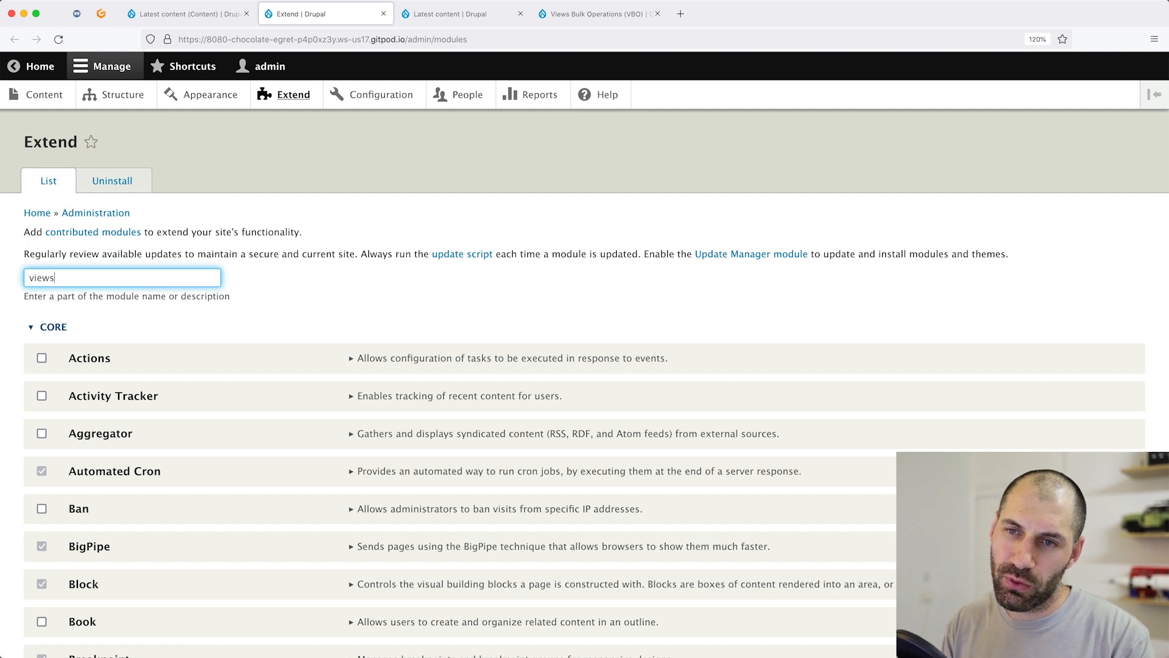
text(views)
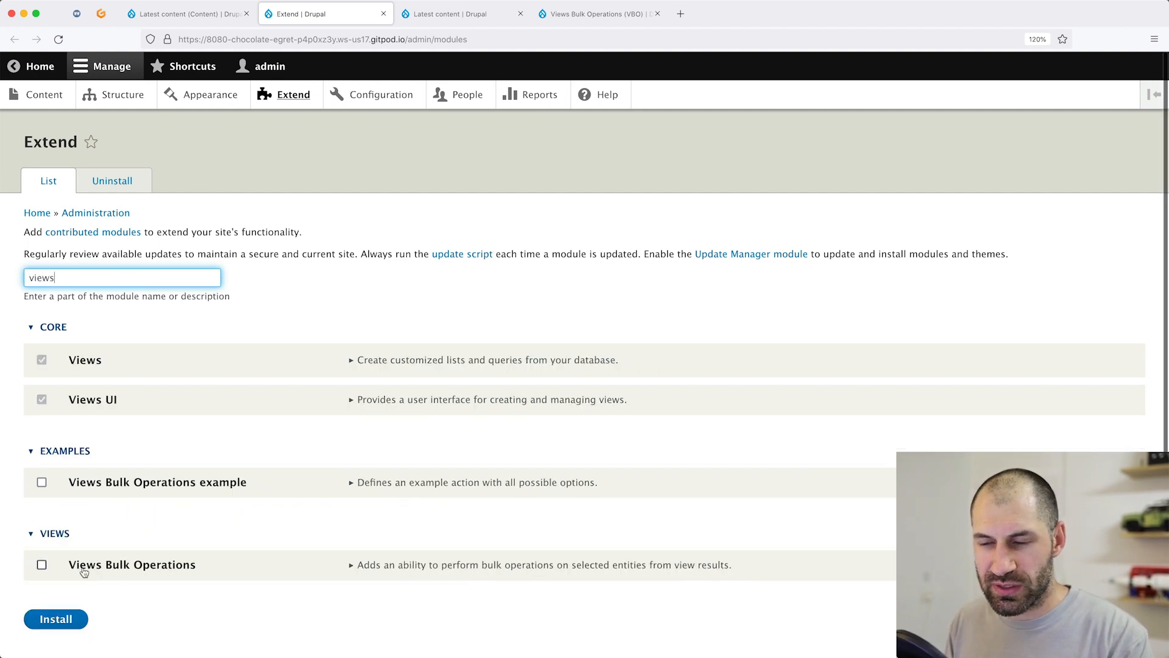
click(42, 564)
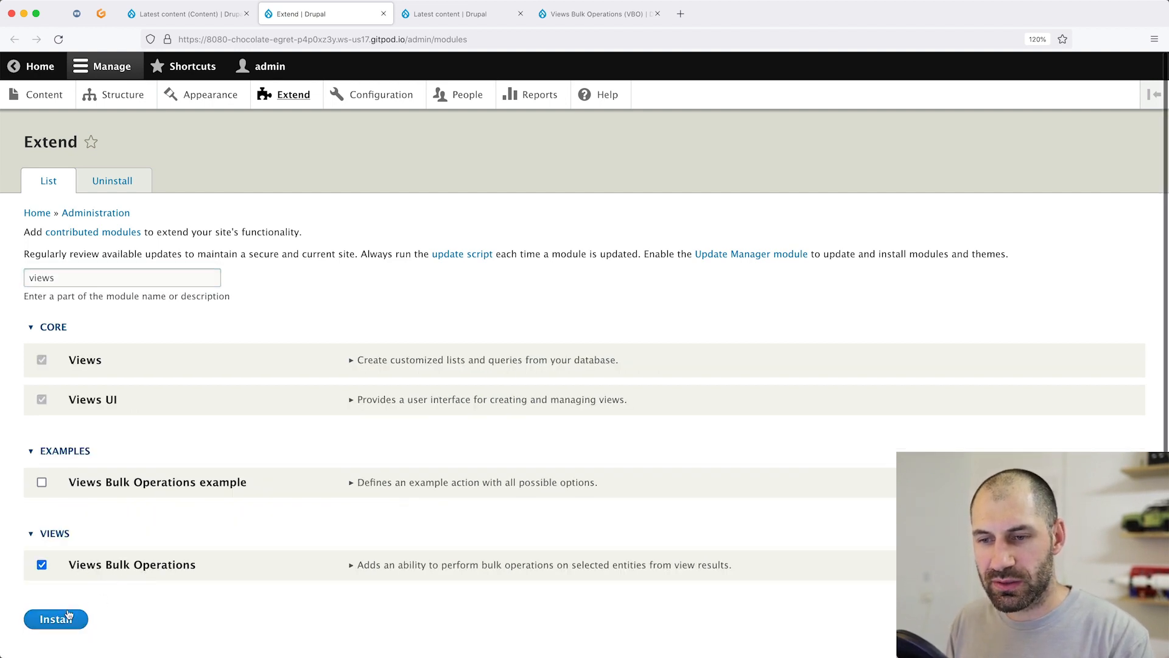
click(56, 619)
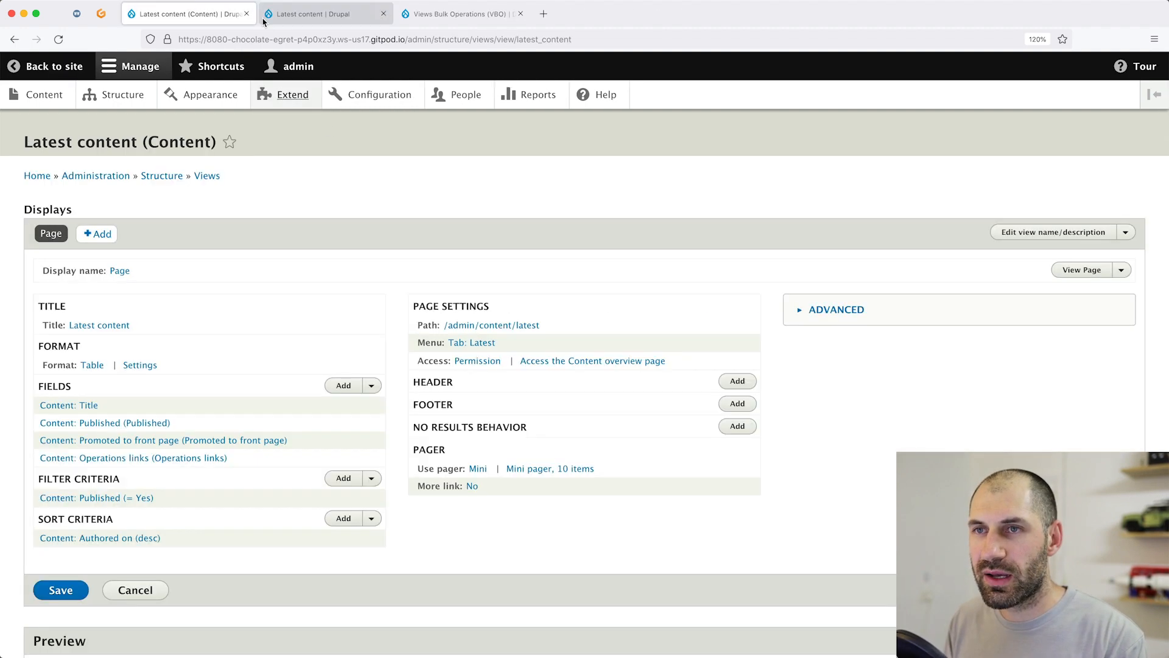
mouse_move(380, 95)
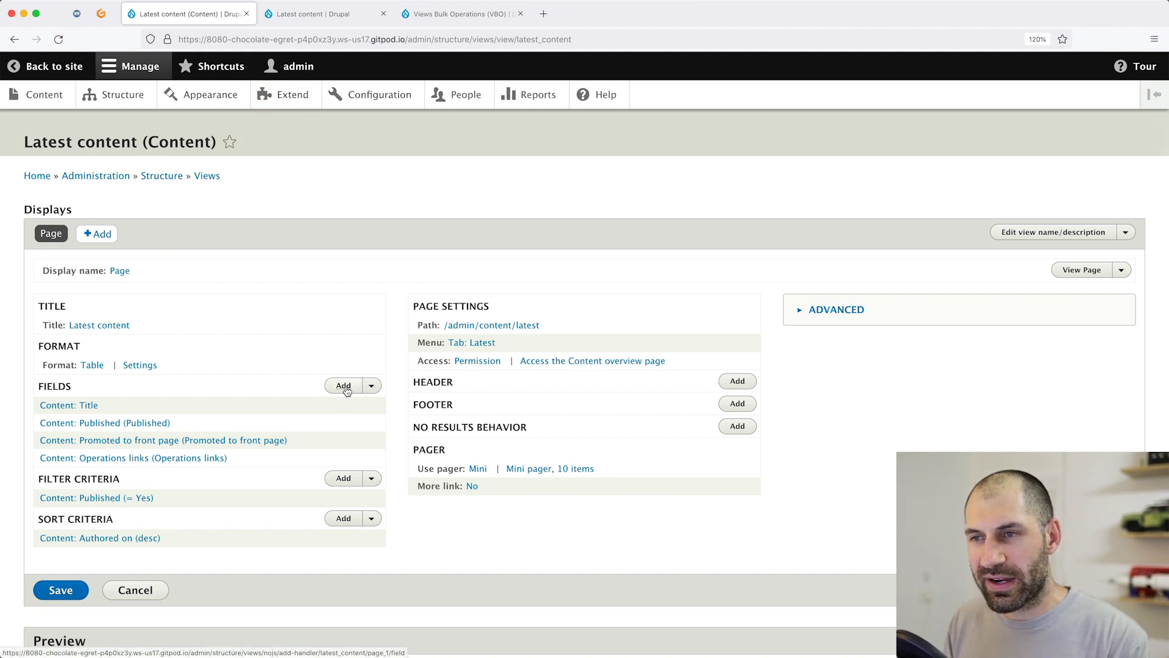
Add a Views bulk operations field to the Latest content view and bring up its settings
click(344, 387)
text(views)
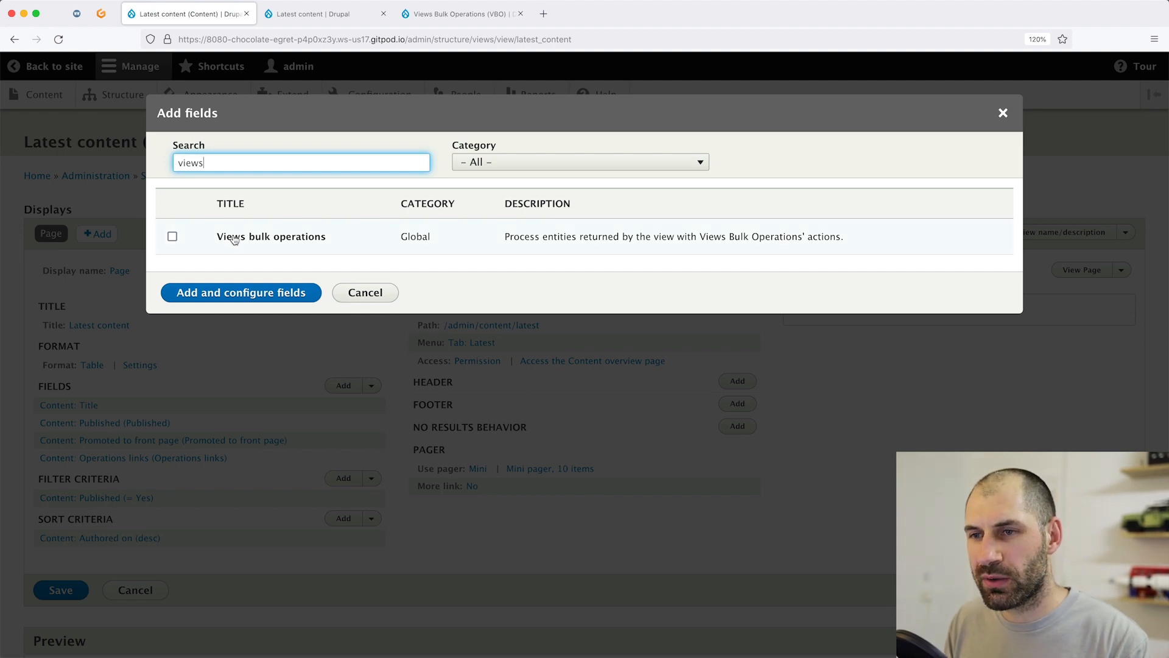
click(172, 236)
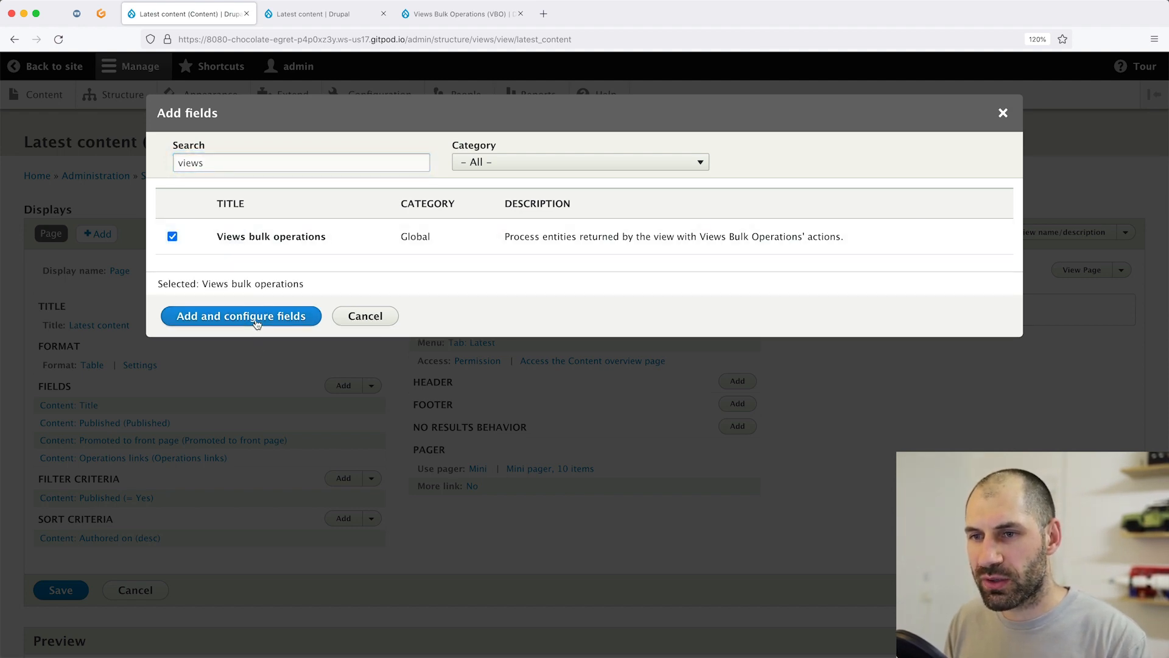
click(242, 315)
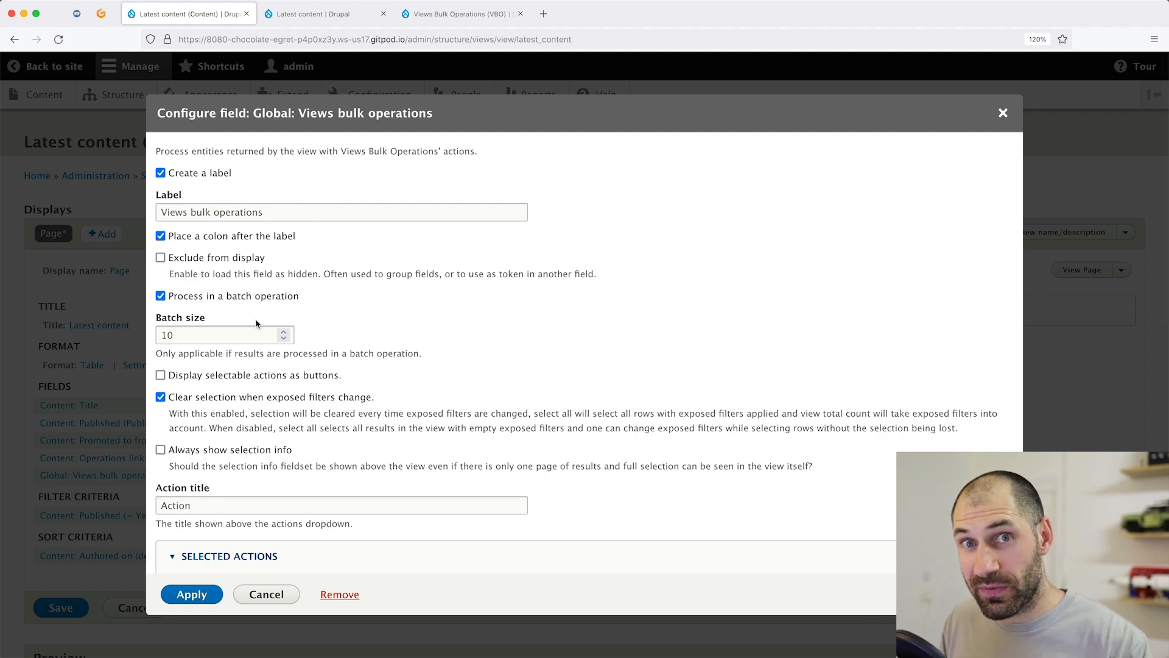
mouse_move(315, 312)
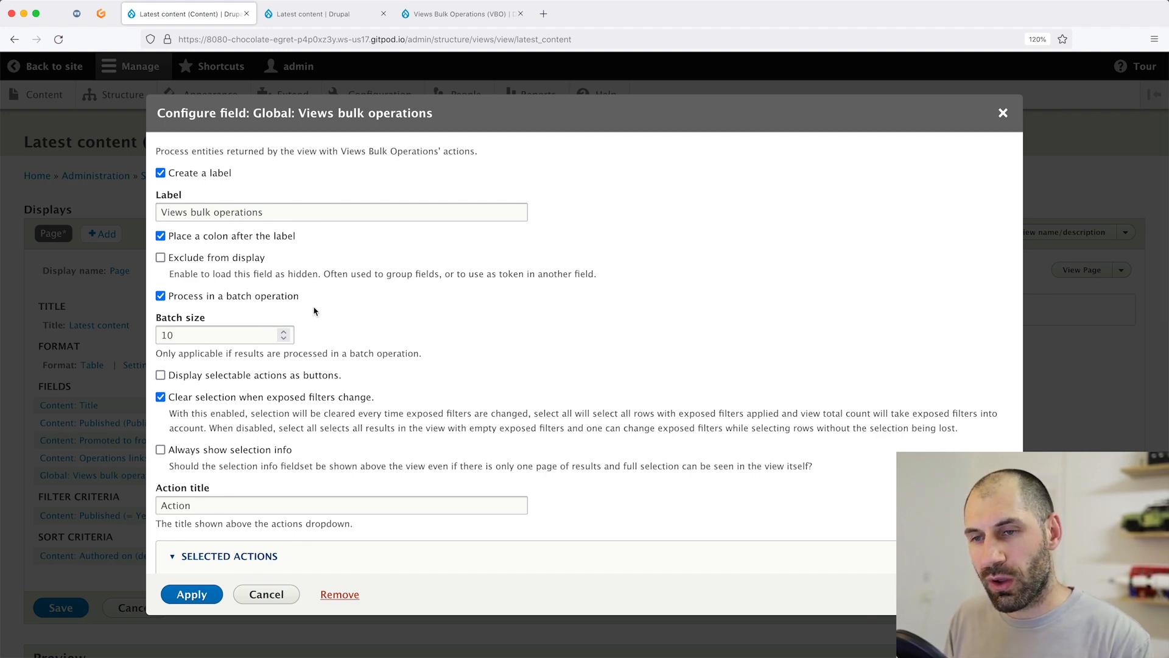
Select Publish, Unpublish, Promote and Demote as the field's bulk actions
scroll(down, 3)
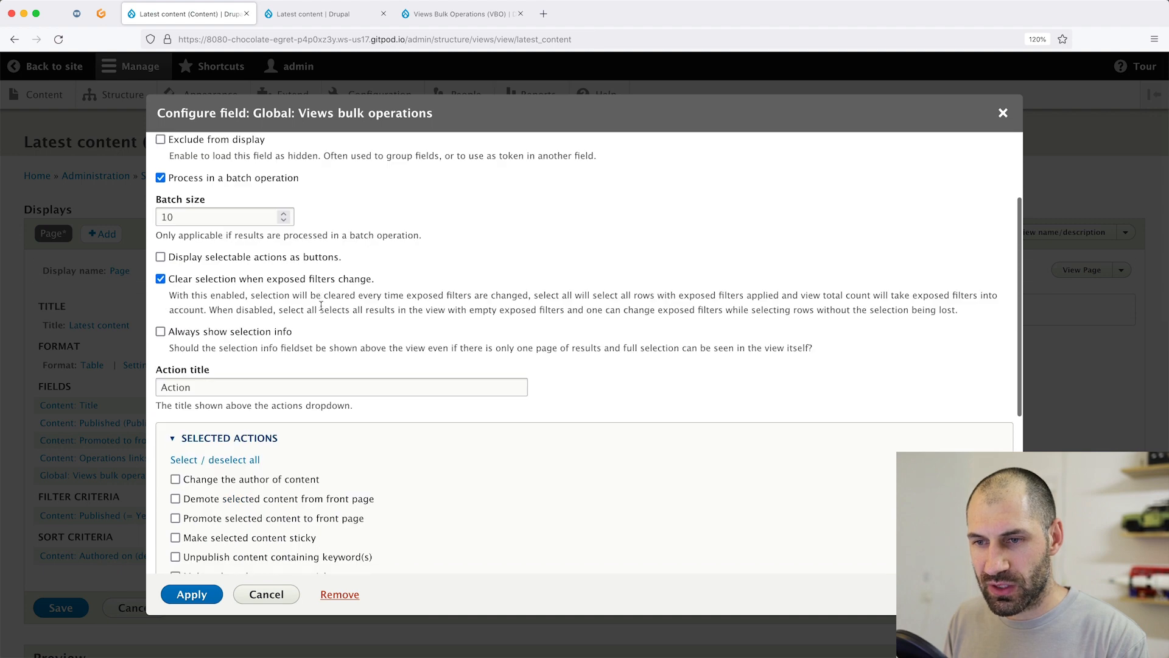
scroll(down, 3)
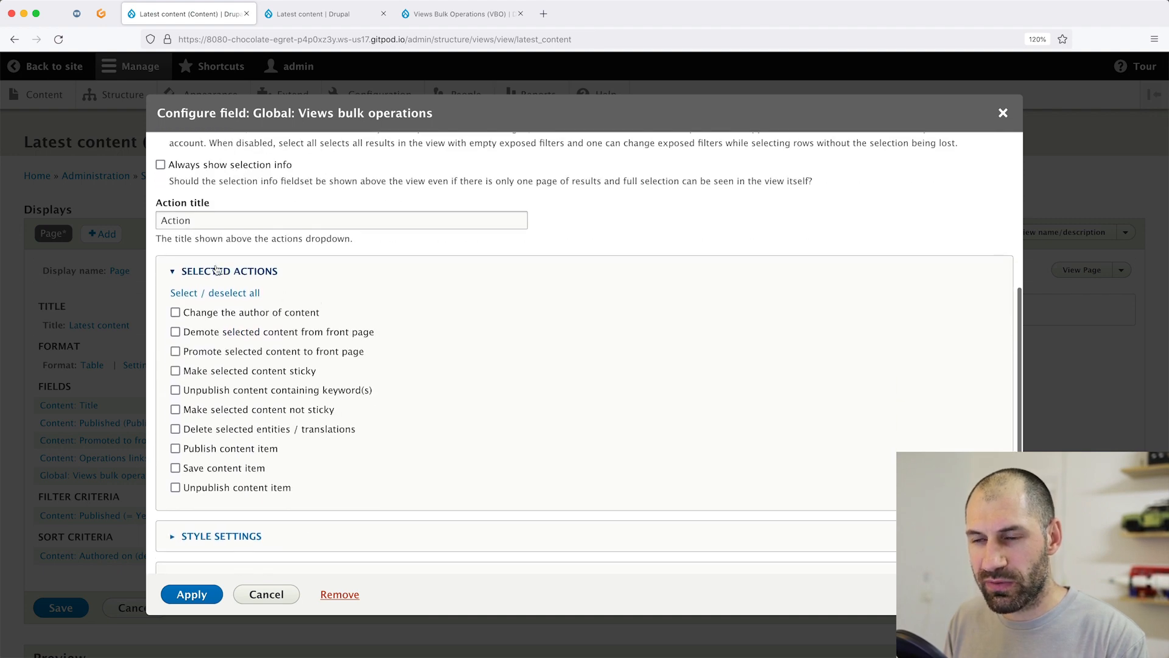
mouse_move(212, 421)
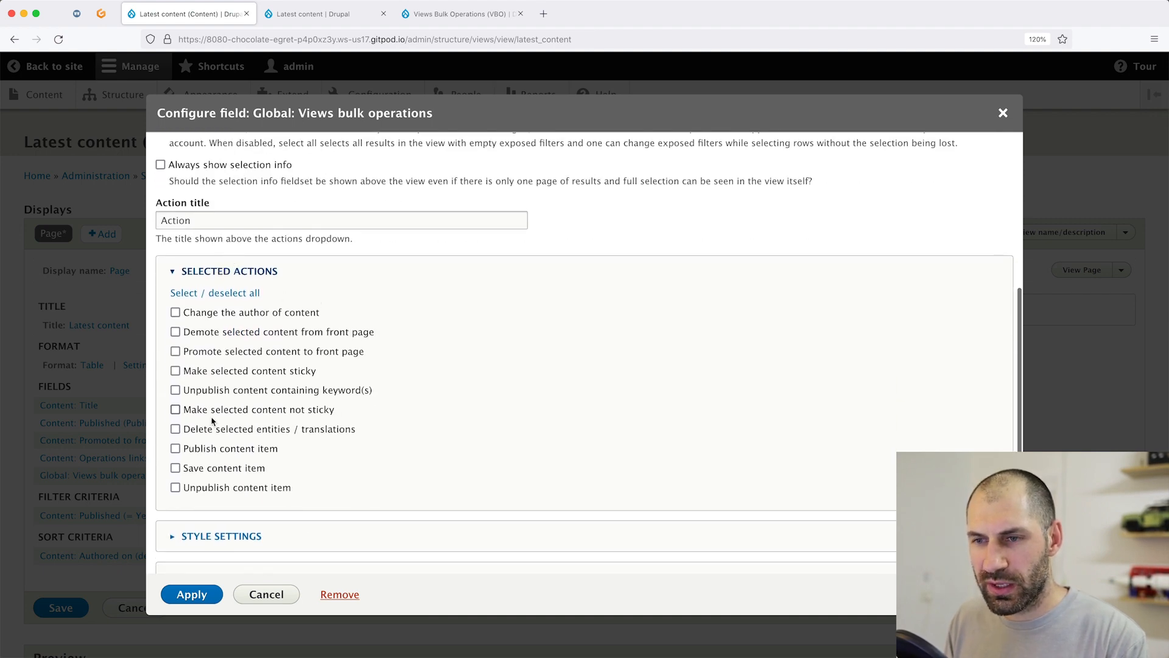
click(176, 448)
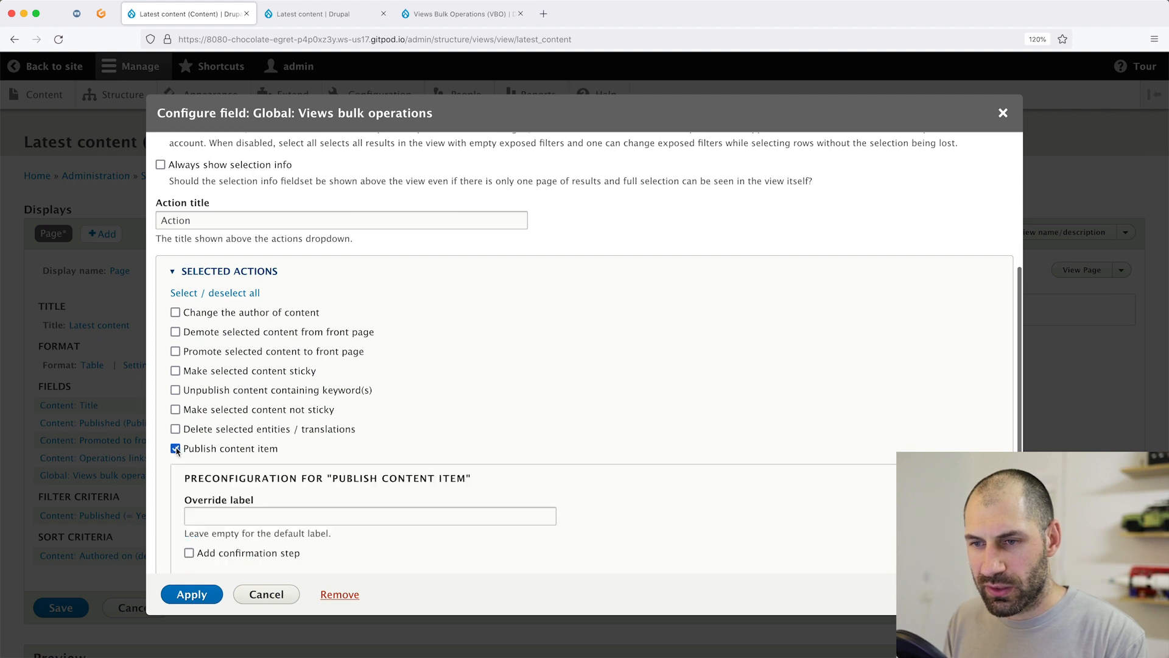
scroll(down, 3)
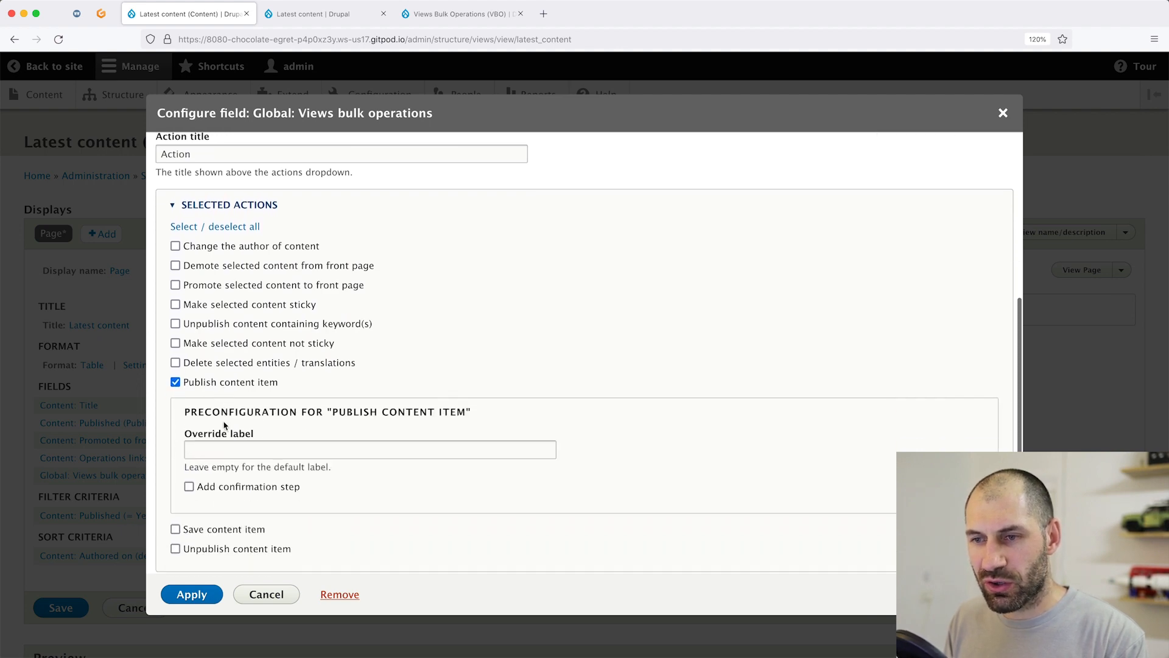
click(175, 482)
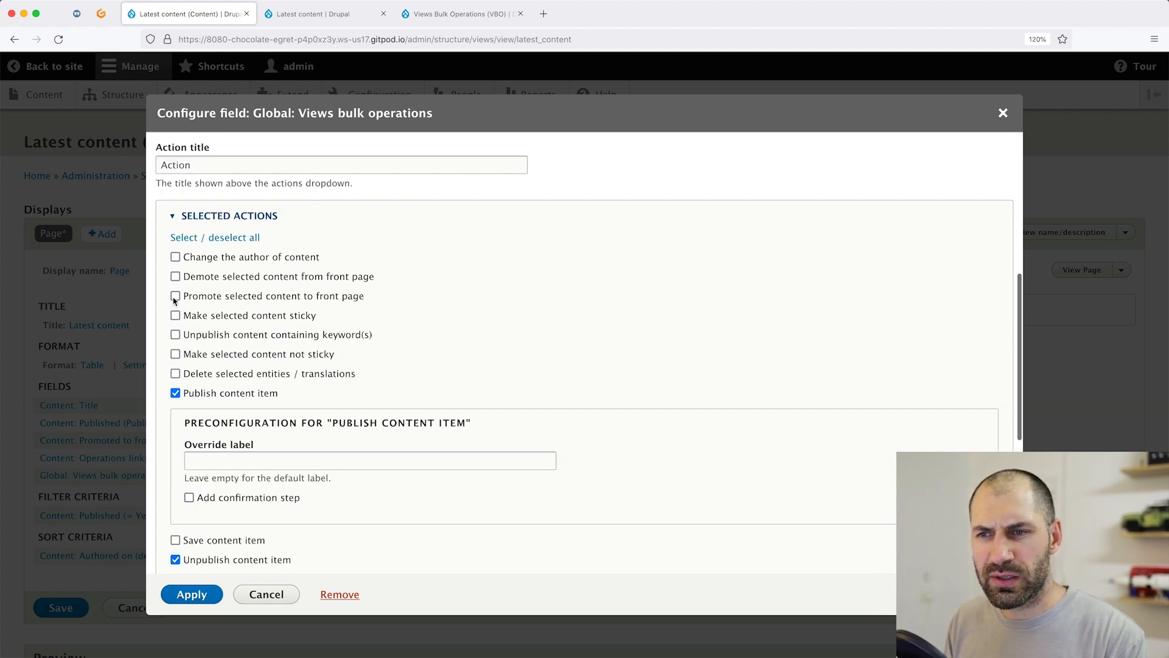
click(175, 295)
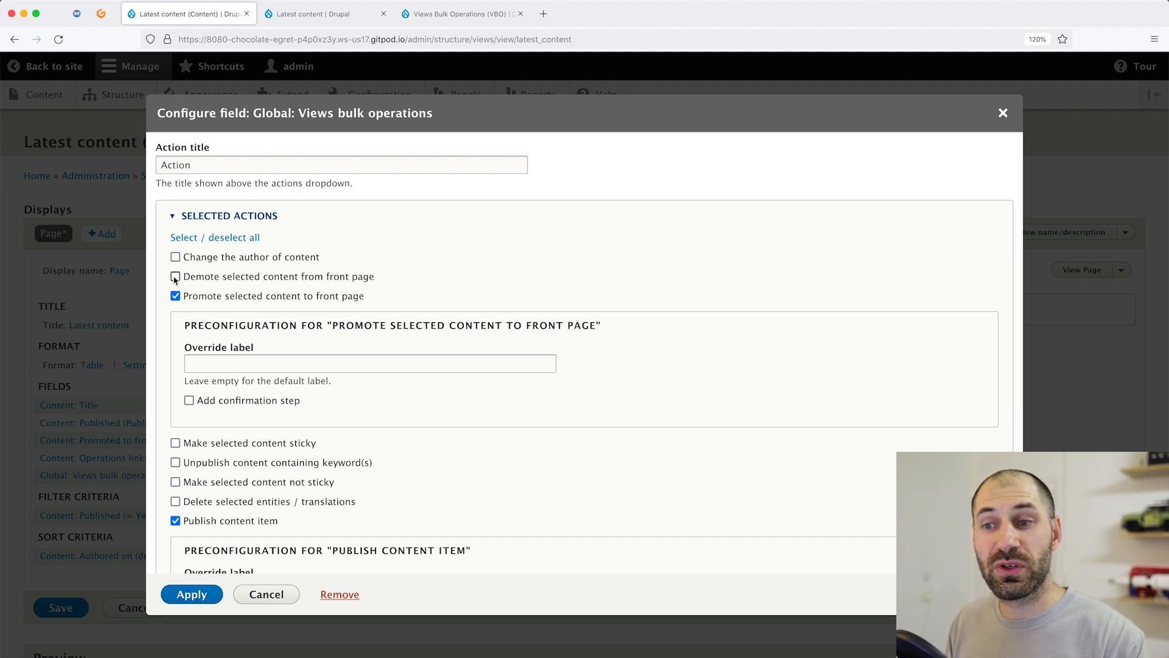
click(176, 277)
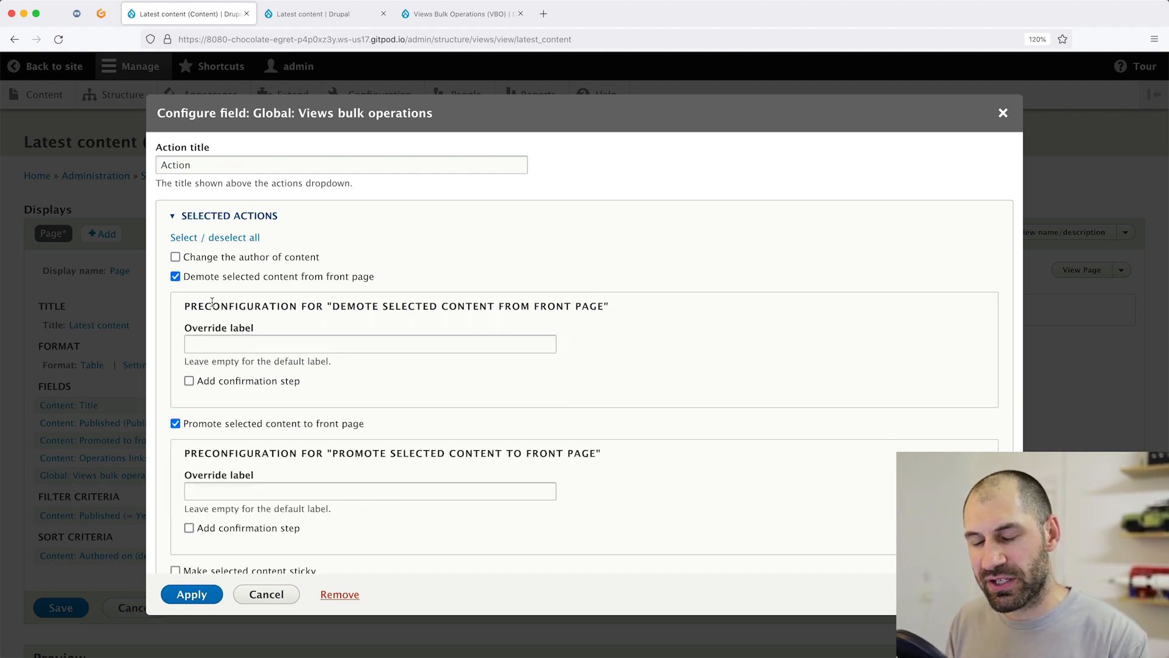
click(369, 344)
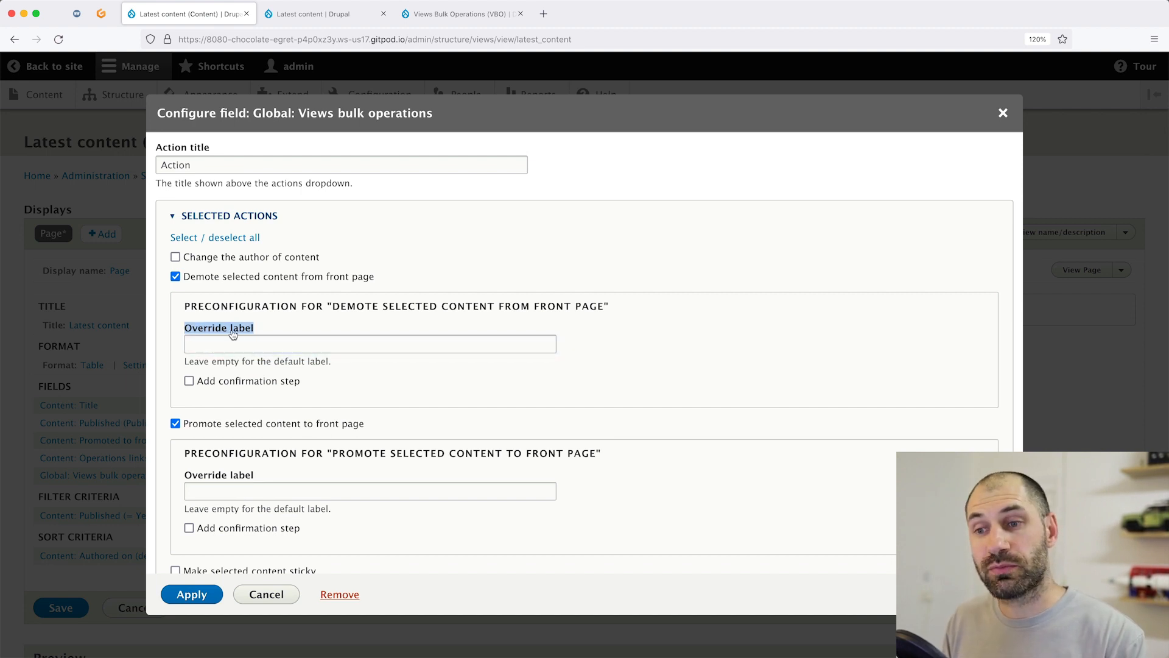
Require a confirmation step for Publish and Unpublish, then apply the field settings
scroll(down, 3)
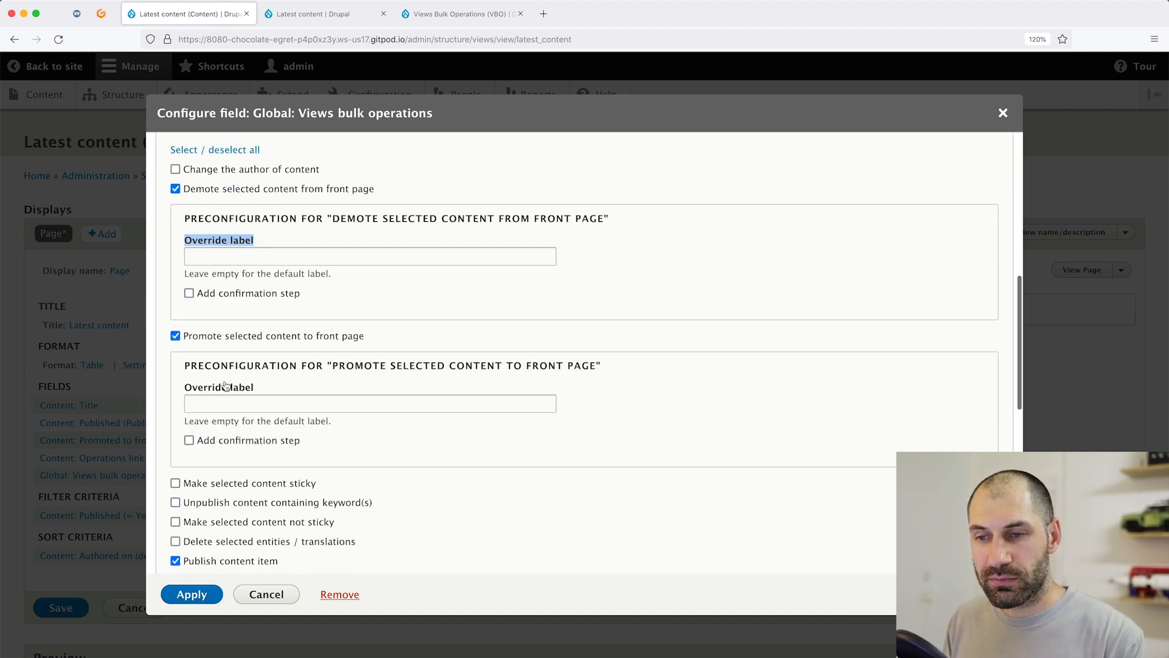
scroll(down, 3)
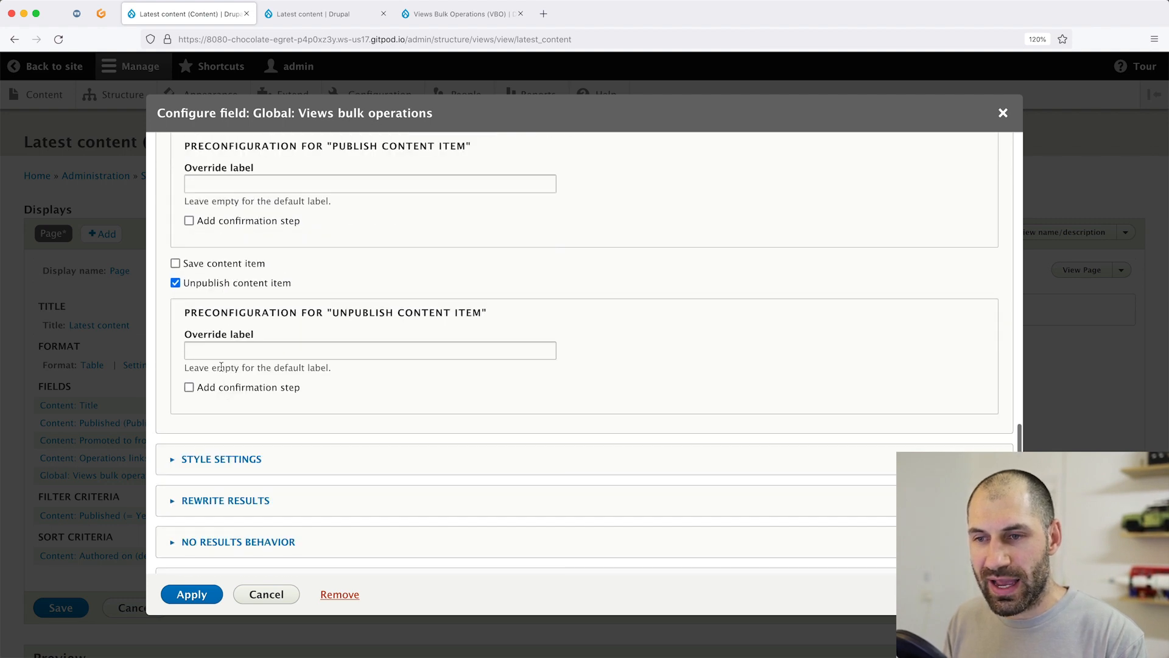
scroll(up, 3)
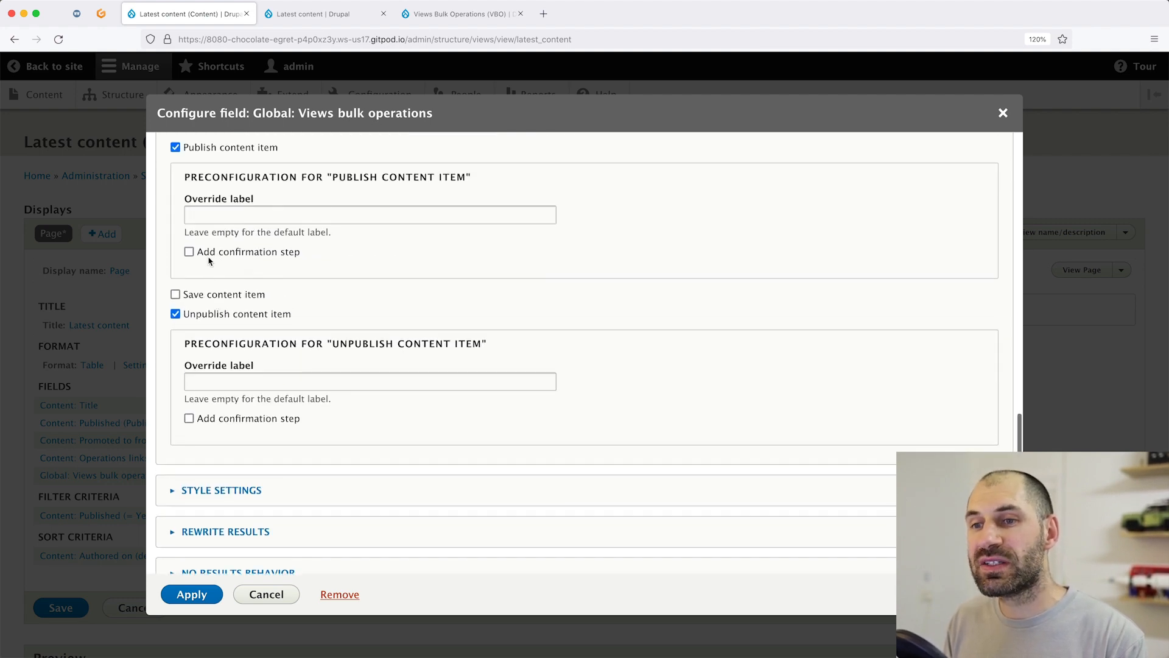
click(189, 251)
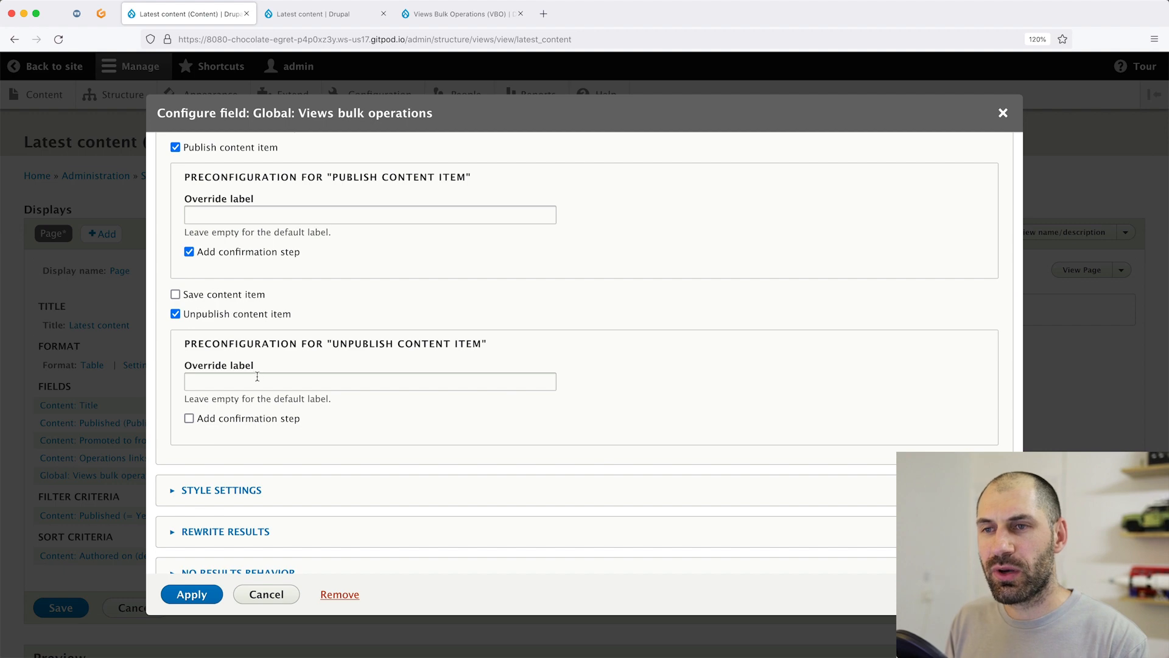
click(189, 418)
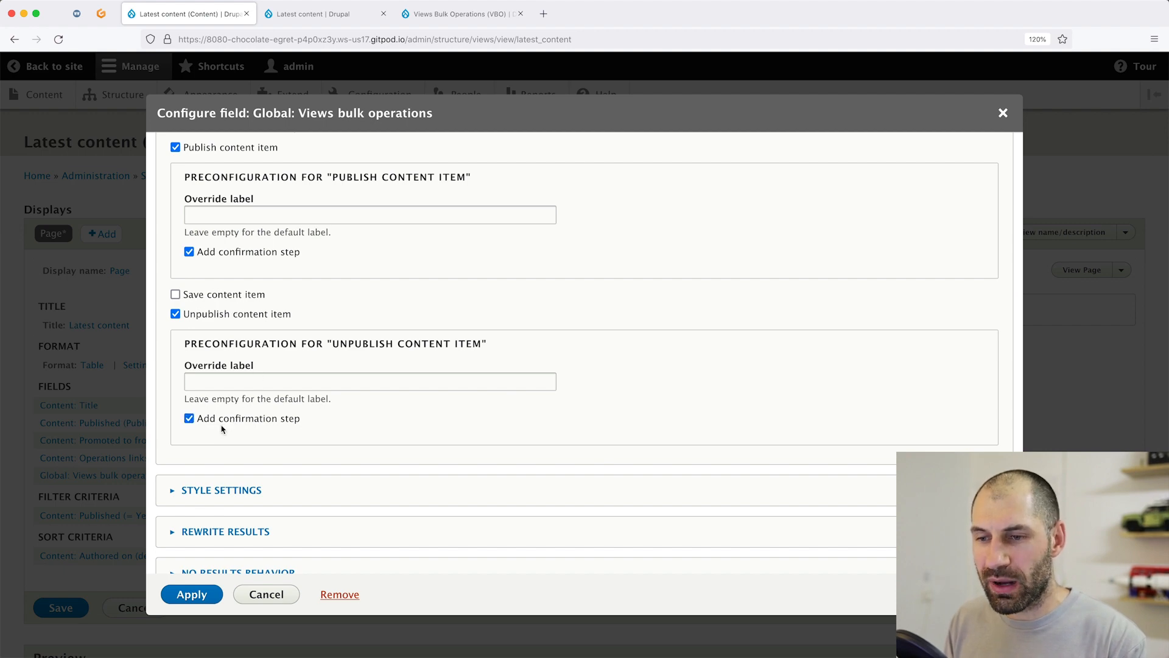
scroll(up, 3)
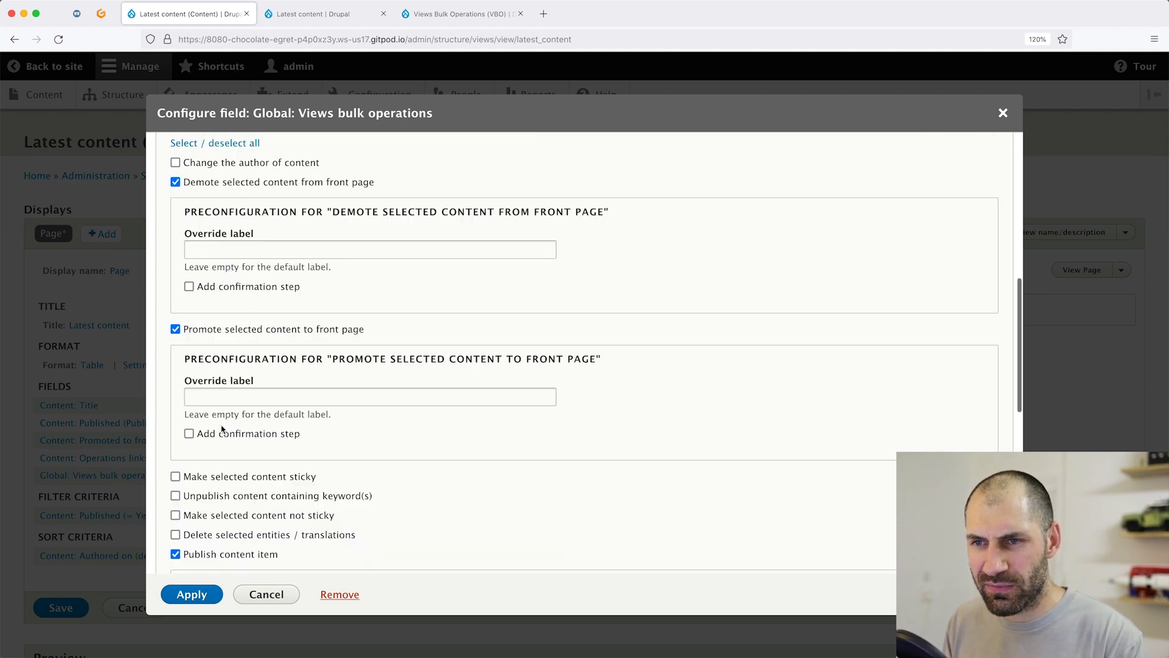
scroll(up, 3)
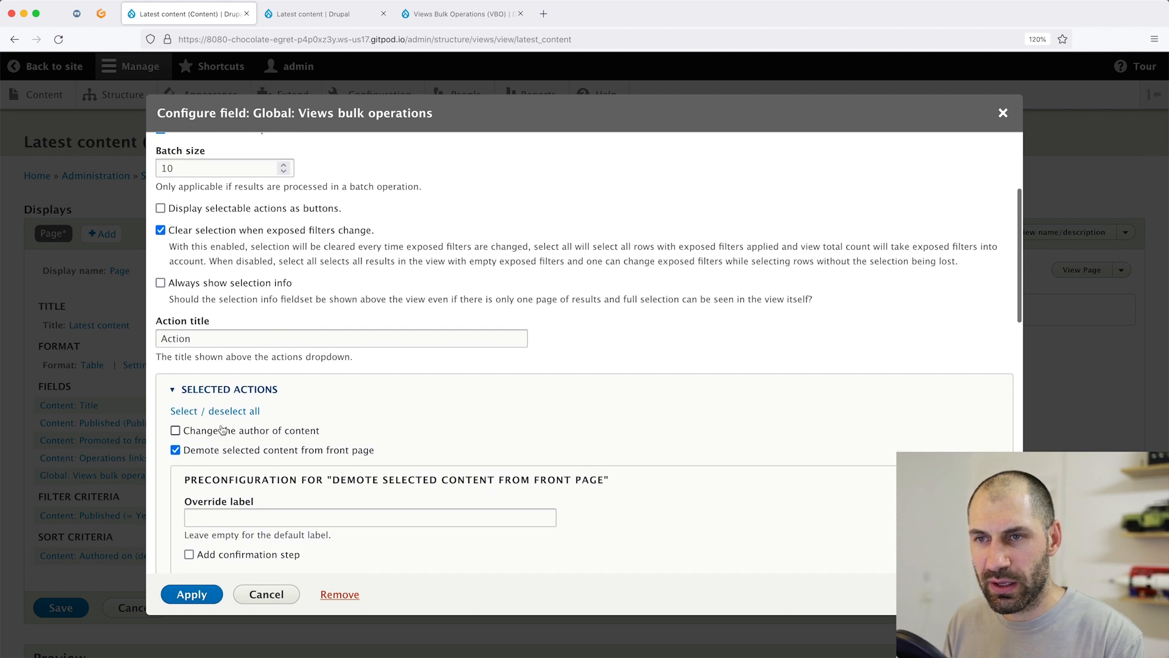
scroll(up, 3)
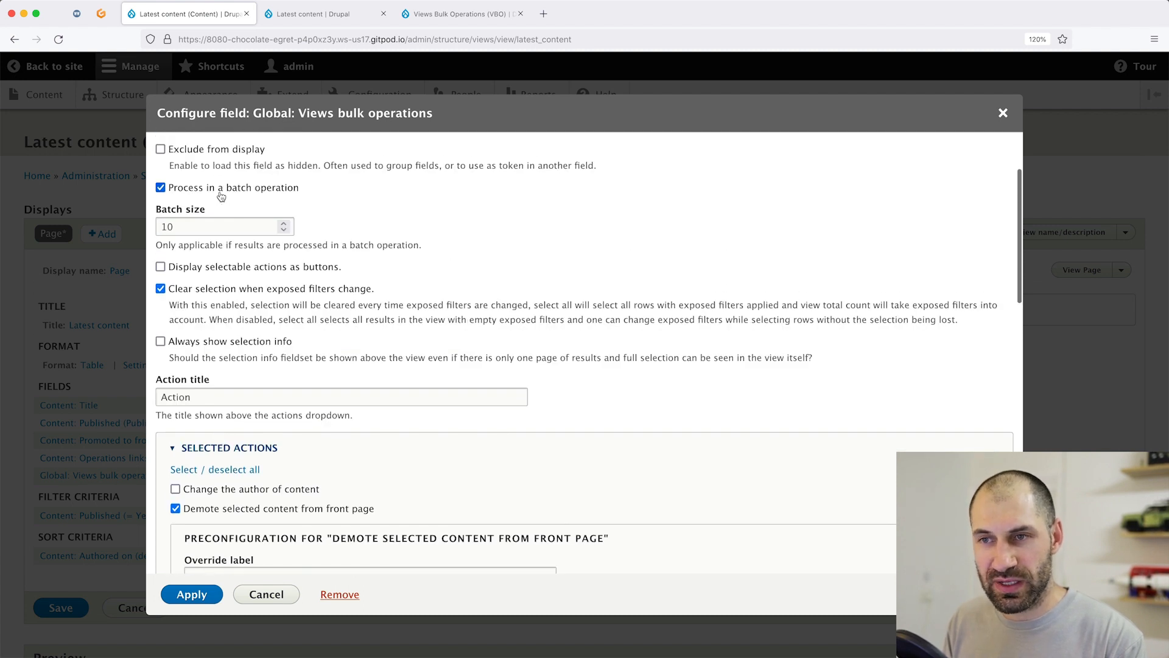
mouse_move(347, 214)
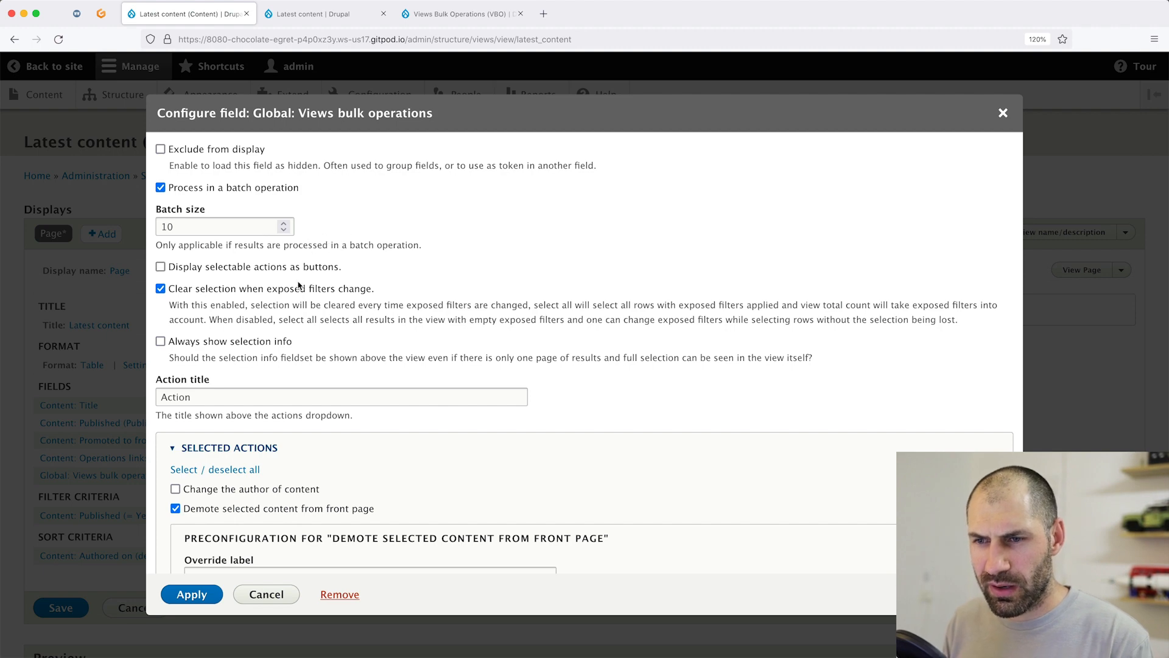
scroll(down, 3)
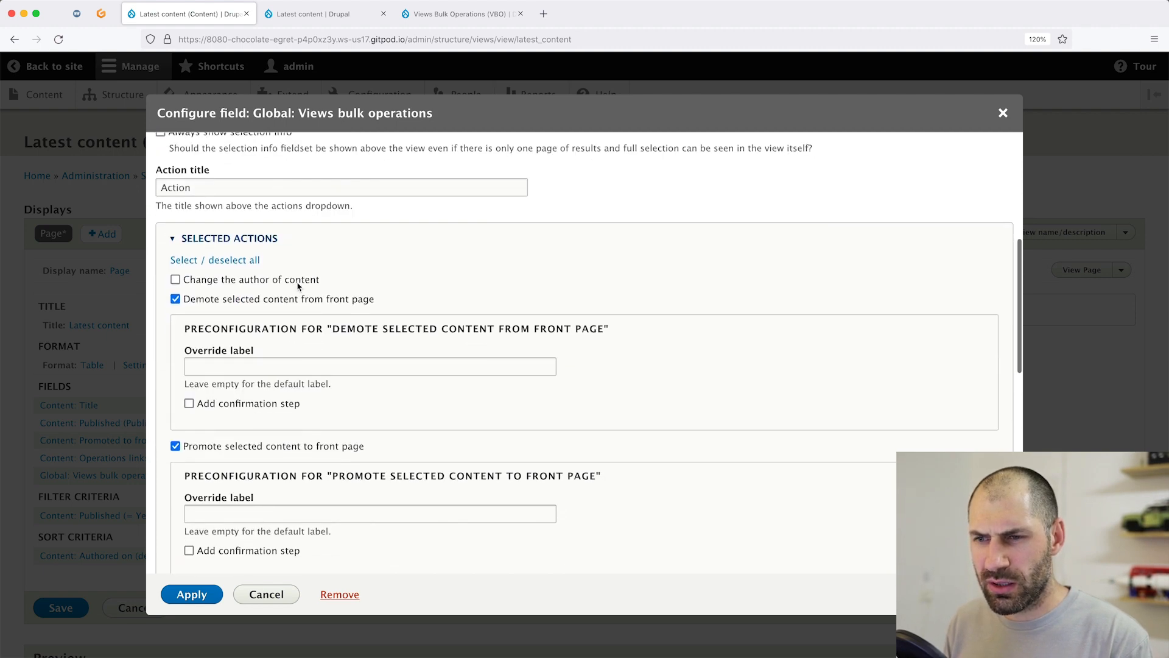
click(192, 594)
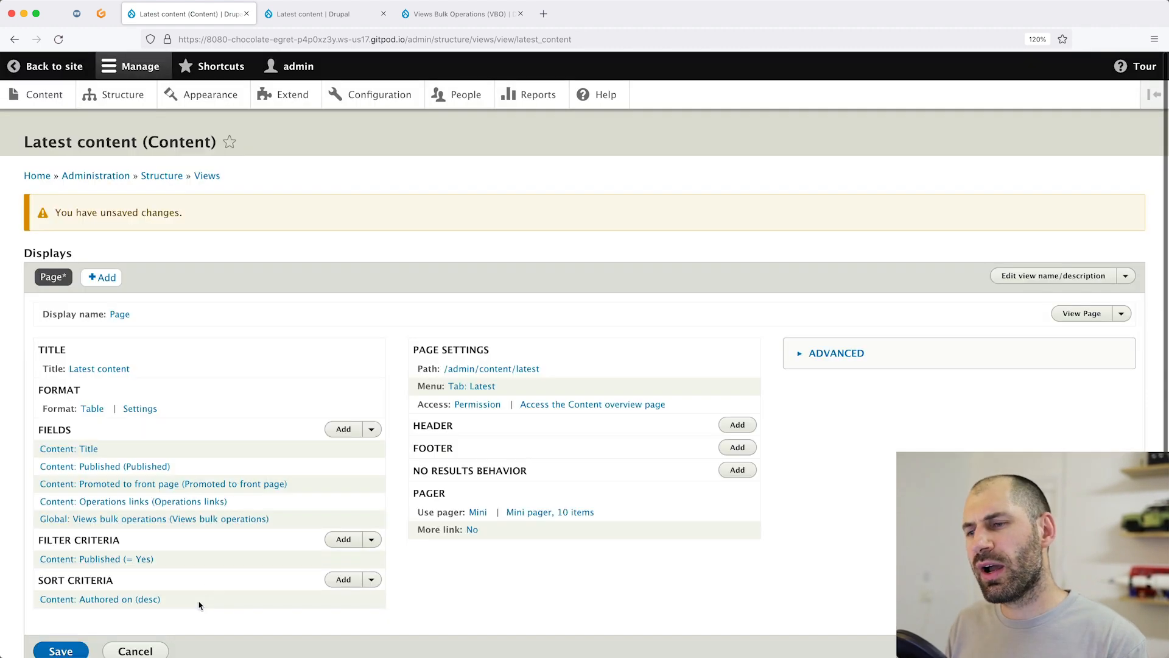
Rearrange the view's fields so Views bulk operations comes first
scroll(down, 3)
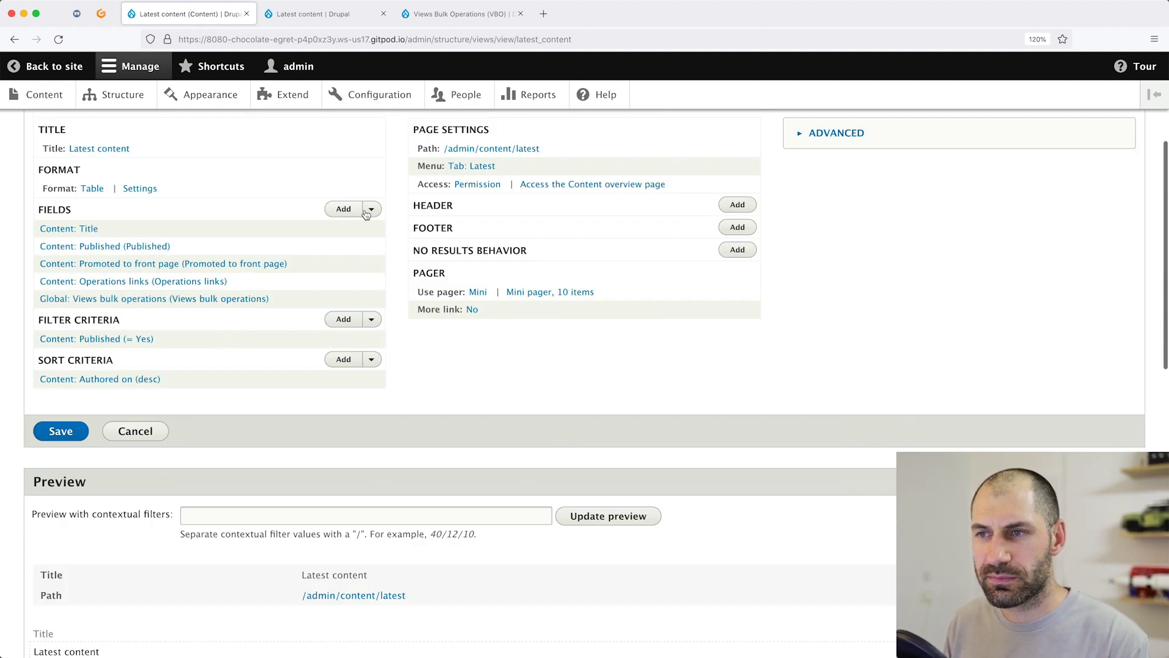
click(370, 208)
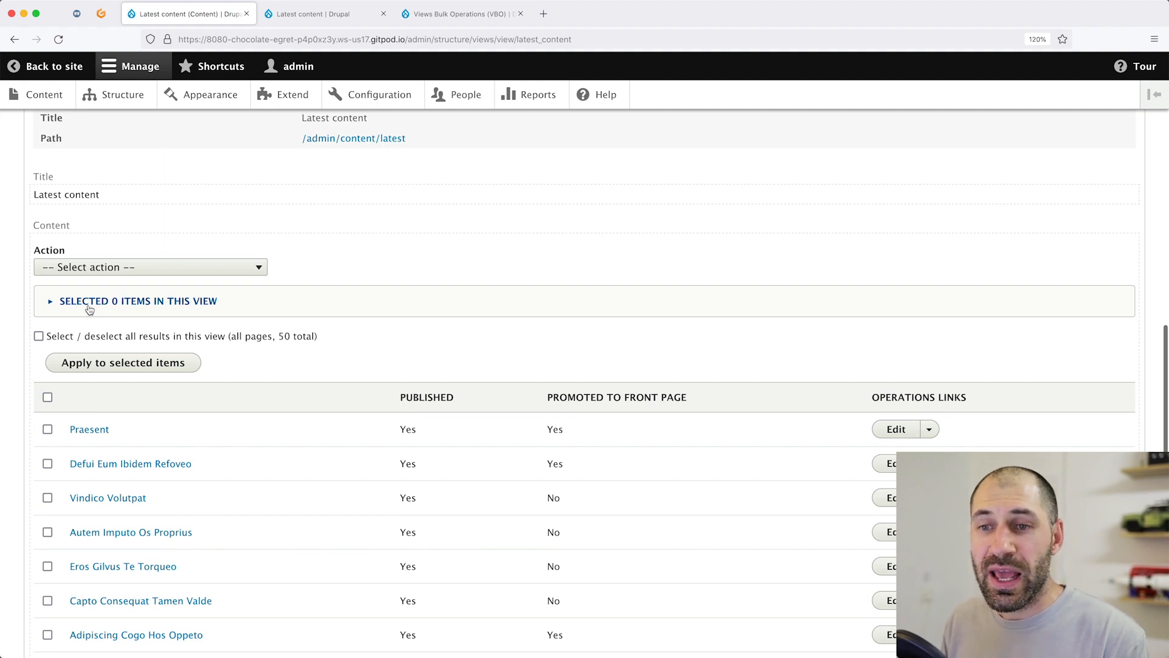
mouse_move(310, 271)
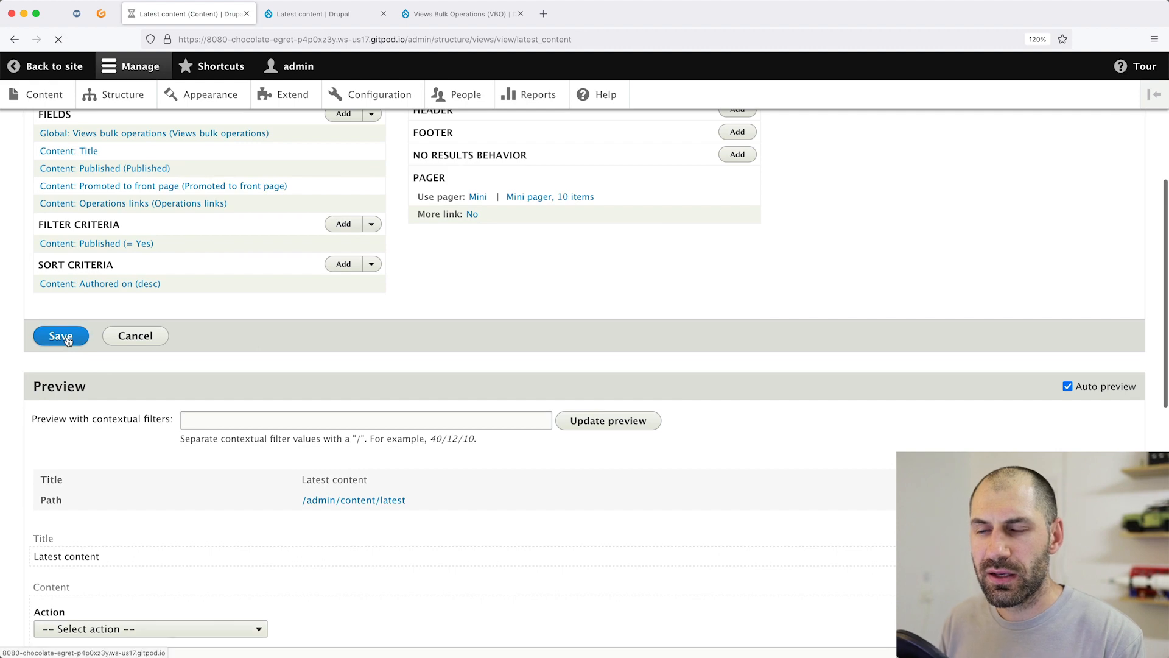
Reload the Latest content listing to confirm the Action dropdown and row checkboxes appear
click(61, 336)
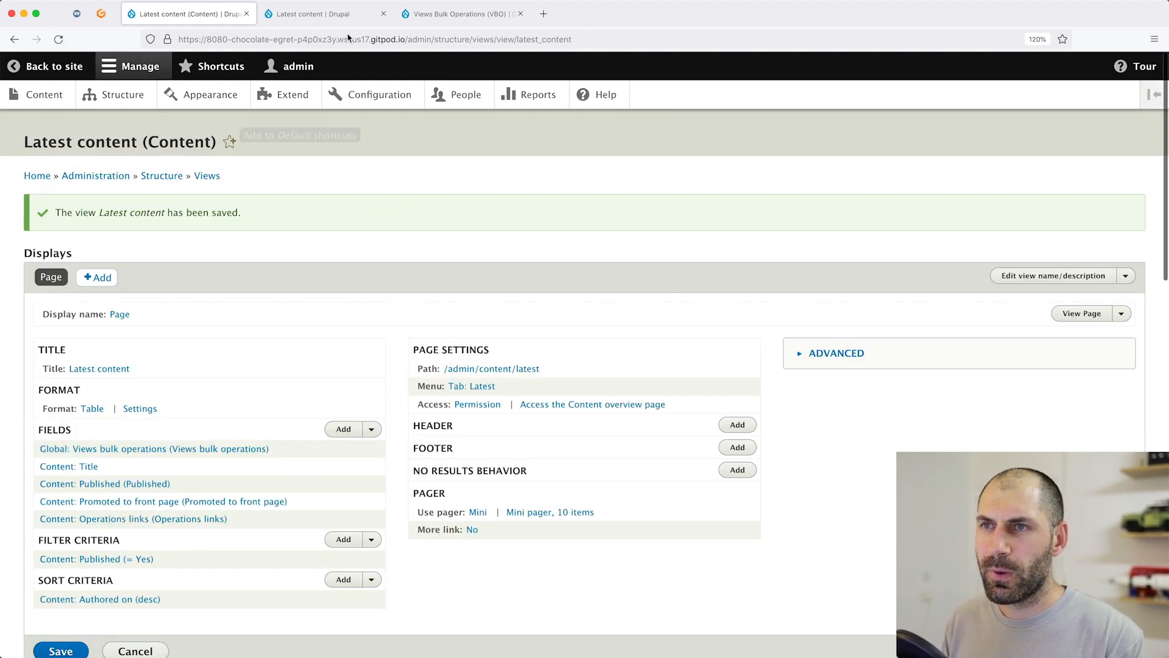
click(327, 14)
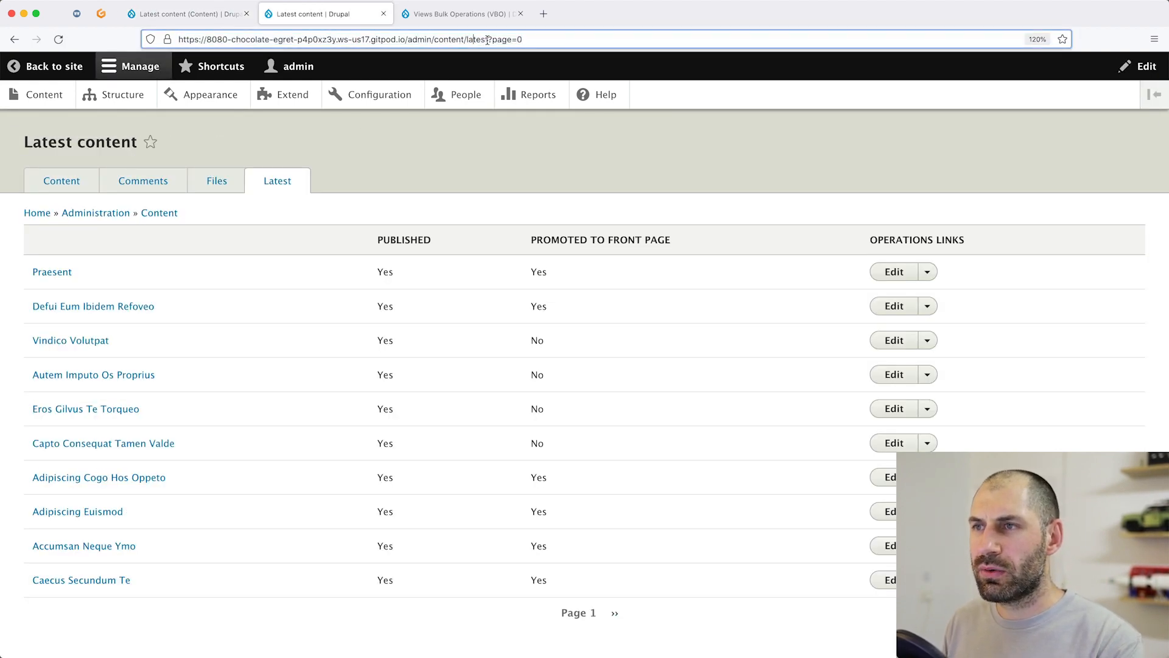
click(277, 180)
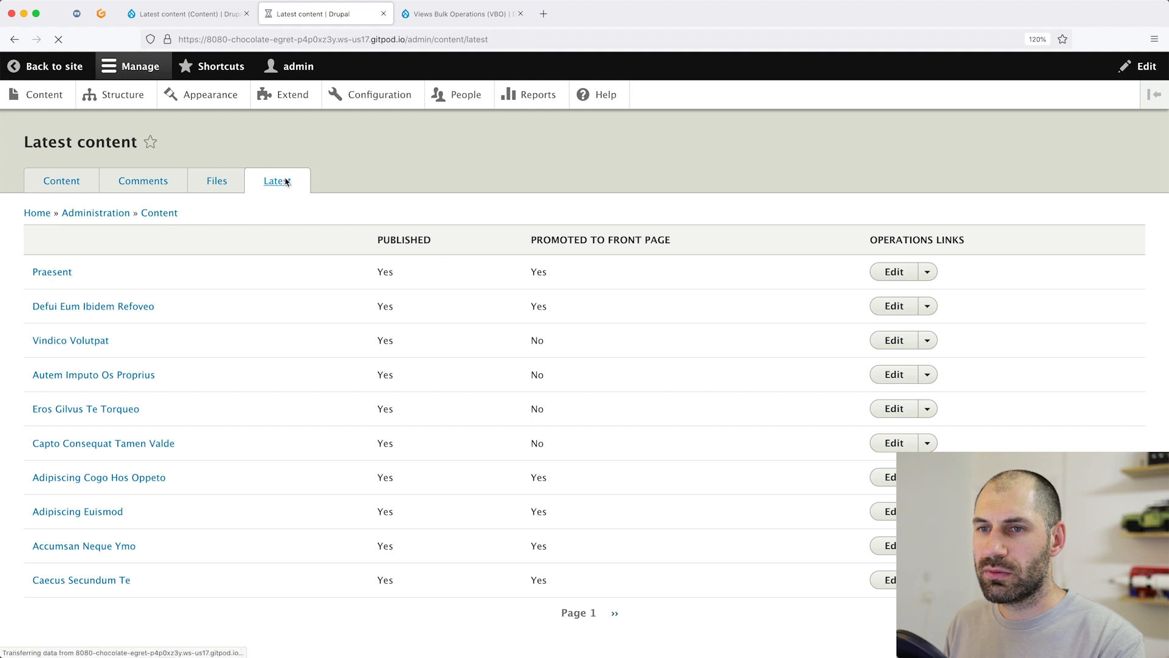
click(276, 180)
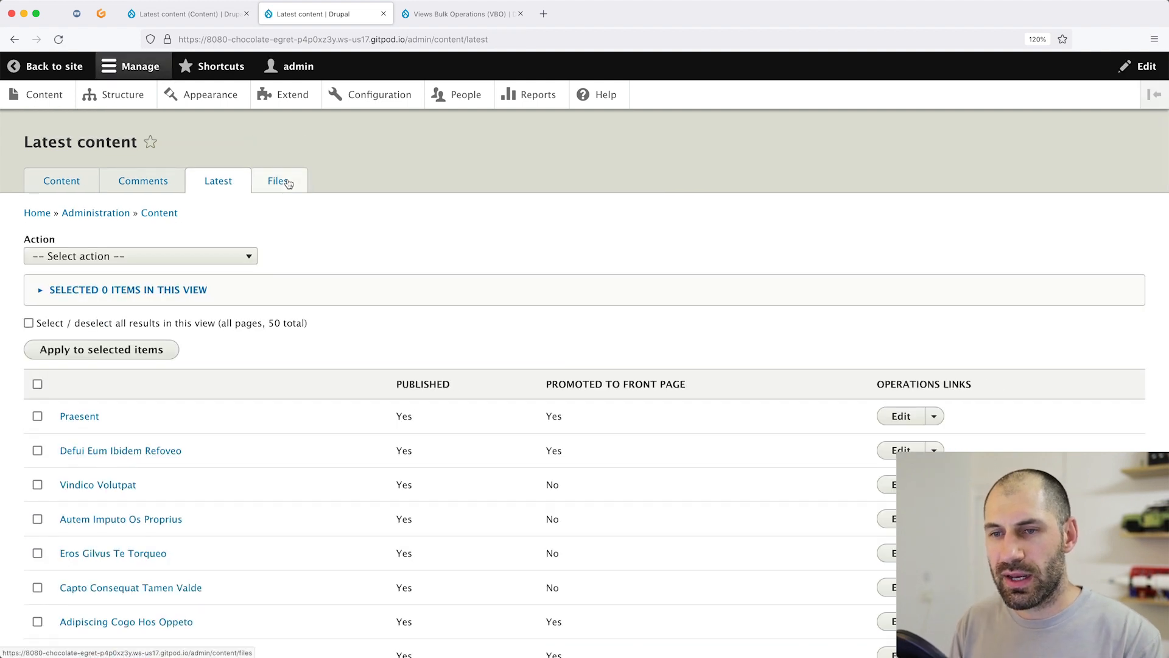
mouse_move(183, 290)
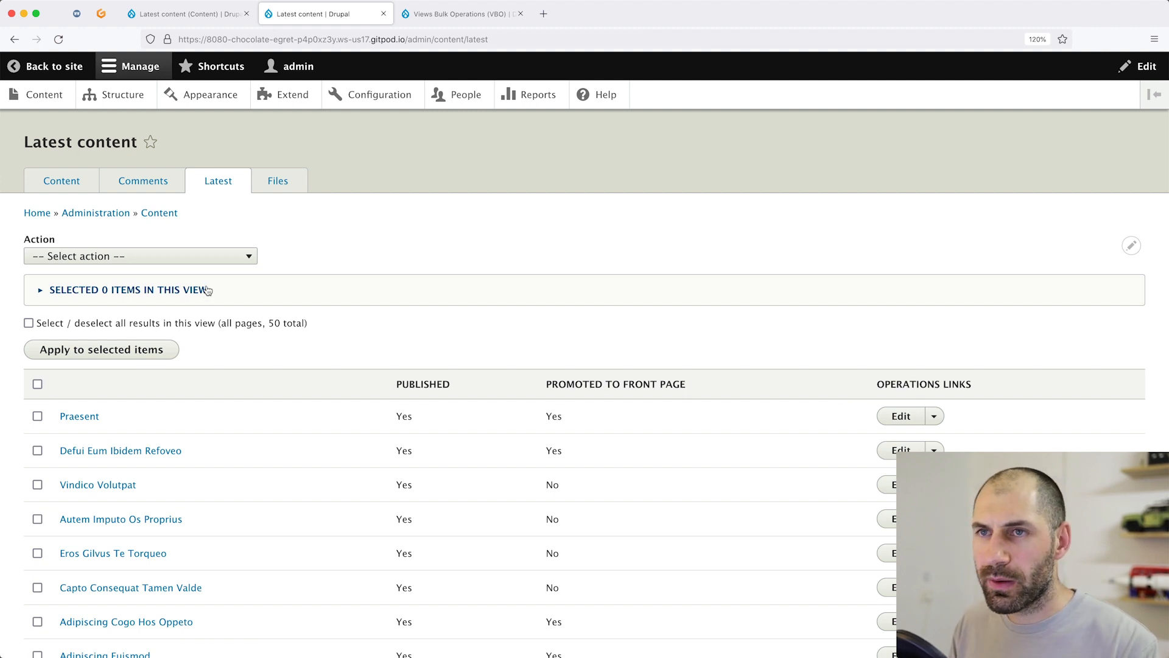
mouse_move(360, 335)
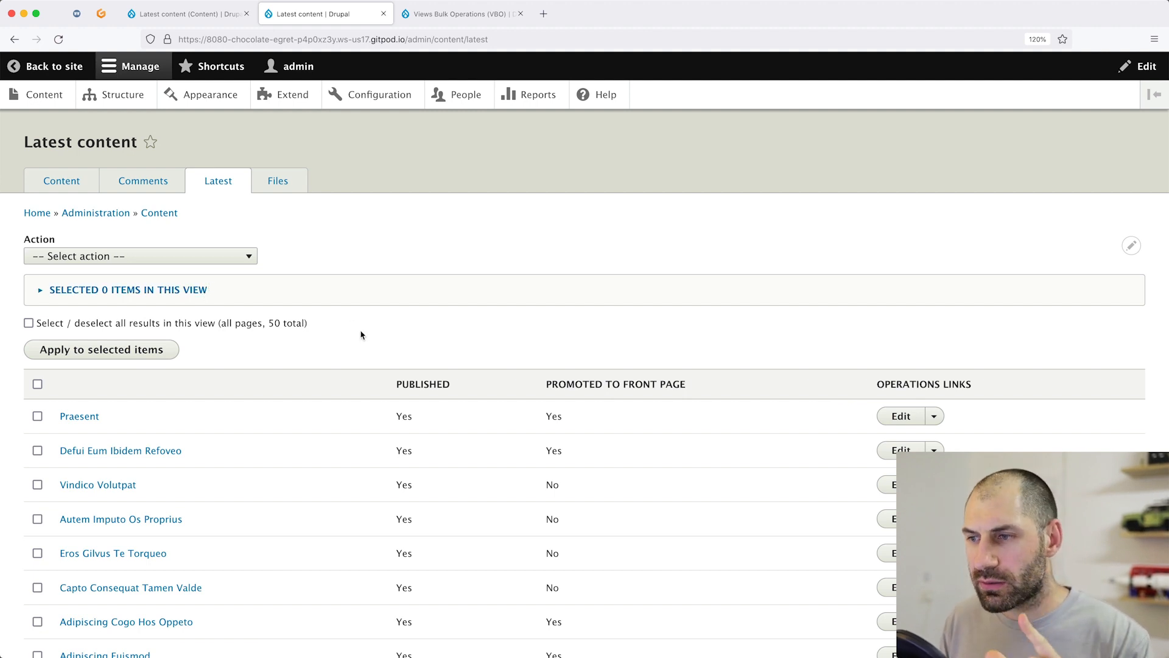
mouse_move(226, 293)
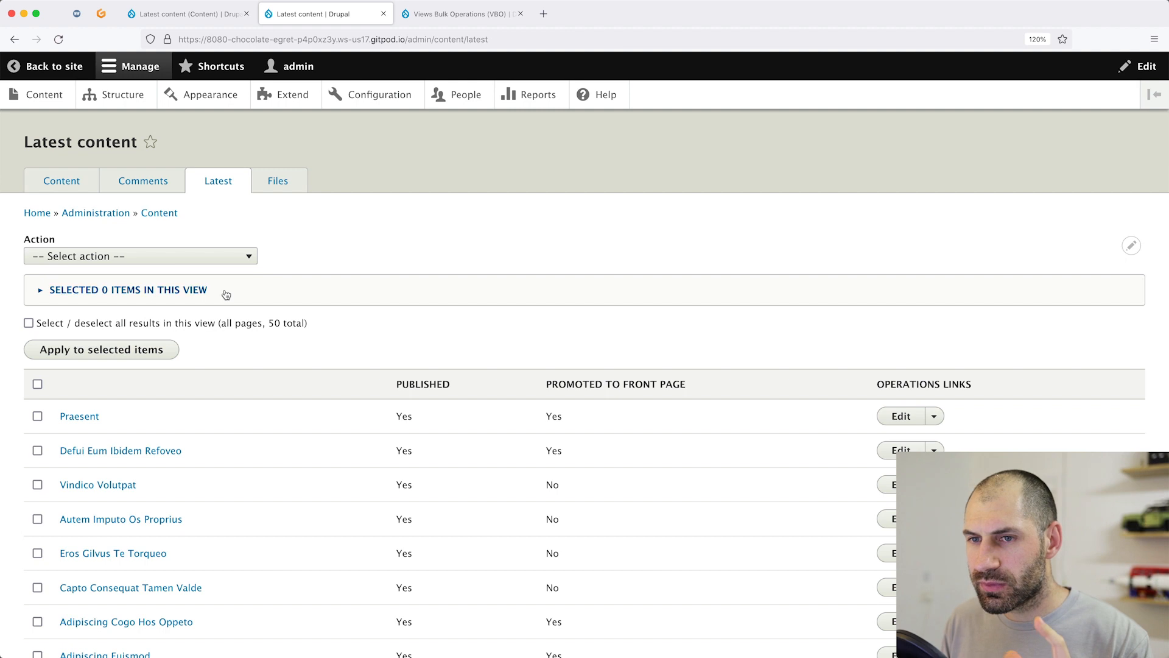
click(140, 256)
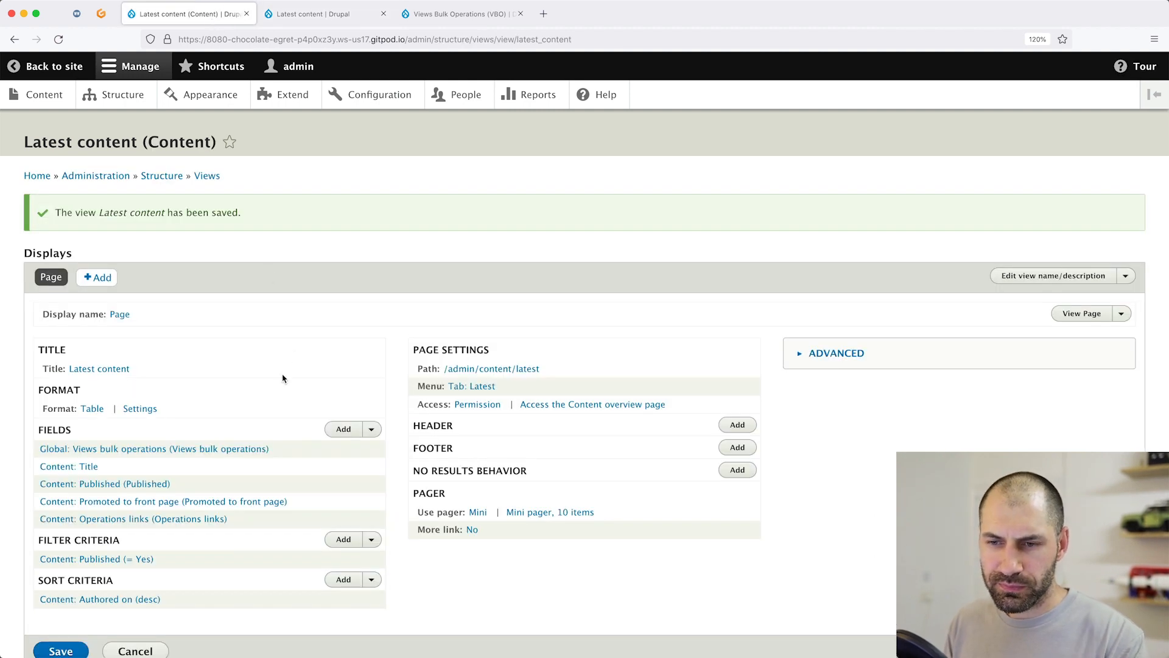
Review the view's filter criteria, then return to the Latest content listing
scroll(up, 3)
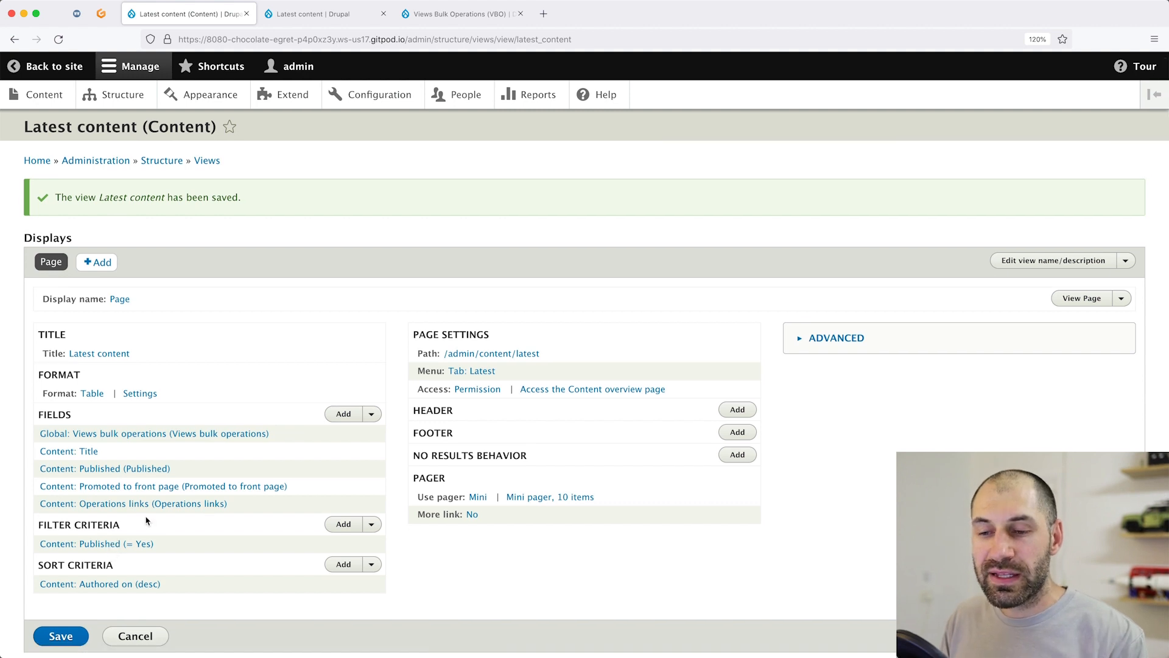
mouse_move(127, 543)
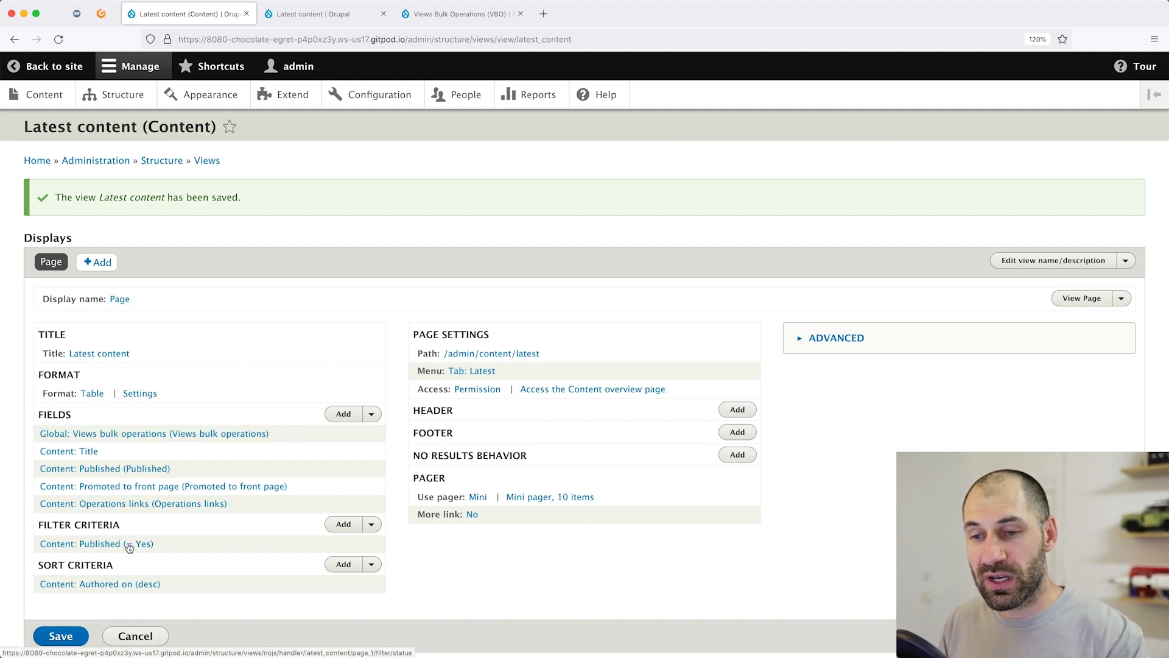
click(95, 544)
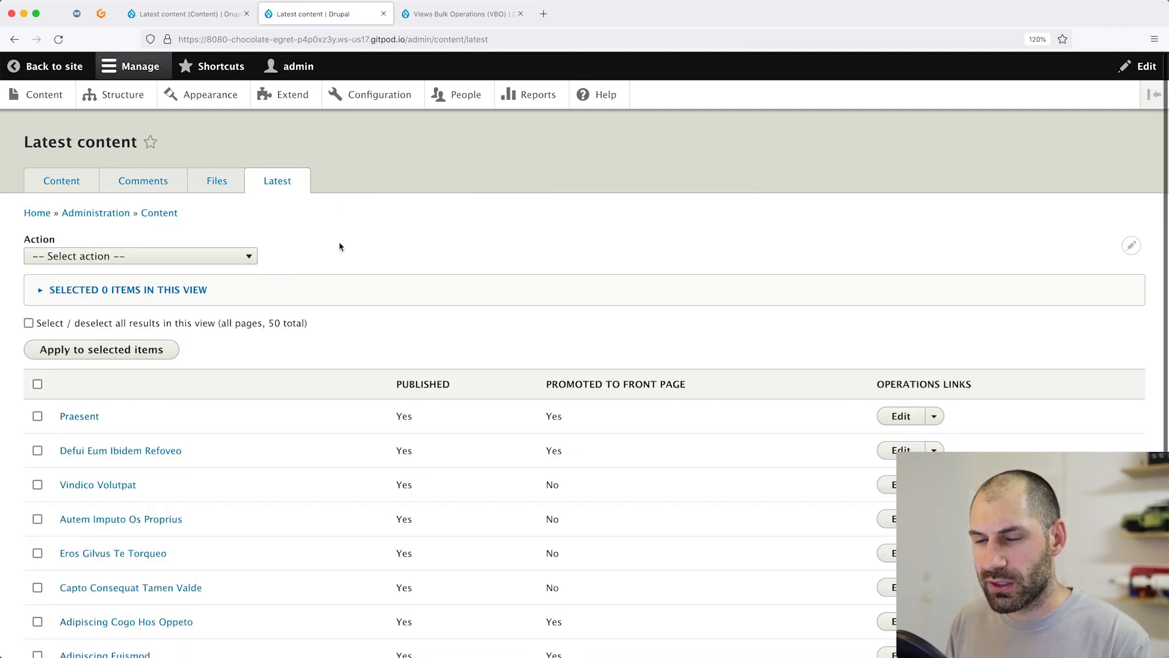
mouse_move(297, 298)
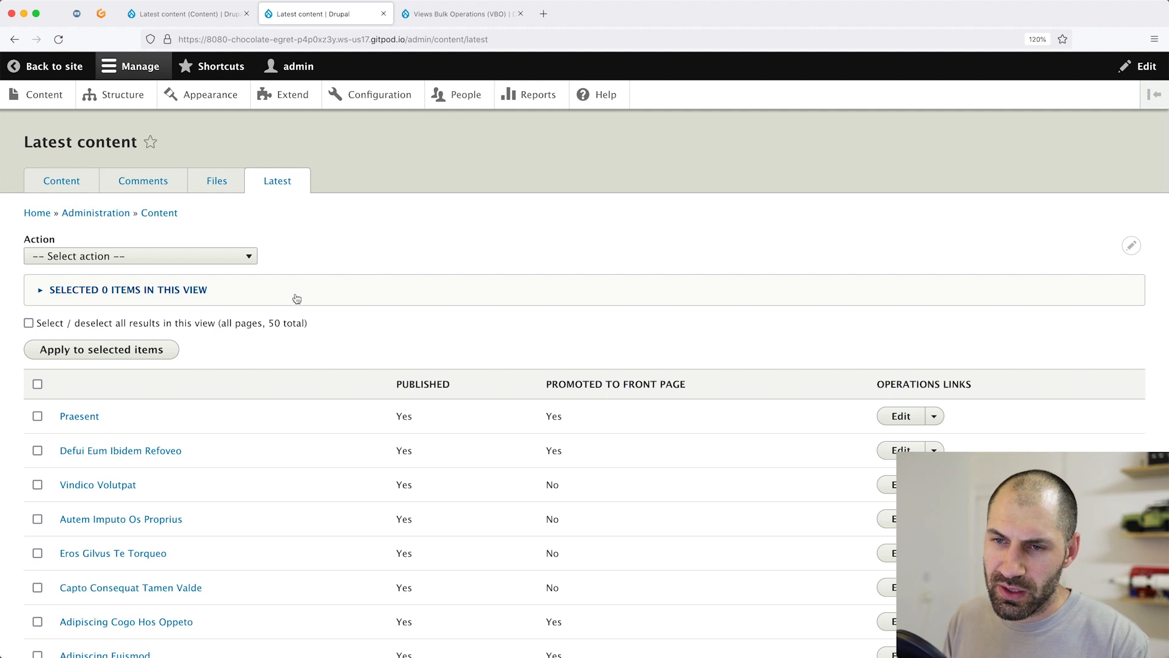
Select Praesent and Defui Eum Ibidem Refoveo and choose 'Unpublish content item' as the action
click(37, 417)
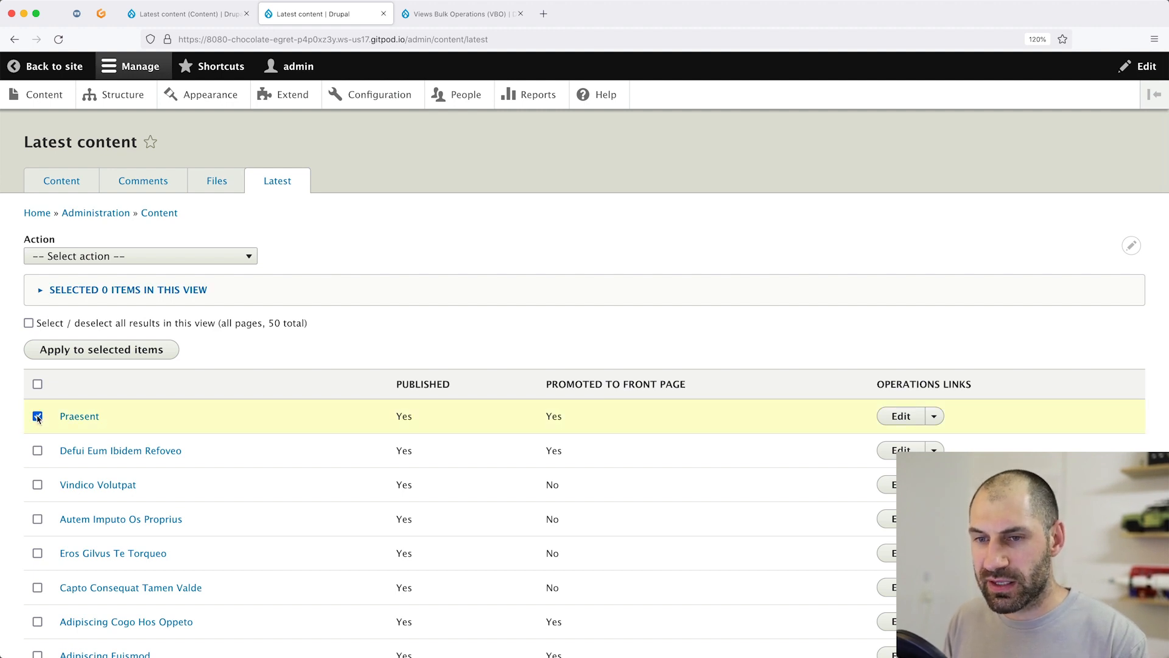
click(38, 449)
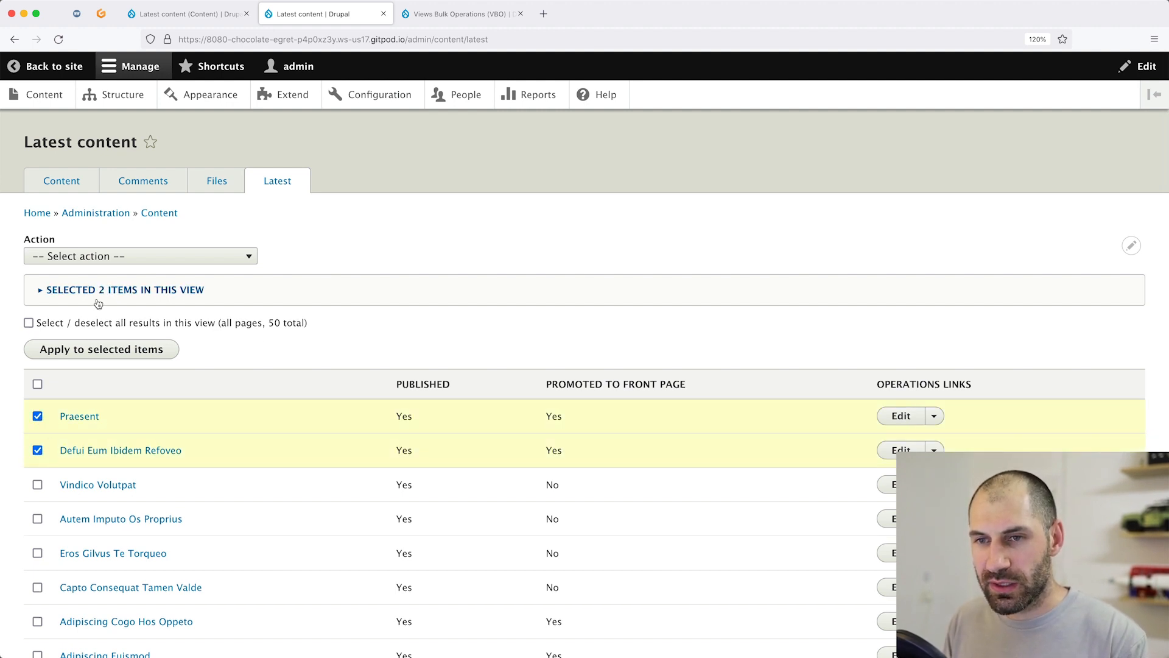
click(126, 290)
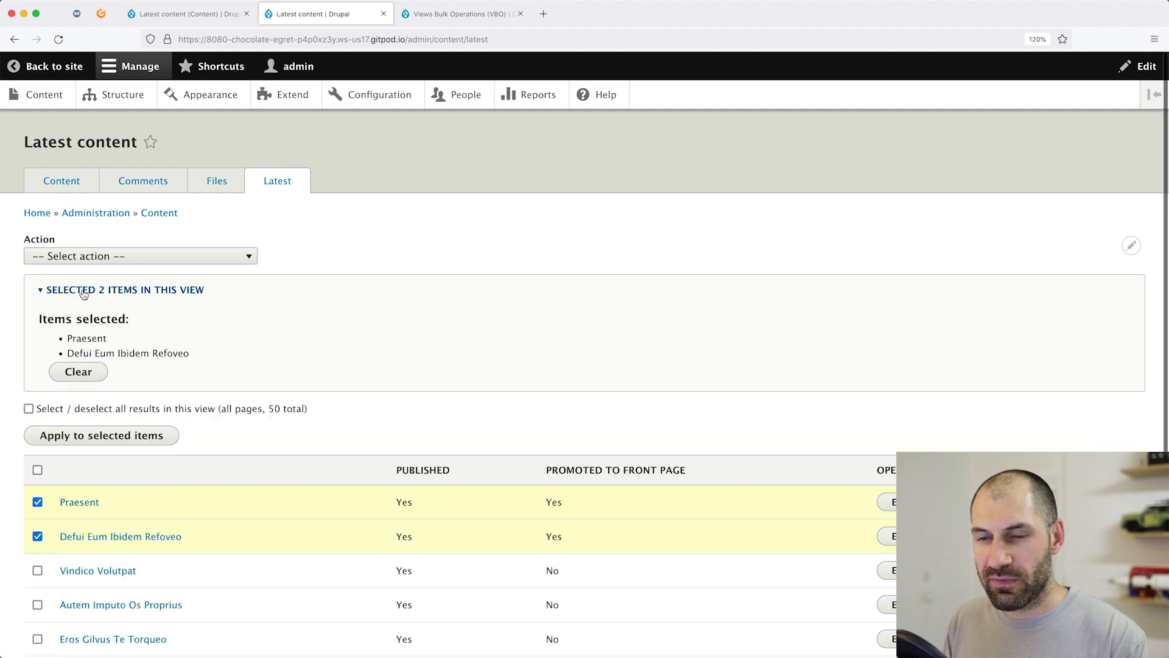
mouse_move(106, 351)
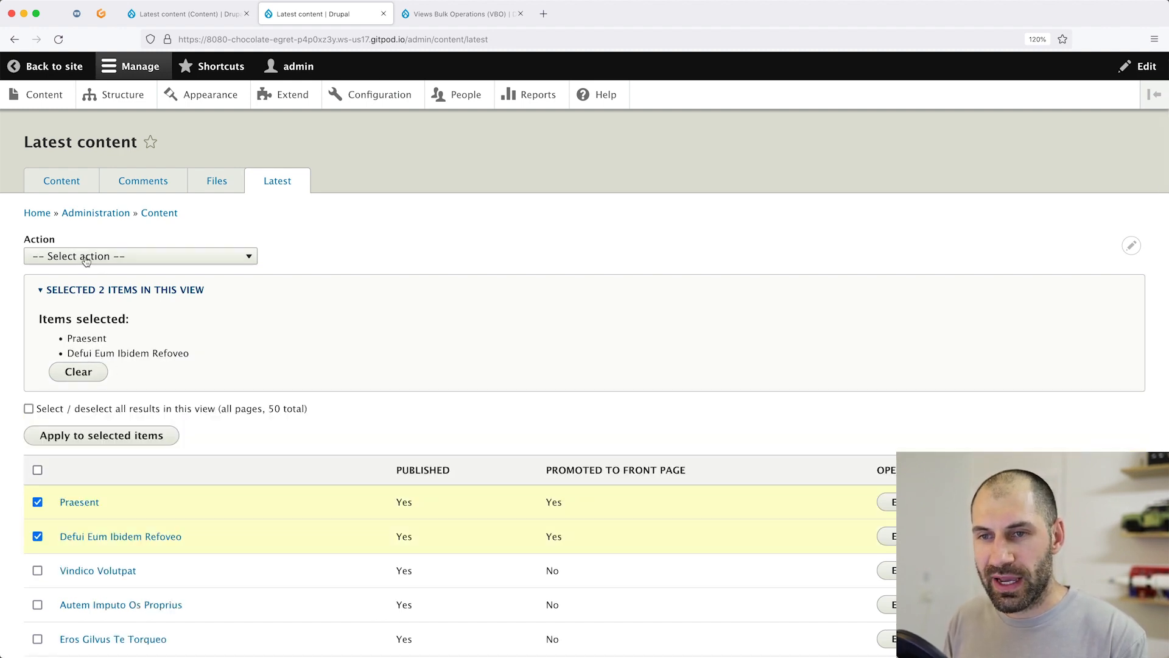
click(140, 256)
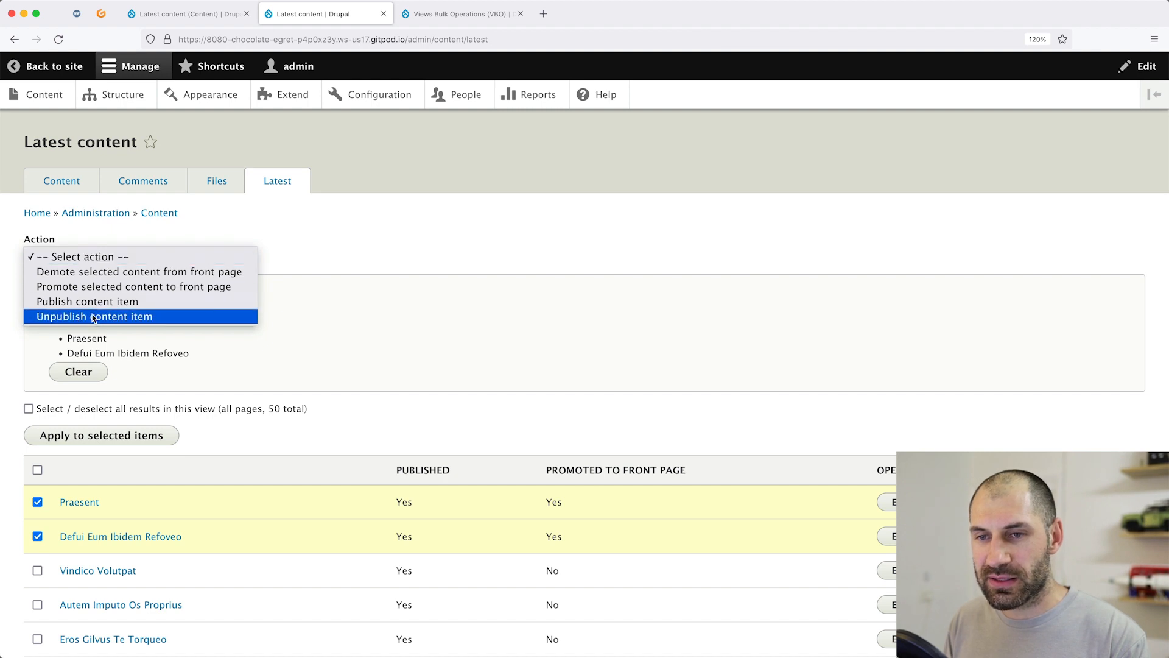
mouse_move(178, 320)
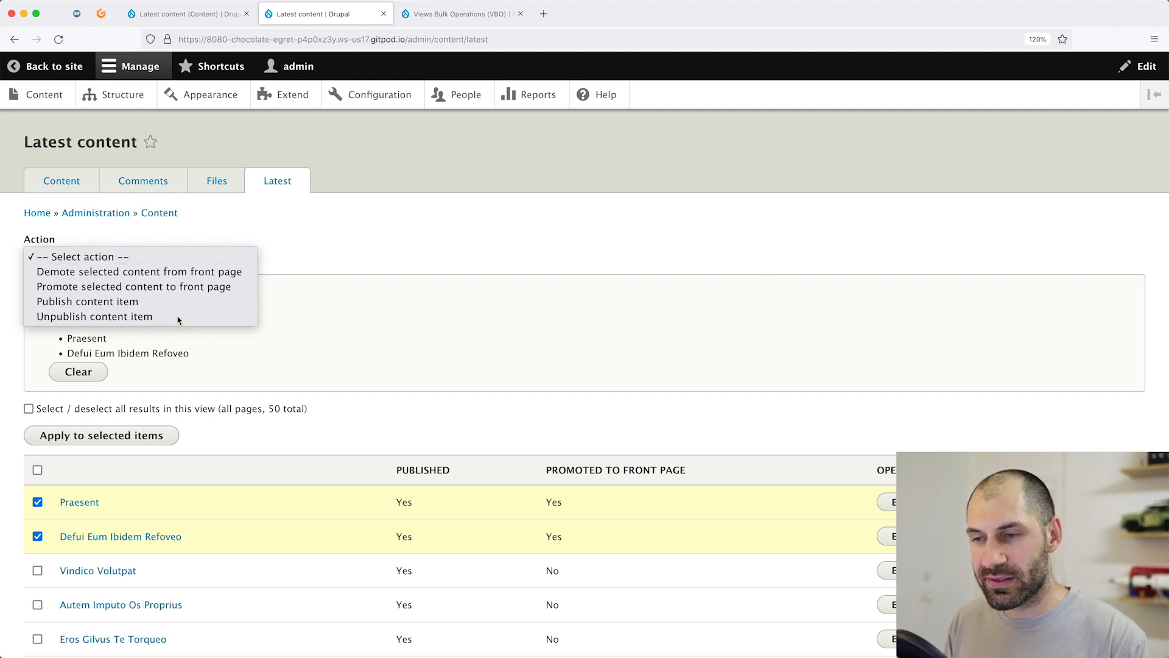
click(94, 317)
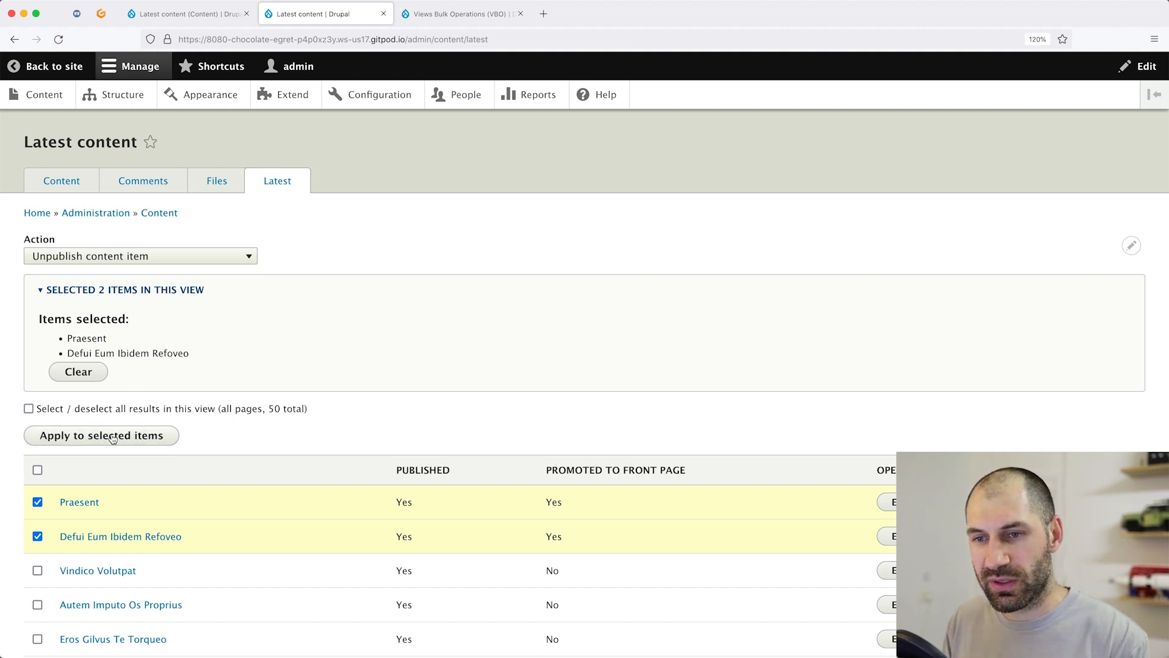
Apply unpublishing to the two selected items and confirm the execution
click(101, 436)
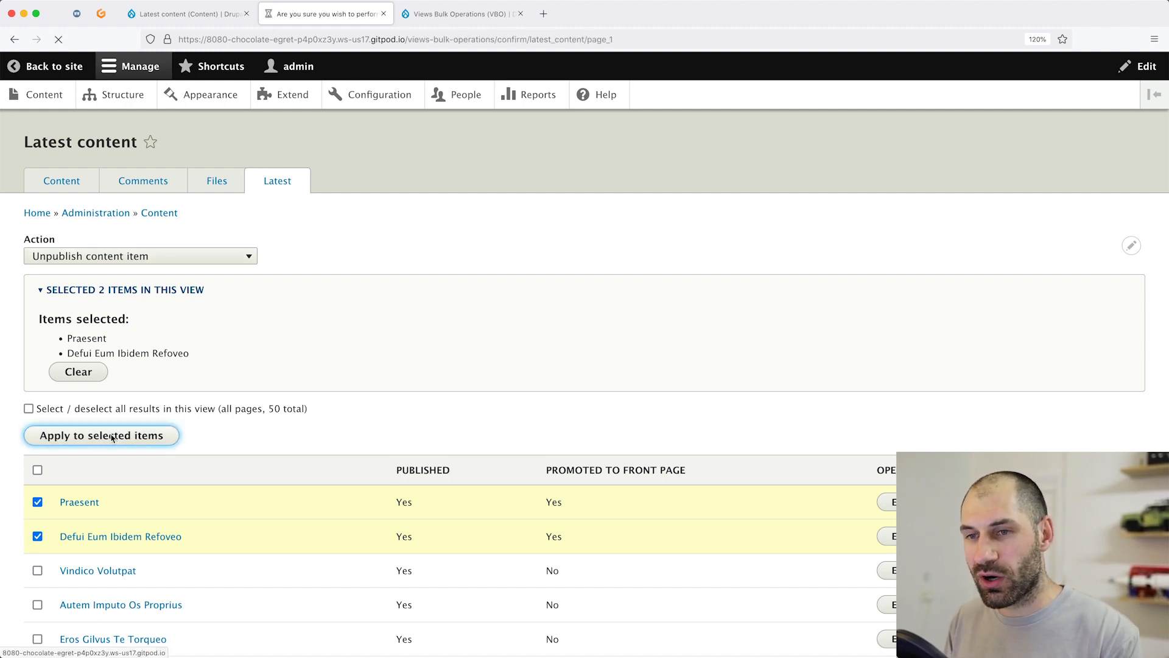
click(101, 435)
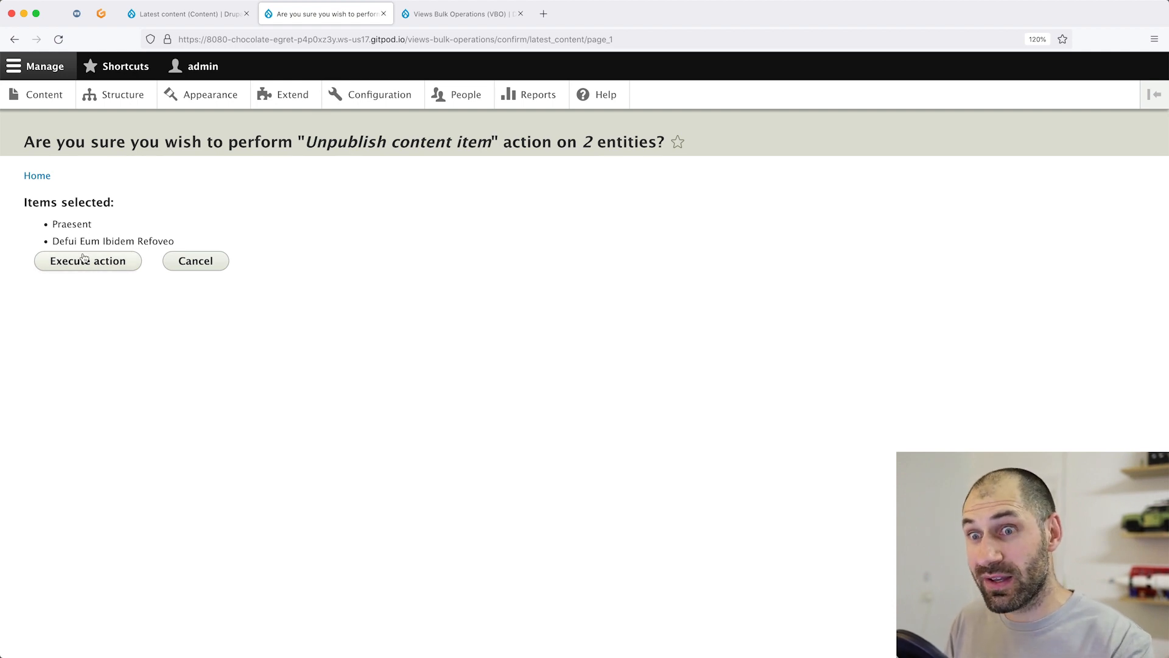
click(88, 261)
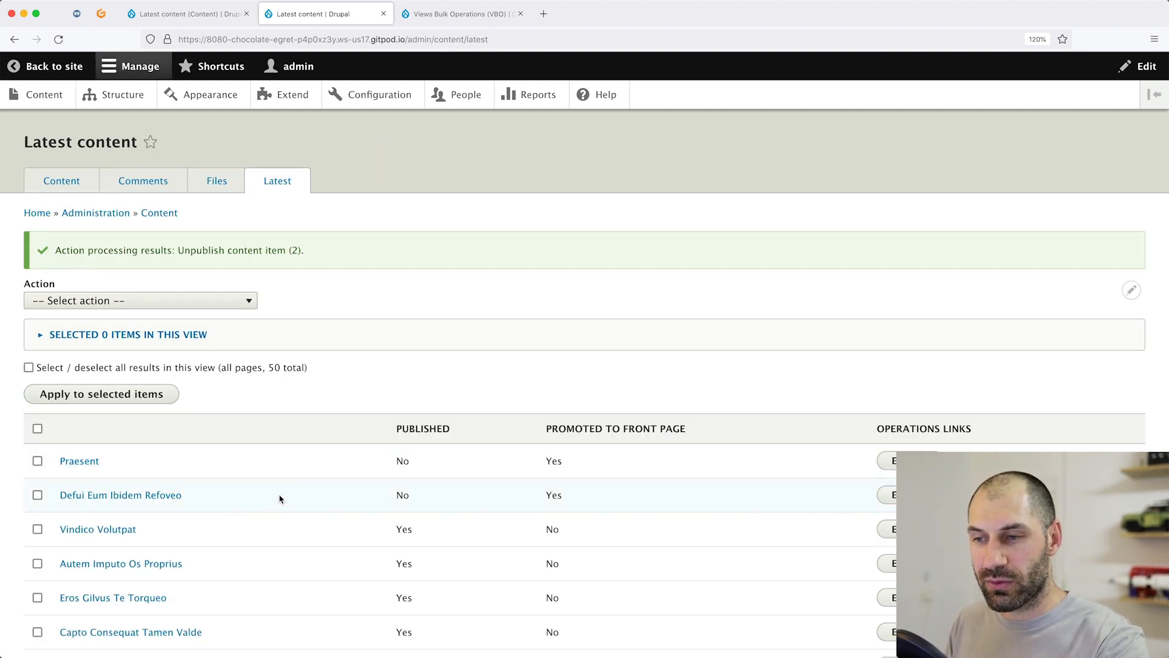
mouse_move(316, 470)
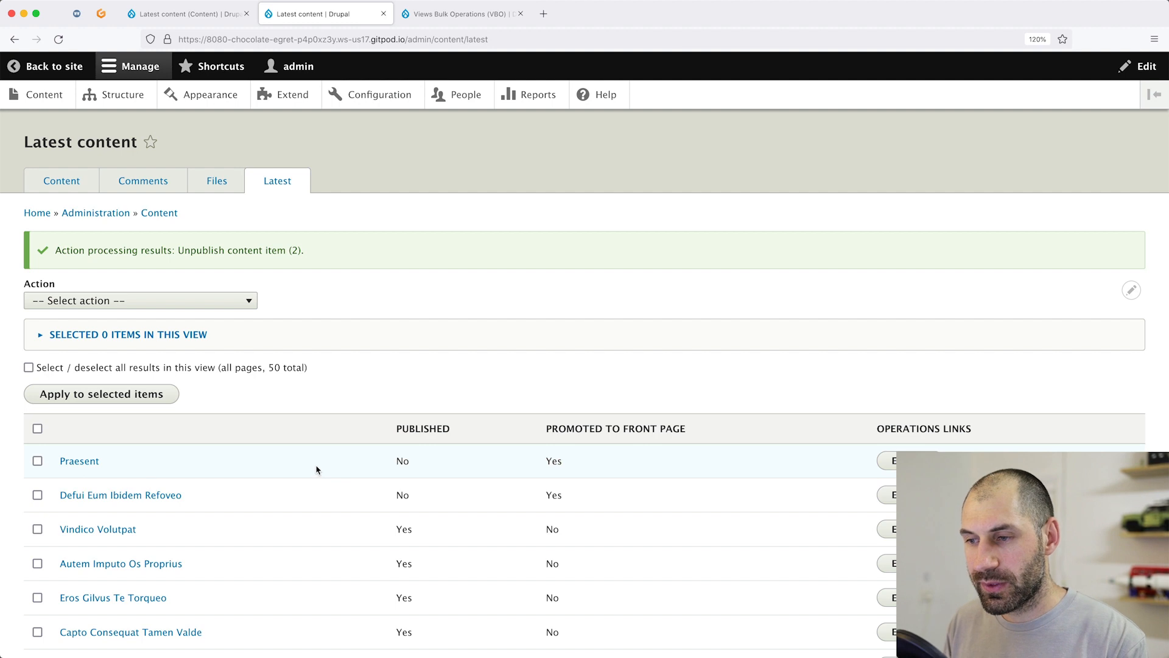
Reselect both items and apply 'Demote selected content from front page' to them
click(37, 494)
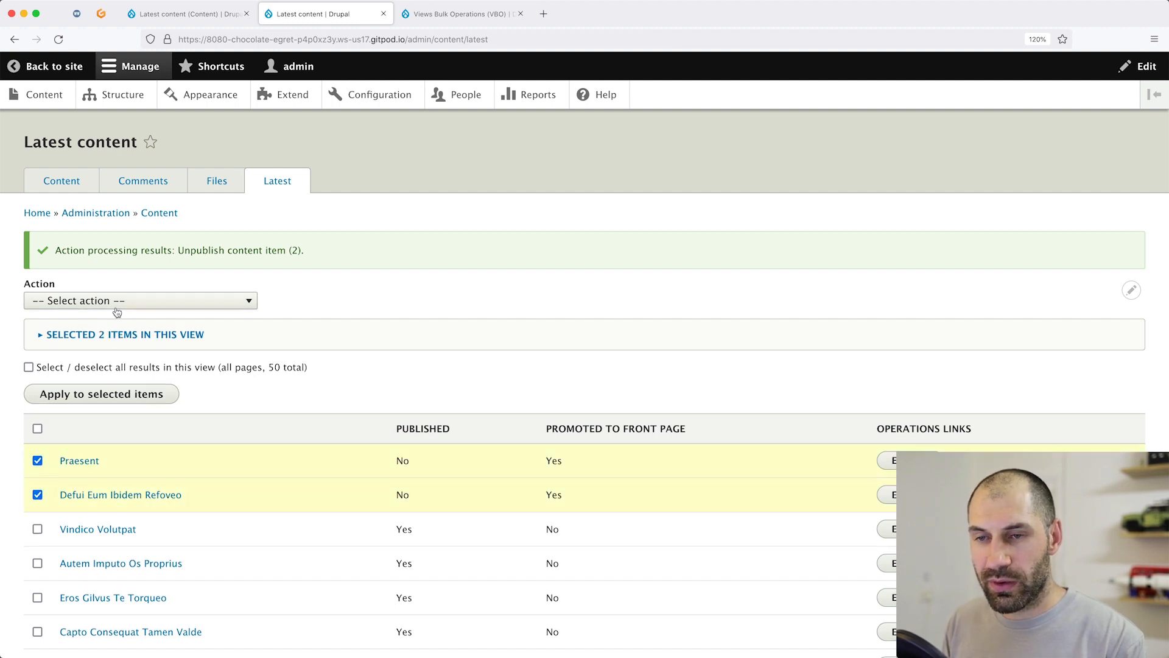
click(140, 300)
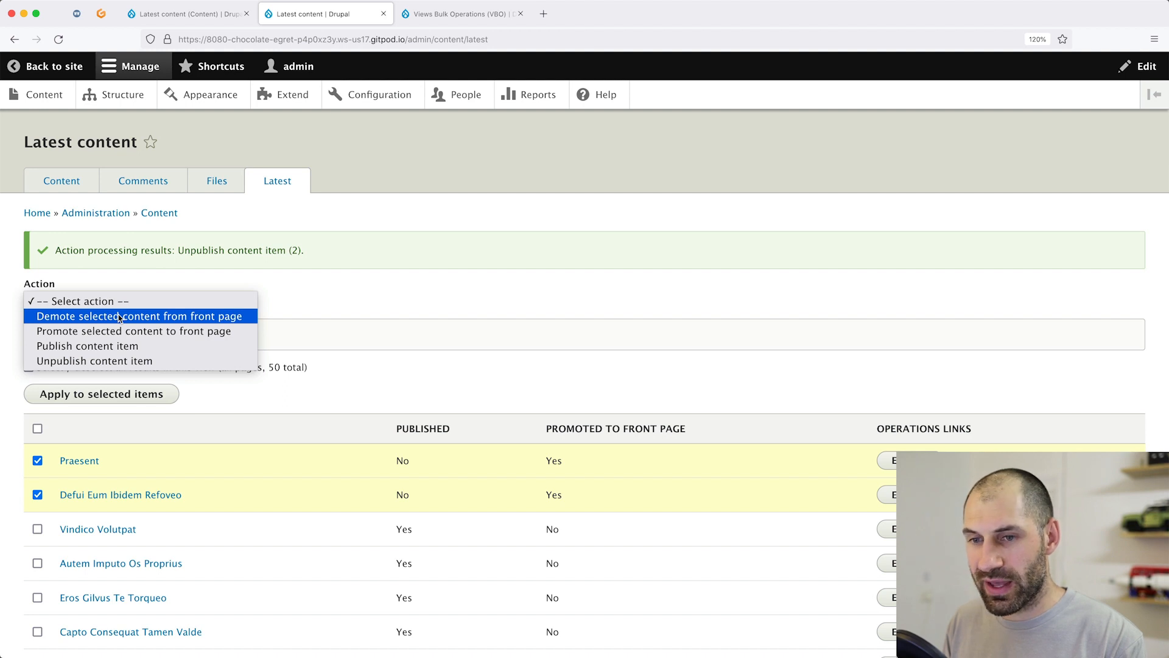
click(138, 316)
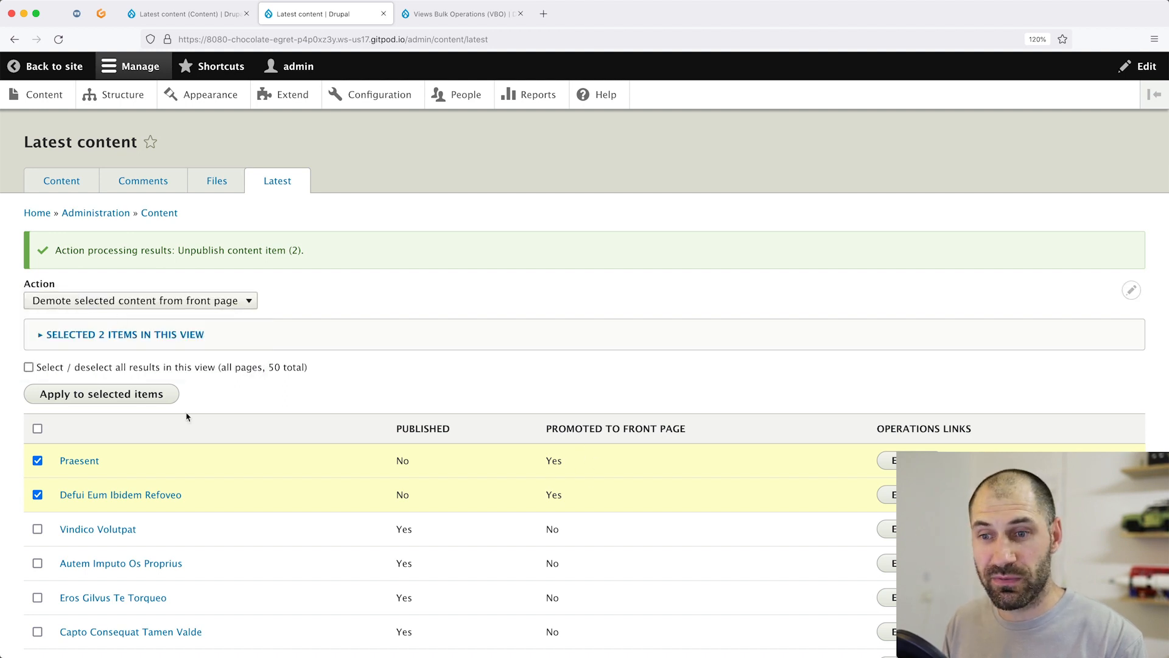
click(101, 393)
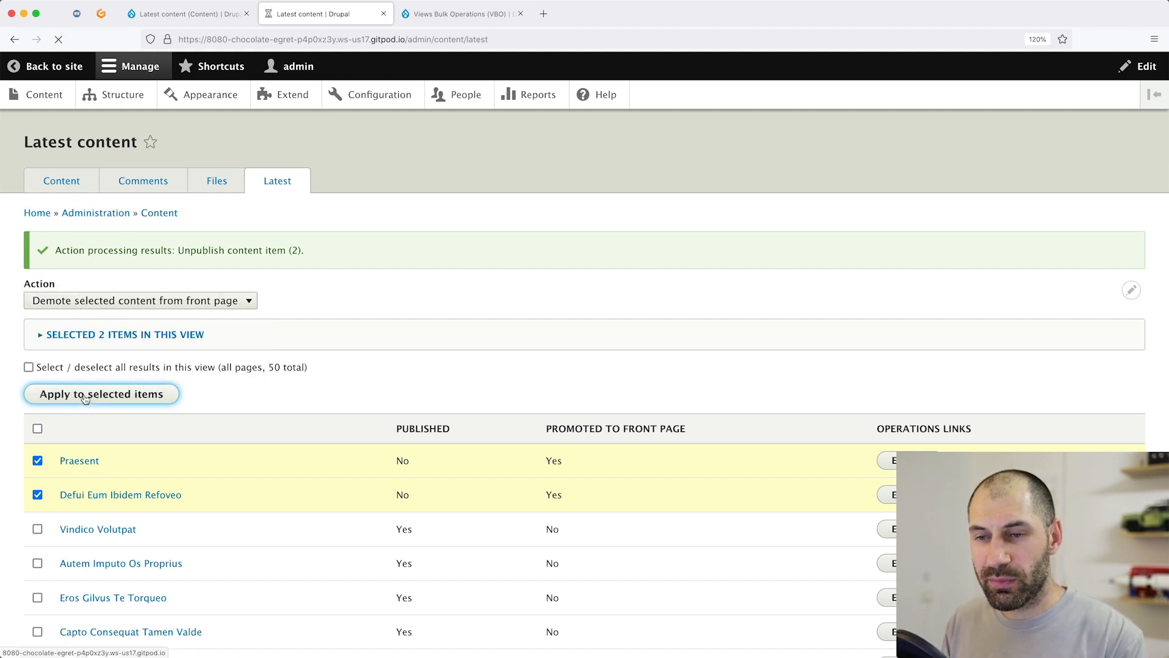
click(101, 393)
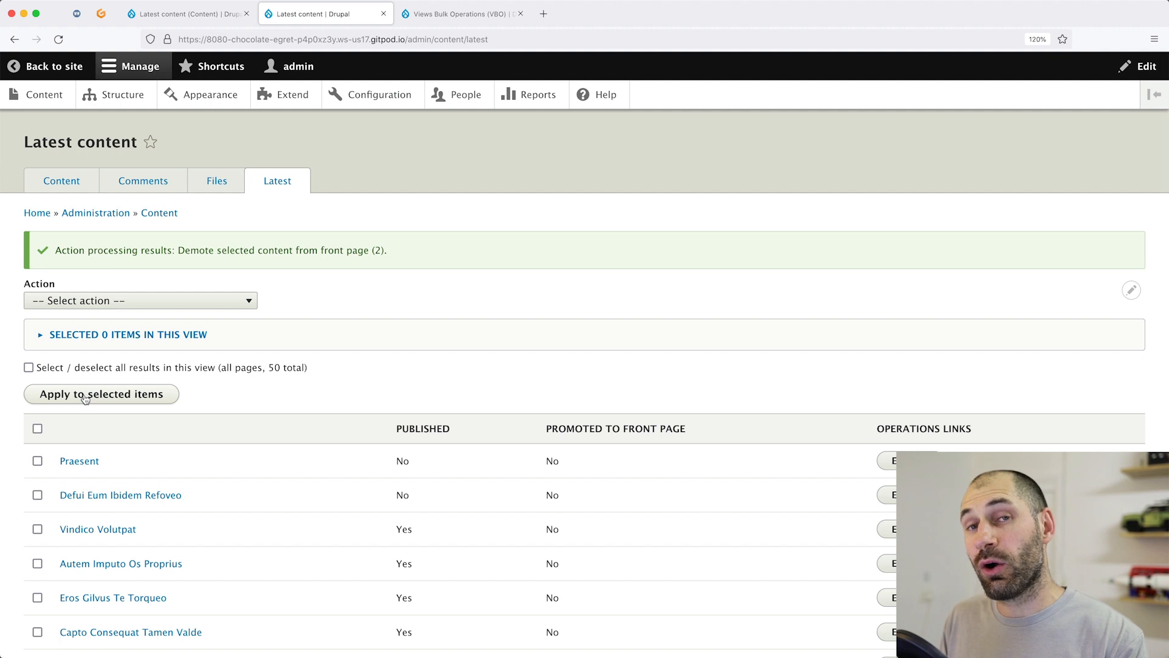
mouse_move(187, 404)
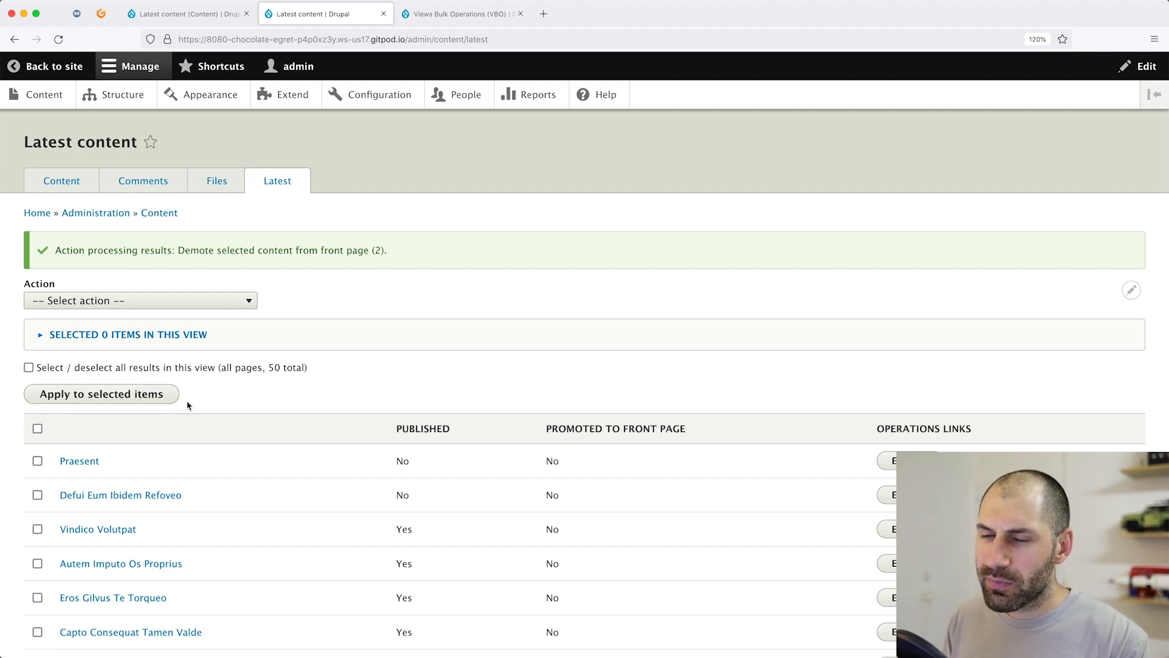
Select every row on the page, then all 50 results across every page
scroll(down, 3)
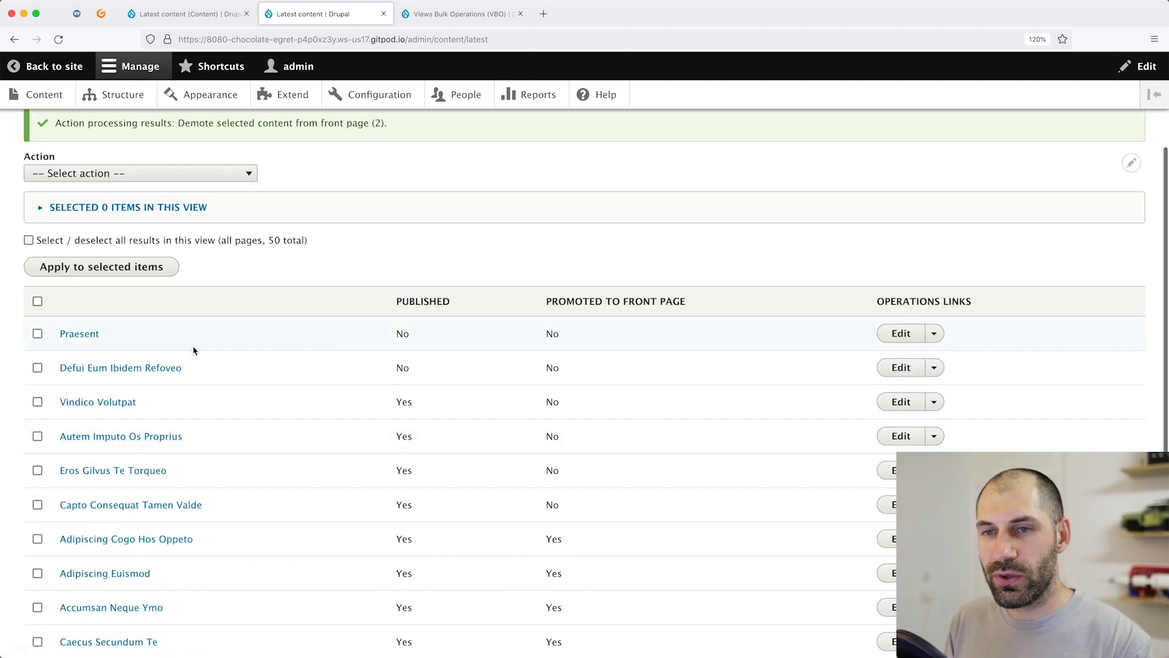
click(38, 301)
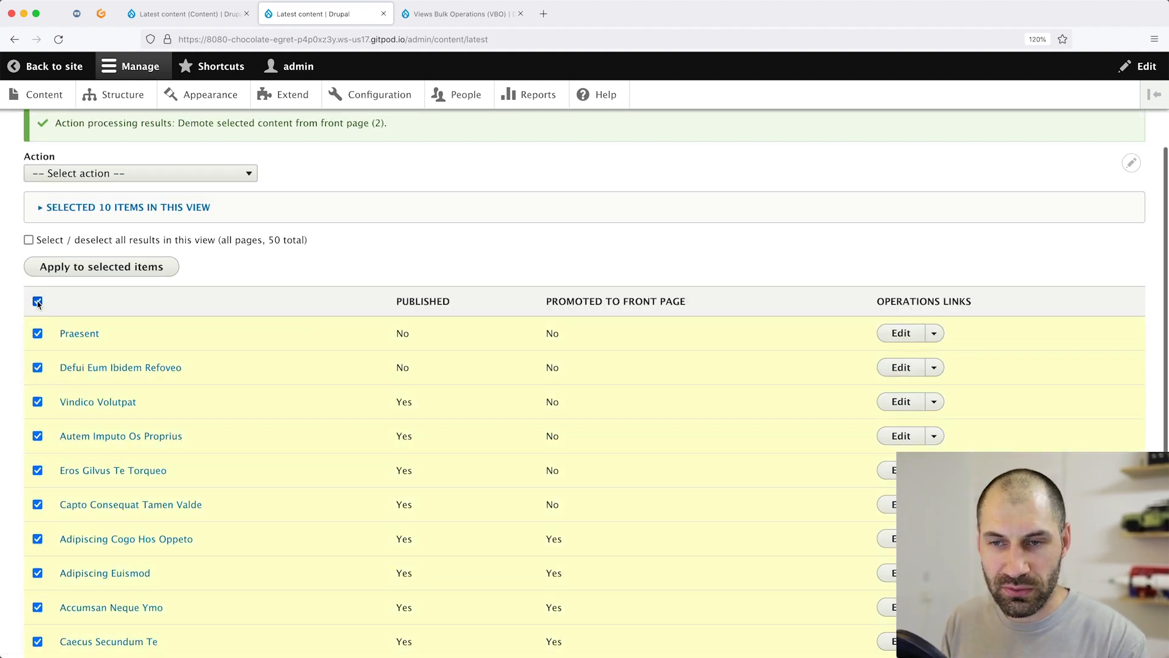
scroll(down, 3)
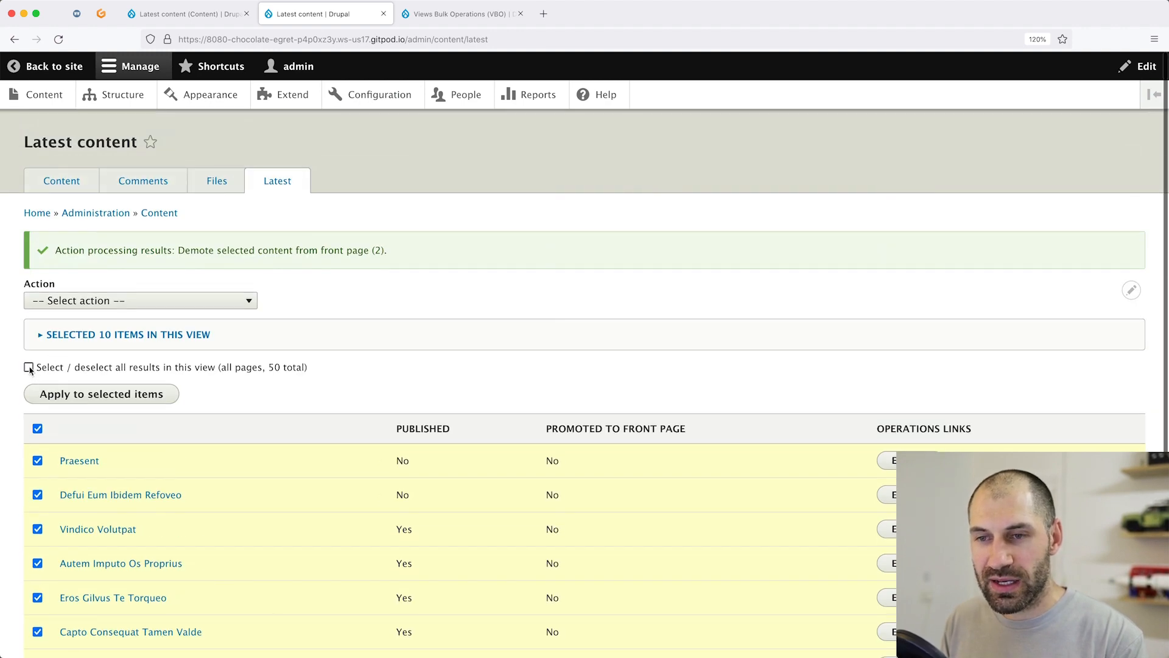
click(29, 367)
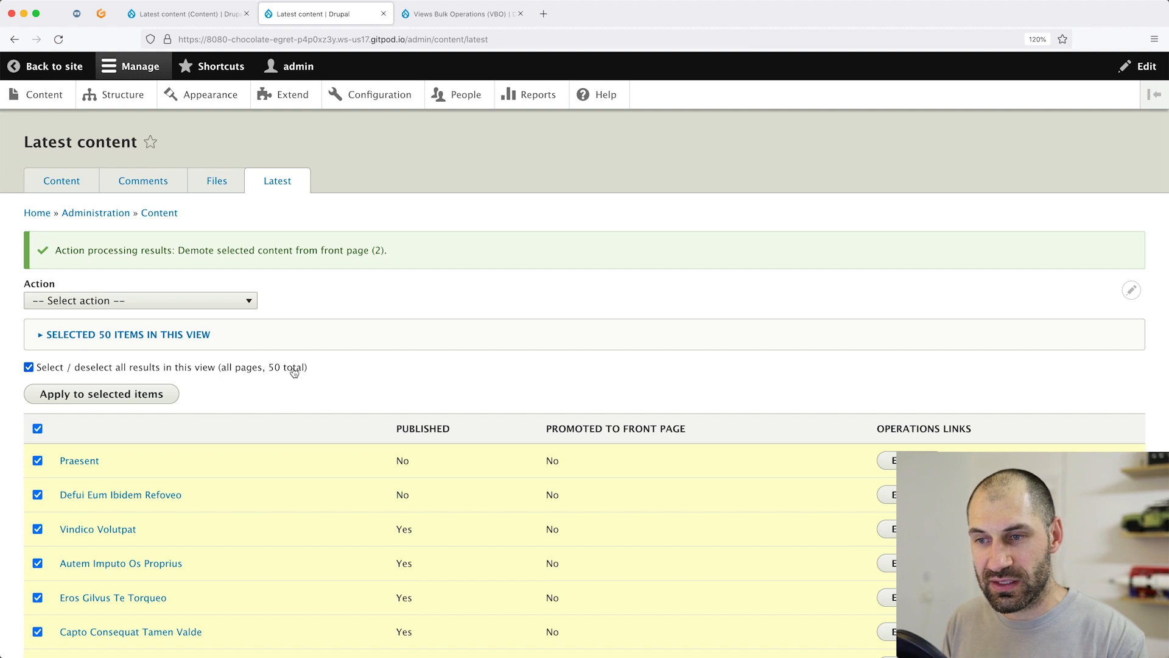
Apply the Unpublish action to all 50 items and confirm, so every row shows Published: No
scroll(down, 3)
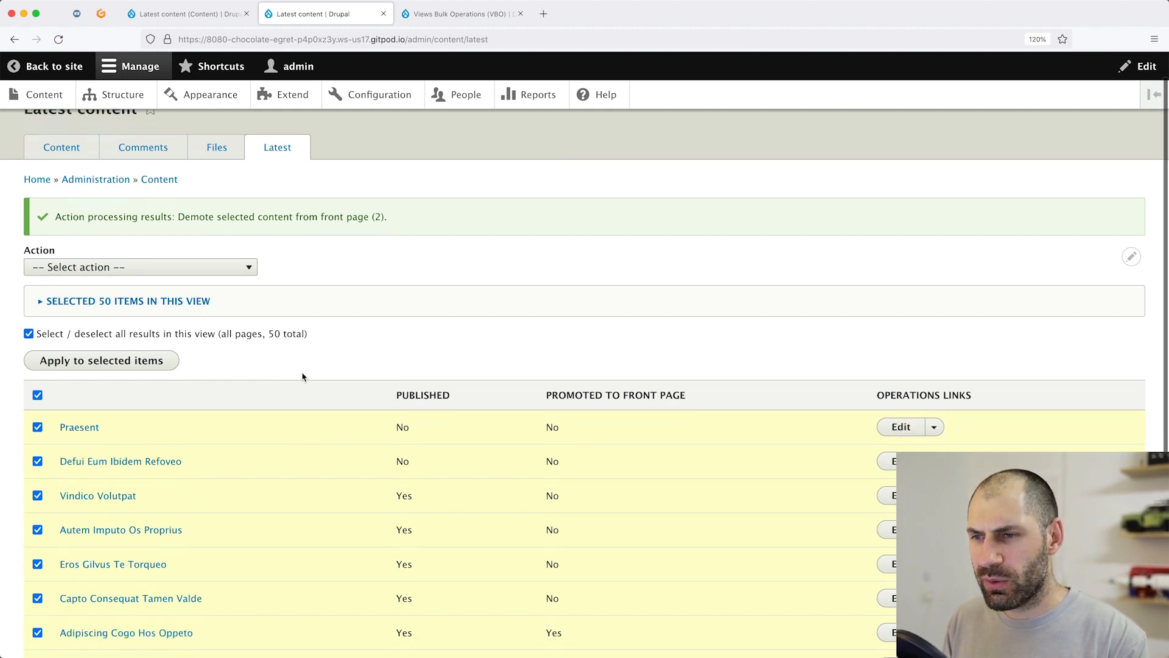
scroll(down, 3)
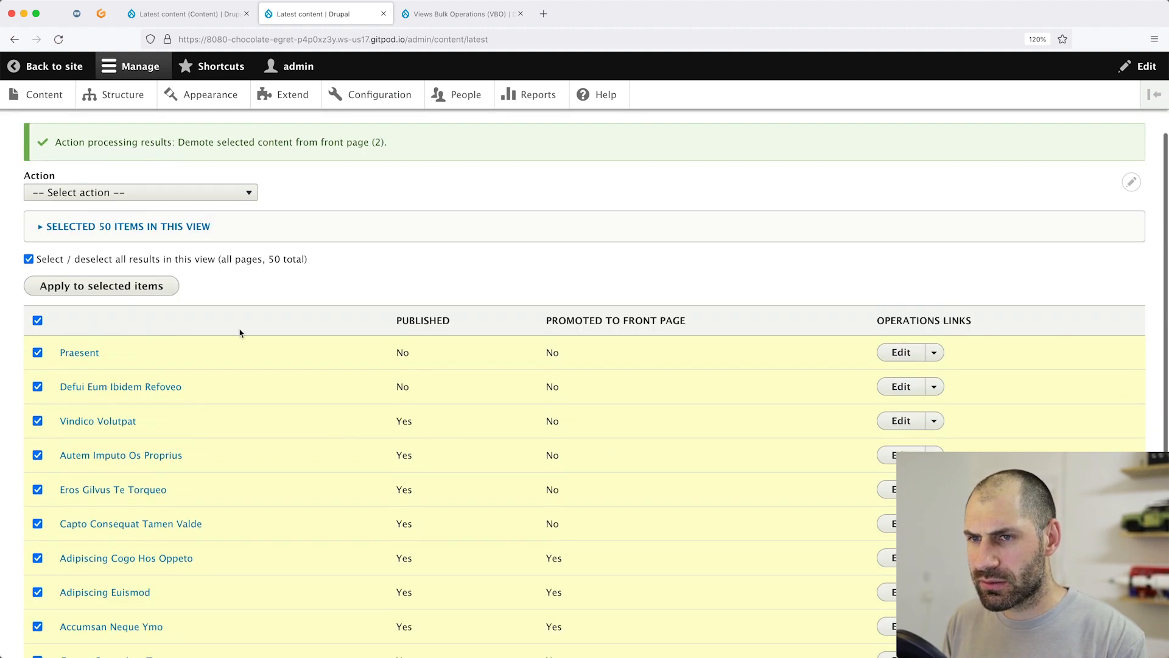
click(139, 193)
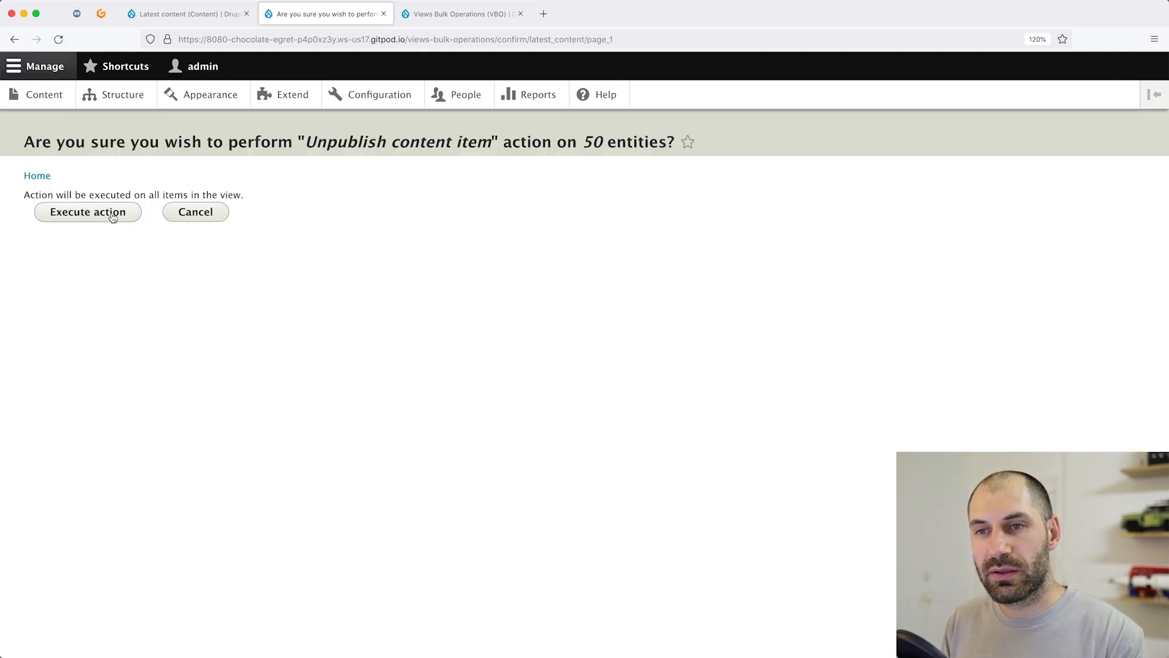
click(88, 212)
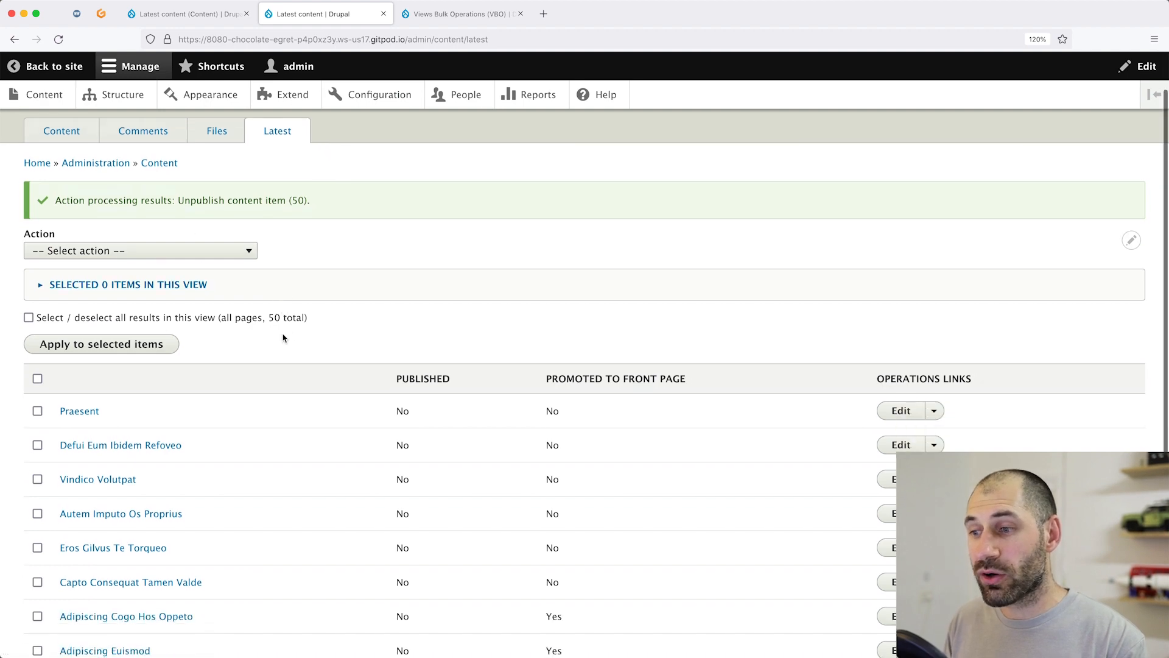
scroll(down, 3)
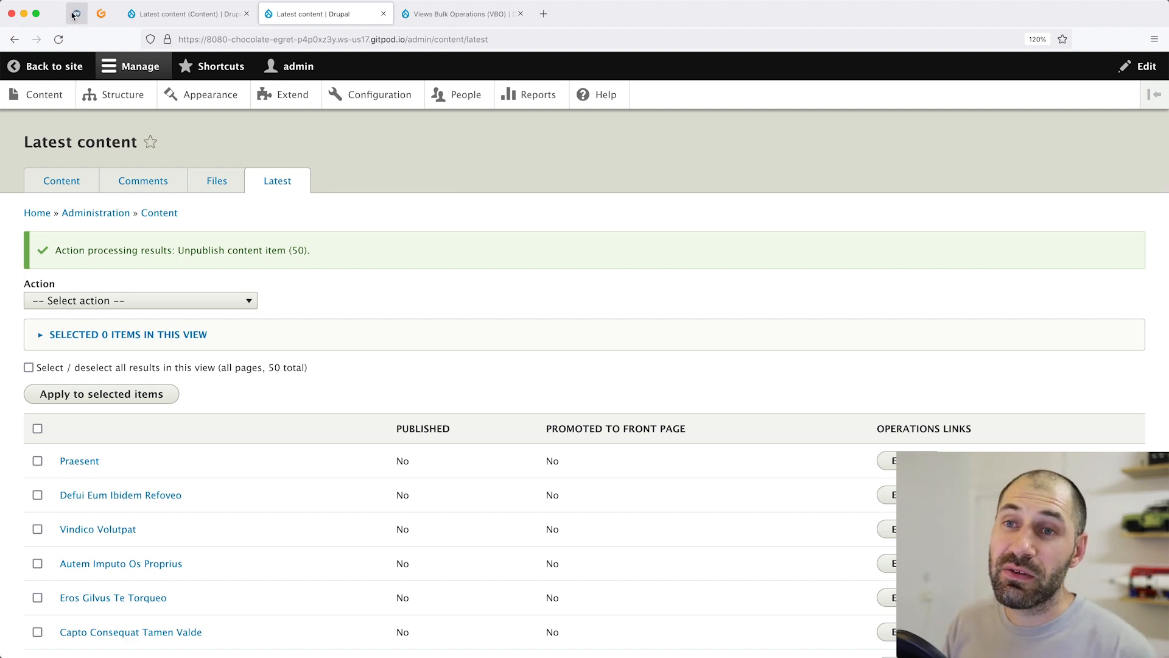
Switch to the WebWash site and go to the Using Webform in Drupal 8 course page
click(75, 14)
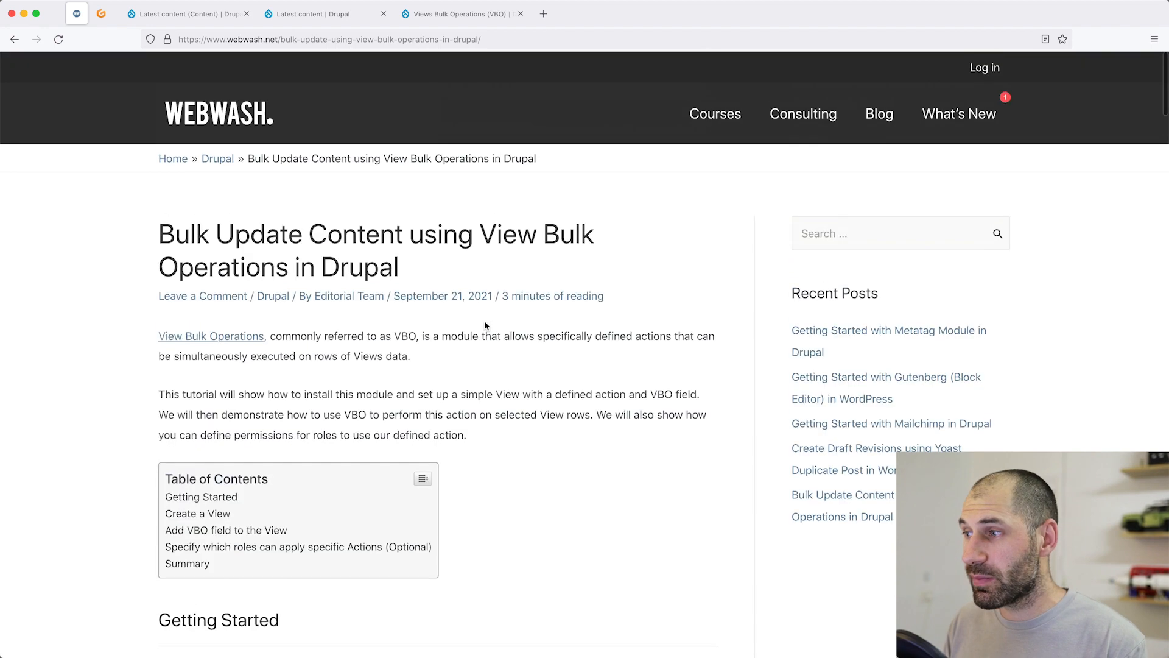
mouse_move(493, 316)
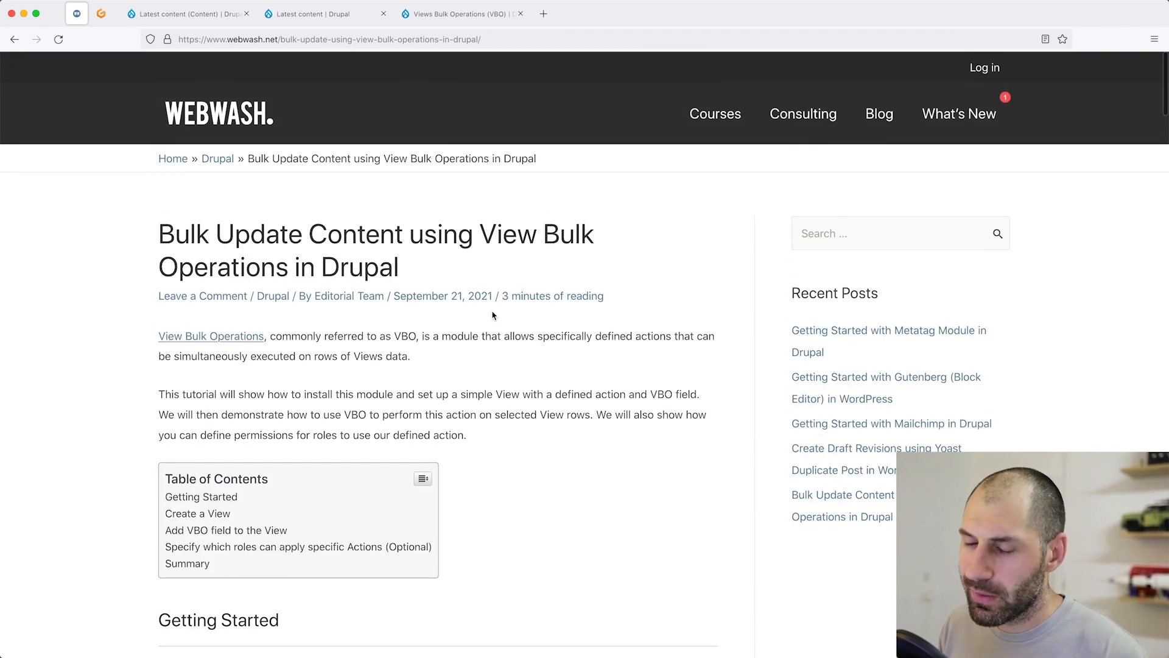
mouse_move(459, 357)
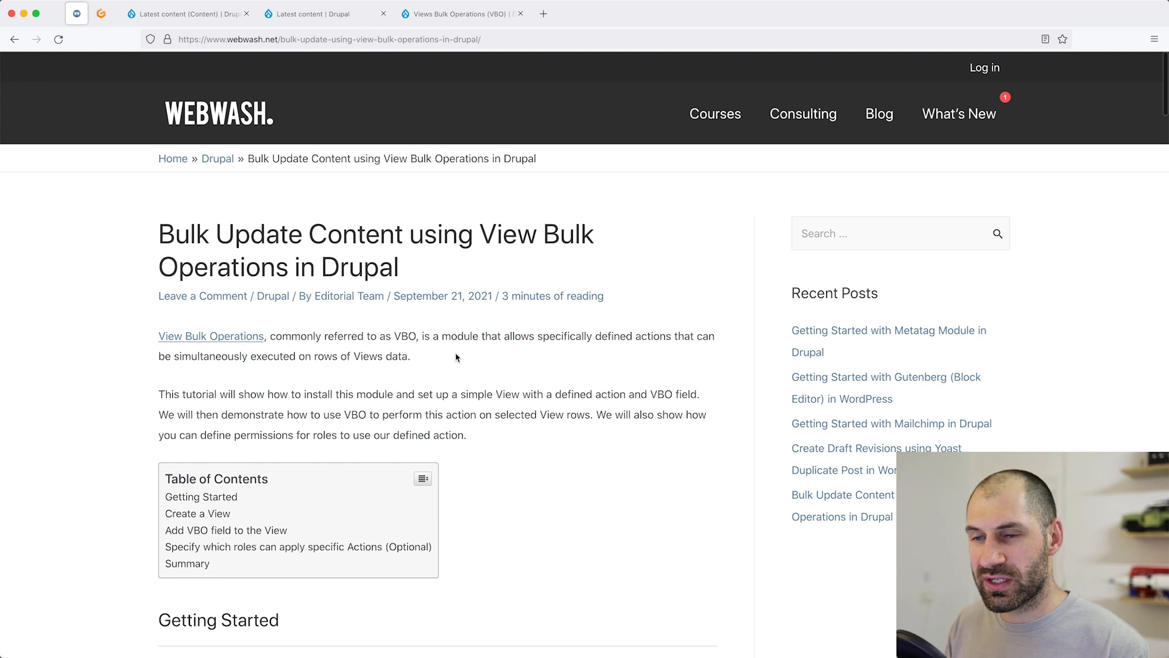
mouse_move(441, 352)
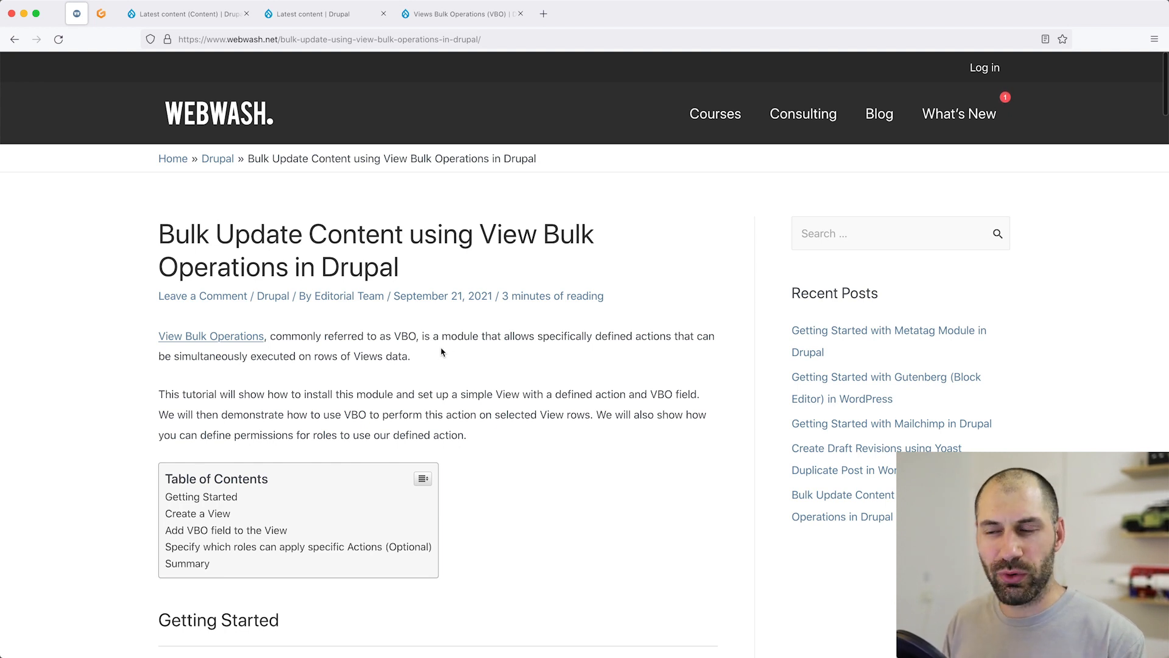
mouse_move(440, 351)
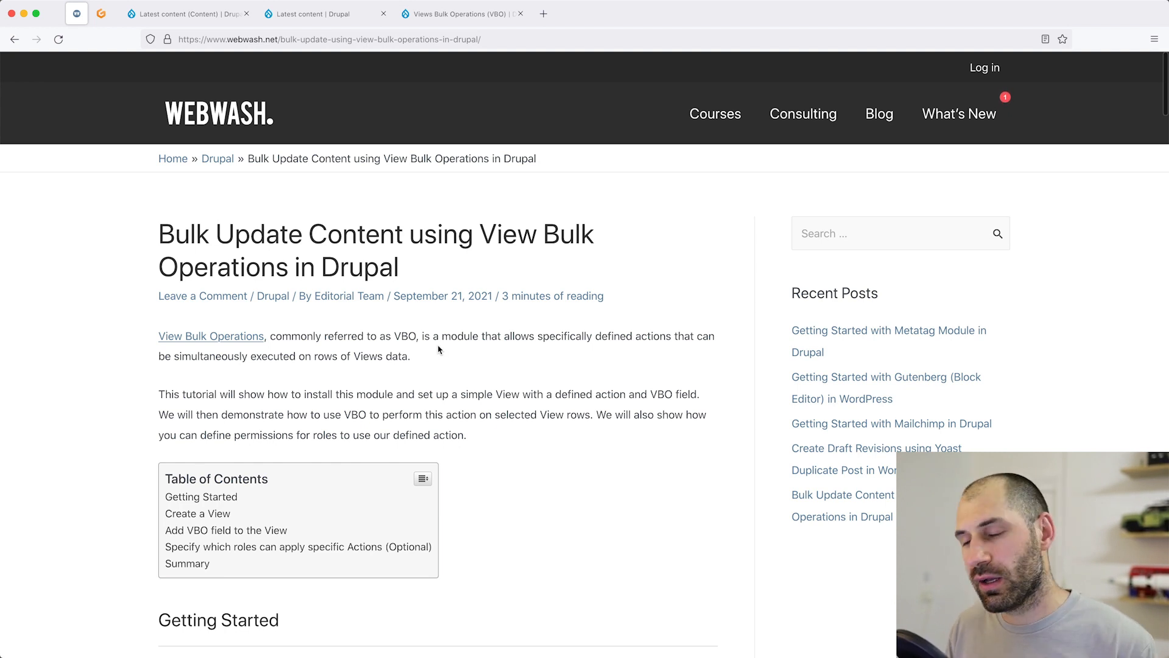
mouse_move(440, 354)
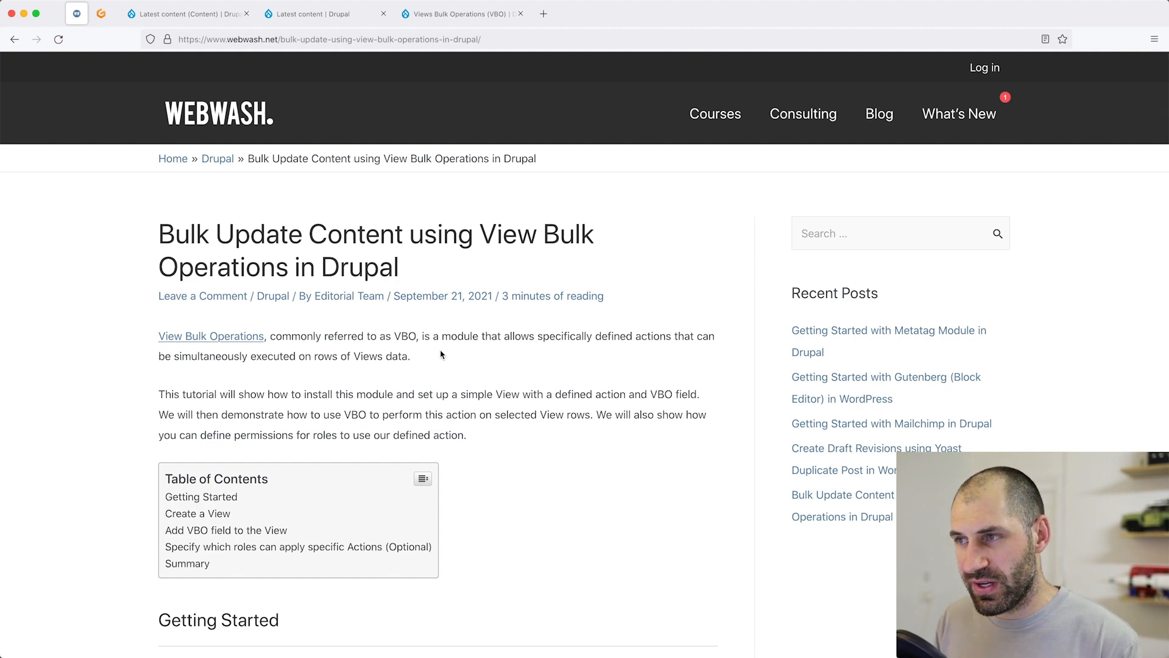
mouse_move(710, 158)
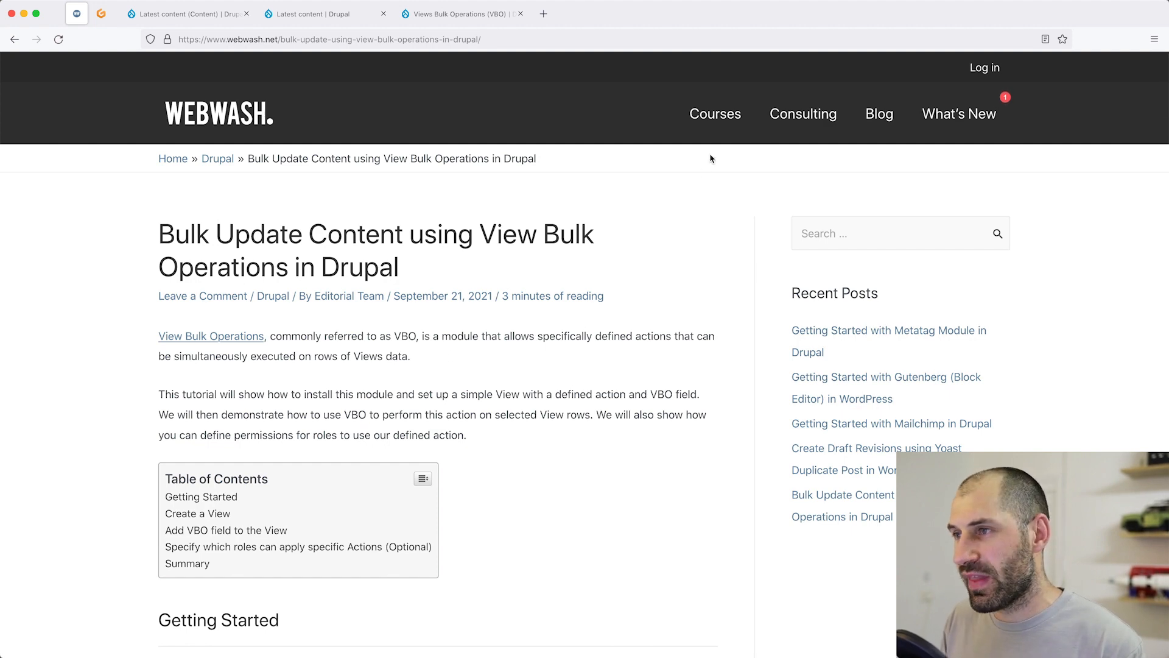
click(714, 115)
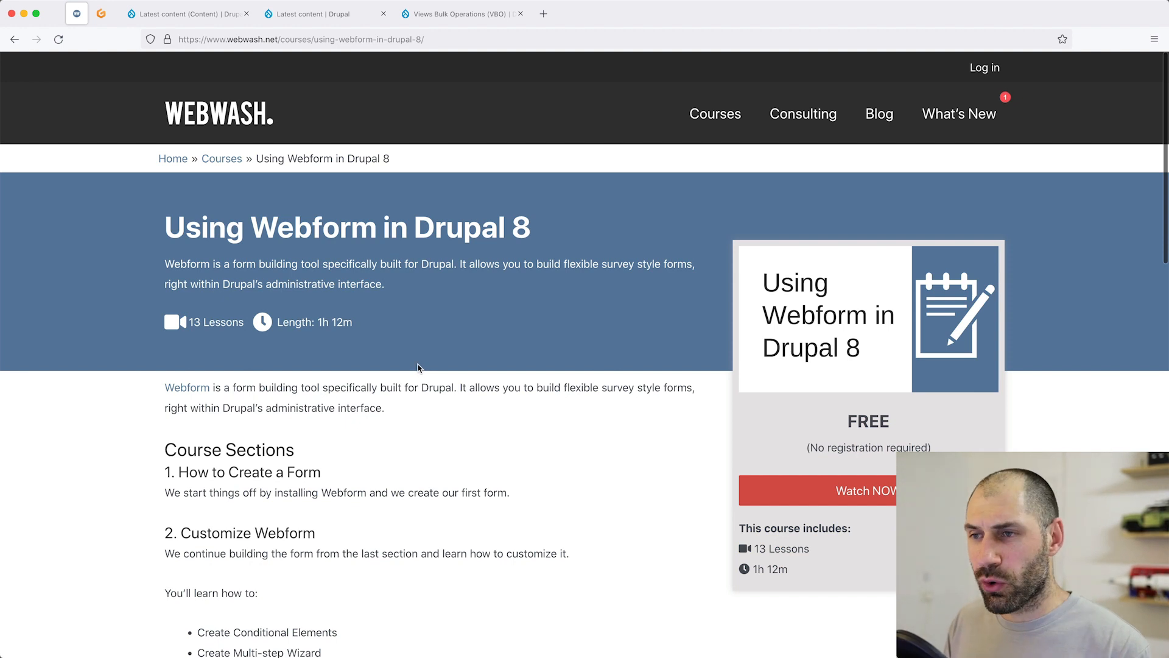
mouse_move(792, 490)
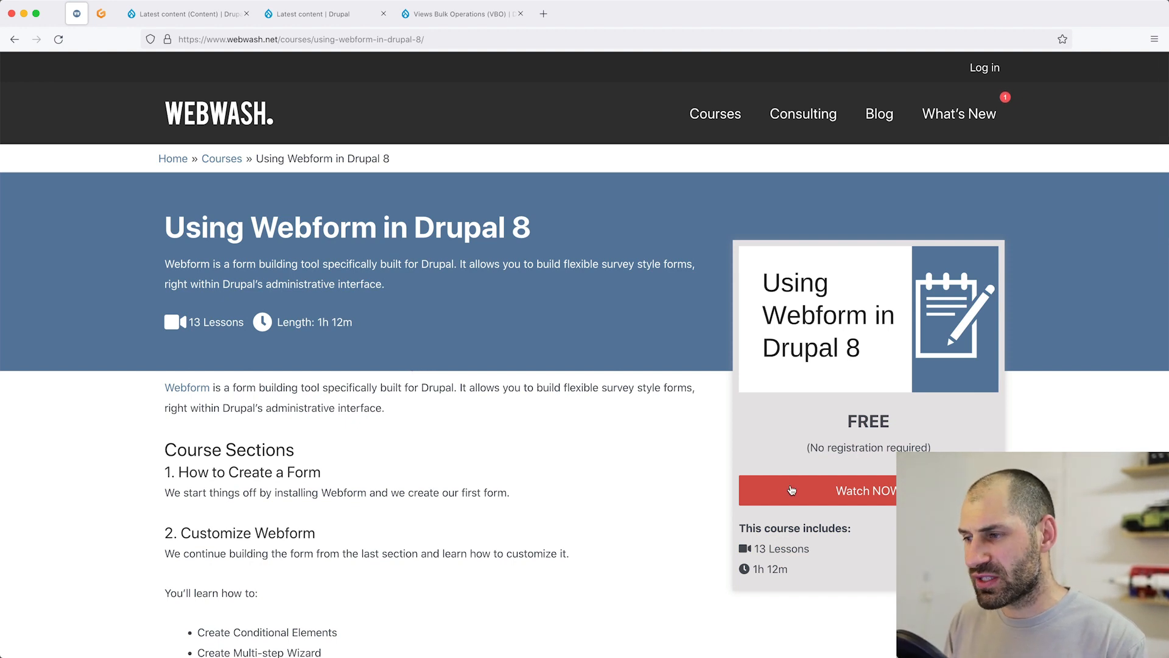
Go to the WebWash list of Drupal 8/9 courses
click(791, 489)
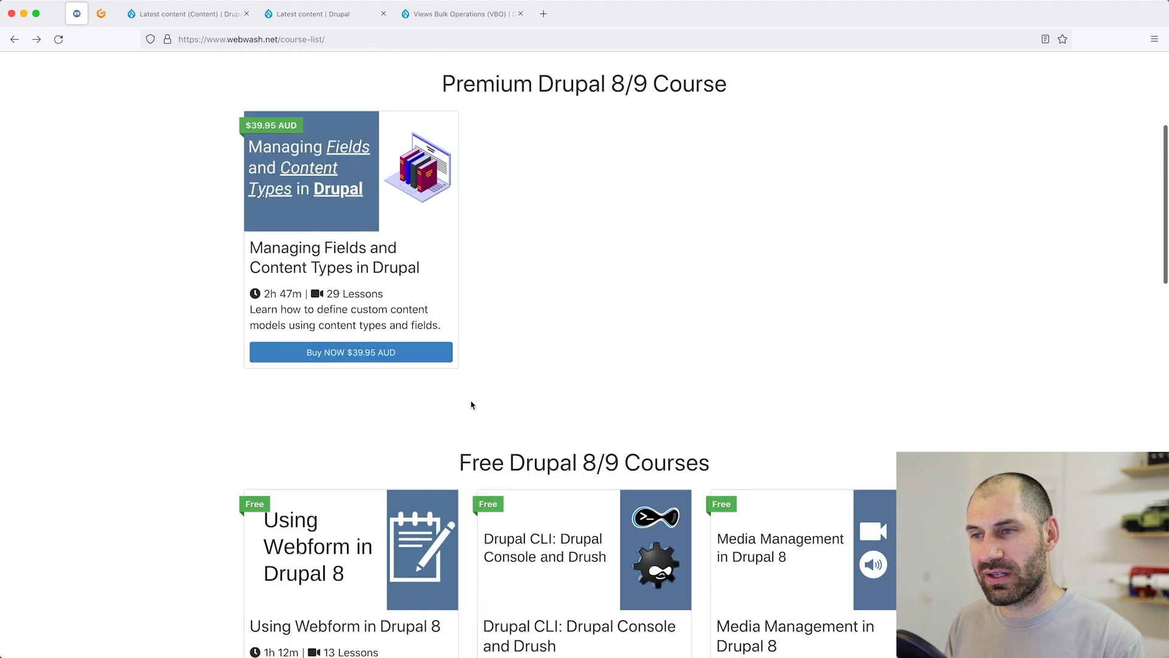
mouse_move(514, 402)
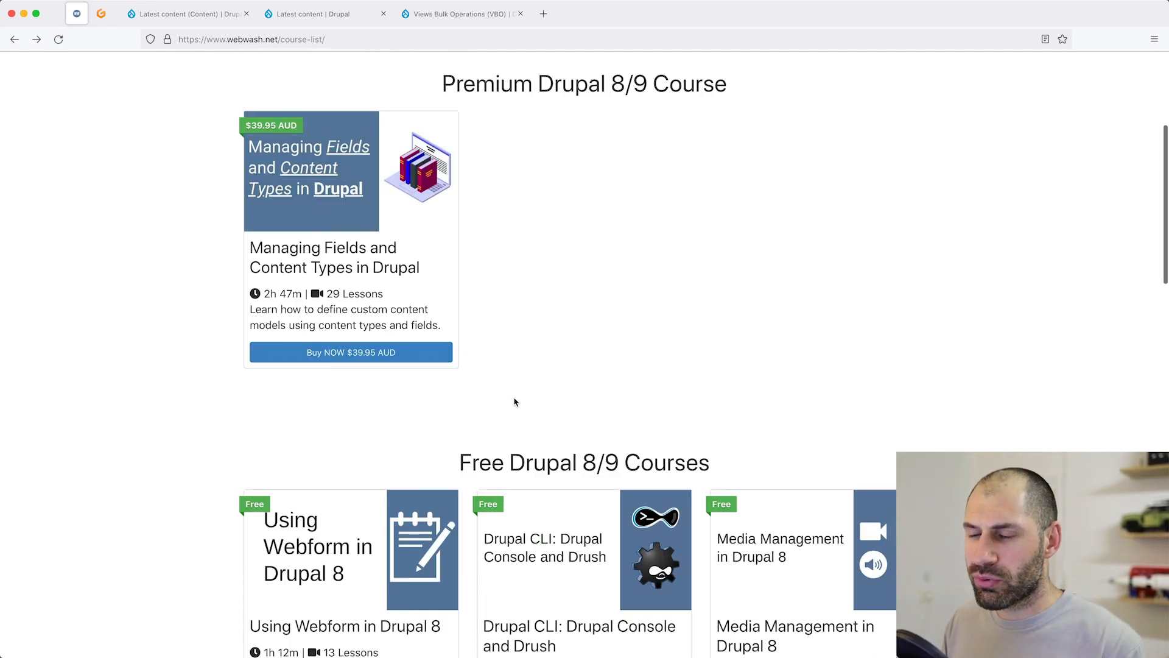
mouse_move(522, 385)
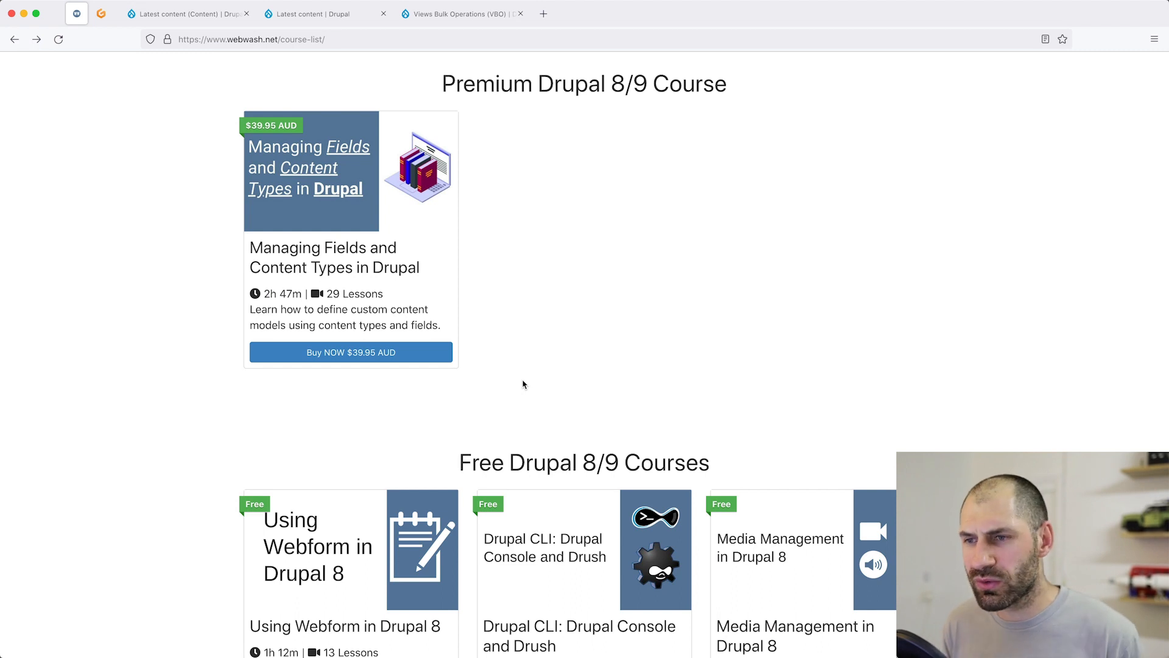
mouse_move(555, 377)
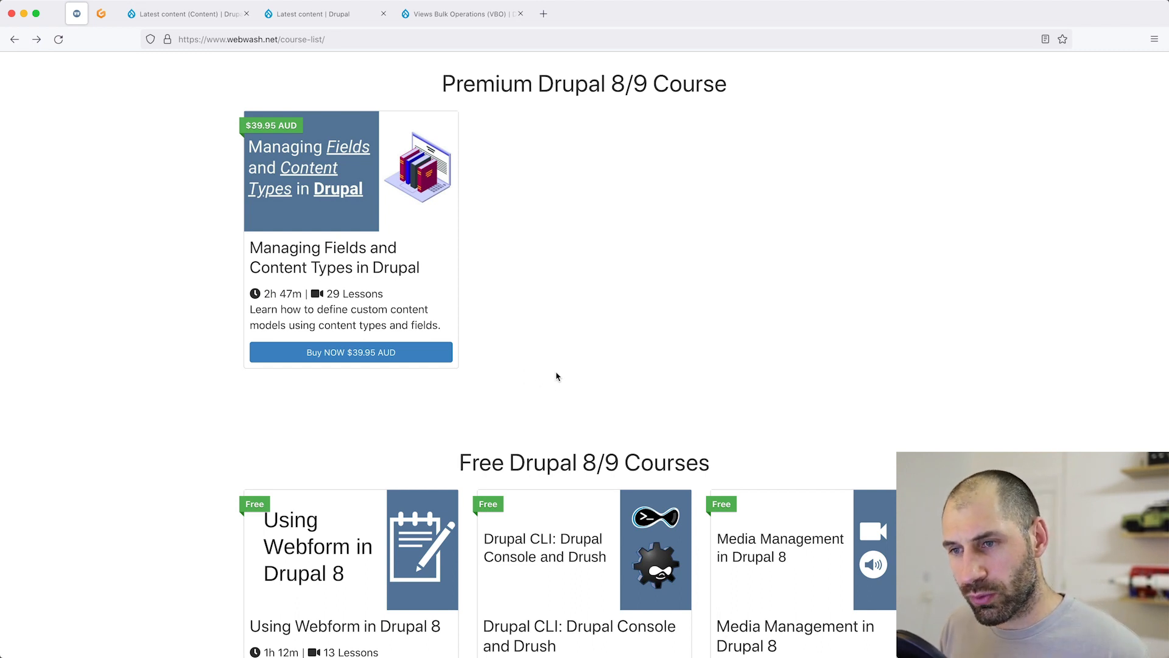
mouse_move(526, 358)
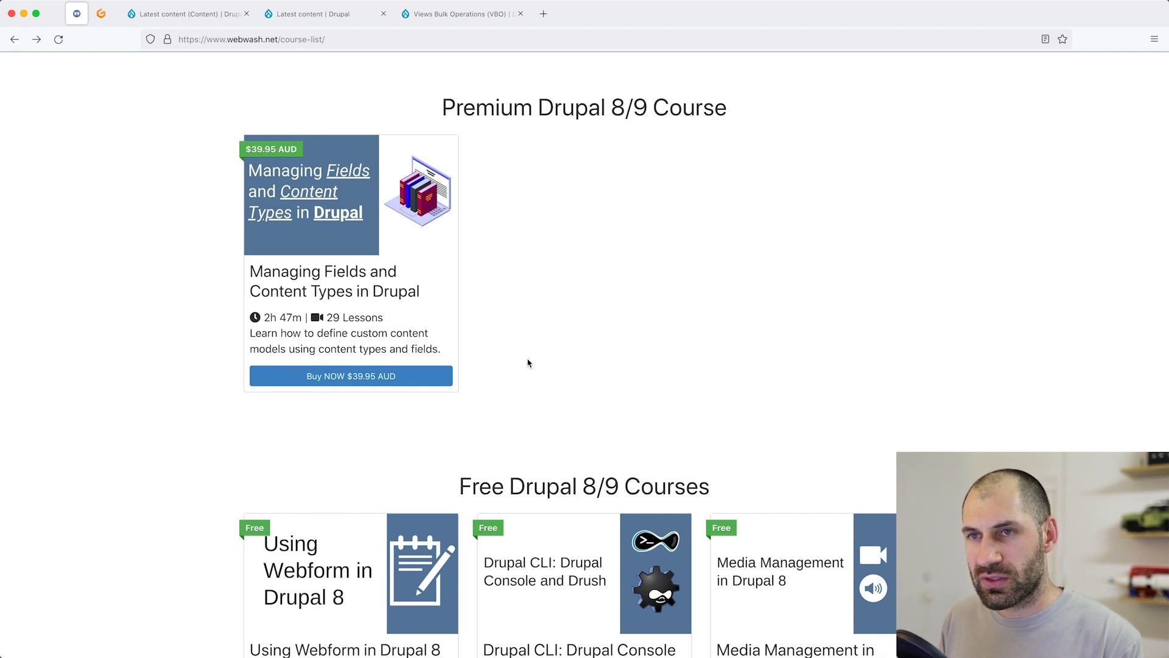
scroll(up, 3)
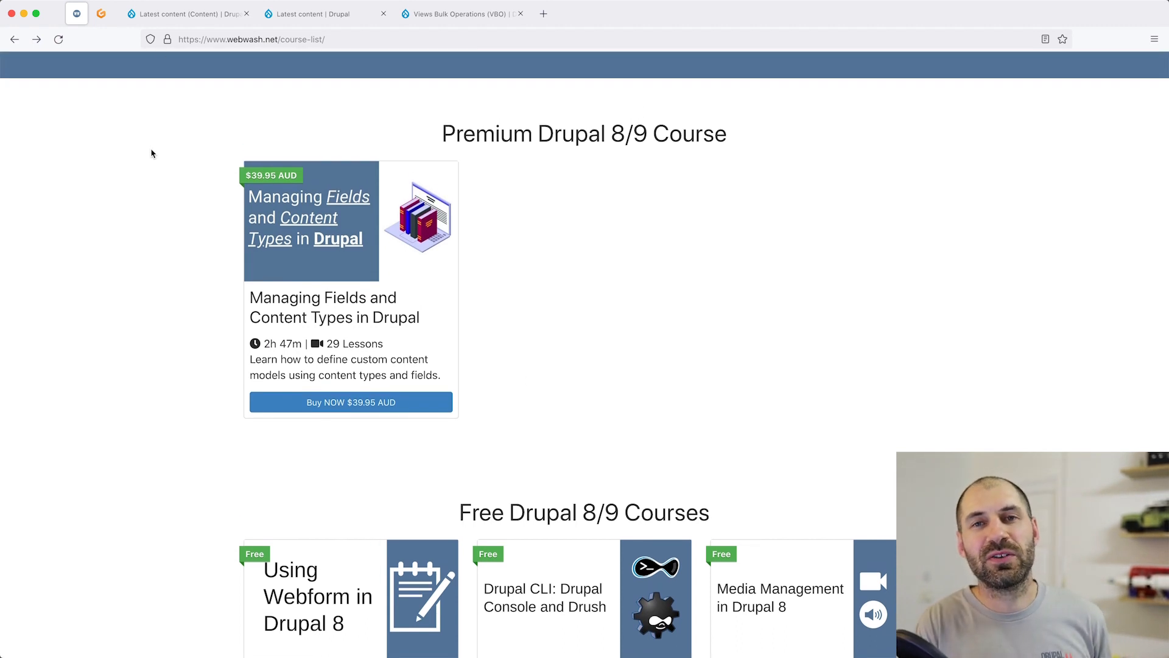